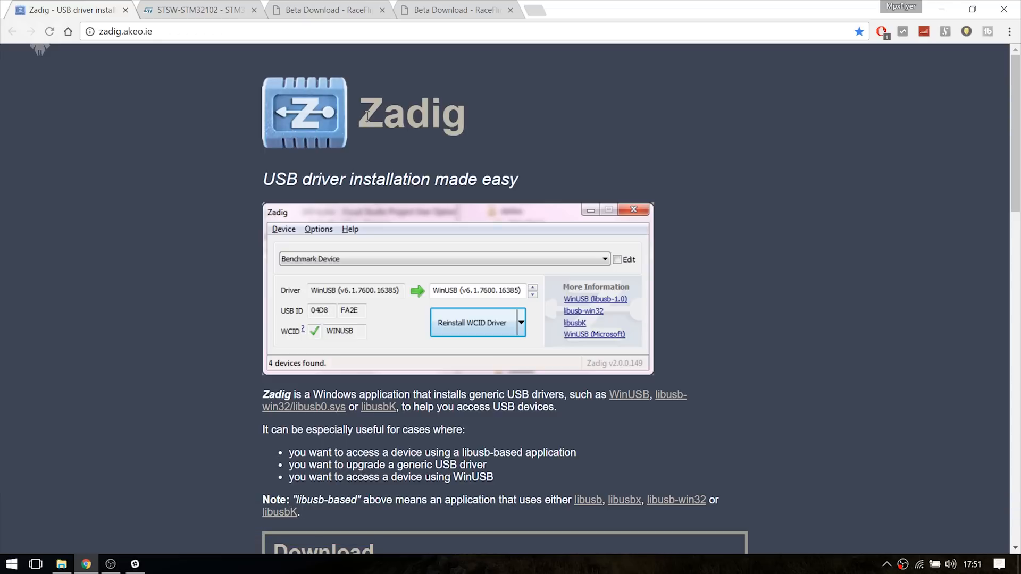
{"action": "mouse_move", "coordinate": [469, 26]}
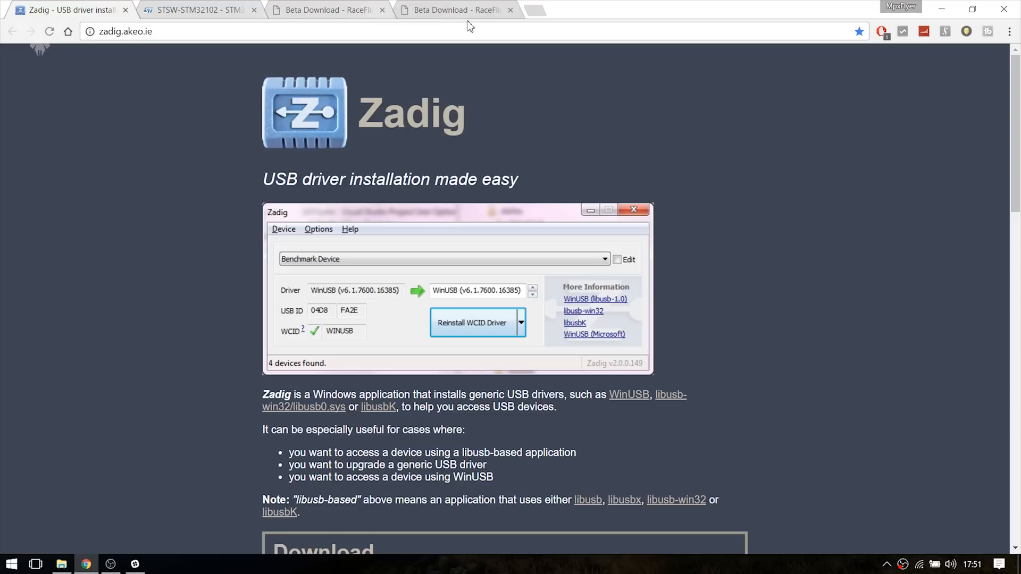
{"action": "mouse_move", "coordinate": [369, 131]}
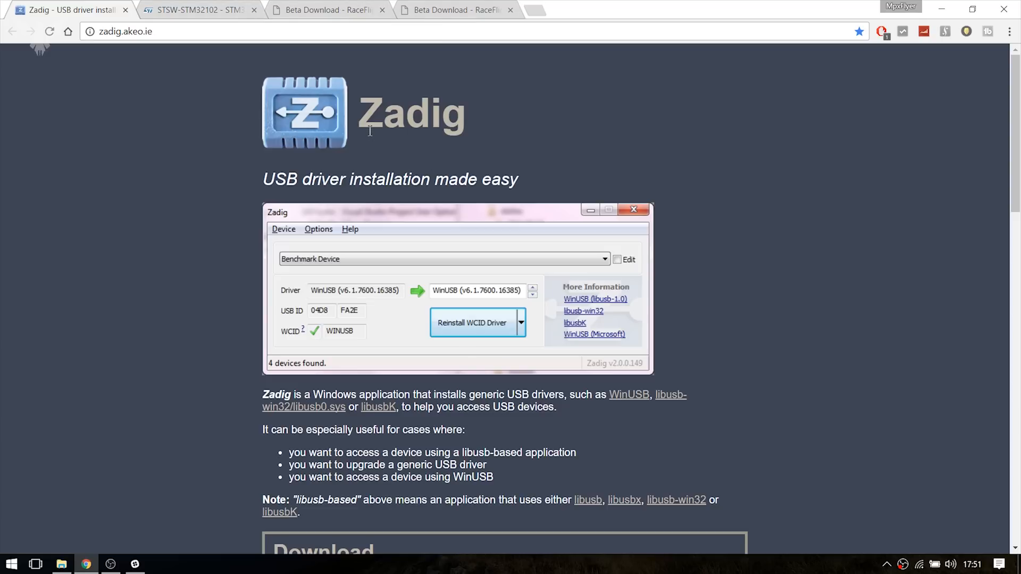
{"action": "mouse_move", "coordinate": [370, 115]}
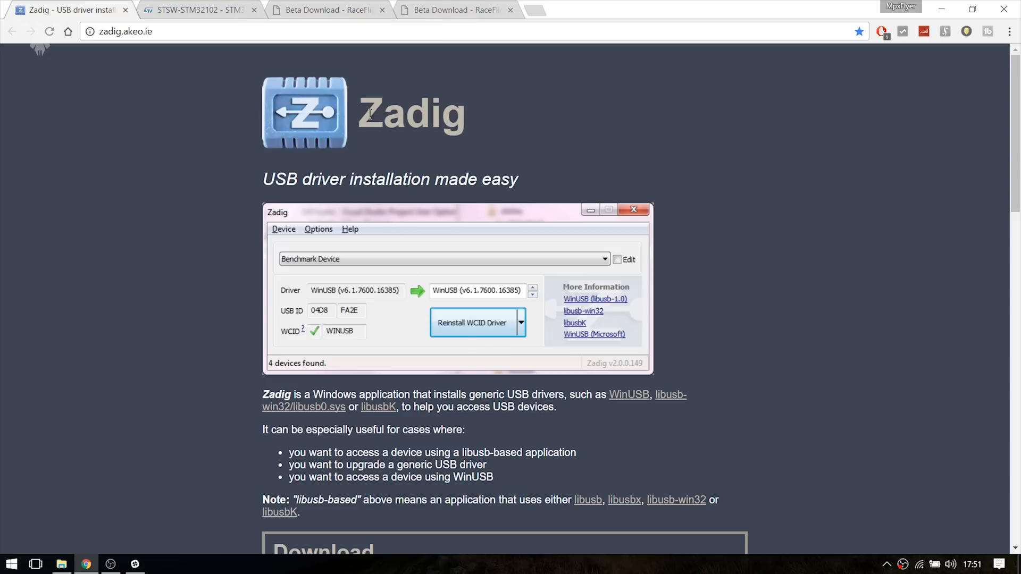
Step: Show the STSW-STM32102 driver page scrolled to its GET SOFTWARE download table
{"action": "scroll", "scroll_direction": "down", "scroll_amount": 3}
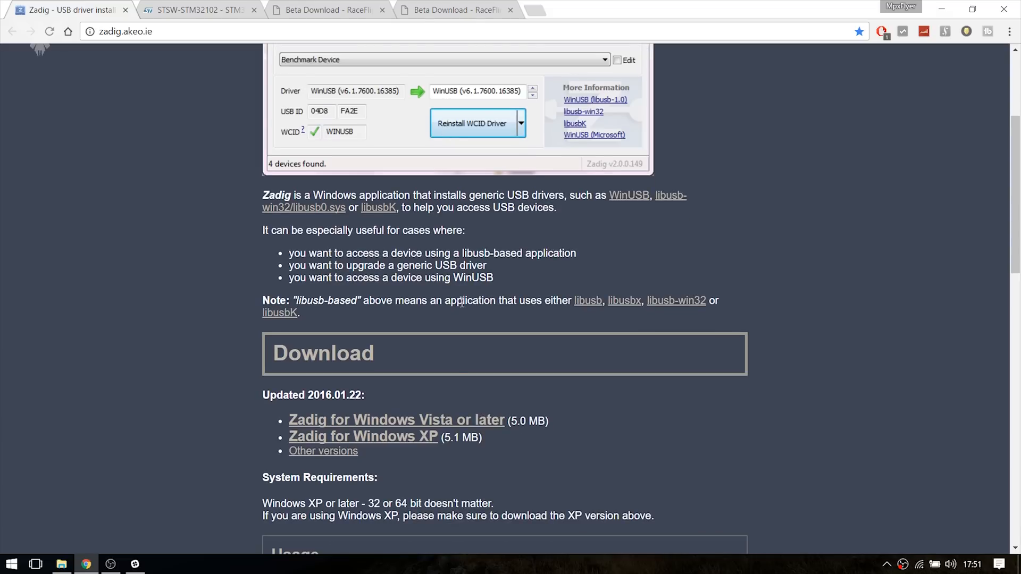
{"action": "mouse_move", "coordinate": [433, 458]}
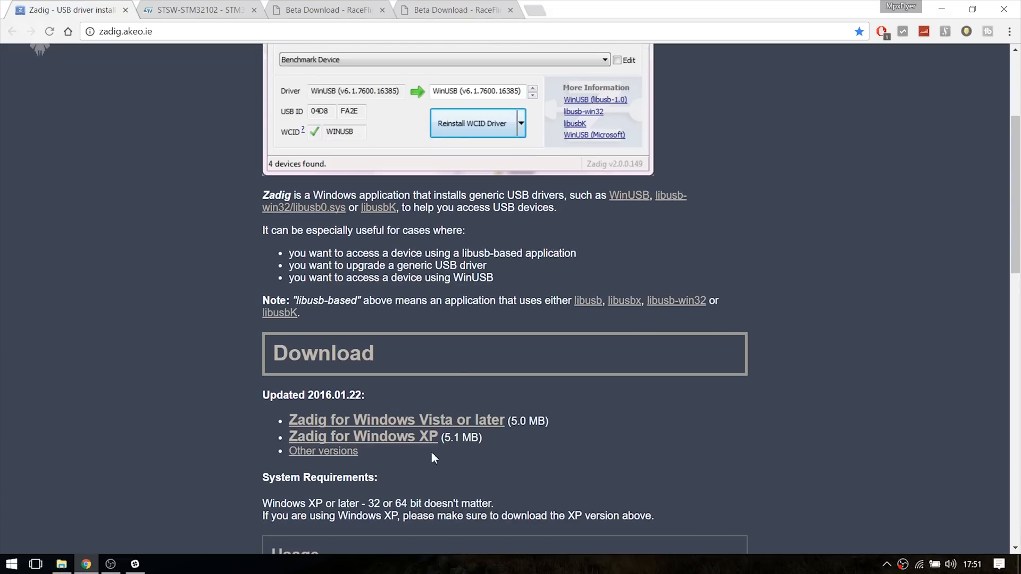
{"action": "scroll", "scroll_direction": "up", "scroll_amount": 3}
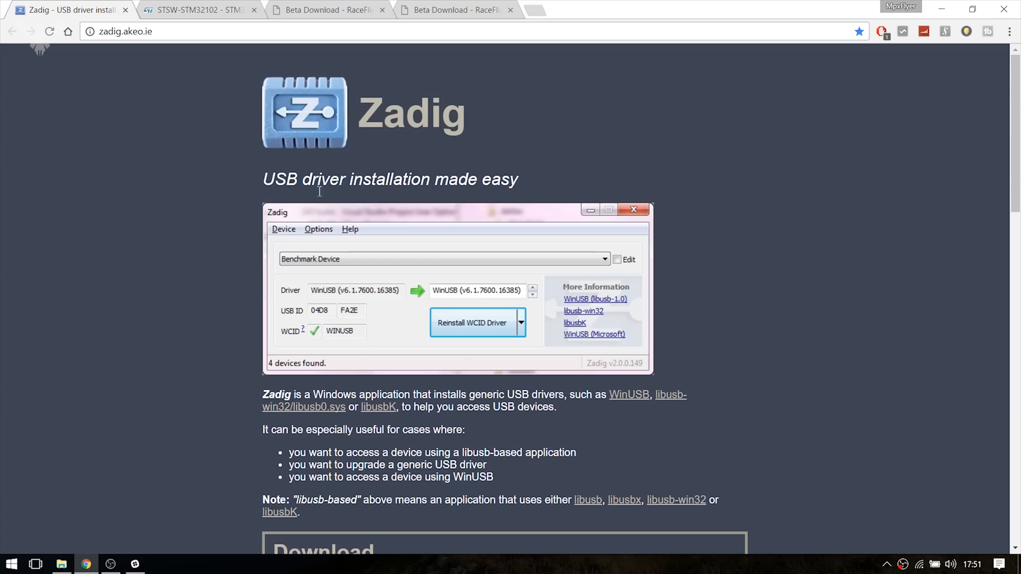
{"action": "left_click", "coordinate": [199, 9]}
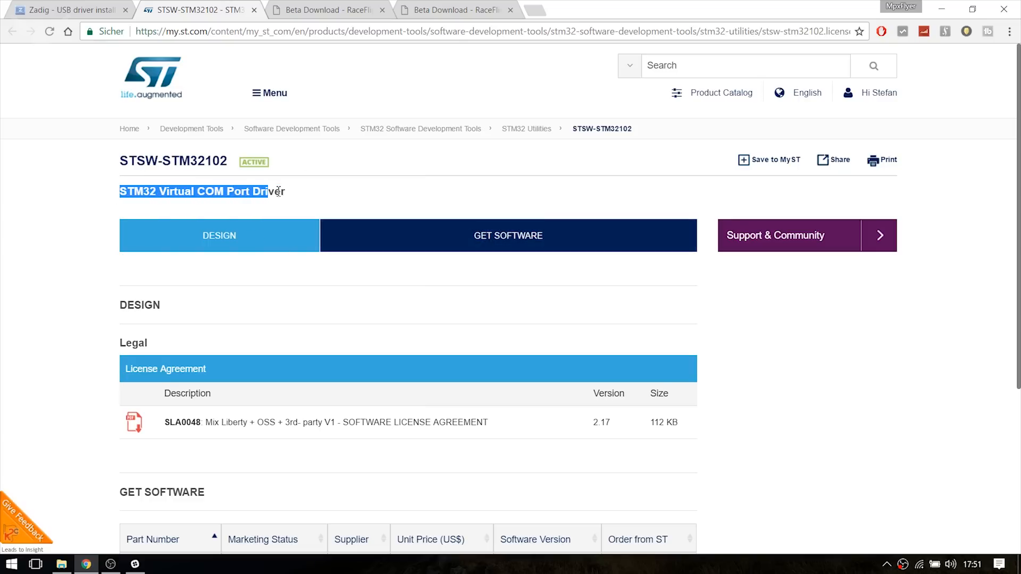
{"action": "scroll", "scroll_direction": "down", "scroll_amount": 3}
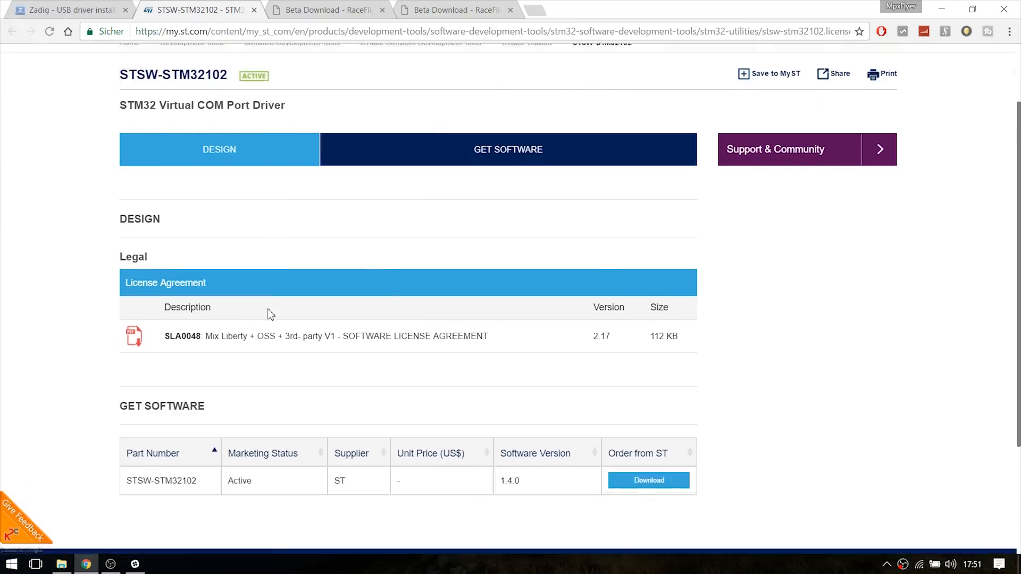
{"action": "scroll", "scroll_direction": "down", "scroll_amount": 3}
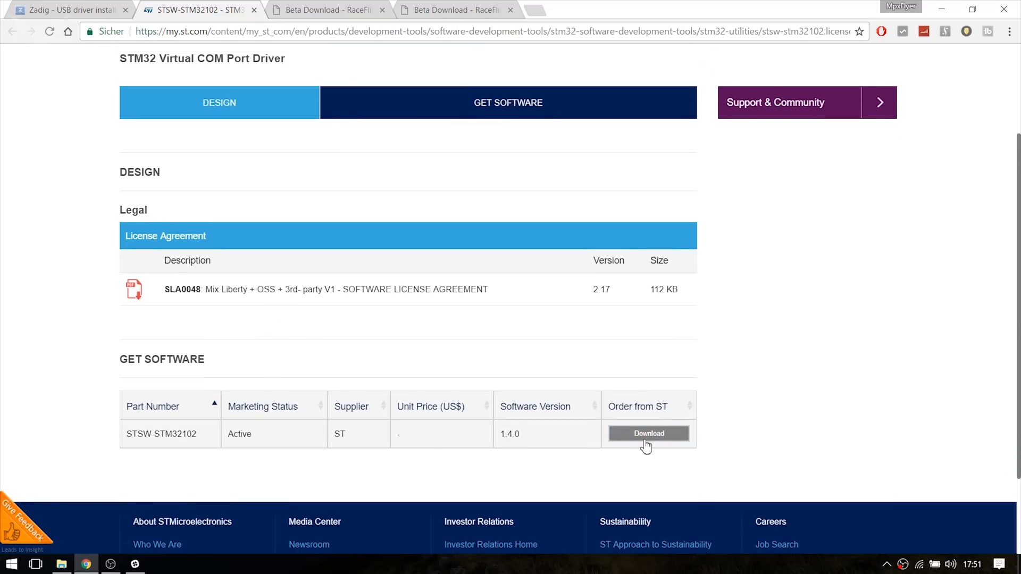
Step: Show the RaceFlight download page scrolled to the REVOLT_BB413 firmware links, highlighting its headings
{"action": "left_click", "coordinate": [324, 10]}
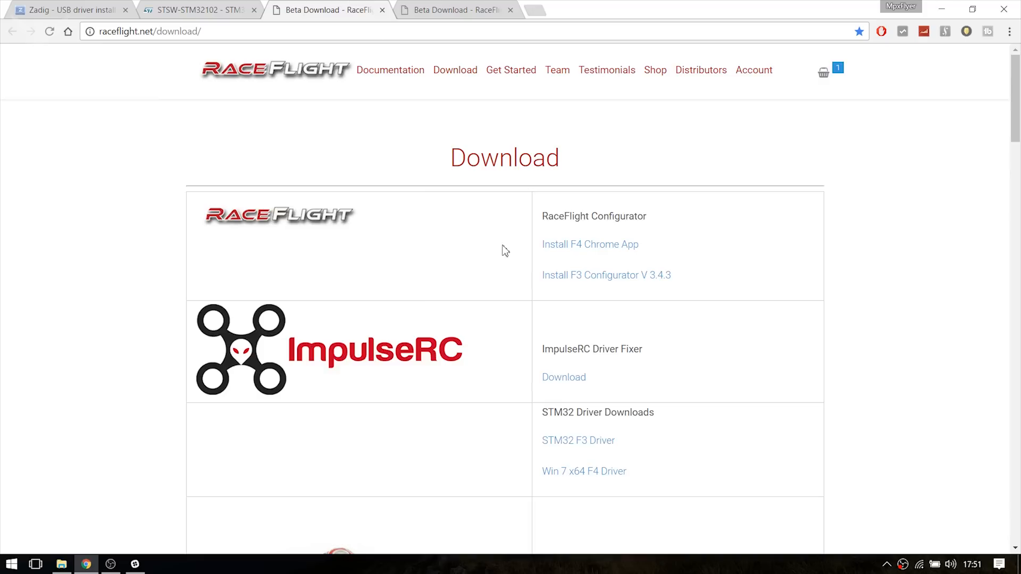
{"action": "double_click", "coordinate": [593, 216]}
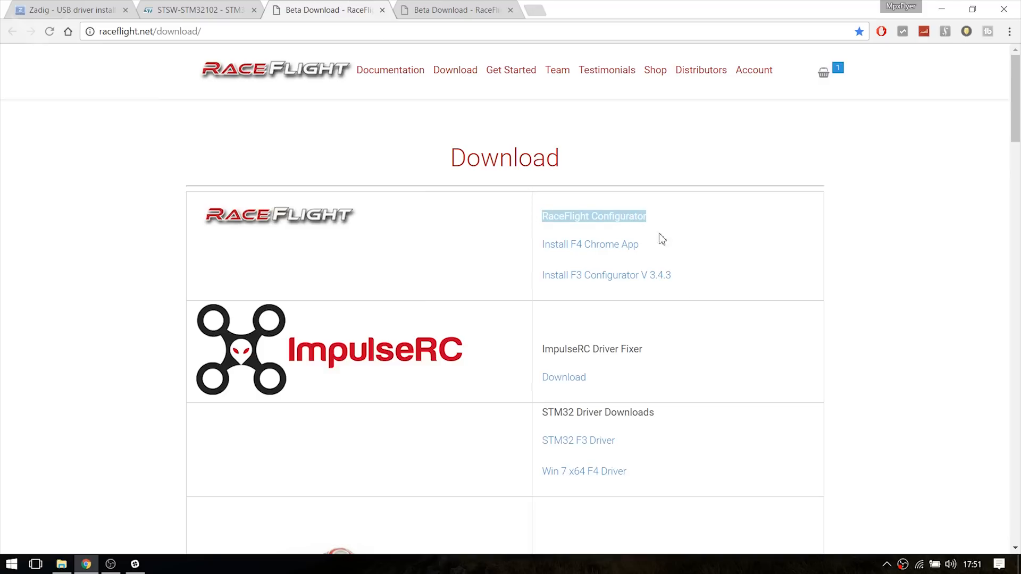
{"action": "scroll", "scroll_direction": "down", "scroll_amount": 3}
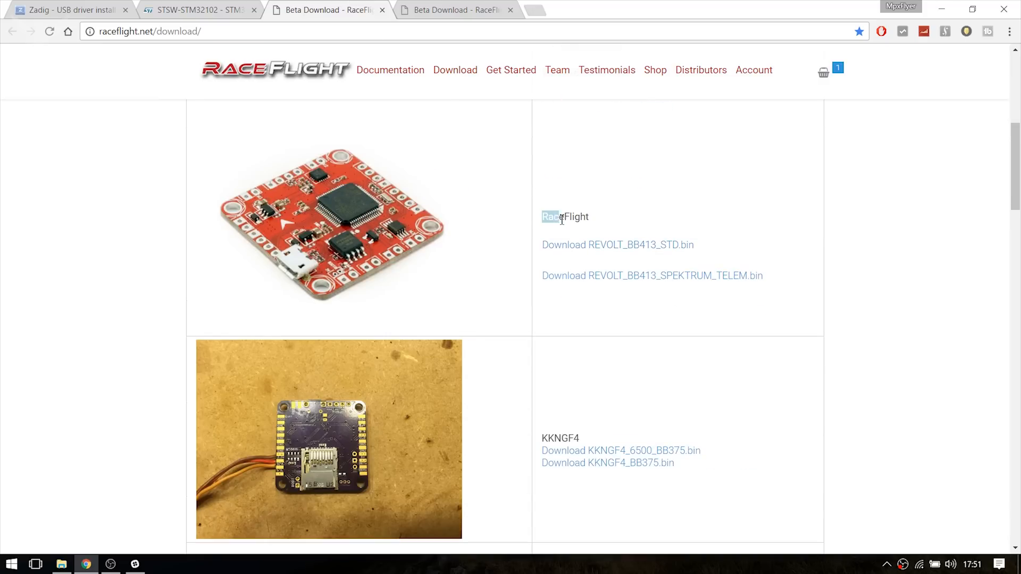
{"action": "double_click", "coordinate": [566, 217]}
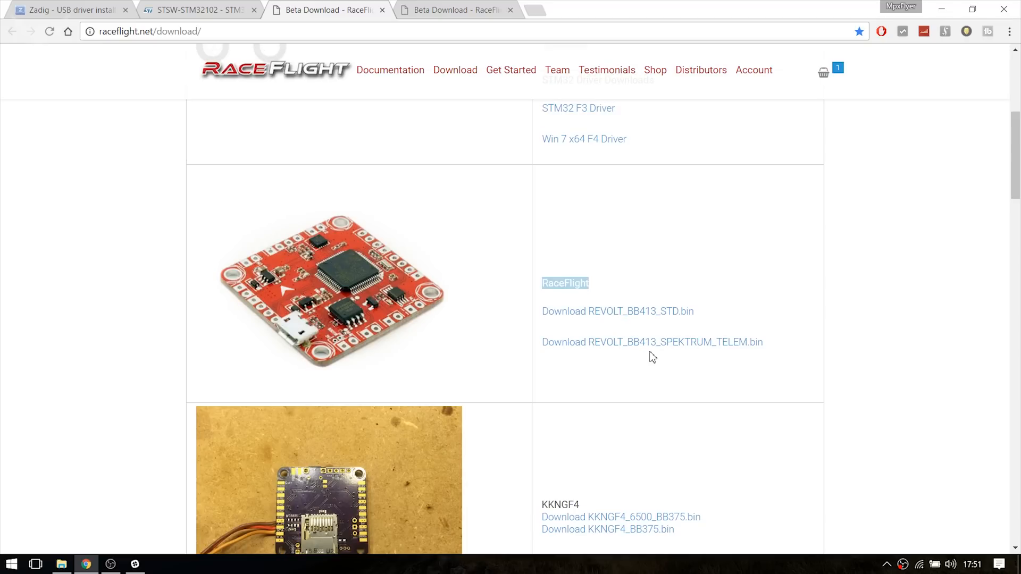
{"action": "mouse_move", "coordinate": [657, 325]}
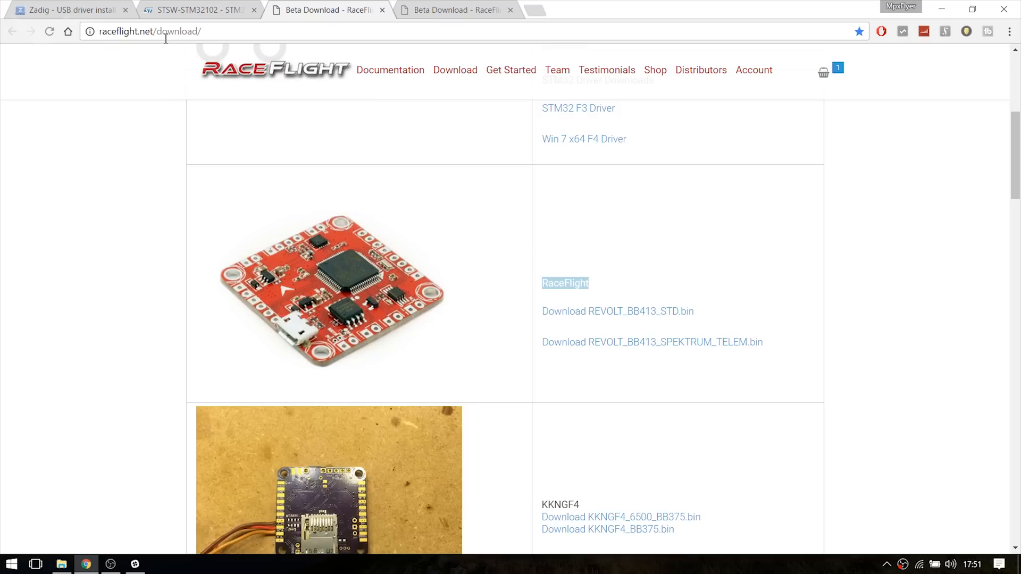
{"action": "mouse_move", "coordinate": [683, 332]}
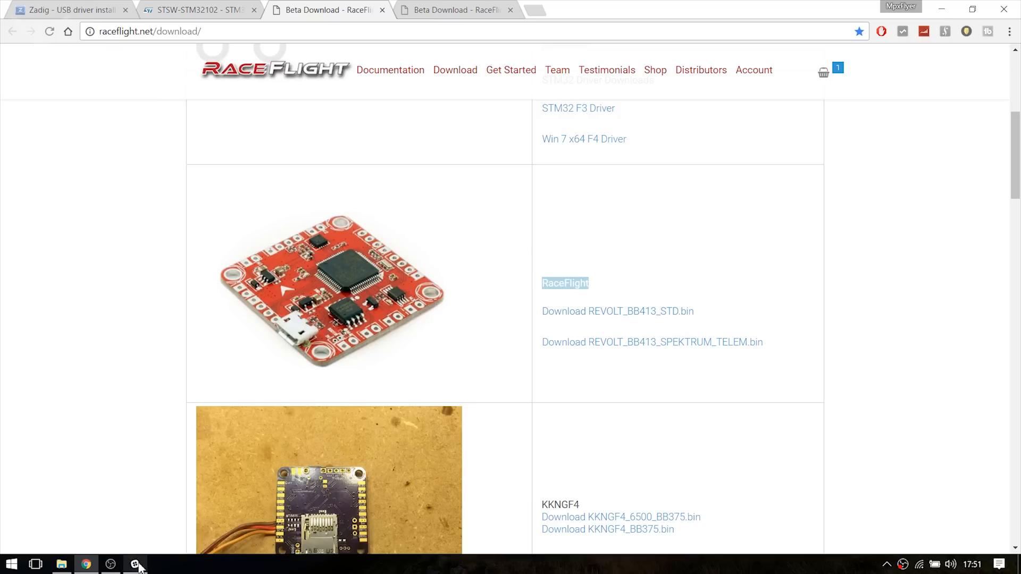
Step: Browse the RaceFlight Slack #general channel's pinned firmware files and shared files
{"action": "left_click", "coordinate": [137, 564]}
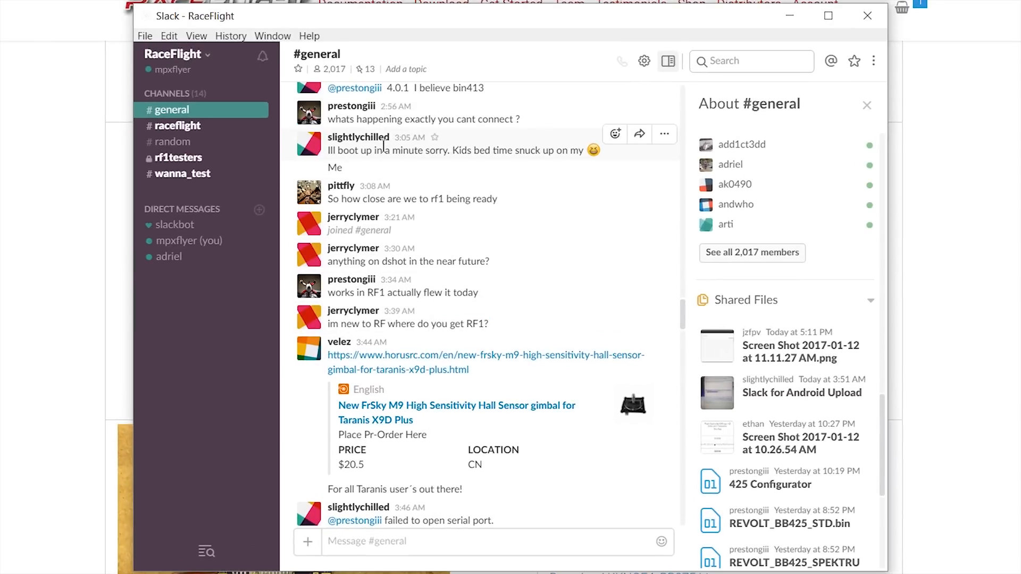
{"action": "mouse_move", "coordinate": [421, 261]}
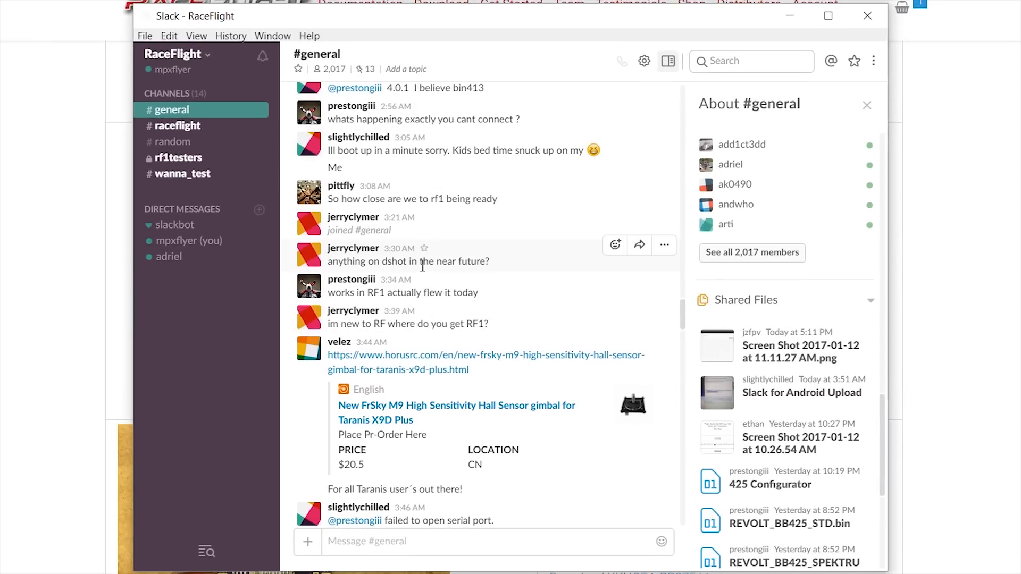
{"action": "mouse_move", "coordinate": [667, 61]}
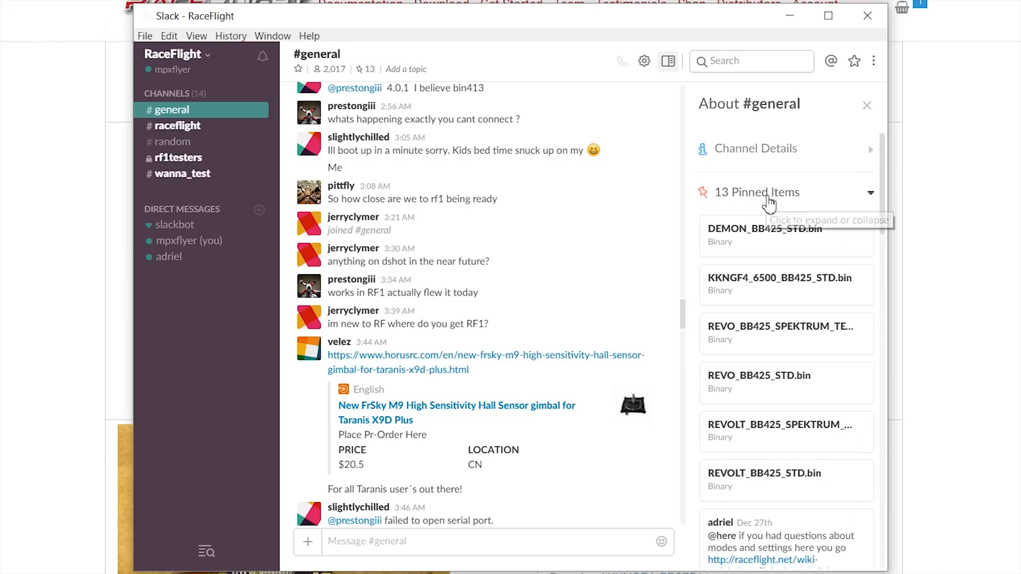
{"action": "scroll", "scroll_direction": "down", "scroll_amount": 3}
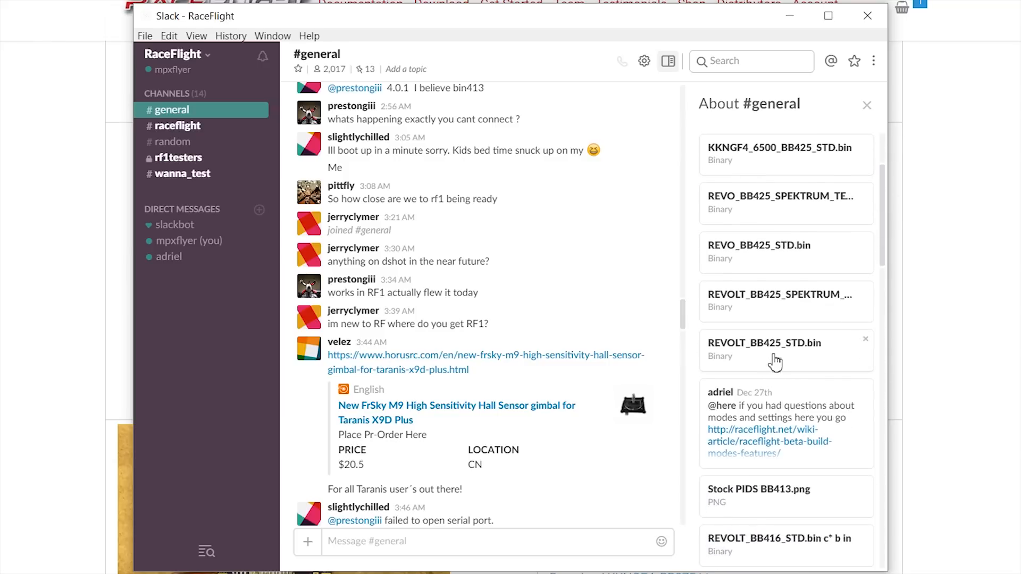
{"action": "mouse_move", "coordinate": [750, 363]}
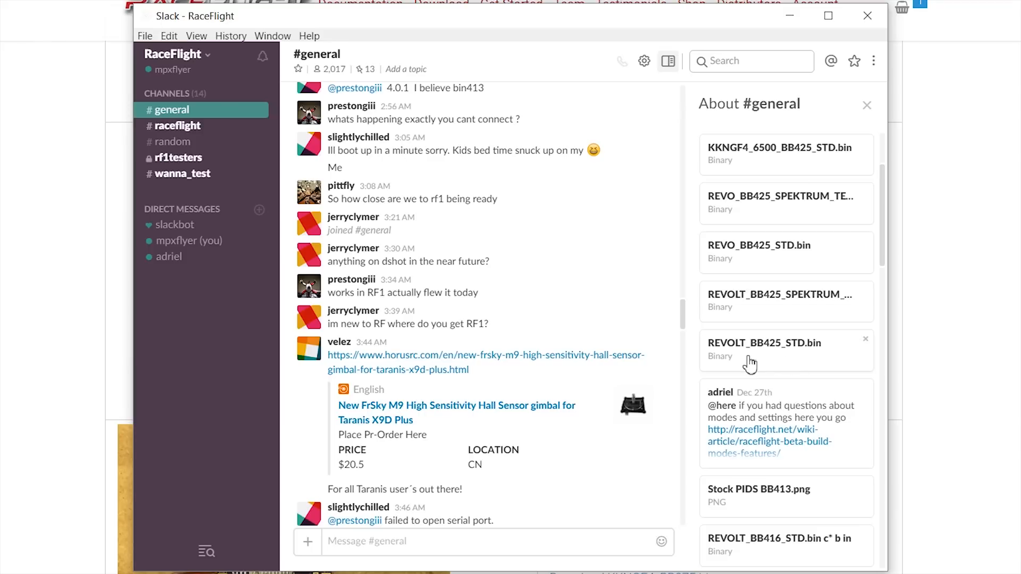
{"action": "mouse_move", "coordinate": [784, 363]}
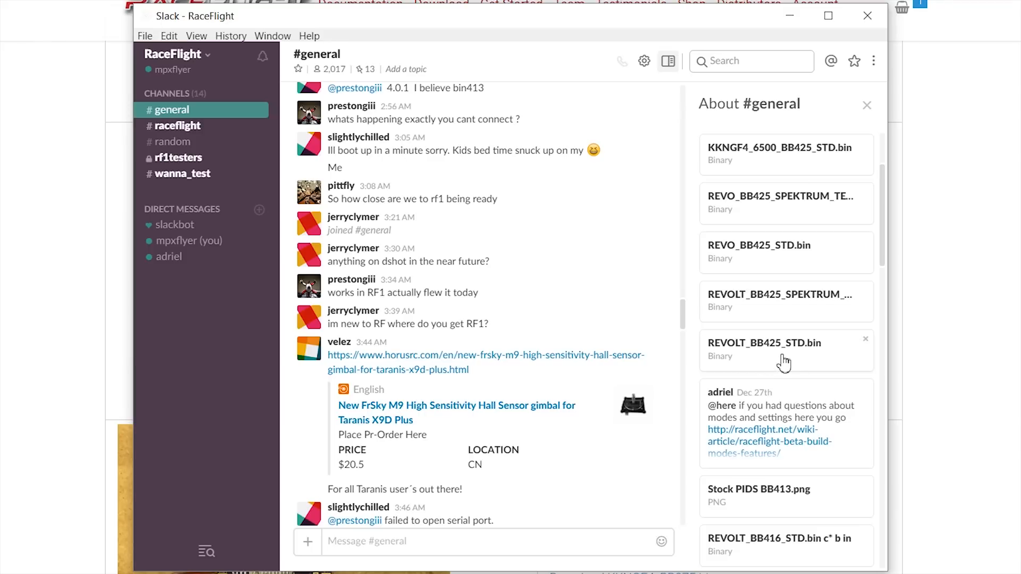
{"action": "mouse_move", "coordinate": [749, 314]}
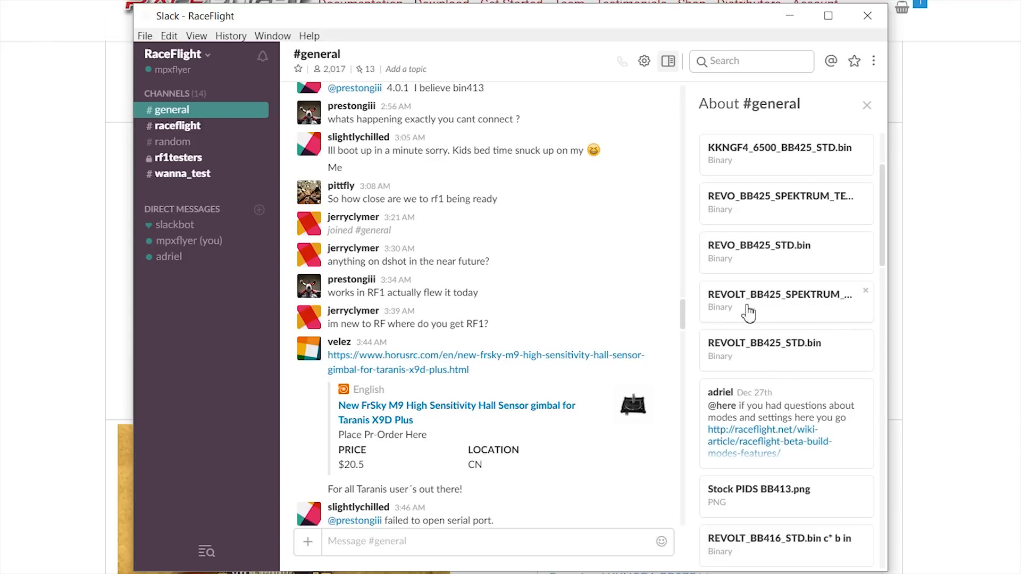
{"action": "mouse_move", "coordinate": [888, 195]}
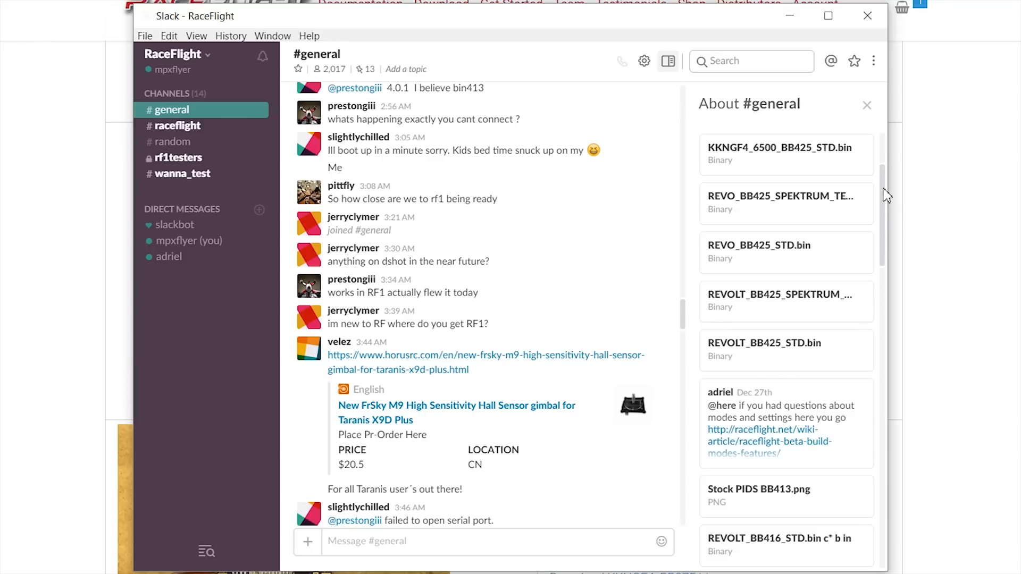
{"action": "scroll", "scroll_direction": "up", "scroll_amount": 3}
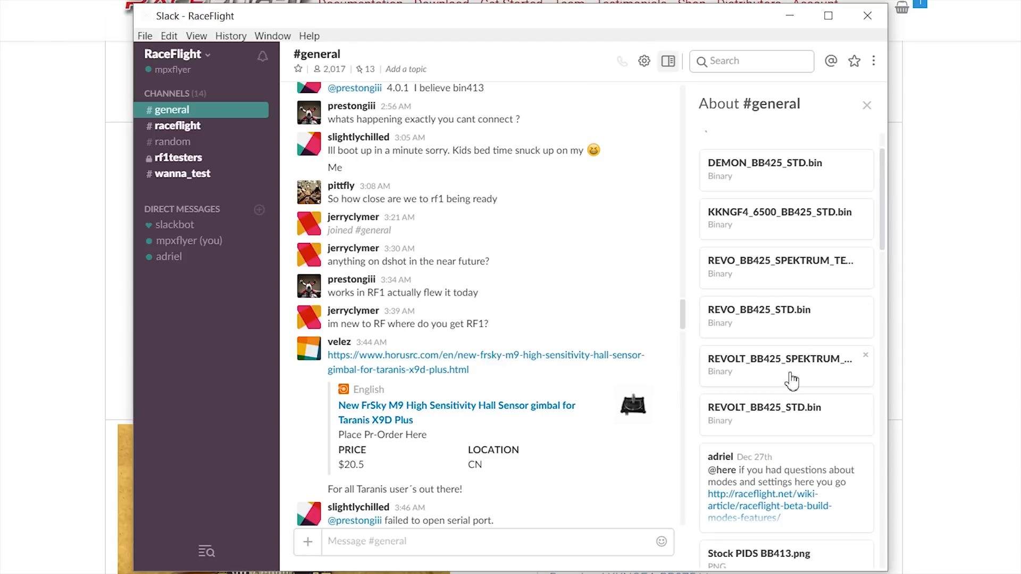
{"action": "mouse_move", "coordinate": [952, 345]}
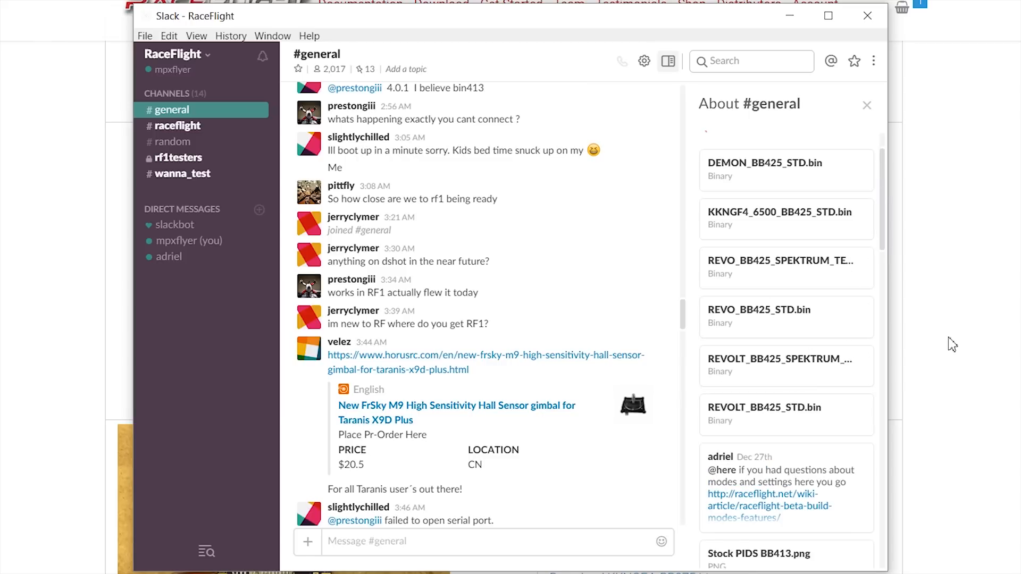
{"action": "mouse_move", "coordinate": [79, 163]}
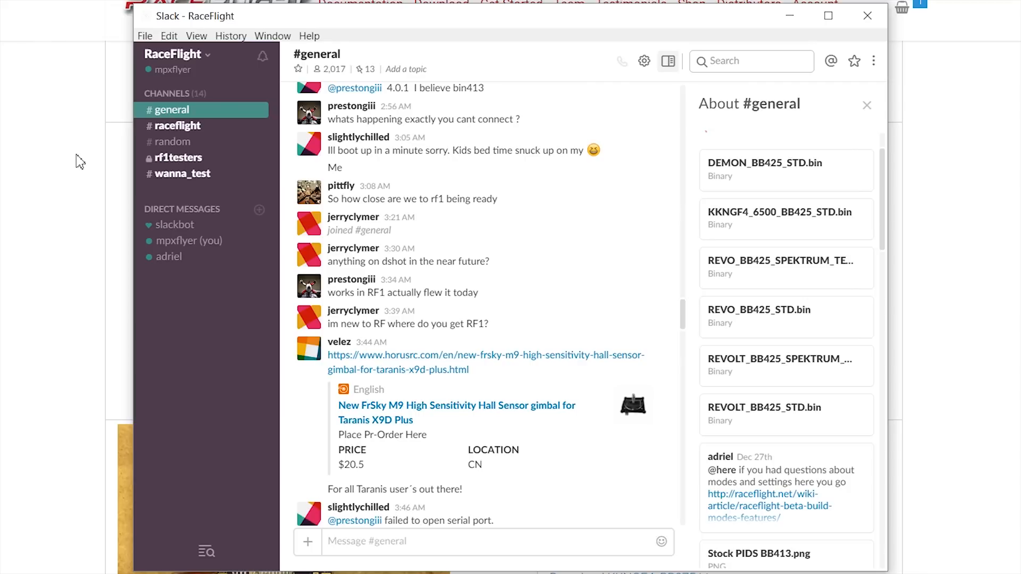
{"action": "mouse_move", "coordinate": [811, 359]}
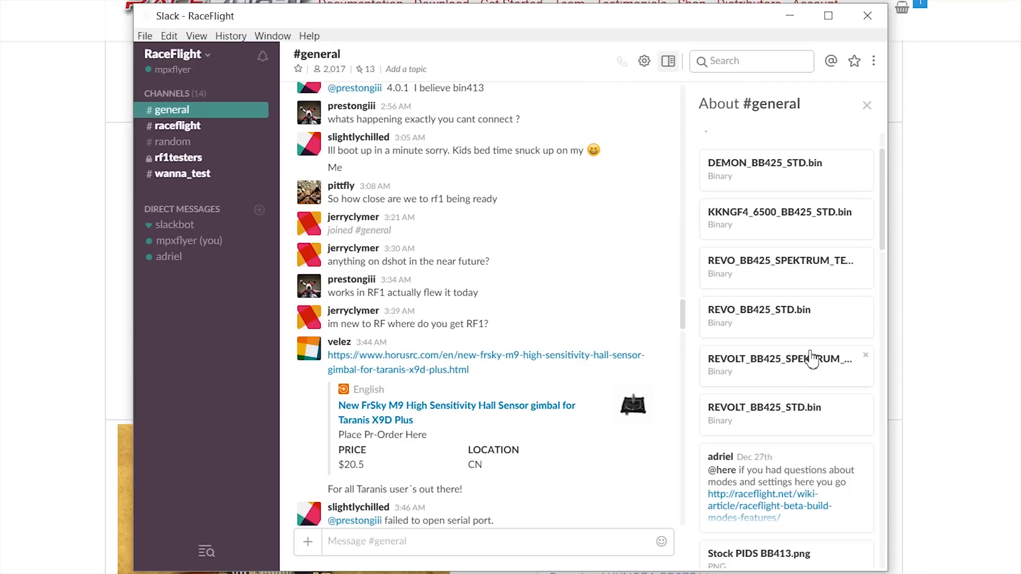
{"action": "mouse_move", "coordinate": [802, 389]}
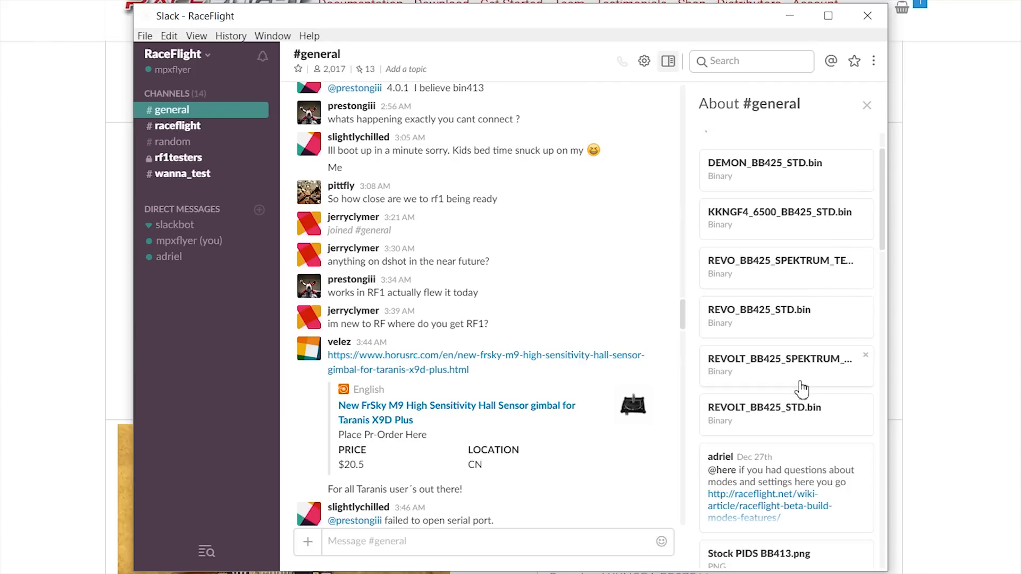
{"action": "mouse_move", "coordinate": [887, 216]}
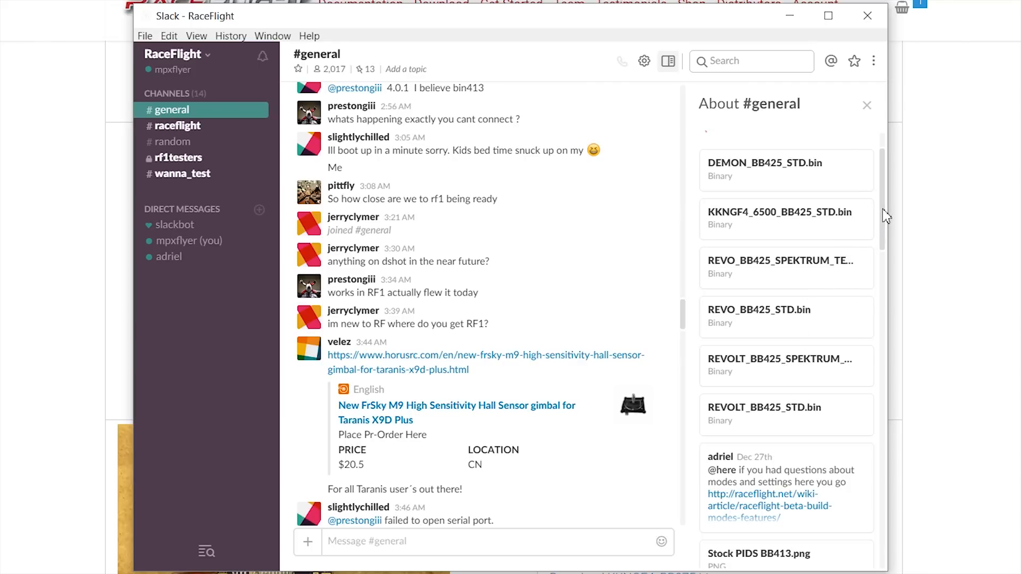
{"action": "mouse_move", "coordinate": [885, 181]}
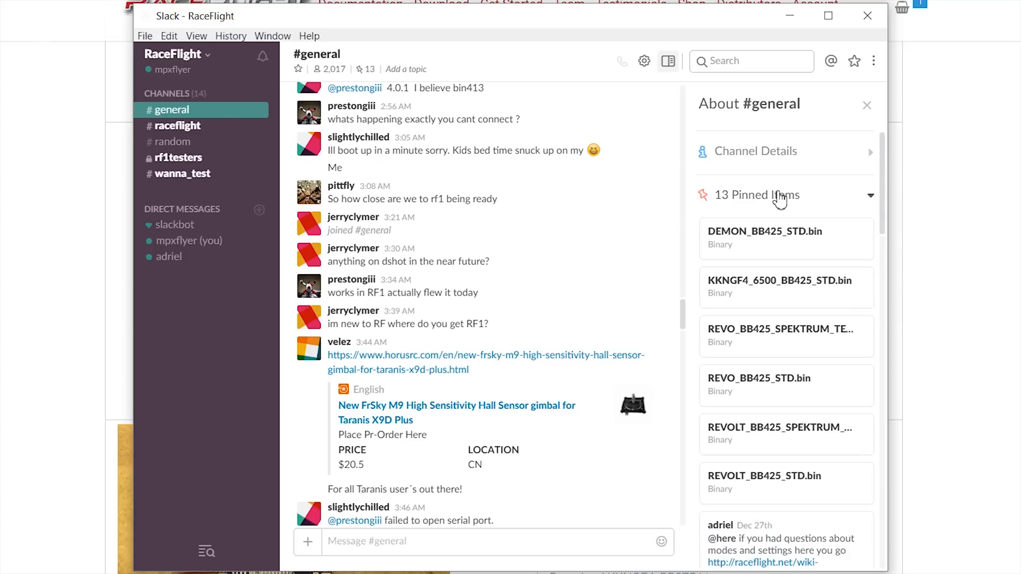
{"action": "scroll", "scroll_direction": "down", "scroll_amount": 3}
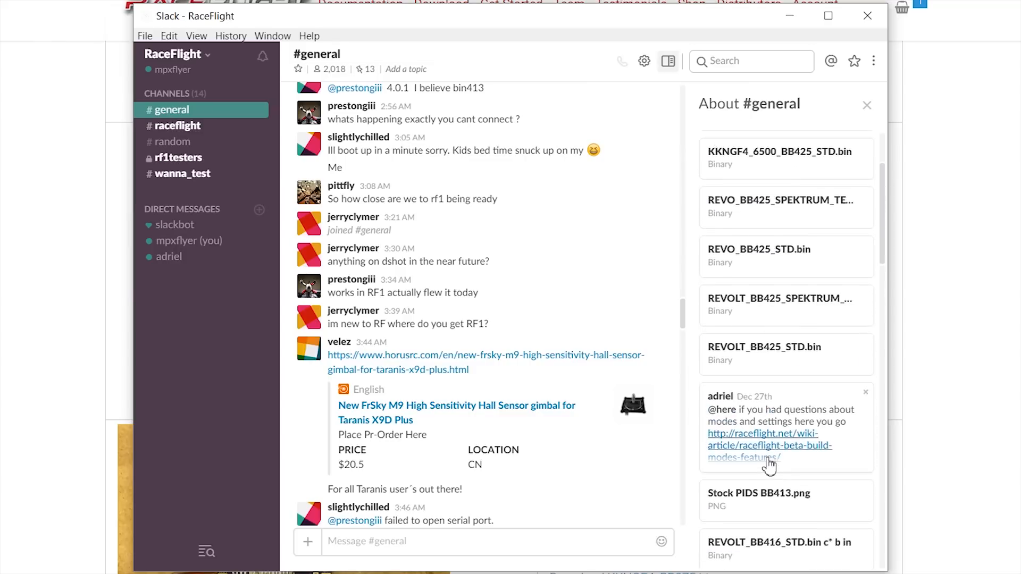
{"action": "scroll", "scroll_direction": "up", "scroll_amount": 3}
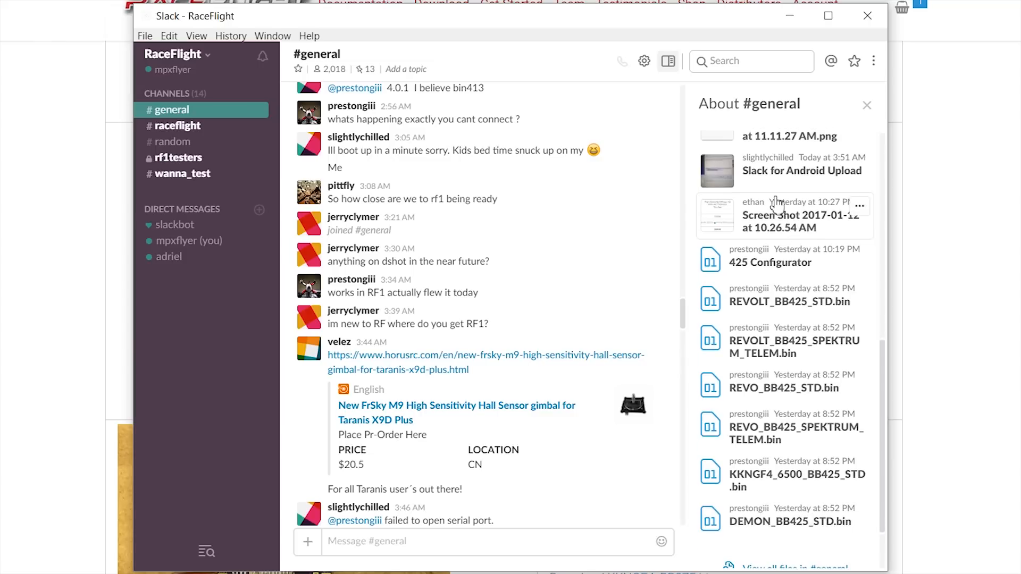
{"action": "scroll", "scroll_direction": "up", "scroll_amount": 3}
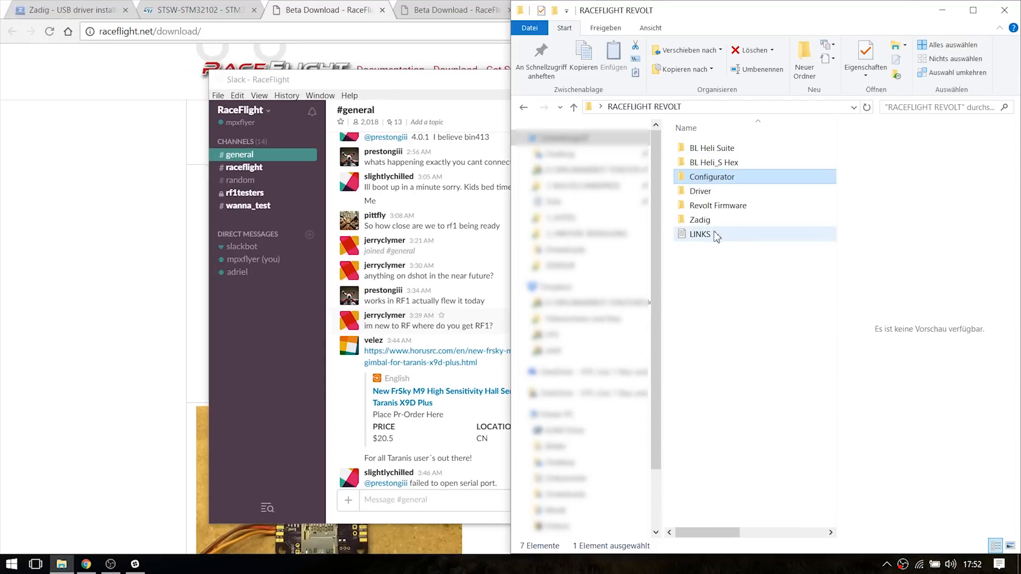
Step: Inspect the Driver folder, then run zadig_2.2 from the Zadig folder in RACEFLIGHT REVOLT
{"action": "left_click", "coordinate": [701, 190]}
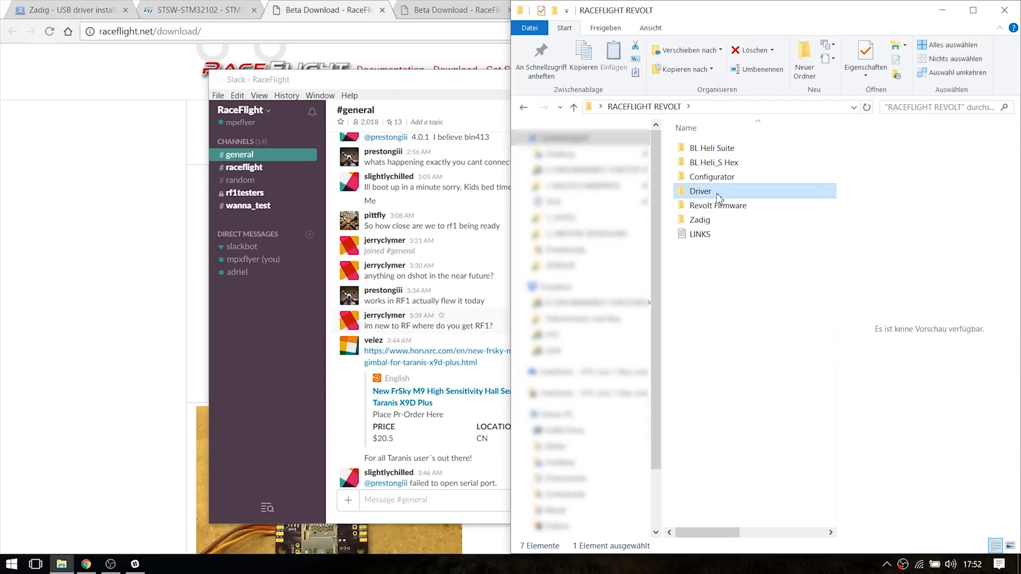
{"action": "double_click", "coordinate": [700, 190]}
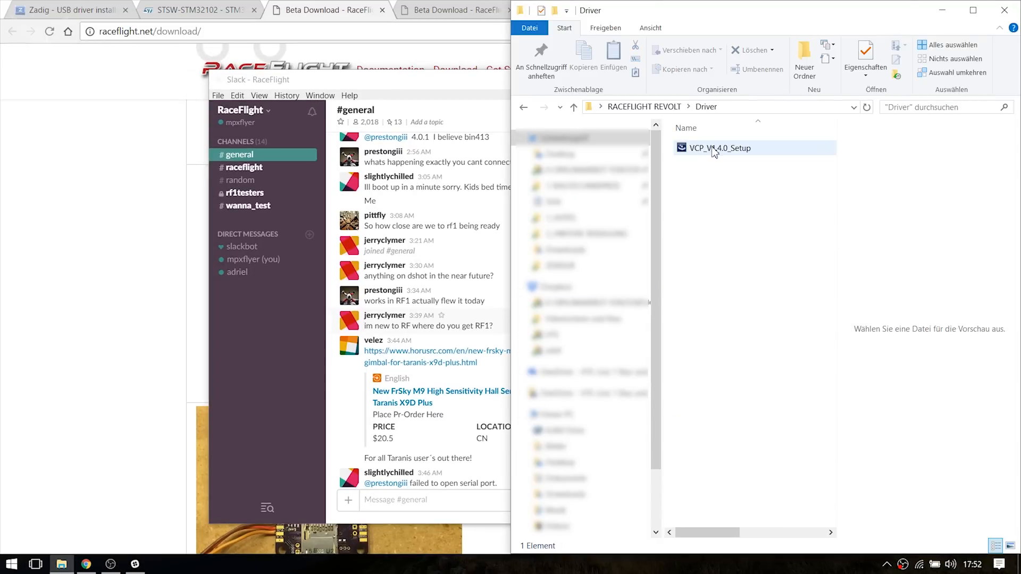
{"action": "mouse_move", "coordinate": [574, 107]}
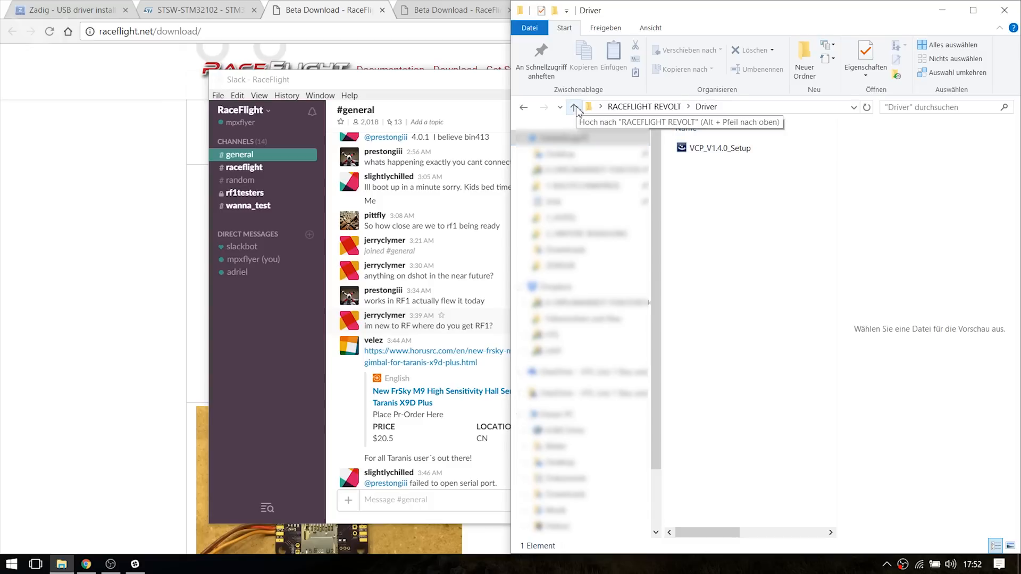
{"action": "left_click", "coordinate": [573, 106]}
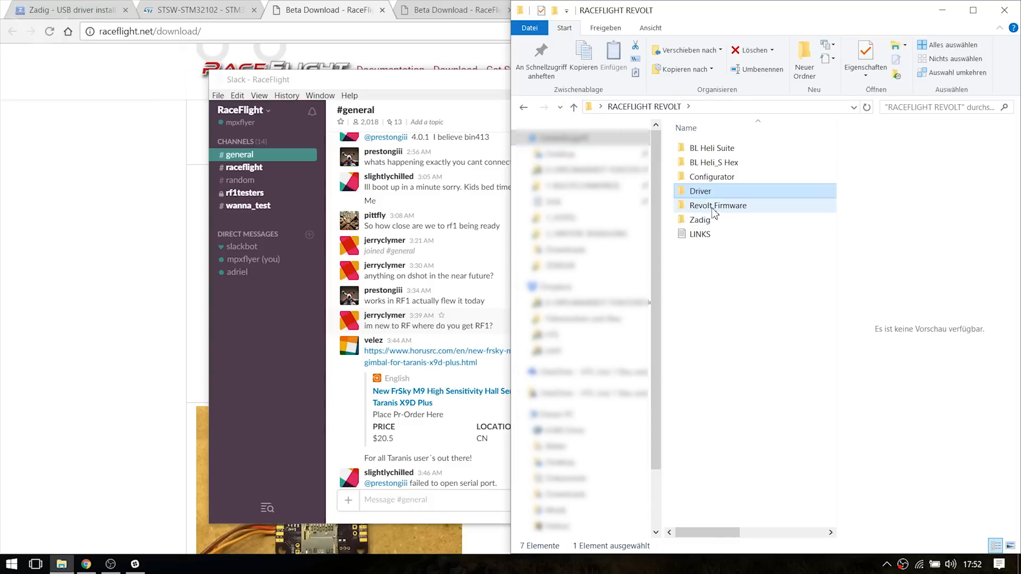
{"action": "double_click", "coordinate": [700, 219]}
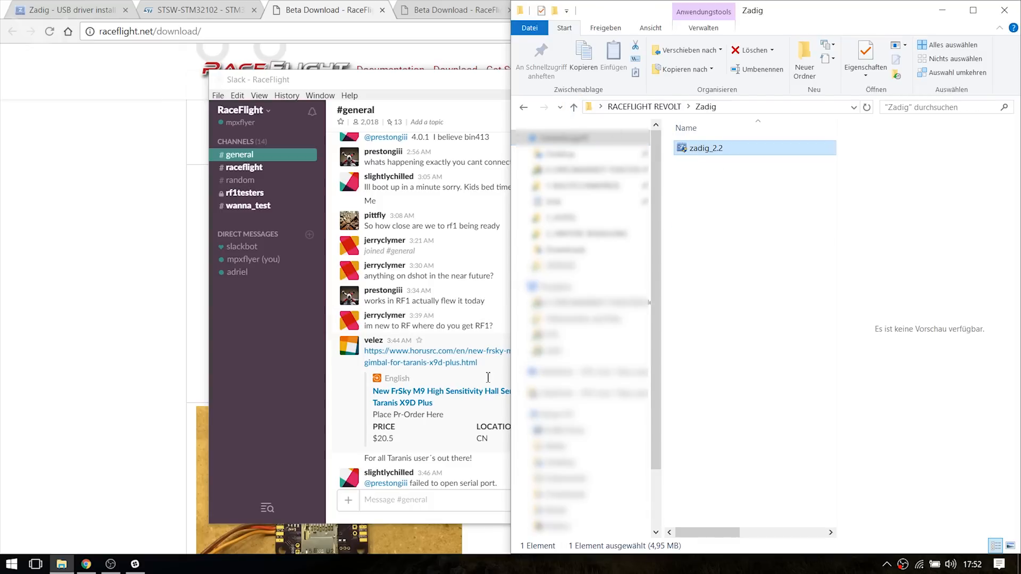
{"action": "double_click", "coordinate": [705, 147]}
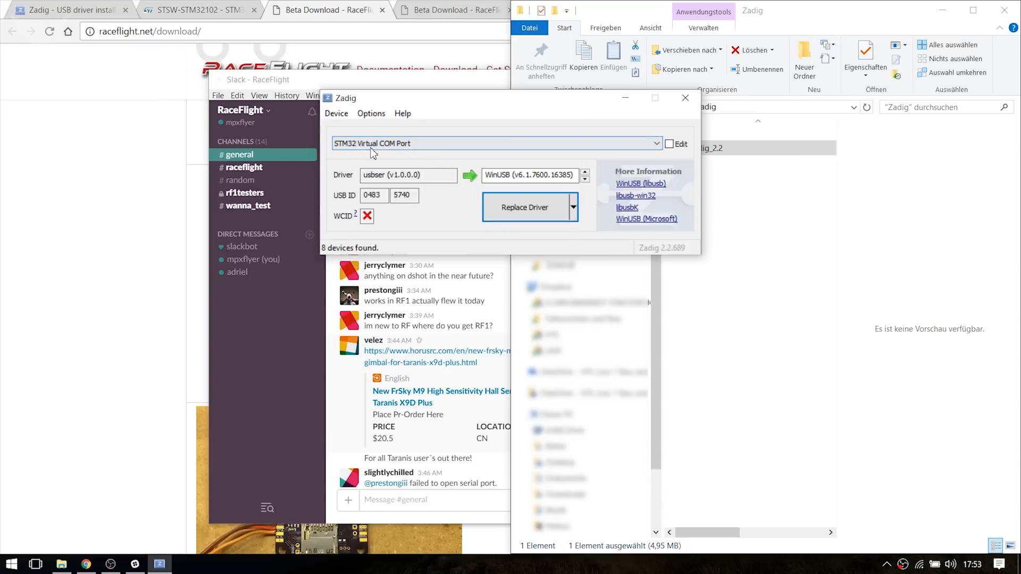
{"action": "mouse_move", "coordinate": [579, 186]}
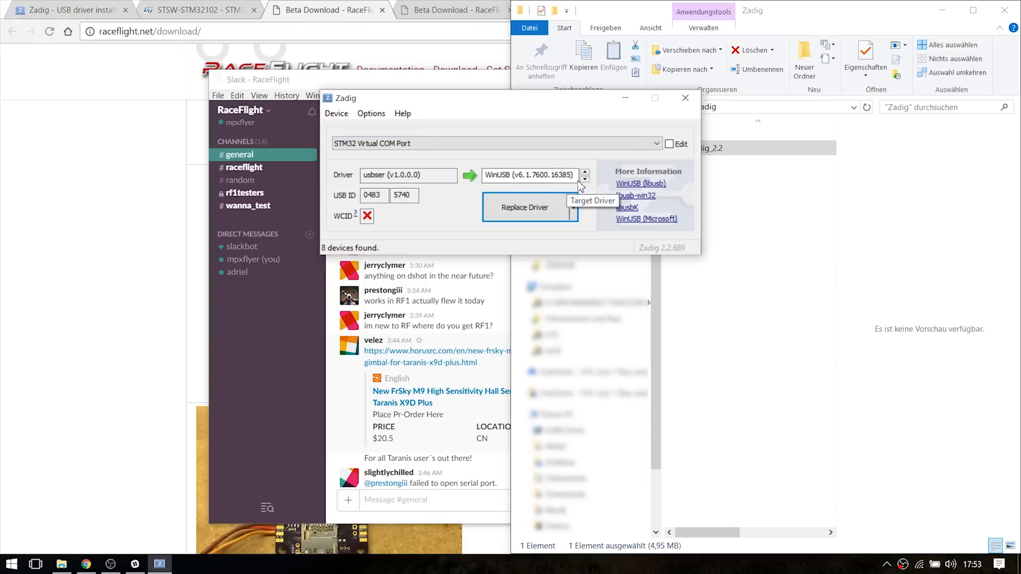
Step: Install the USB Serial (CDC) driver onto the STM32 Virtual COM Port
{"action": "left_click", "coordinate": [584, 179]}
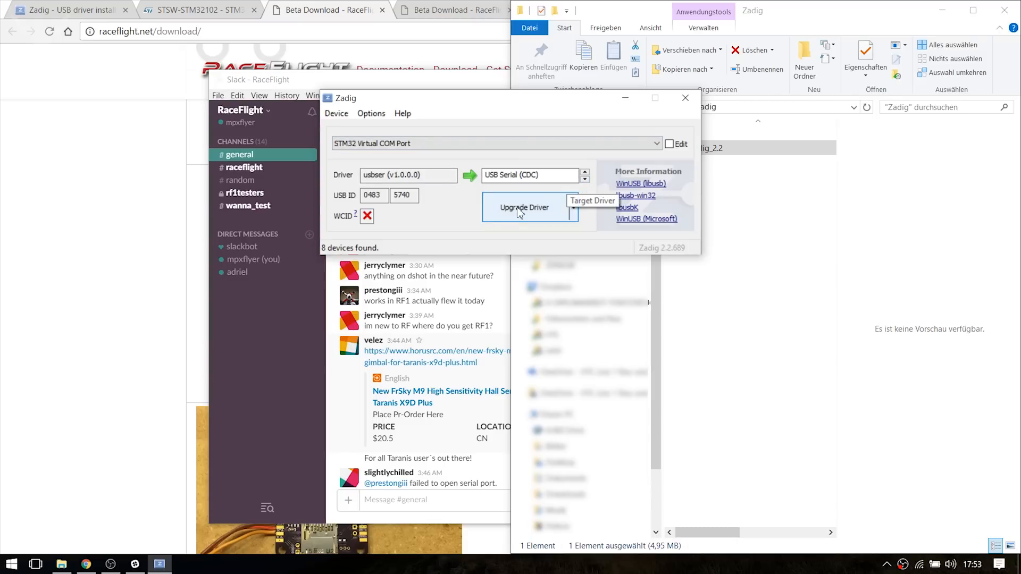
{"action": "left_click", "coordinate": [523, 207]}
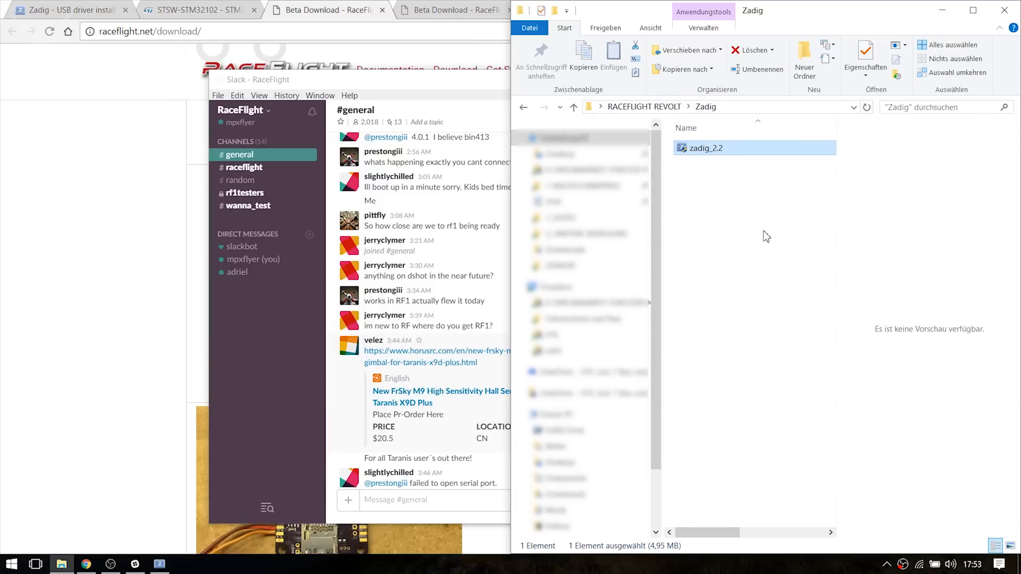
{"action": "mouse_move", "coordinate": [524, 108]}
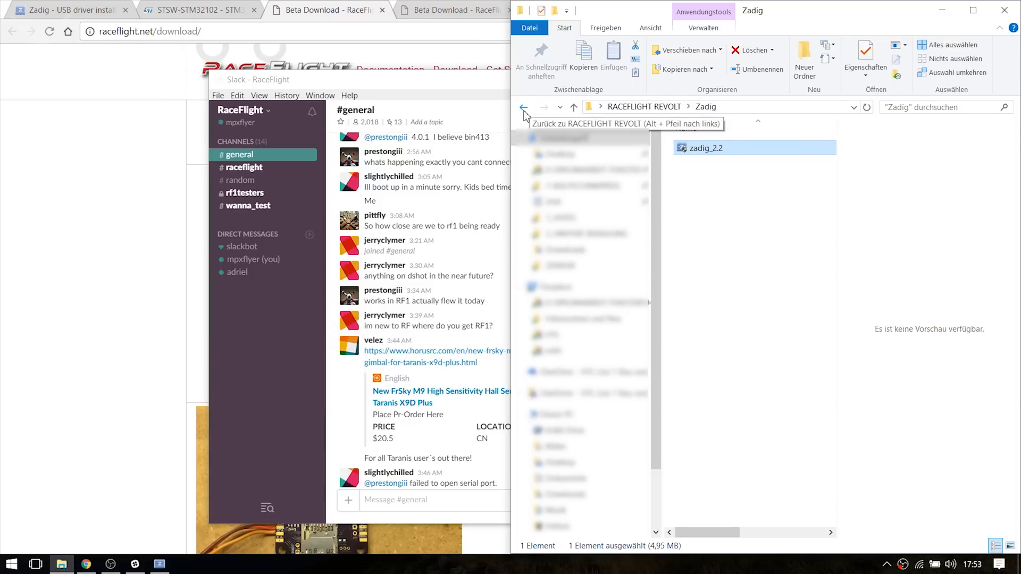
Step: Check Chrome's Erweiterungen list for the RaceFlight Configurator 4.2.6 extension
{"action": "left_click", "coordinate": [524, 107]}
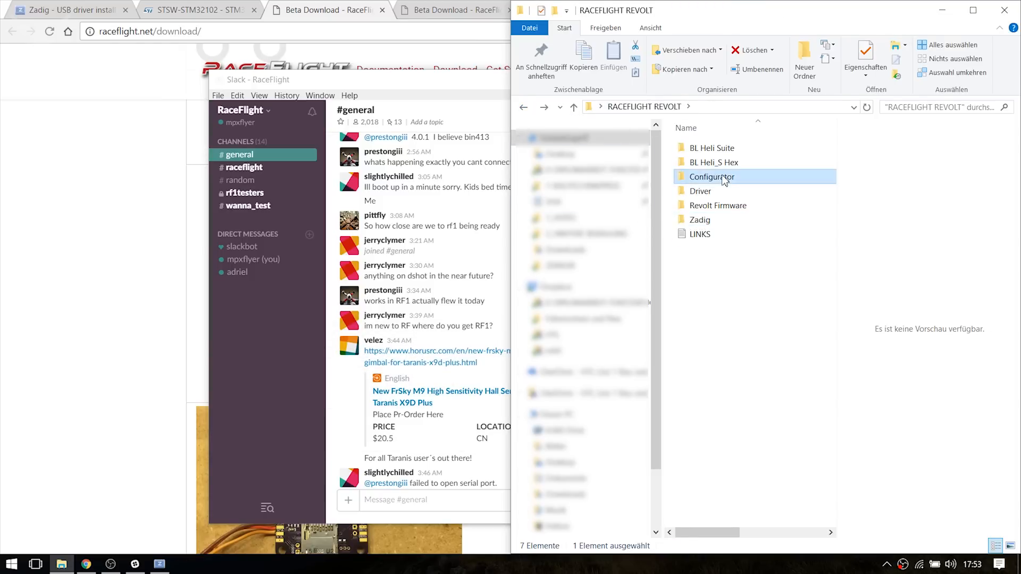
{"action": "double_click", "coordinate": [711, 177]}
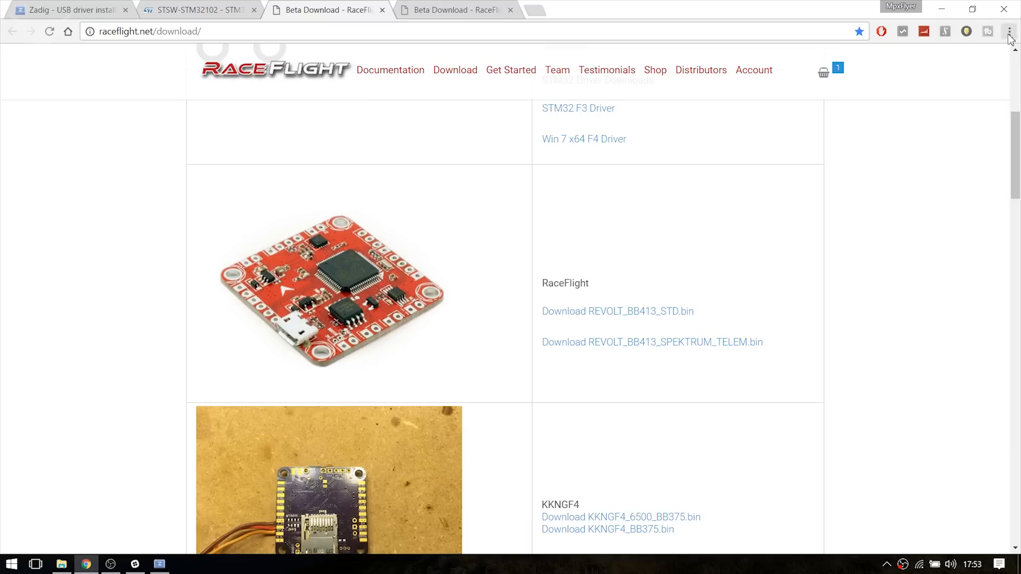
{"action": "left_click", "coordinate": [1010, 31]}
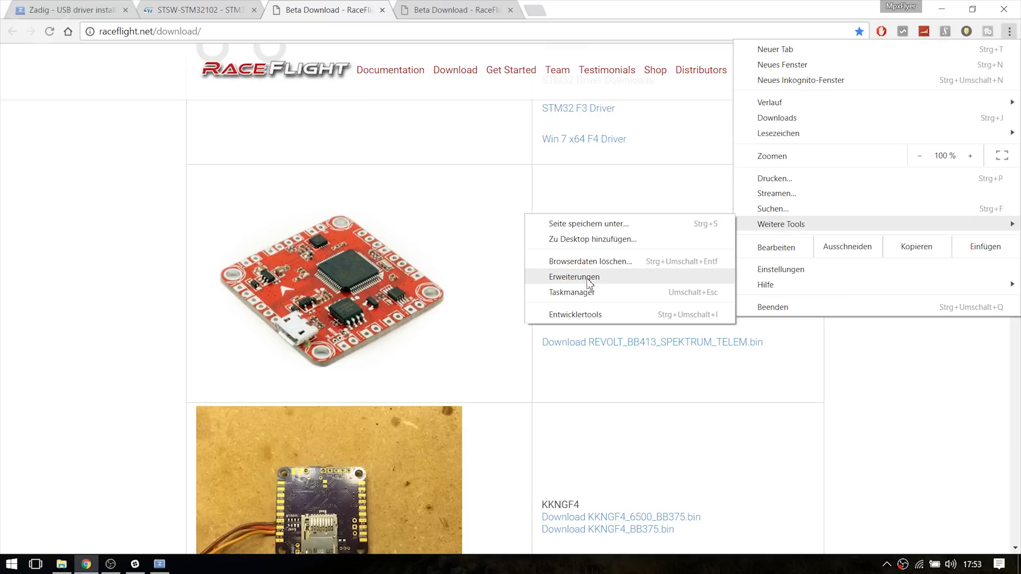
{"action": "left_click", "coordinate": [573, 277]}
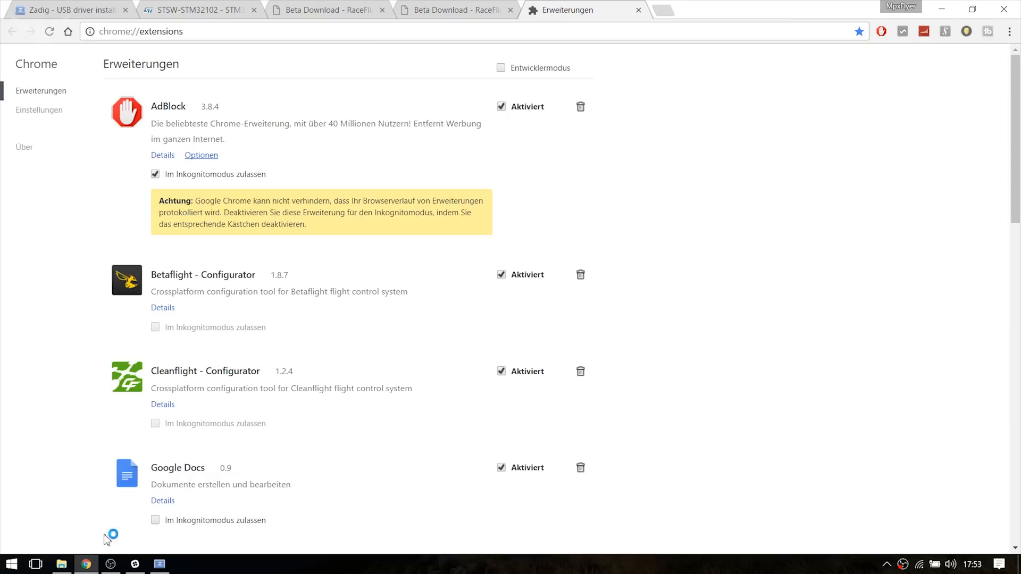
{"action": "left_click", "coordinate": [61, 565]}
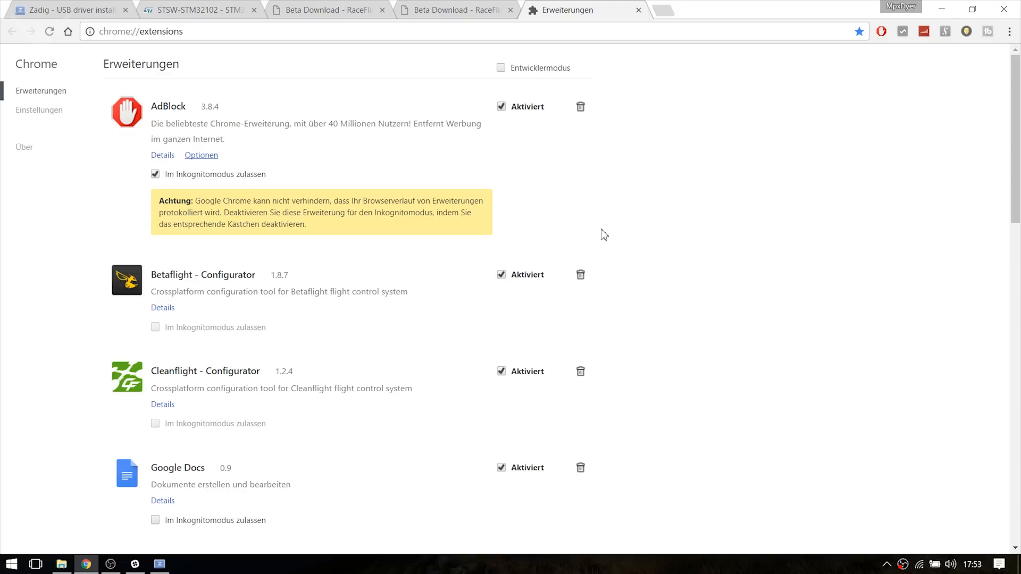
{"action": "scroll", "scroll_direction": "down", "scroll_amount": 3}
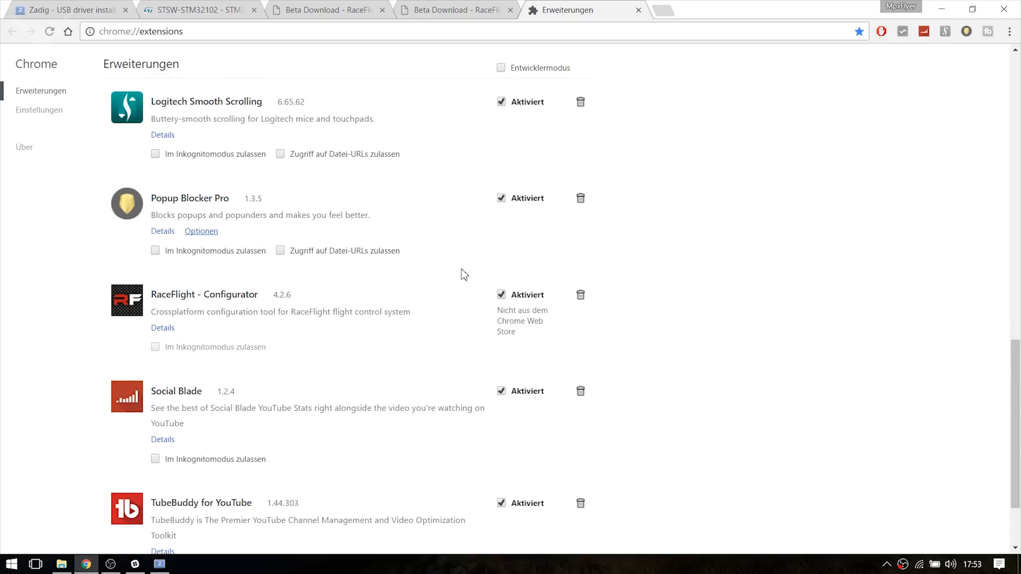
{"action": "mouse_move", "coordinate": [213, 315]}
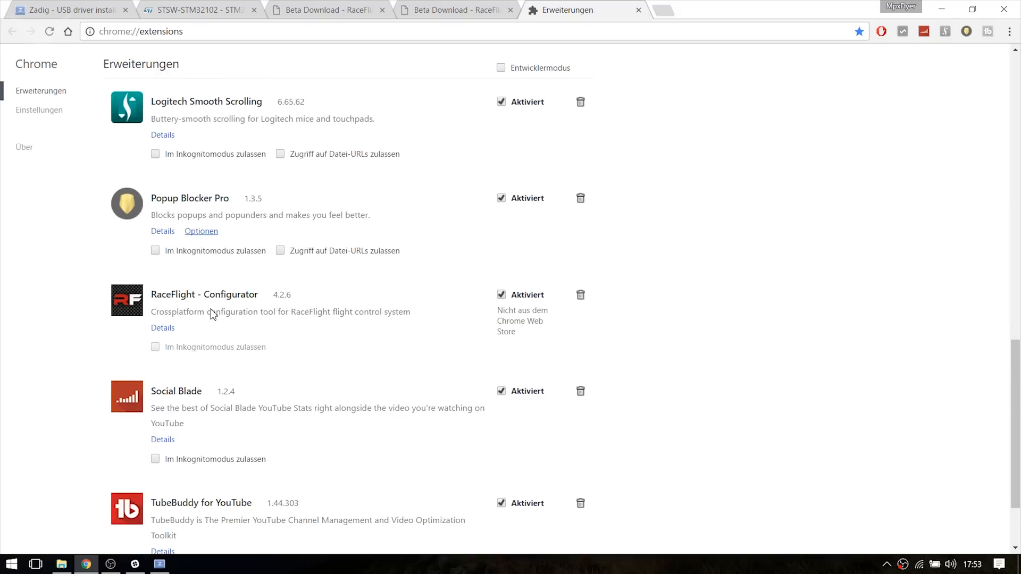
{"action": "scroll", "scroll_direction": "down", "scroll_amount": 3}
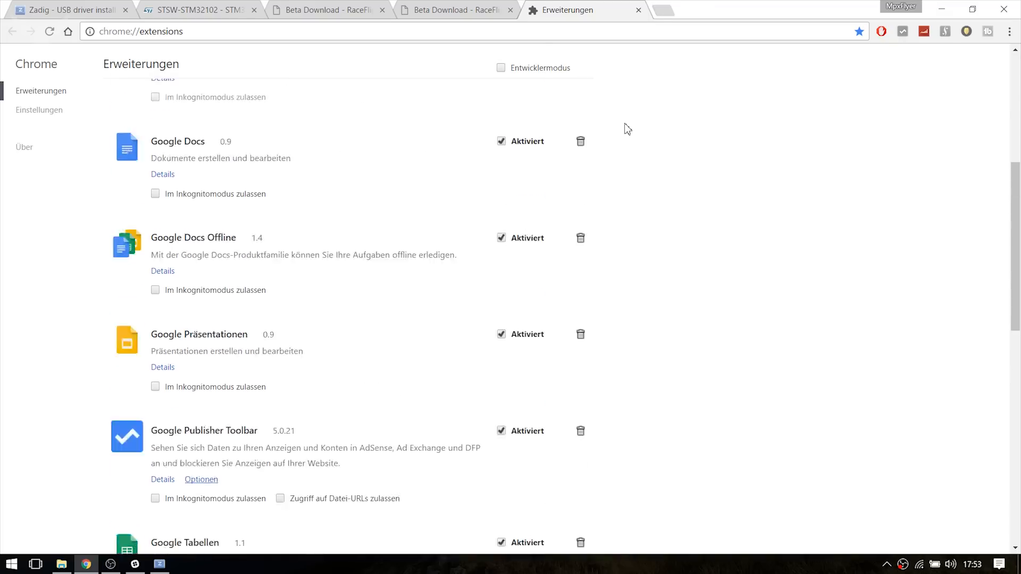
{"action": "scroll", "scroll_direction": "up", "scroll_amount": 3}
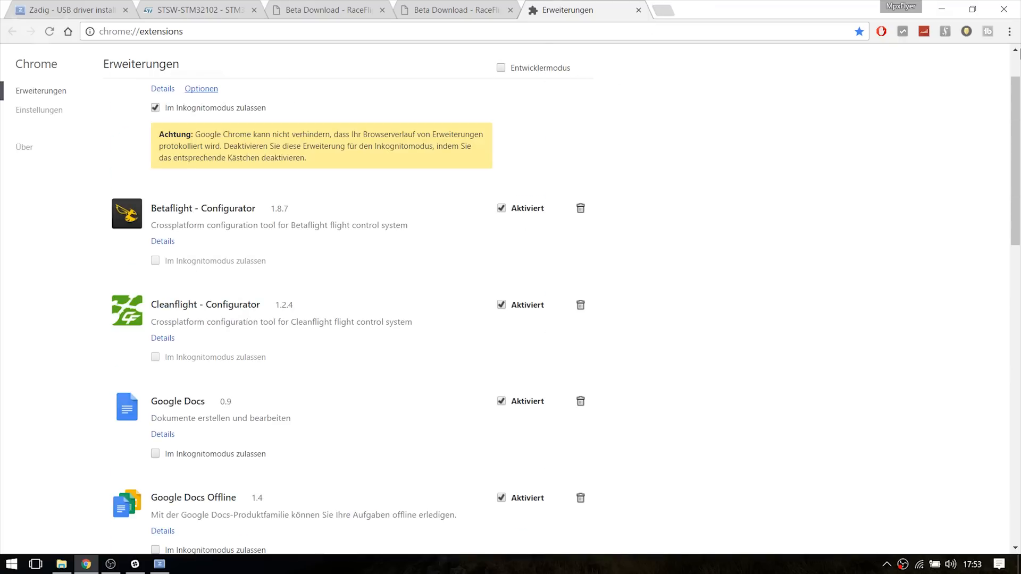
Step: Show the Chrome apps page listing raceflight in a new tab
{"action": "left_click", "coordinate": [677, 9]}
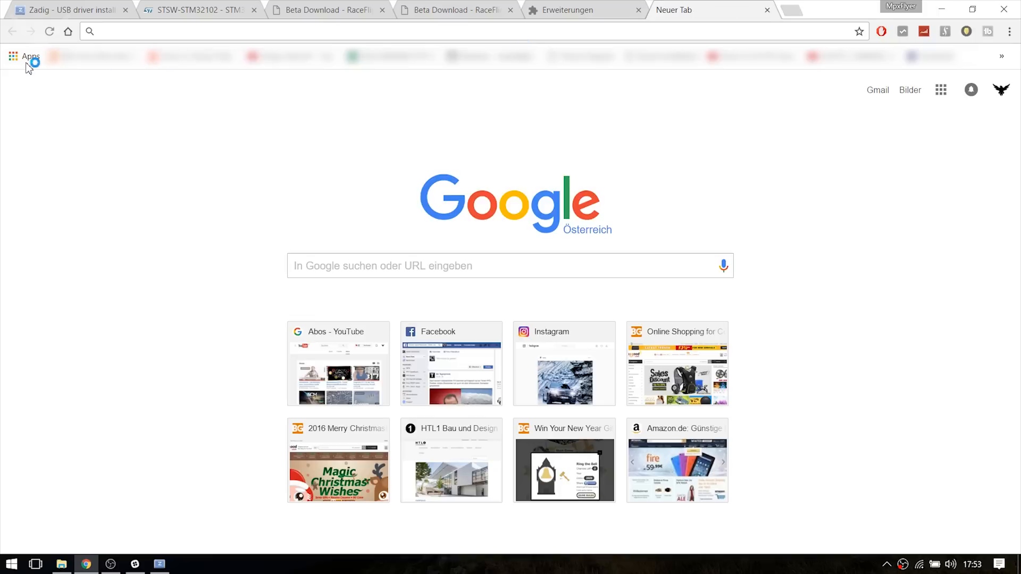
{"action": "left_click", "coordinate": [30, 56]}
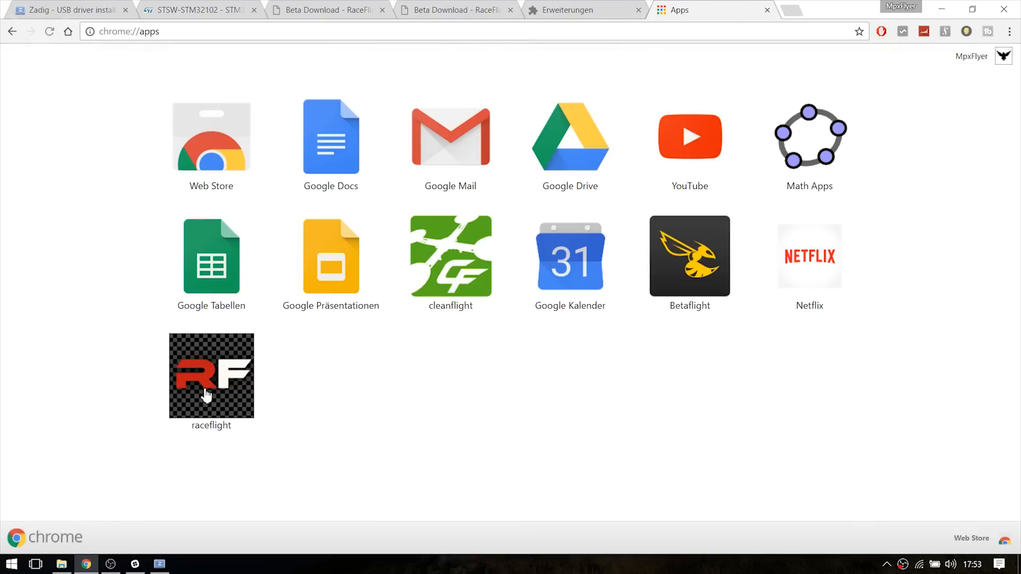
Step: Launch the raceflight app and connect to the Revolt board on COM6
{"action": "double_click", "coordinate": [211, 375]}
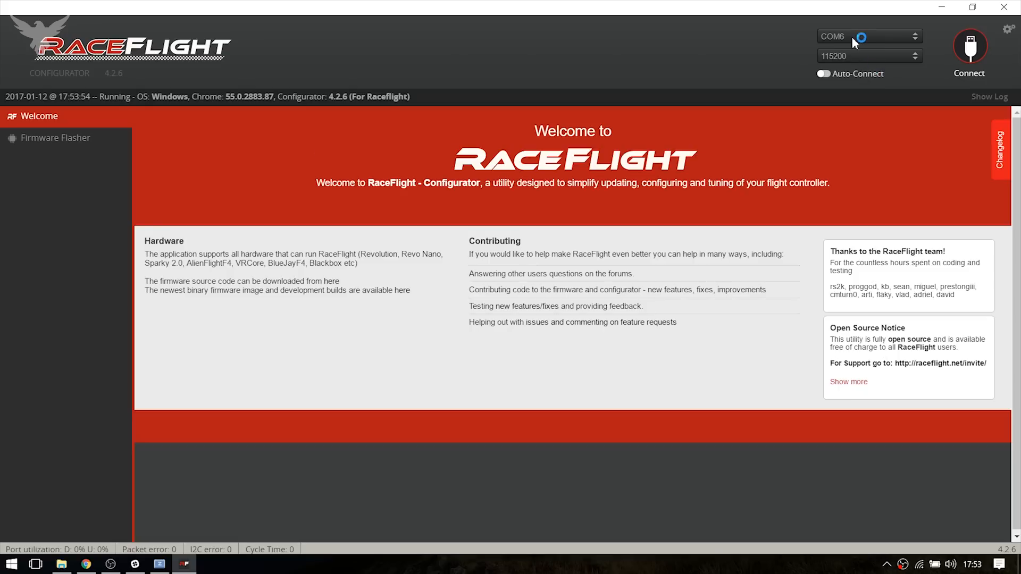
{"action": "mouse_move", "coordinate": [862, 50]}
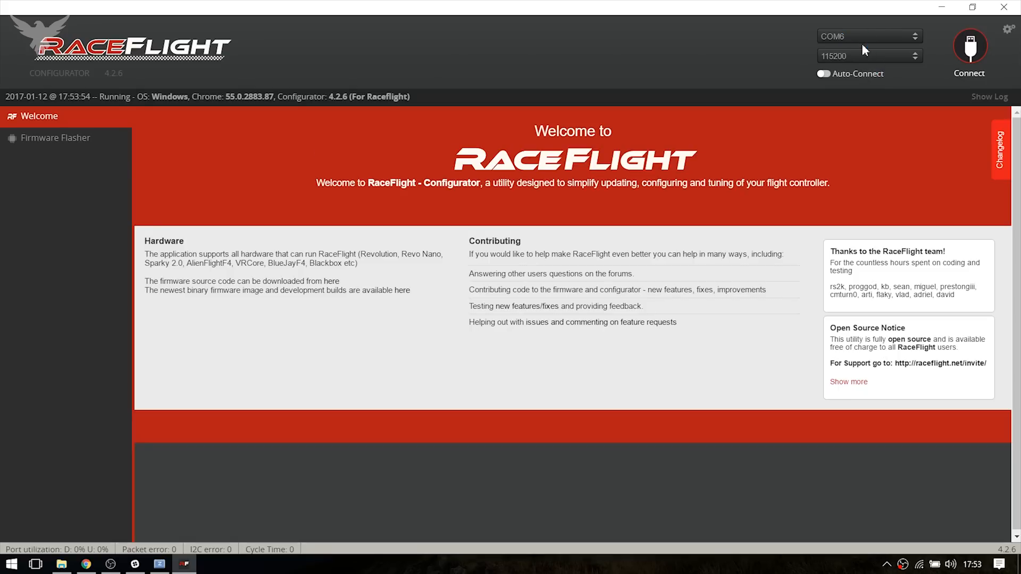
{"action": "mouse_move", "coordinate": [824, 42]}
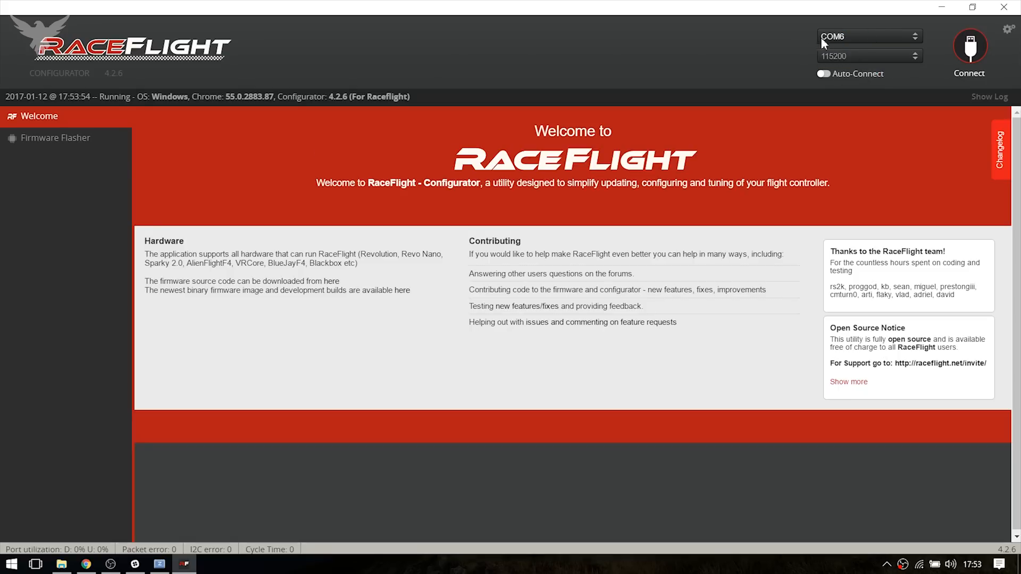
{"action": "left_click", "coordinate": [969, 49]}
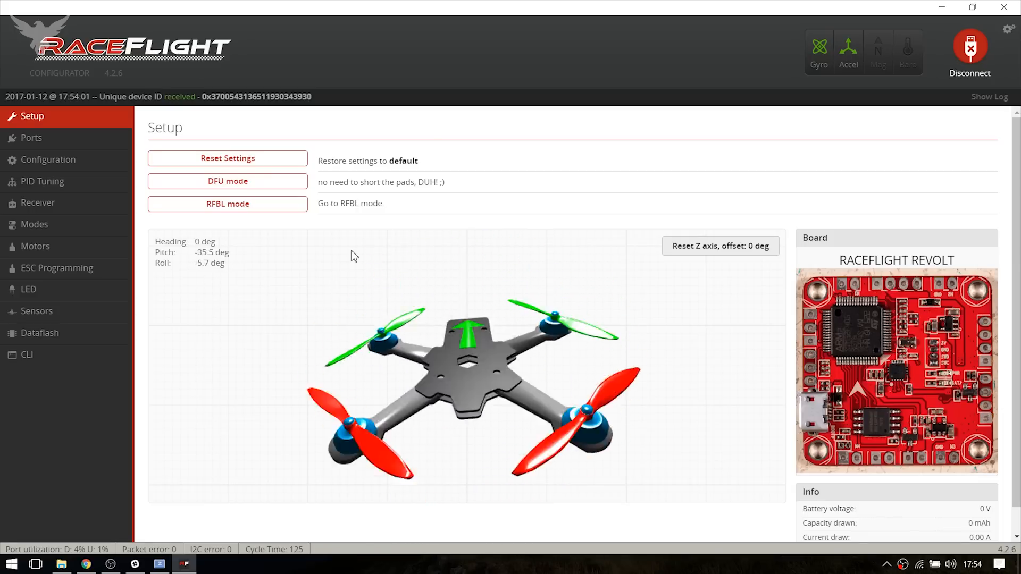
{"action": "mouse_move", "coordinate": [227, 181]}
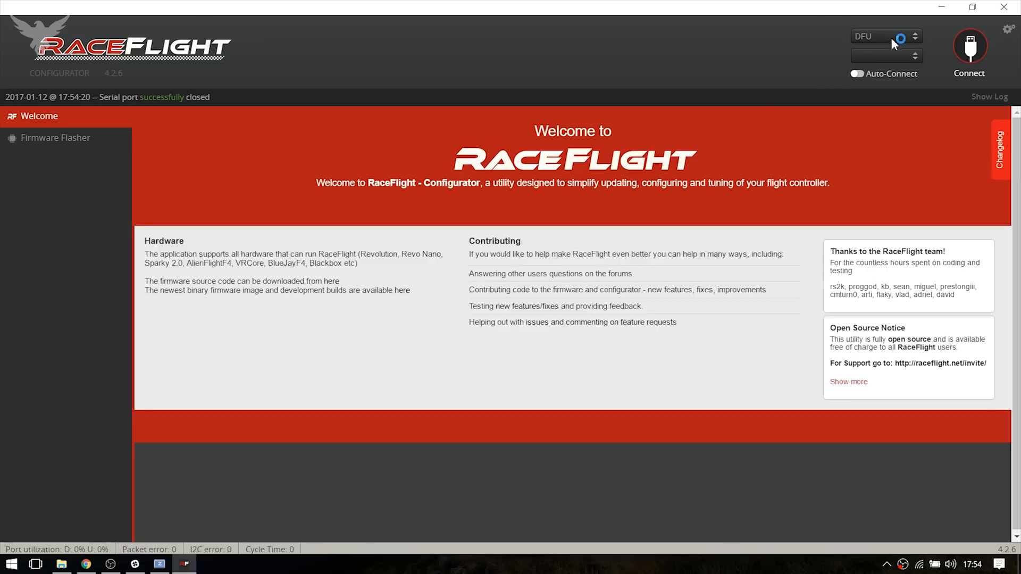
{"action": "mouse_move", "coordinate": [256, 144]}
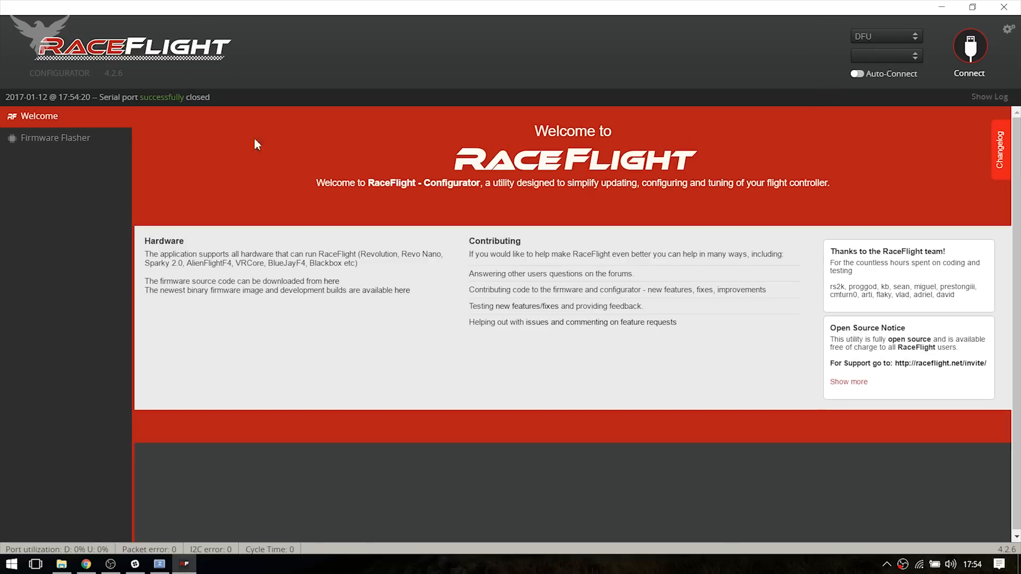
Step: Load the local REVOLT_BB425_STD.bin file in Firmware Flasher and flash it to the board
{"action": "left_click", "coordinate": [55, 137]}
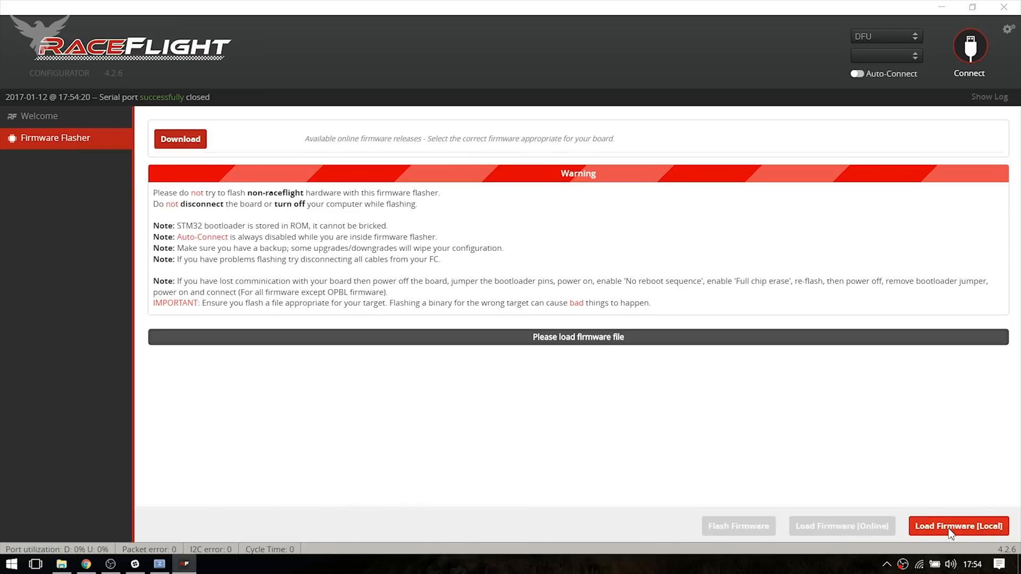
{"action": "left_click", "coordinate": [957, 526]}
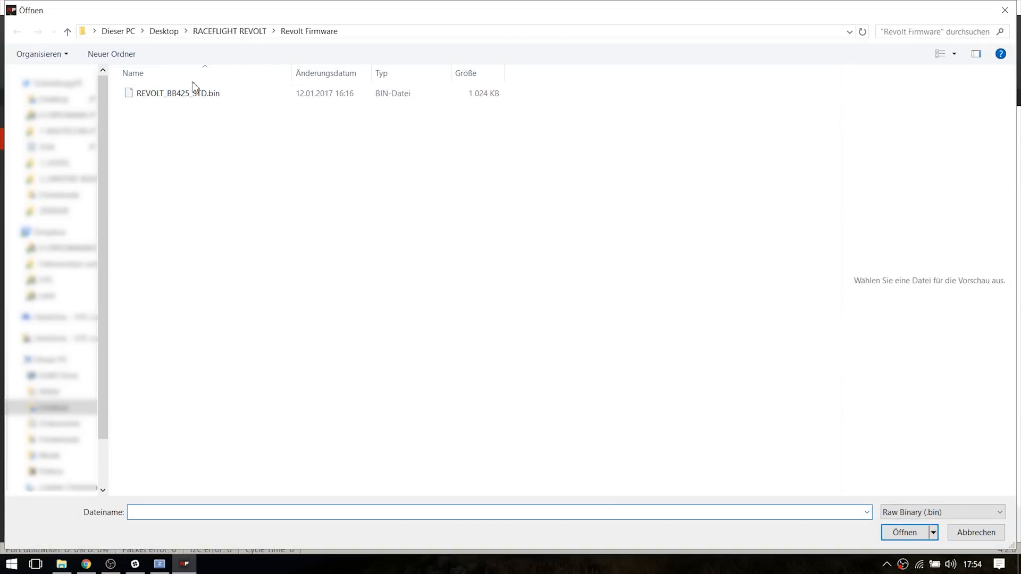
{"action": "left_click", "coordinate": [178, 93]}
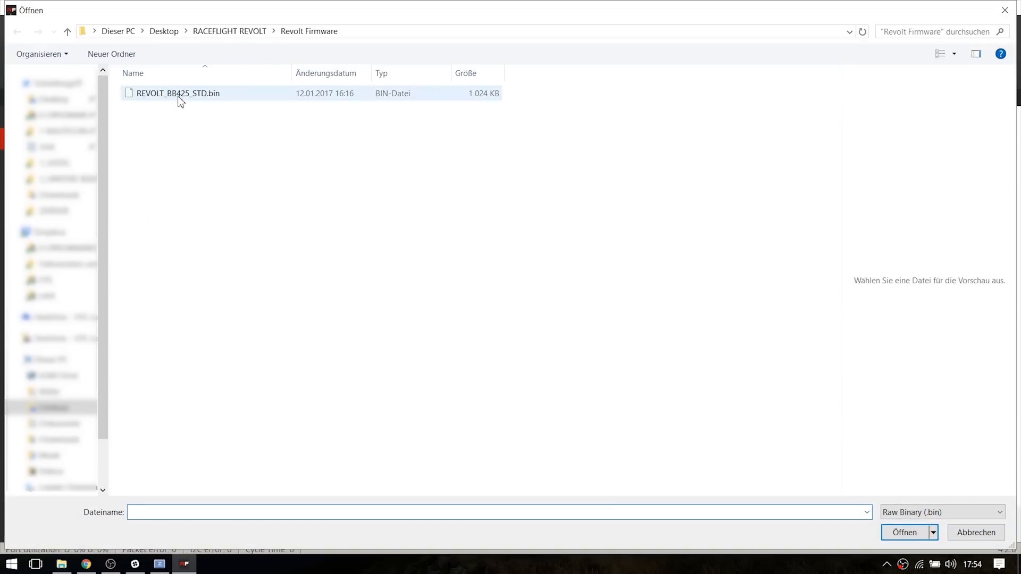
{"action": "left_click", "coordinate": [177, 93]}
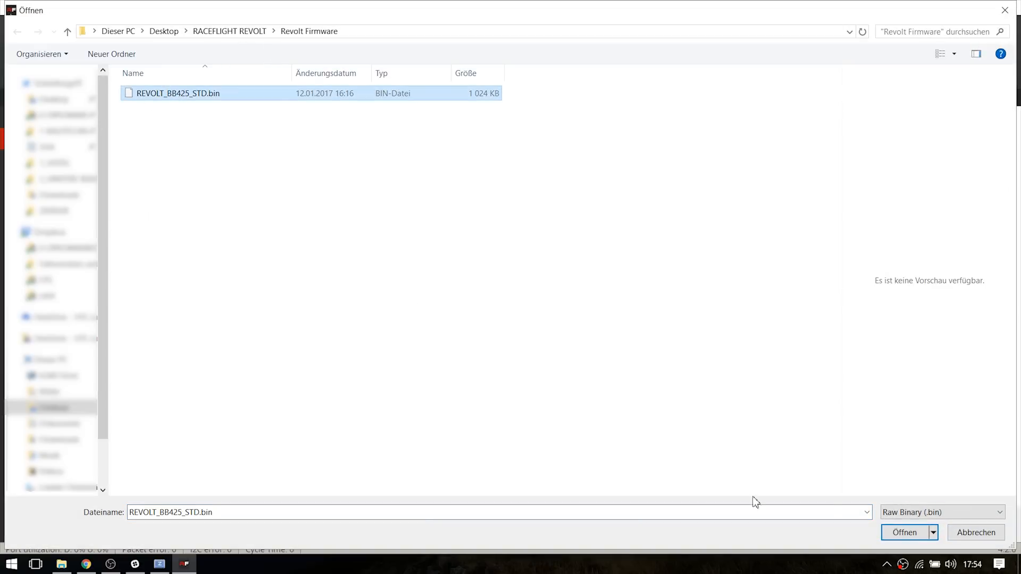
{"action": "left_click", "coordinate": [904, 532]}
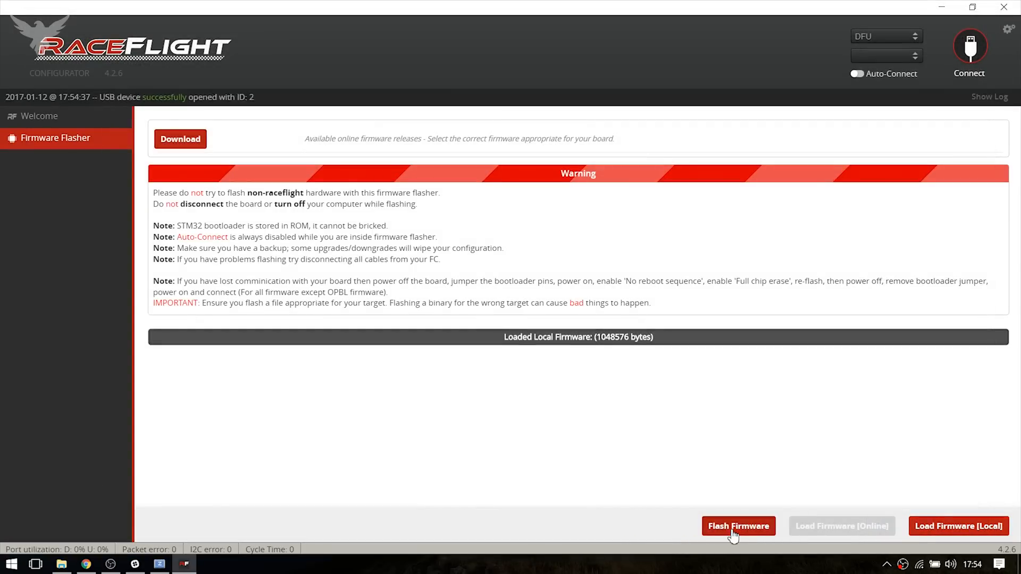
{"action": "left_click", "coordinate": [738, 525]}
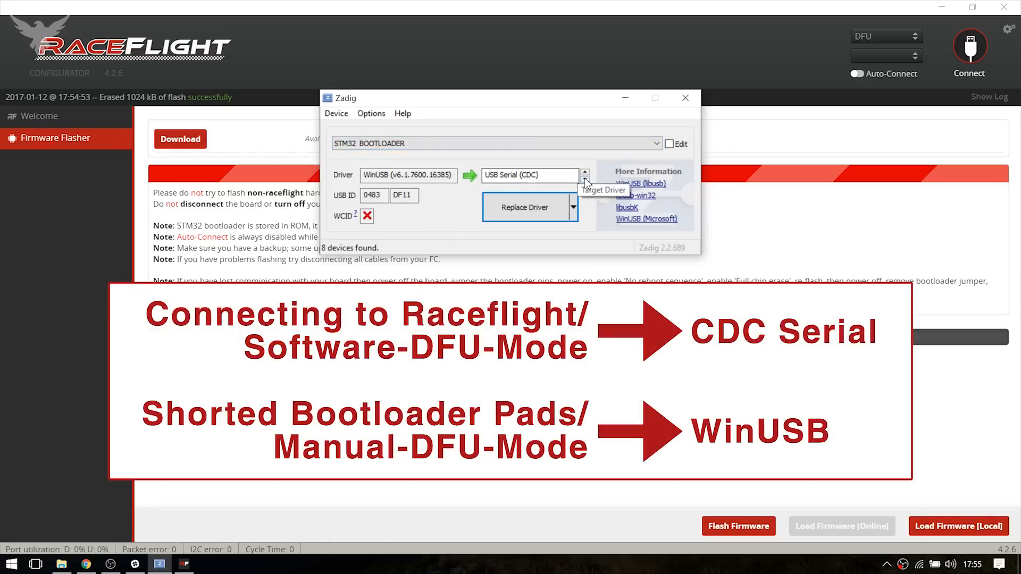
{"action": "left_click", "coordinate": [583, 171]}
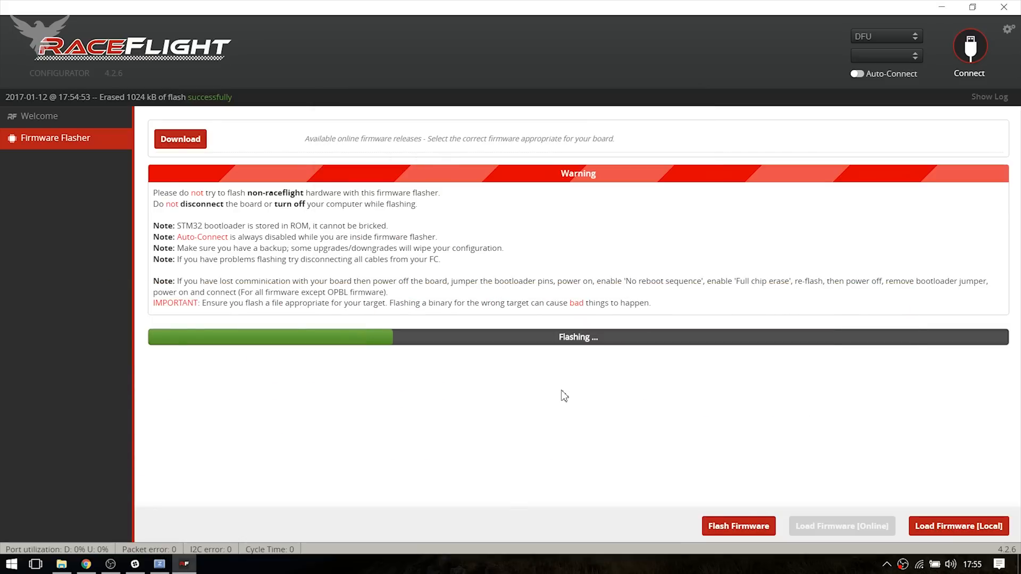
{"action": "mouse_move", "coordinate": [563, 252]}
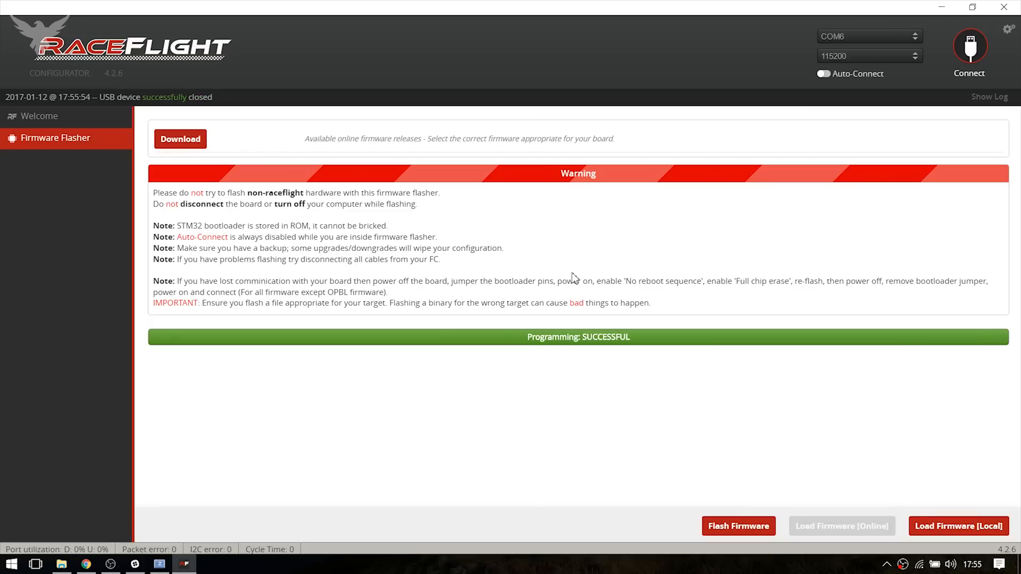
{"action": "mouse_move", "coordinate": [607, 369]}
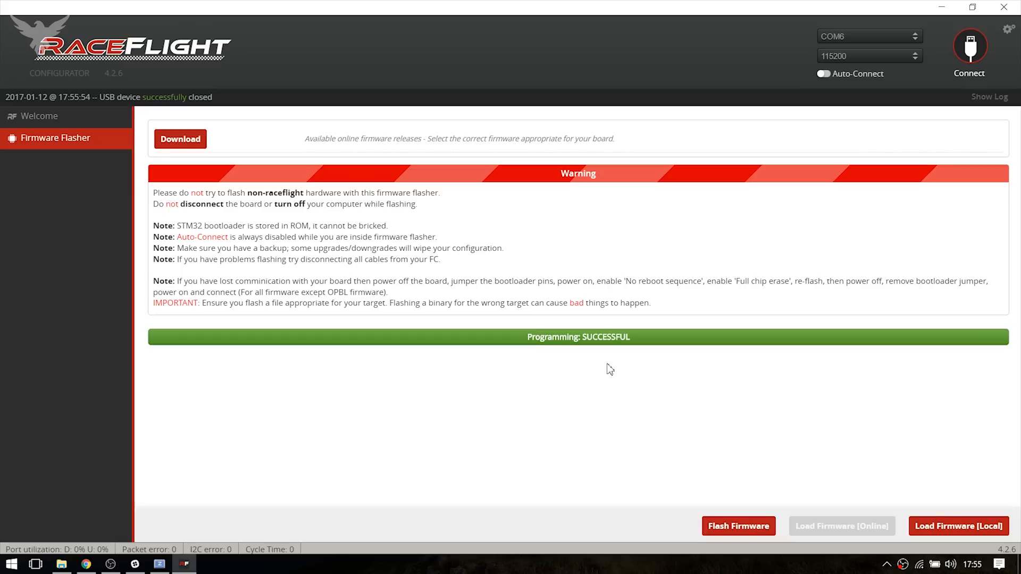
{"action": "mouse_move", "coordinate": [623, 347]}
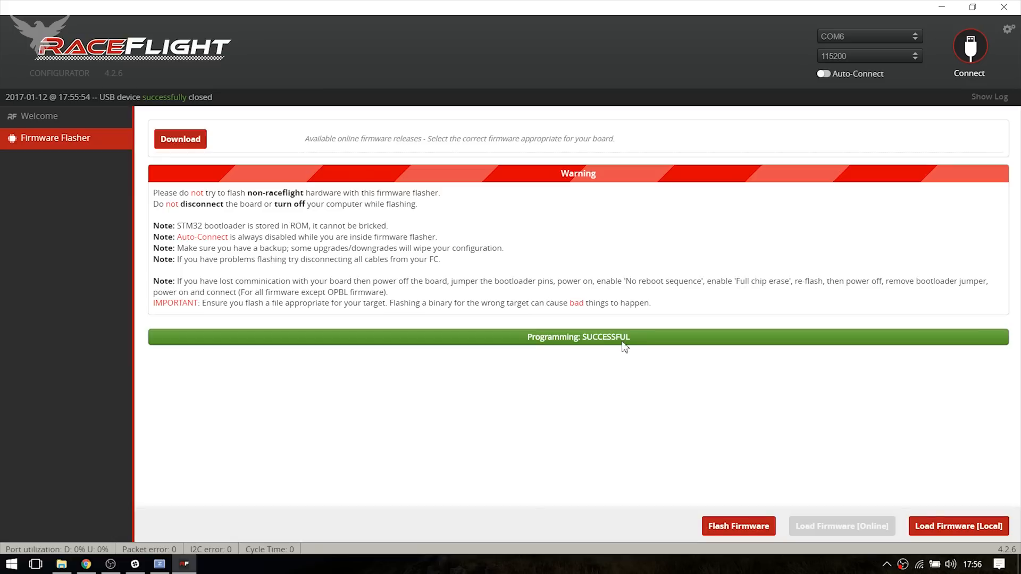
{"action": "mouse_move", "coordinate": [831, 54]}
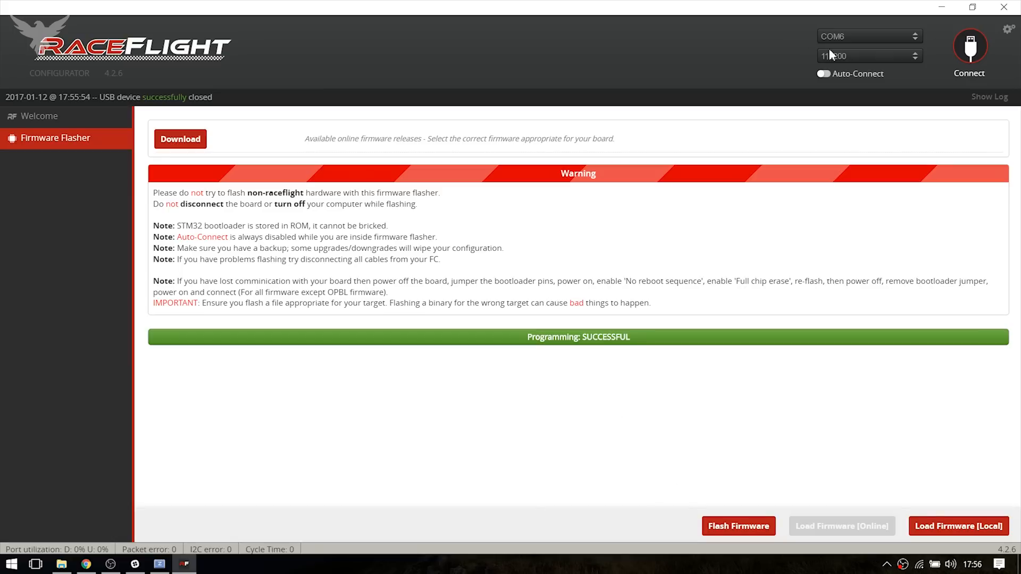
Step: Connect, run 'dump' in the CLI and highlight the 425 build number in the version line
{"action": "left_click", "coordinate": [968, 46]}
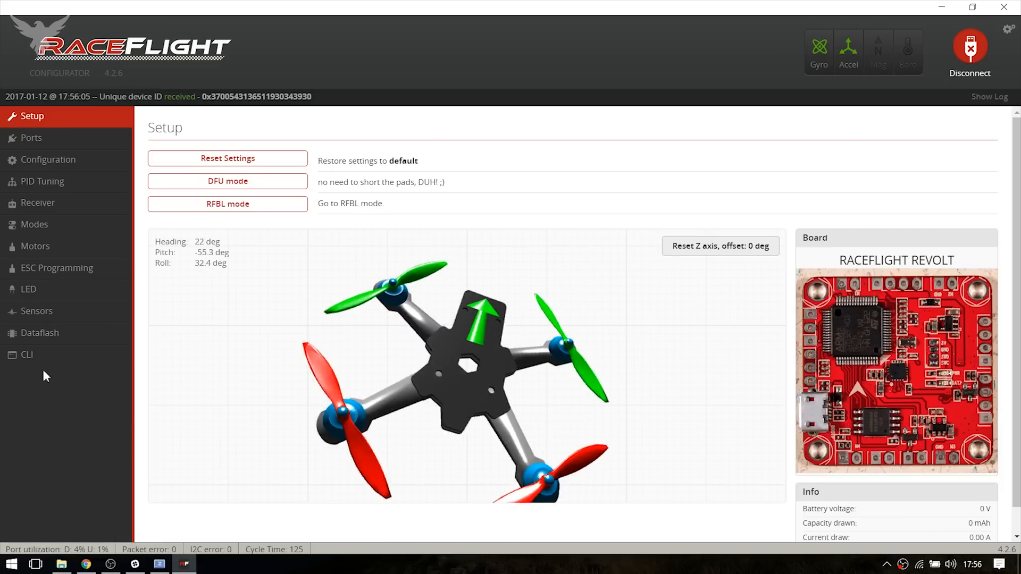
{"action": "left_click", "coordinate": [26, 354]}
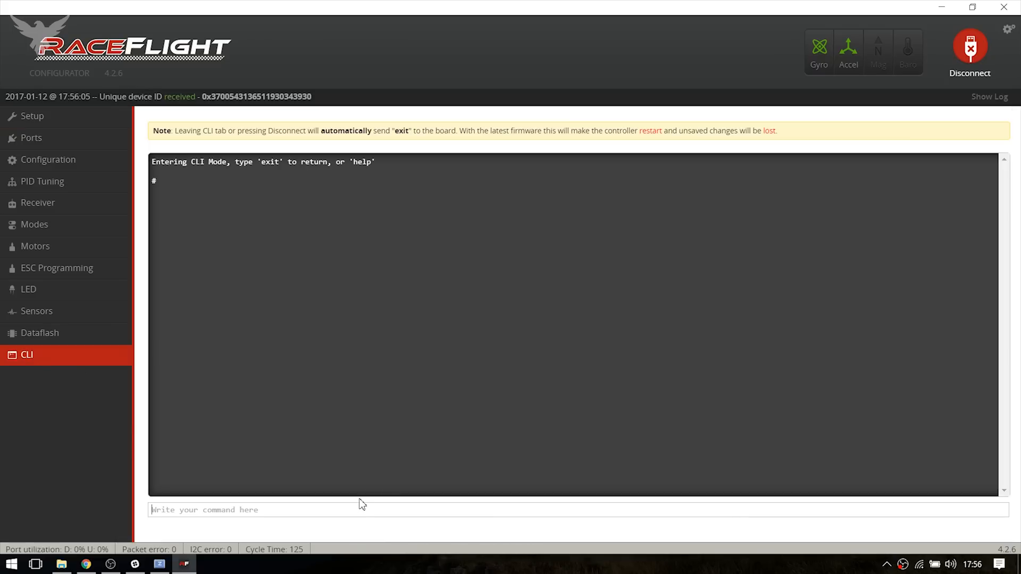
{"action": "type", "text": "dump"}
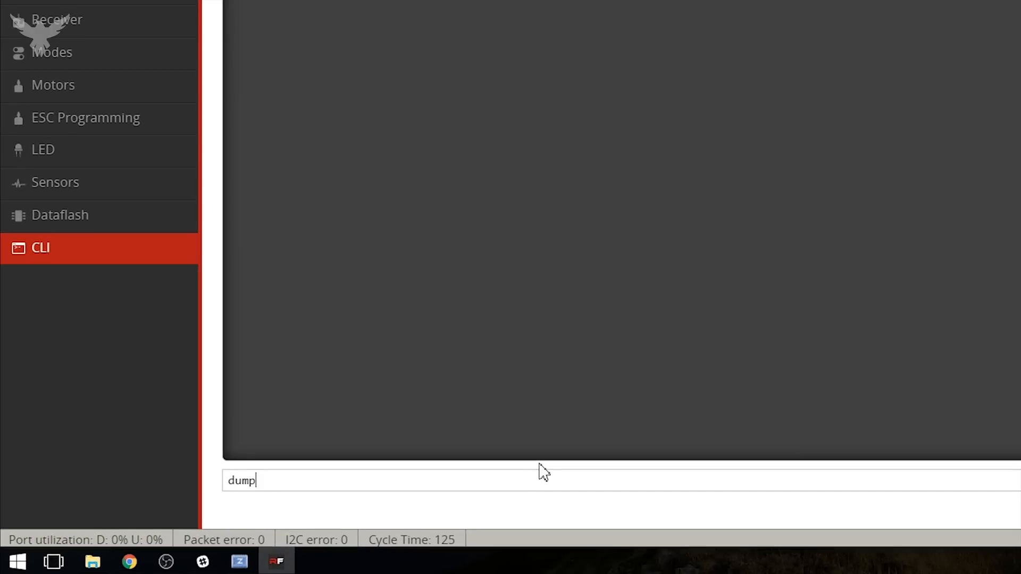
{"action": "key", "text": "Return"}
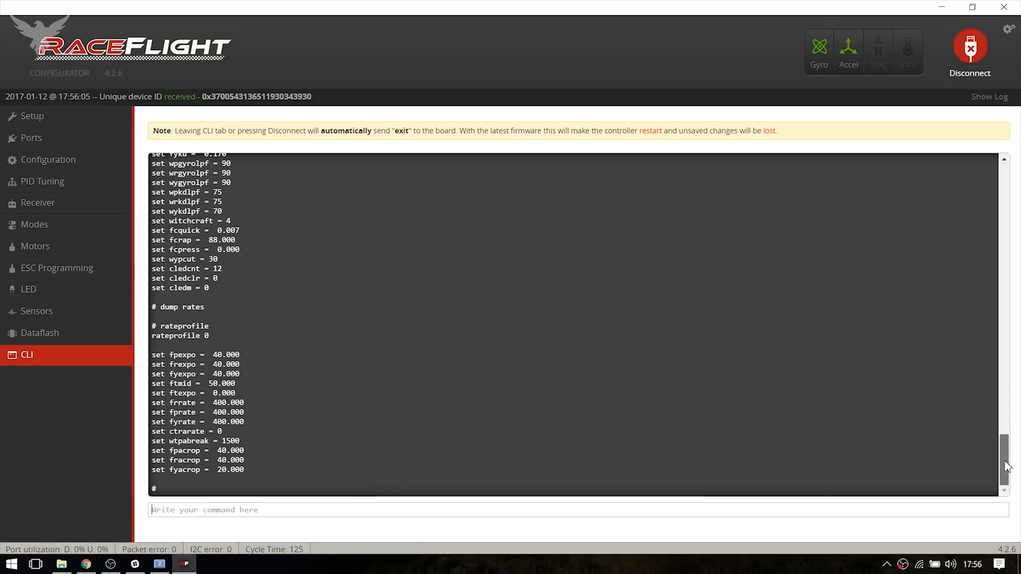
{"action": "scroll", "scroll_direction": "up", "scroll_amount": 3}
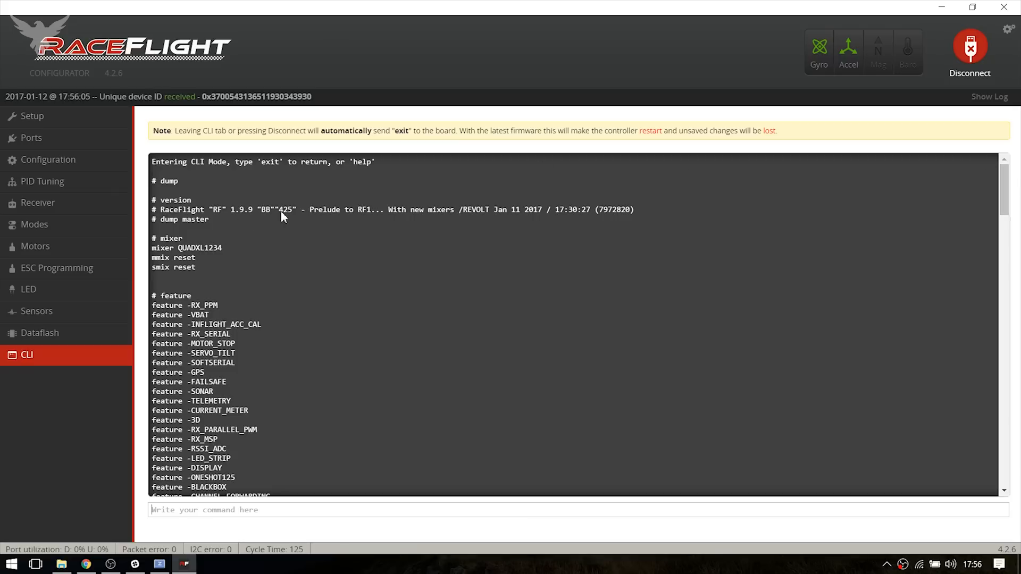
{"action": "double_click", "coordinate": [282, 210]}
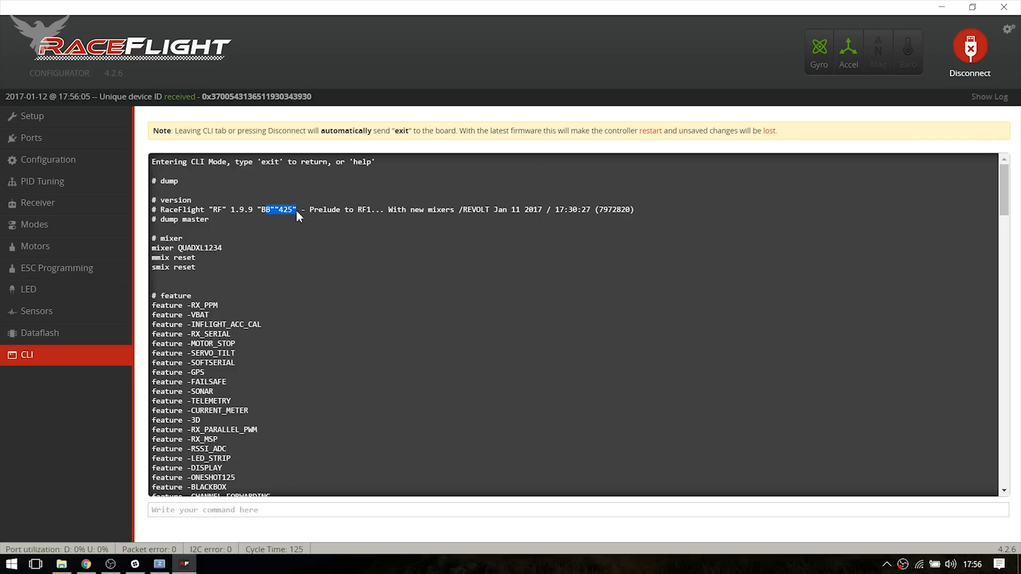
{"action": "mouse_move", "coordinate": [287, 222]}
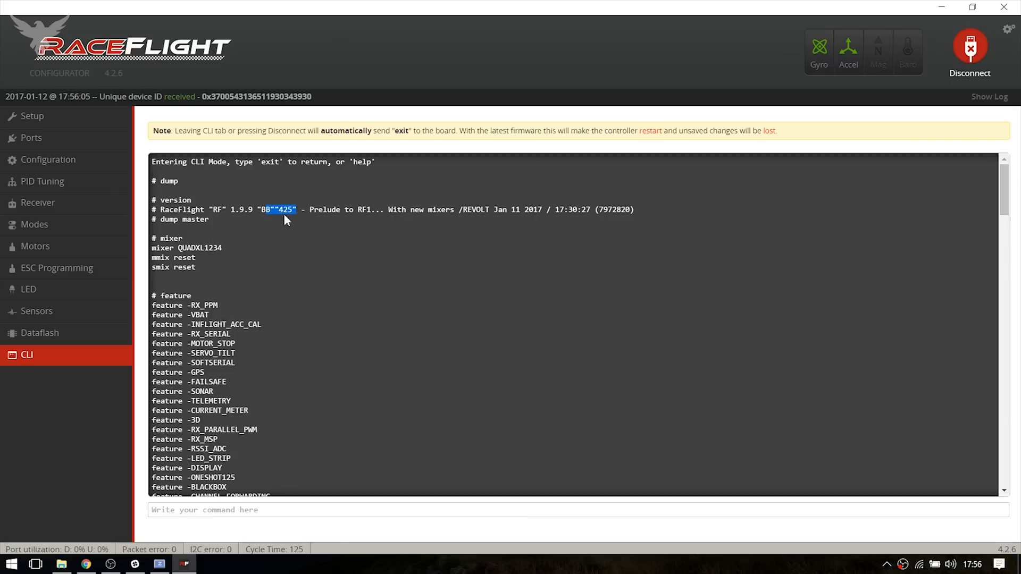
{"action": "scroll", "scroll_direction": "down", "scroll_amount": 3}
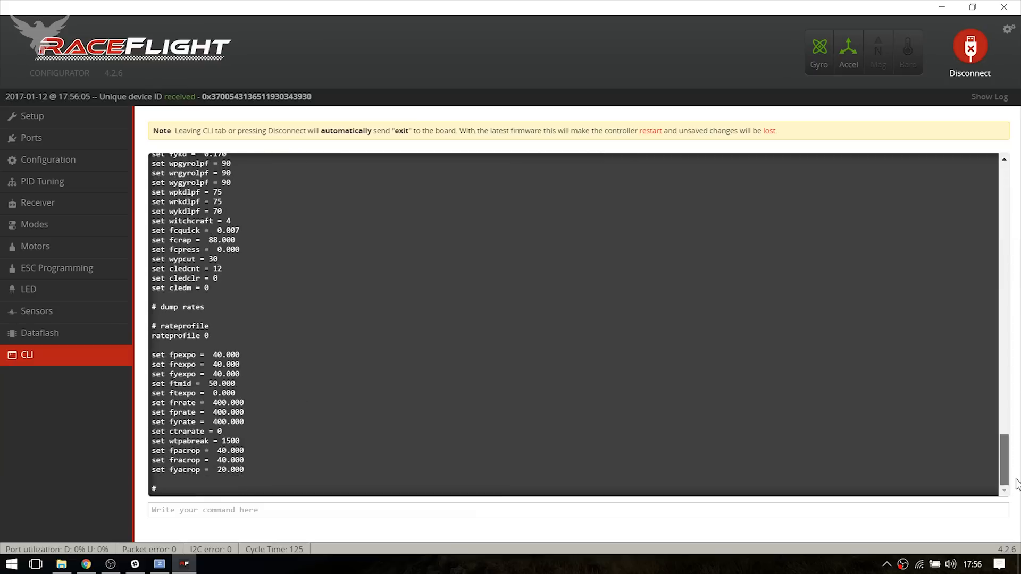
{"action": "scroll", "scroll_direction": "up", "scroll_amount": 3}
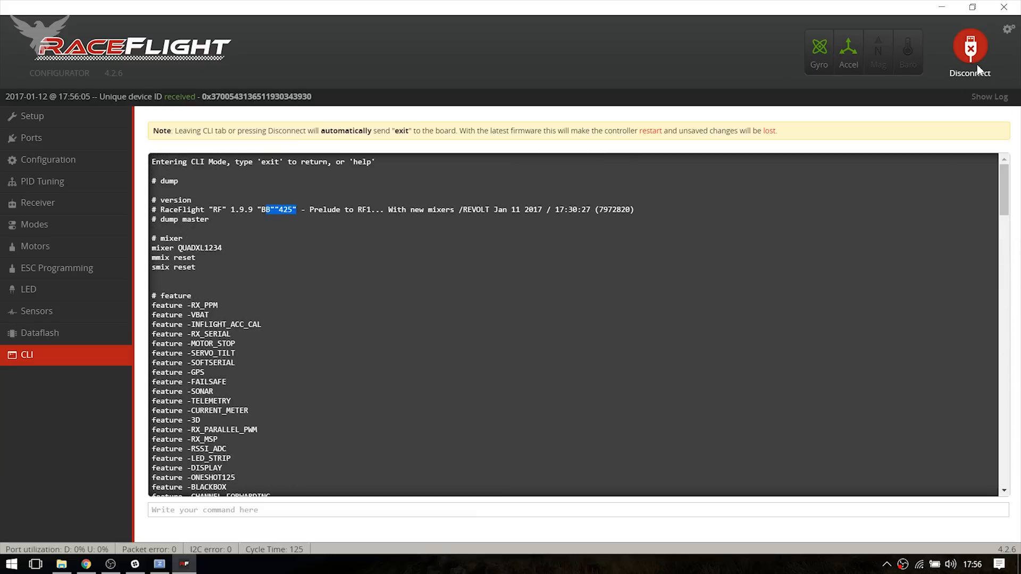
{"action": "left_click", "coordinate": [969, 52]}
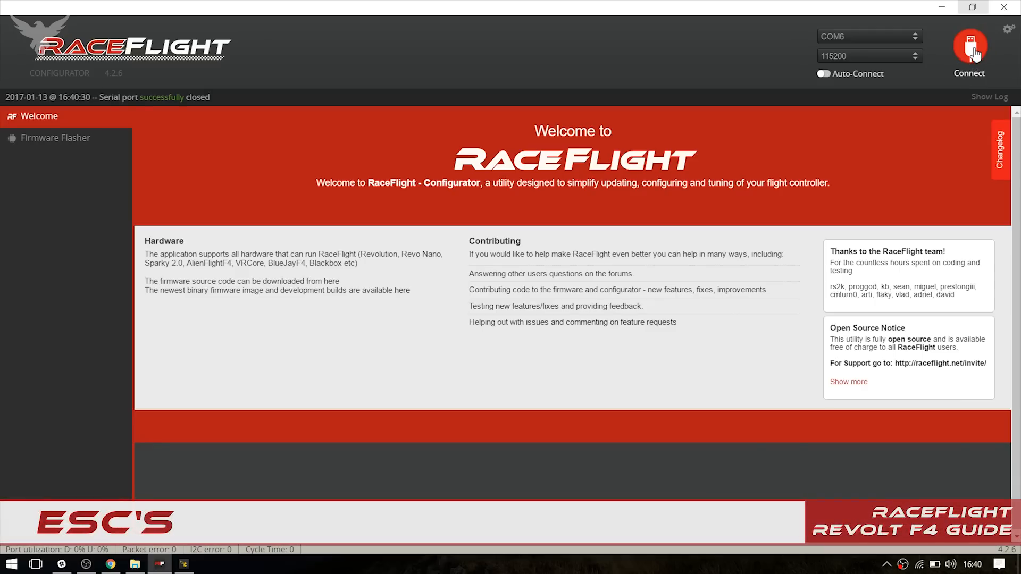
Step: Reconnect to the board and review the ESC Programming page's per-motor settings
{"action": "left_click", "coordinate": [969, 51]}
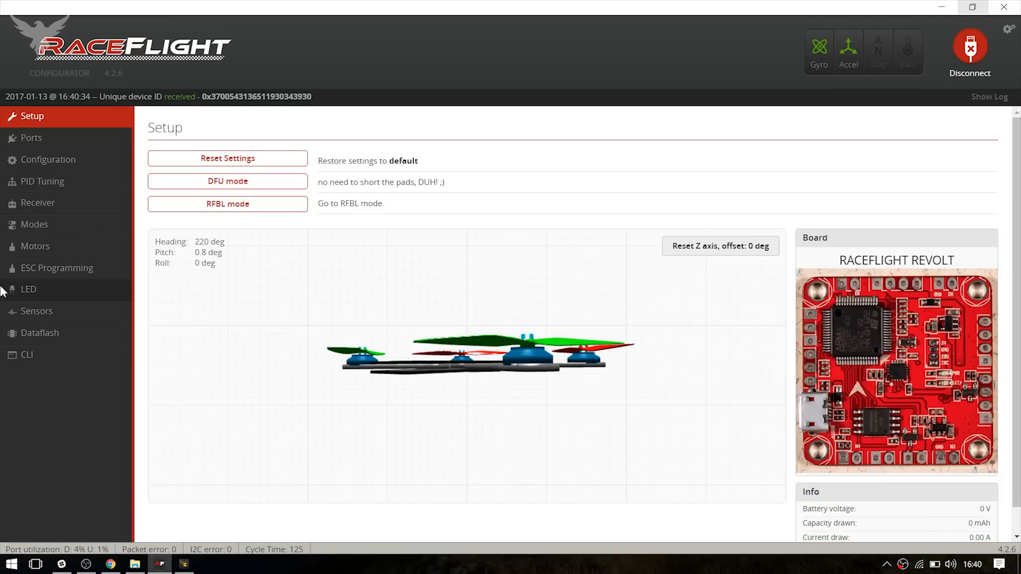
{"action": "mouse_move", "coordinate": [87, 285]}
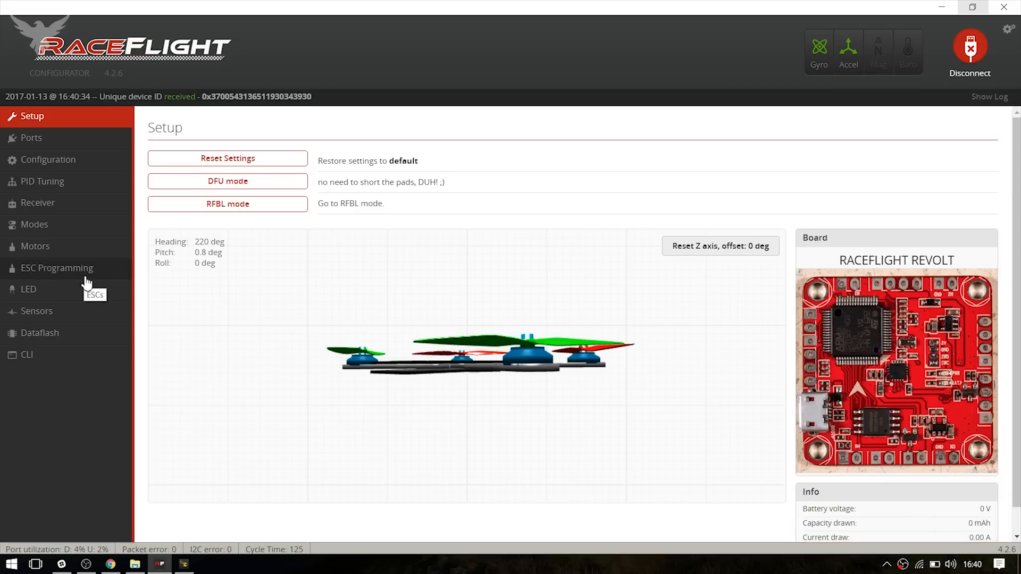
{"action": "left_click", "coordinate": [57, 268]}
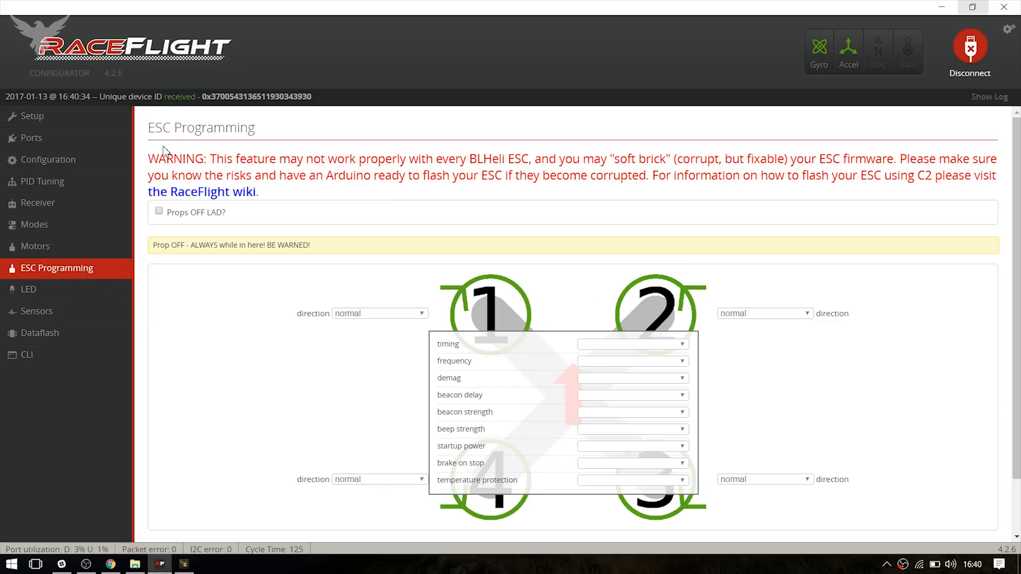
{"action": "scroll", "scroll_direction": "down", "scroll_amount": 3}
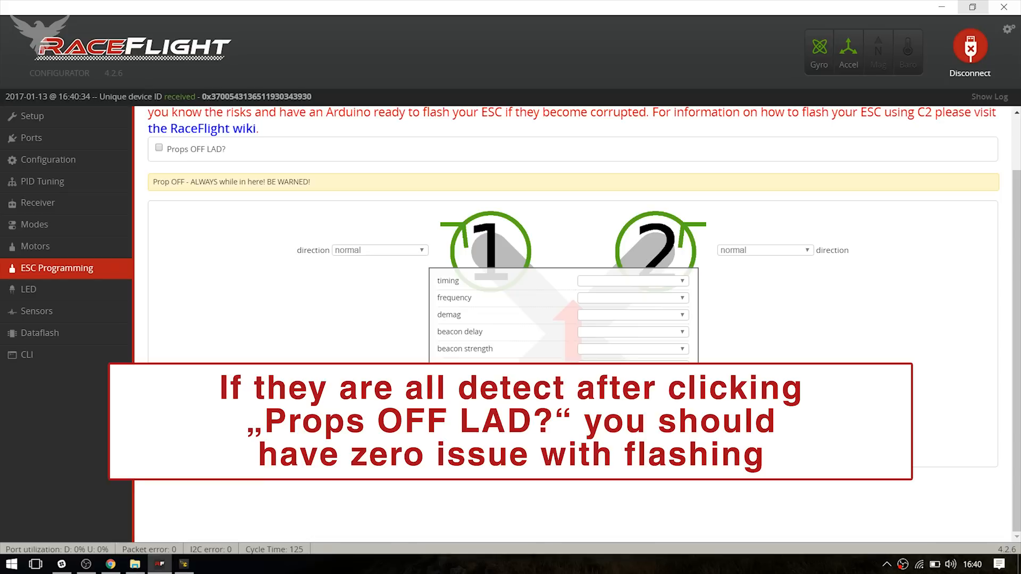
{"action": "scroll", "scroll_direction": "up", "scroll_amount": 3}
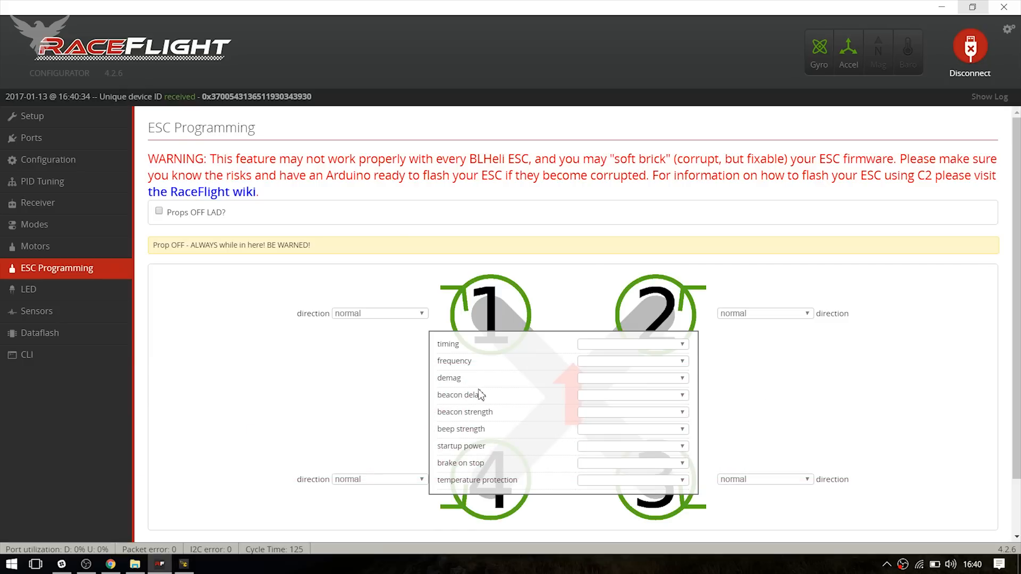
{"action": "mouse_move", "coordinate": [612, 181]}
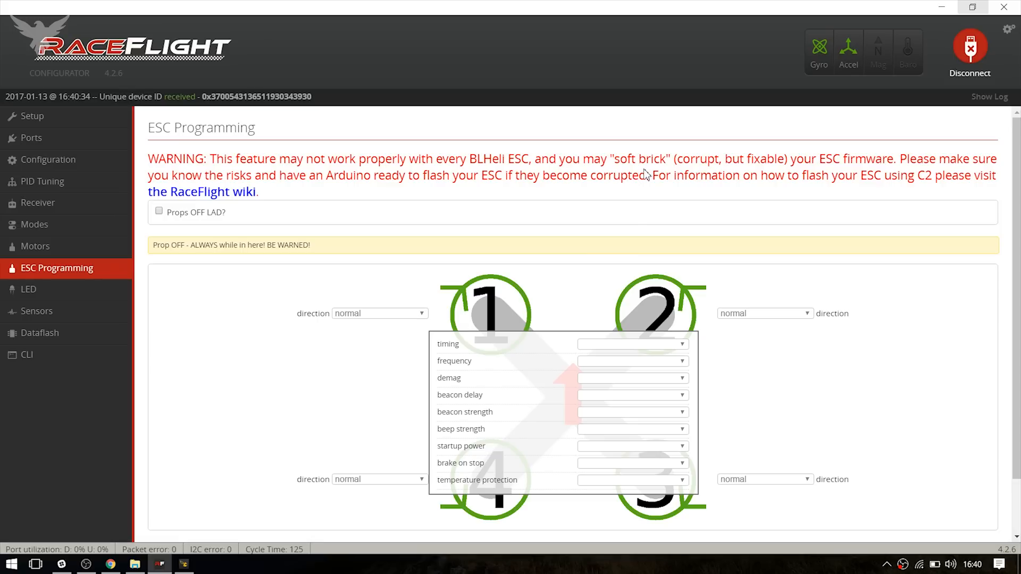
{"action": "mouse_move", "coordinate": [627, 183]}
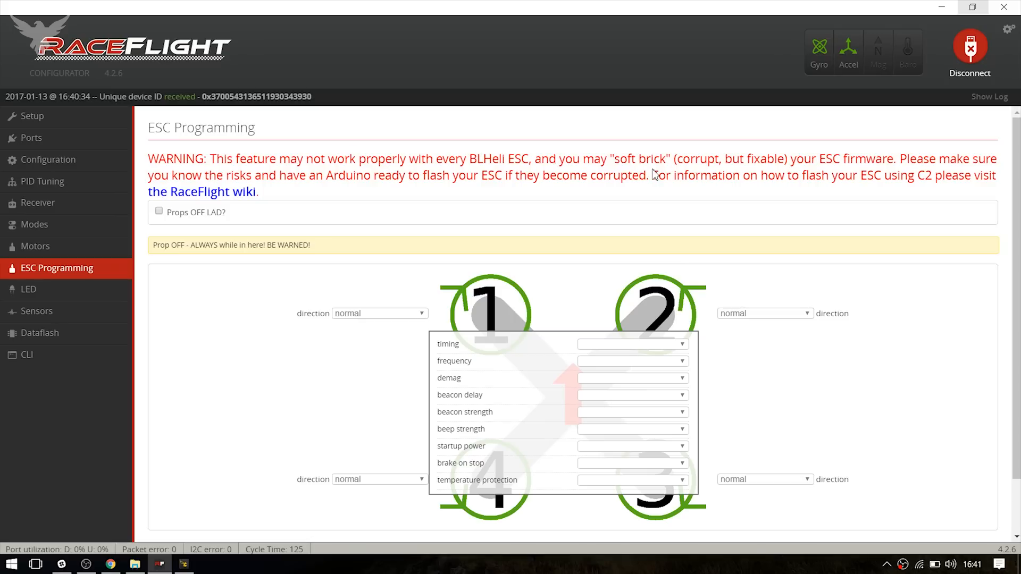
{"action": "mouse_move", "coordinate": [496, 256]}
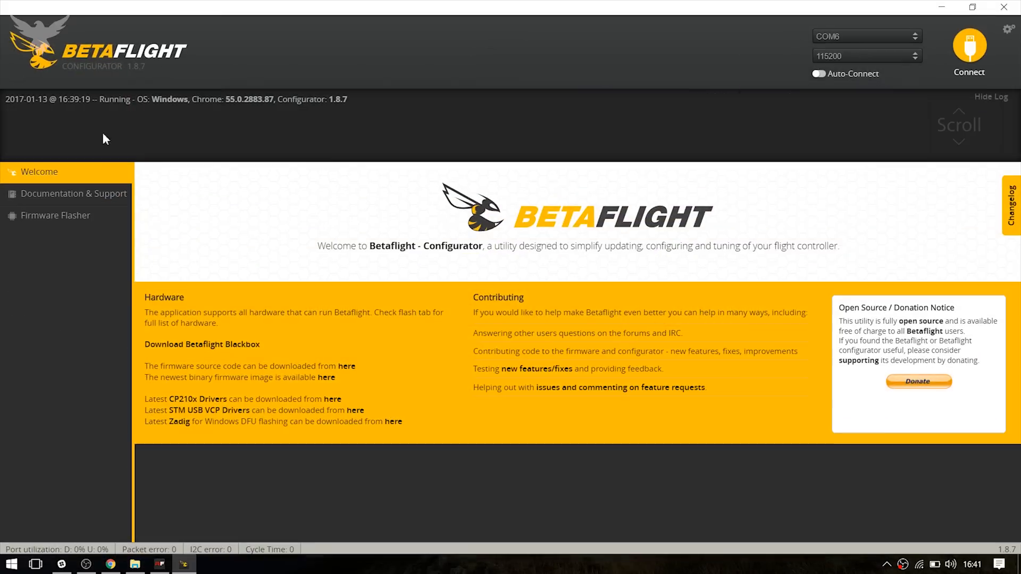
{"action": "mouse_move", "coordinate": [129, 75]}
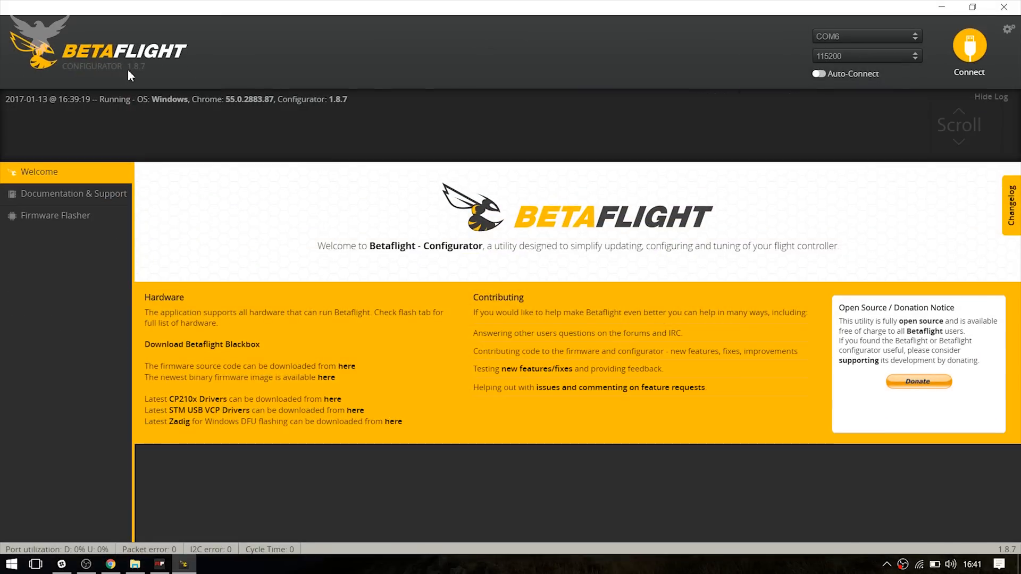
Step: Disconnect RaceFlight Configurator from the board and bring the other configurator forward
{"action": "left_click", "coordinate": [968, 52]}
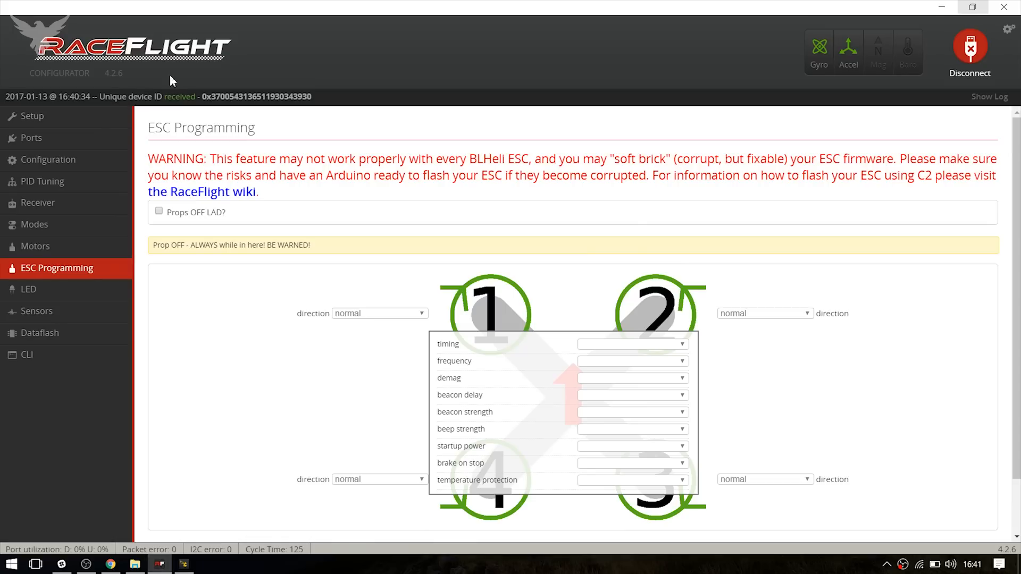
{"action": "mouse_move", "coordinate": [172, 81]}
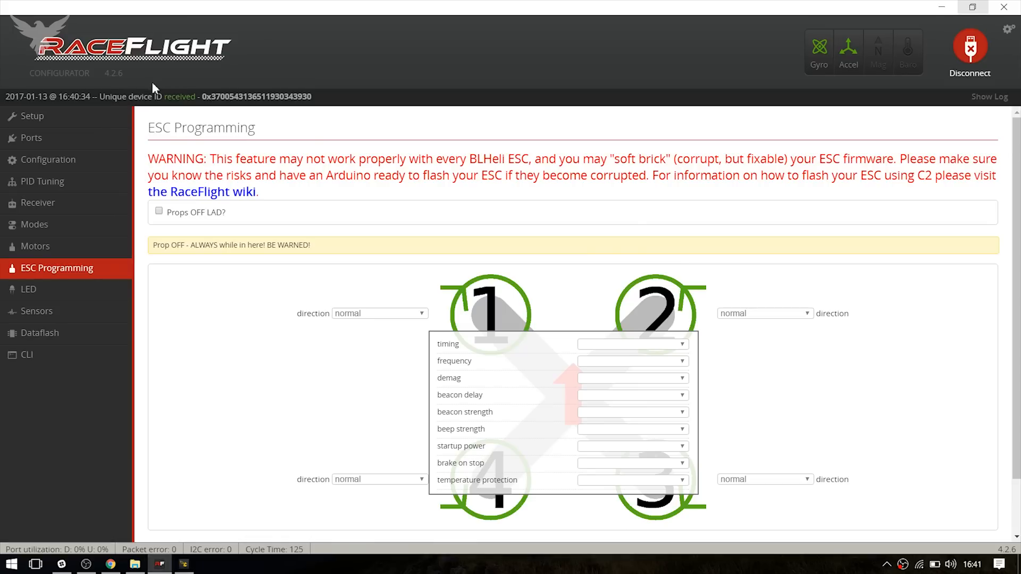
{"action": "mouse_move", "coordinate": [95, 128]}
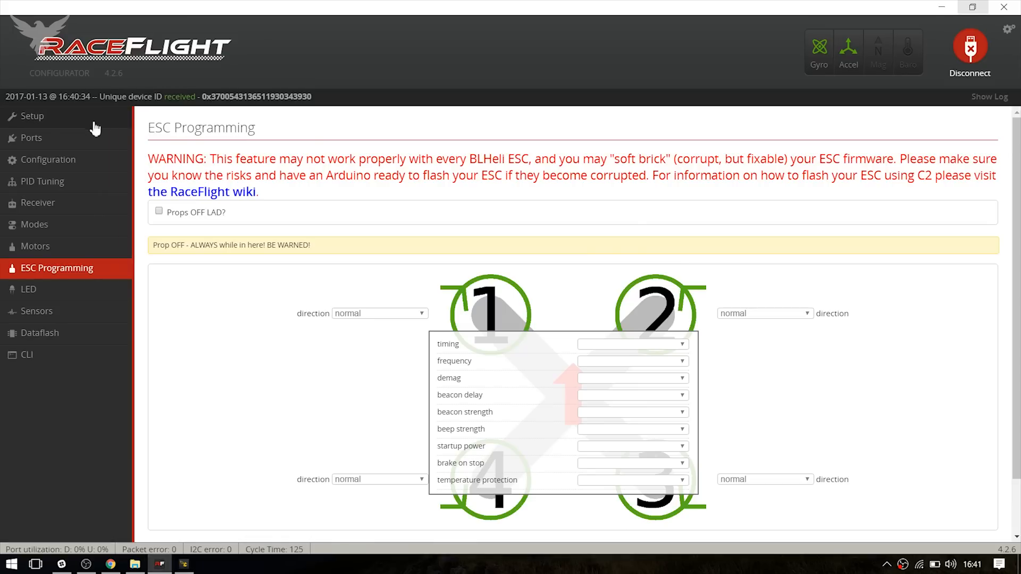
{"action": "left_click", "coordinate": [32, 116]}
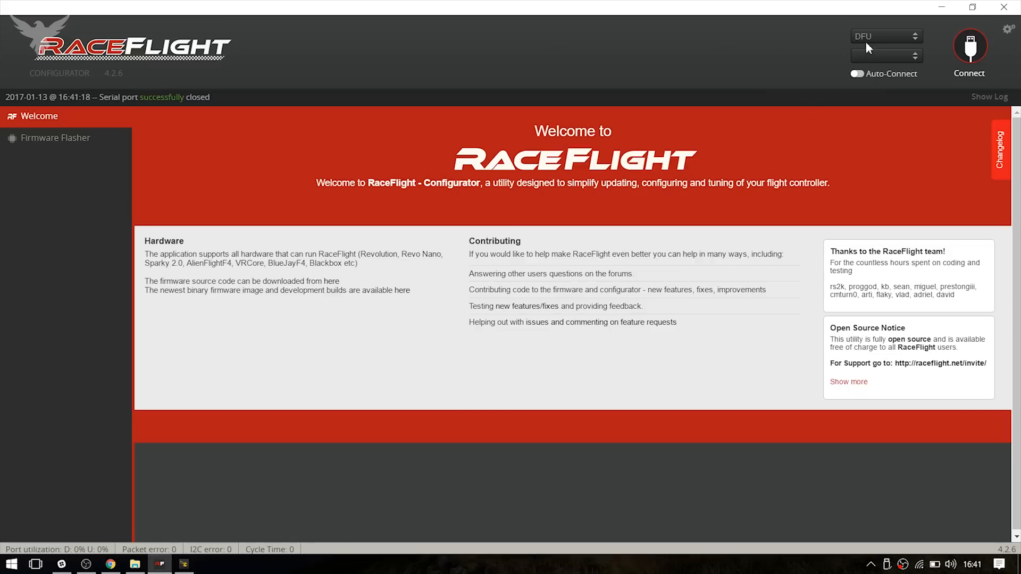
{"action": "mouse_move", "coordinate": [942, 7]}
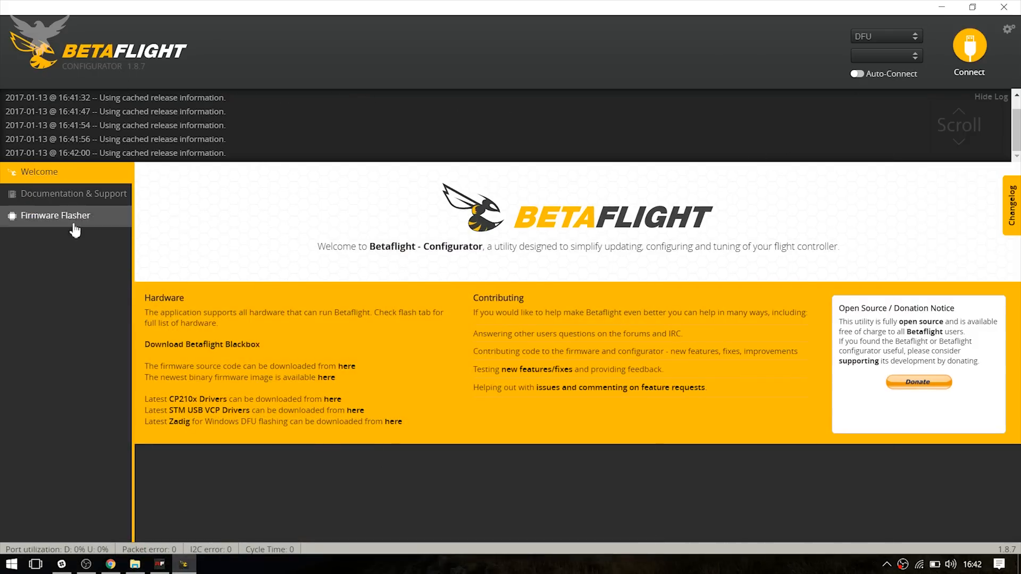
Step: In Firmware Flasher choose the REVOLT board with firmware version 3.1.0-RC7
{"action": "left_click", "coordinate": [56, 215]}
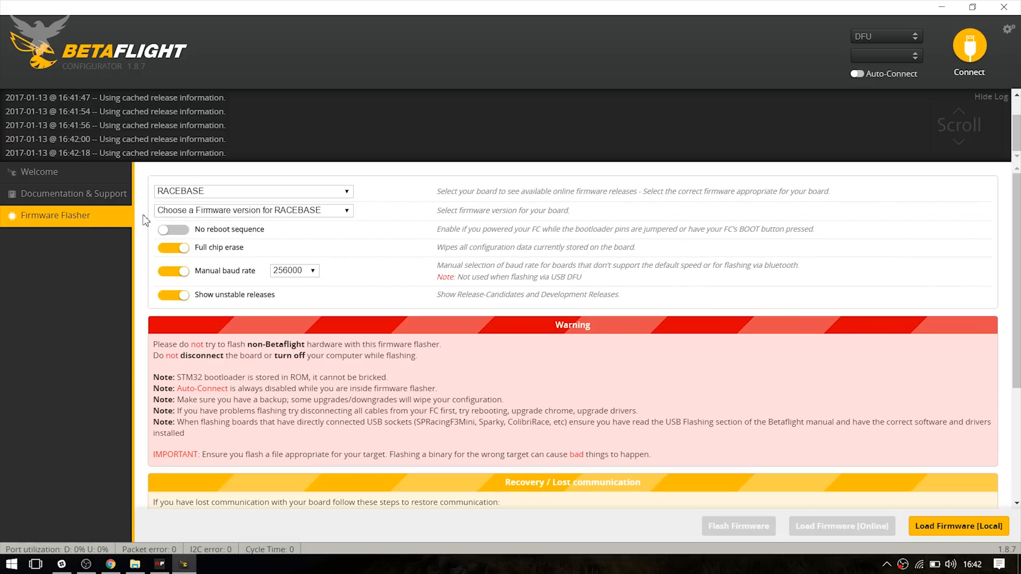
{"action": "mouse_move", "coordinate": [266, 301]}
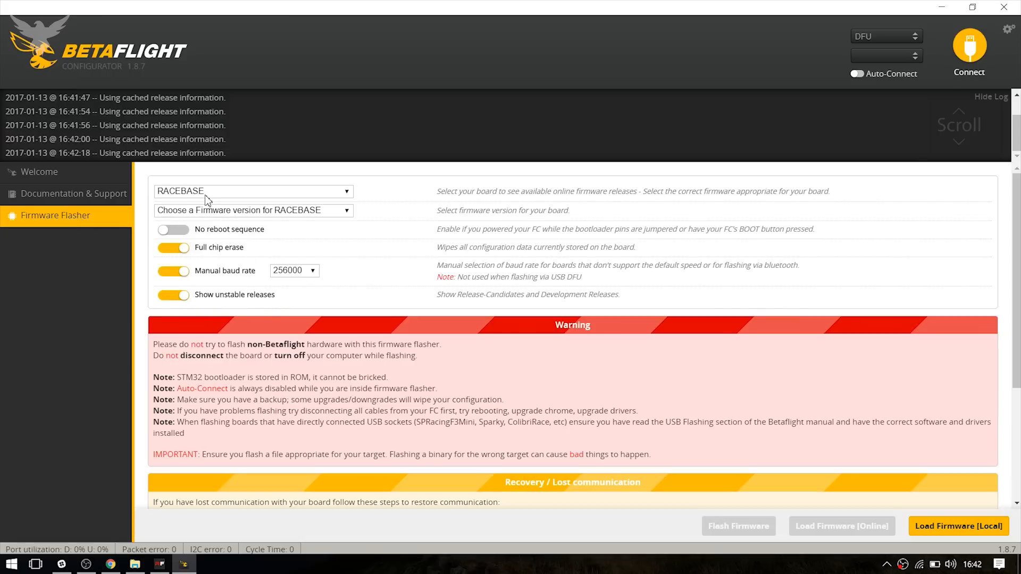
{"action": "mouse_move", "coordinate": [215, 197]}
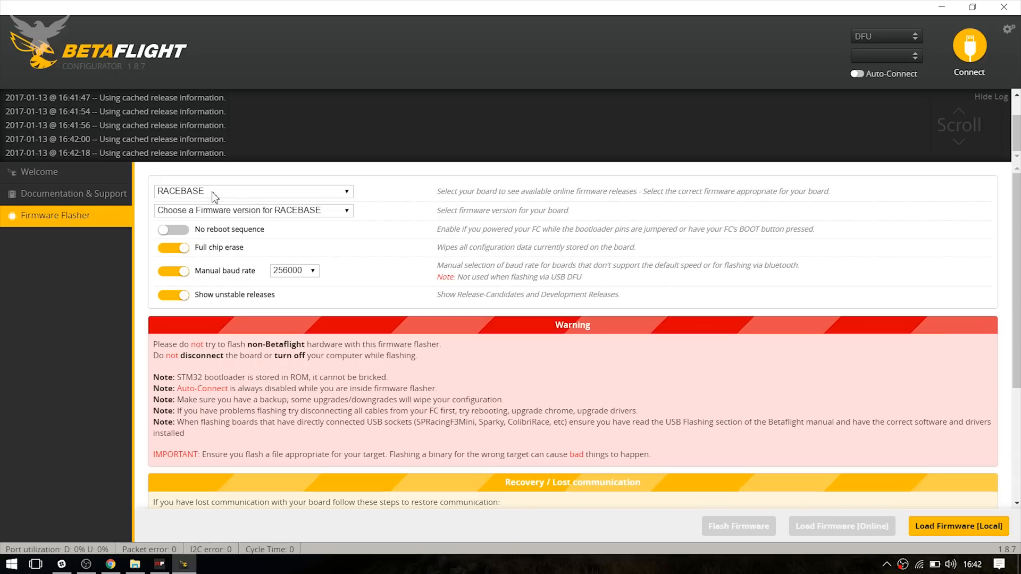
{"action": "left_click", "coordinate": [252, 191]}
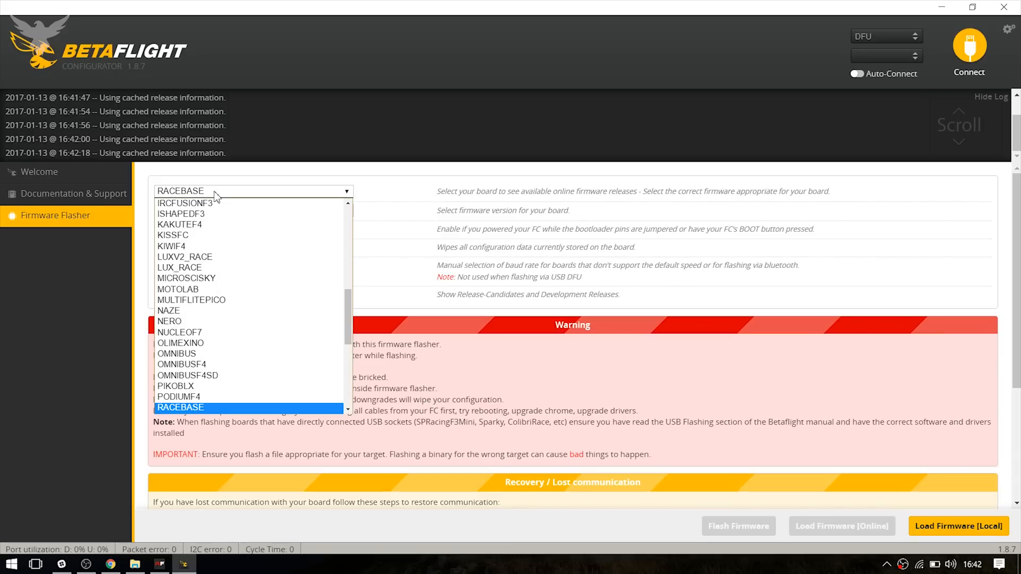
{"action": "scroll", "scroll_direction": "down", "scroll_amount": 3}
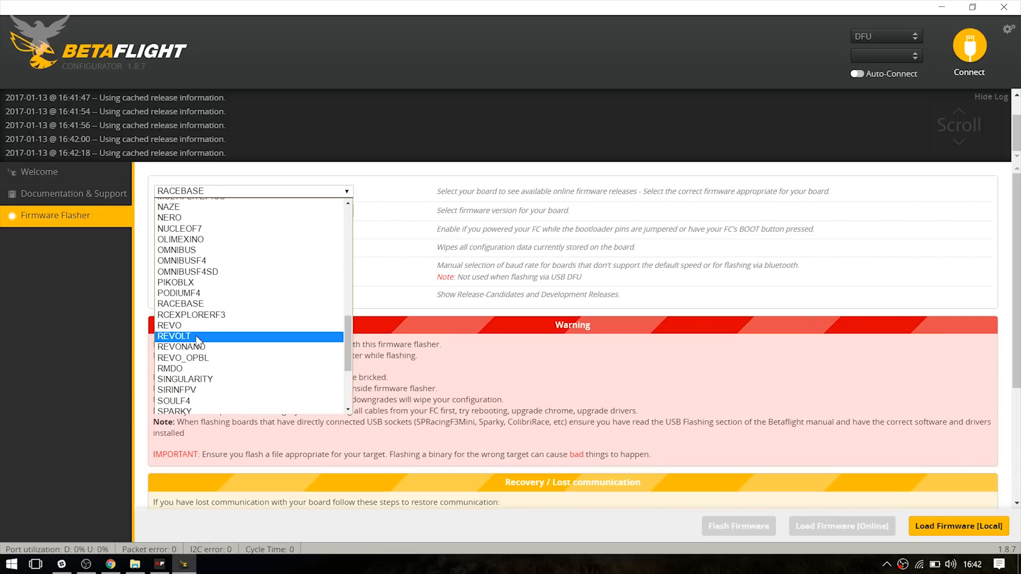
{"action": "left_click", "coordinate": [174, 336]}
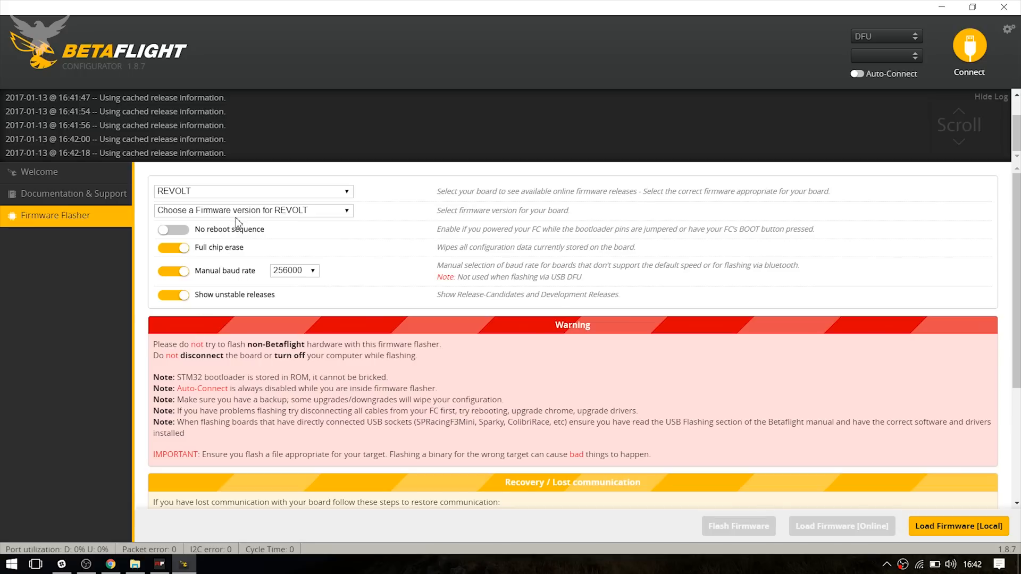
{"action": "left_click", "coordinate": [252, 210]}
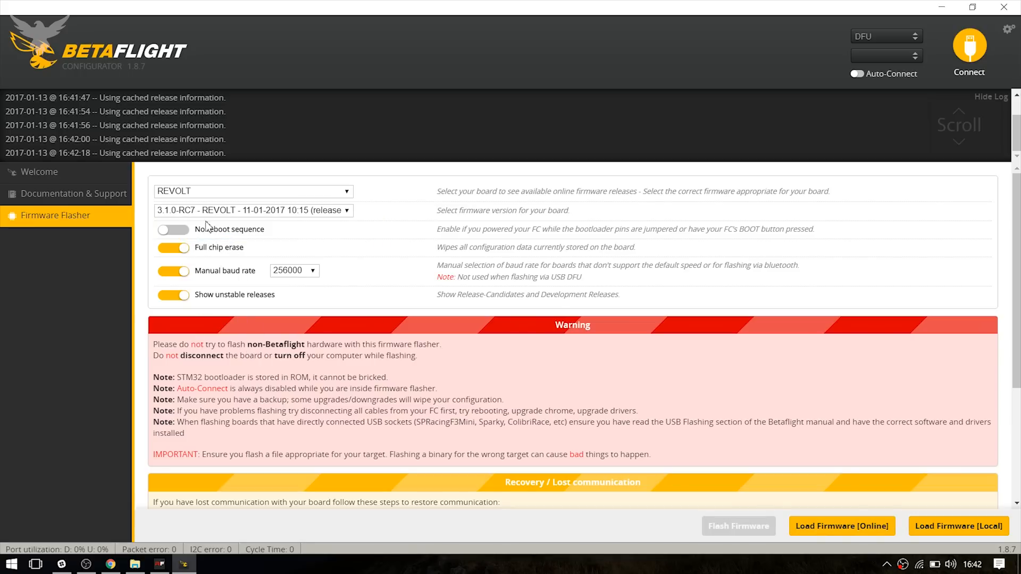
{"action": "mouse_move", "coordinate": [226, 263]}
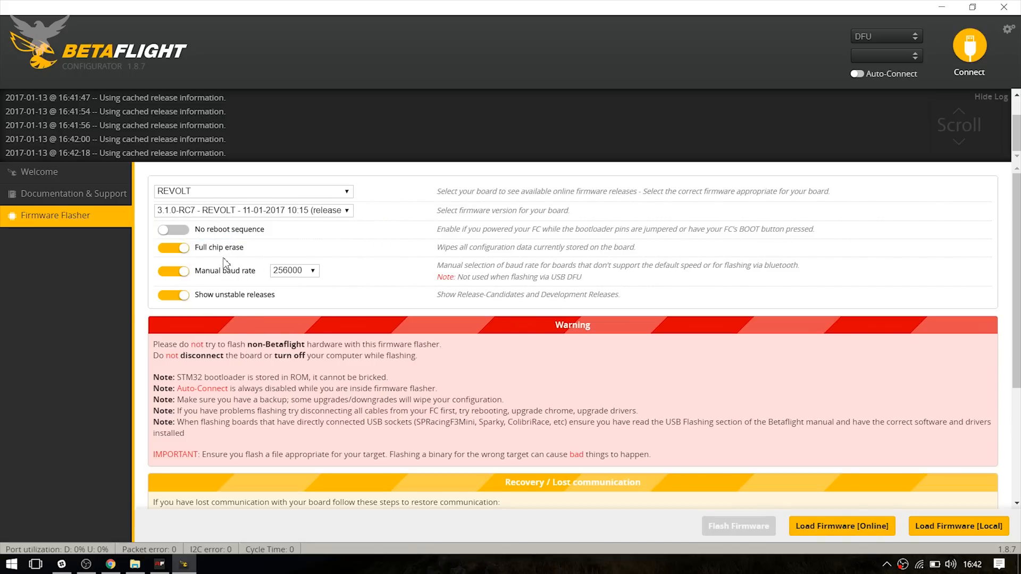
{"action": "mouse_move", "coordinate": [842, 526]}
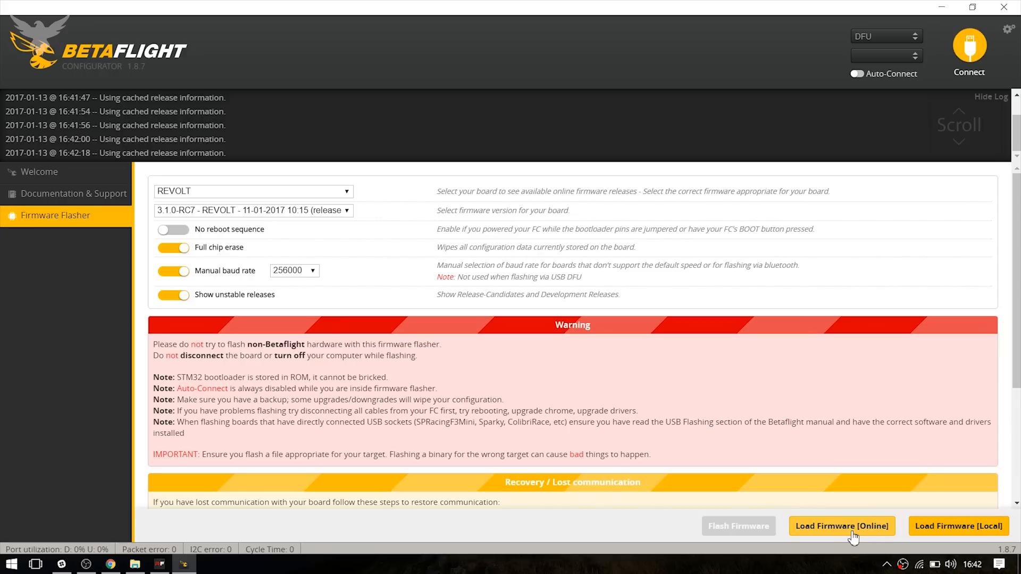
Step: Load the 3.1.0-RC7 REVOLT firmware online and review its release notes
{"action": "left_click", "coordinate": [842, 525]}
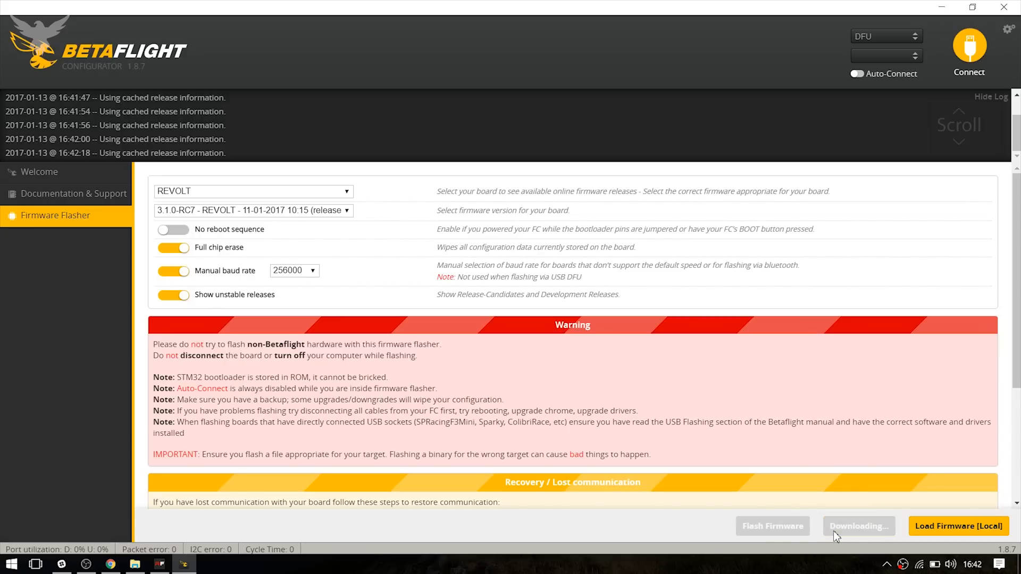
{"action": "mouse_move", "coordinate": [802, 499]}
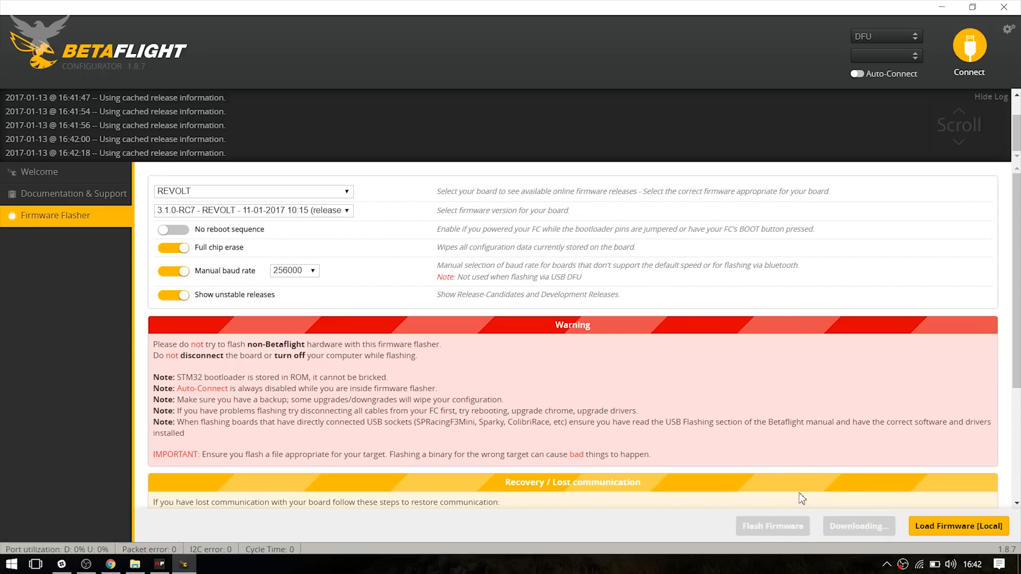
{"action": "scroll", "scroll_direction": "down", "scroll_amount": 3}
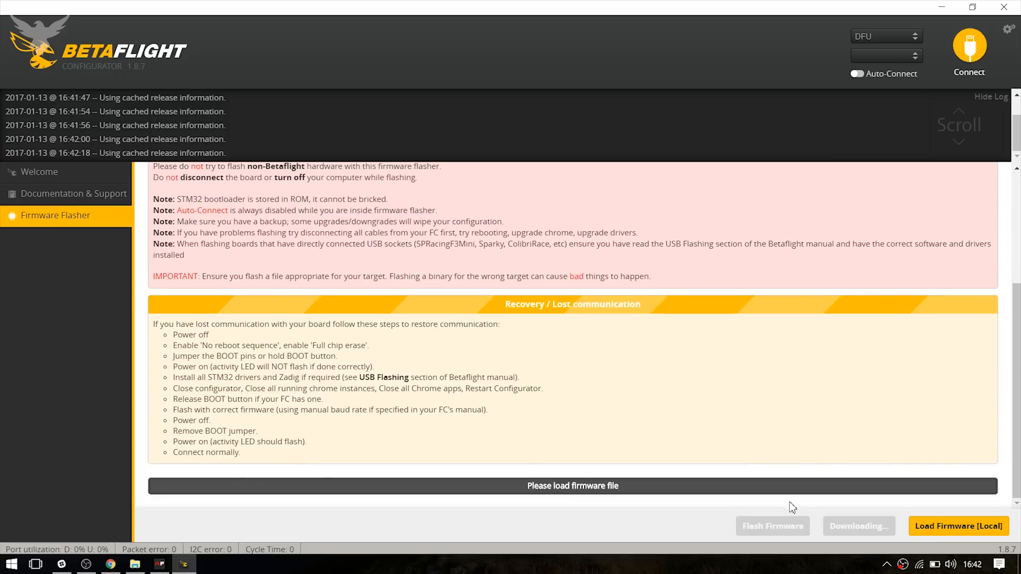
{"action": "mouse_move", "coordinate": [839, 534]}
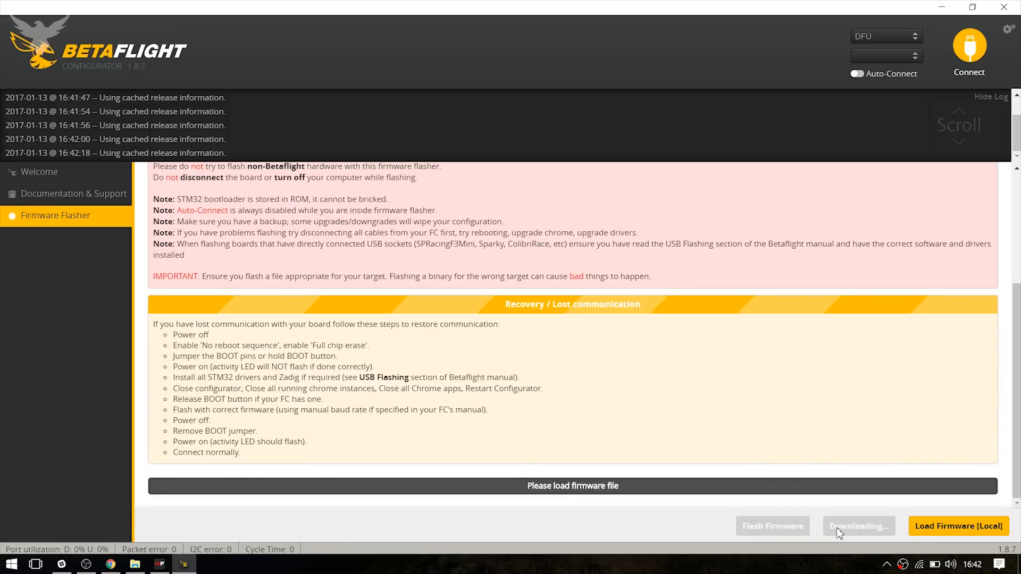
{"action": "left_click", "coordinate": [859, 526]}
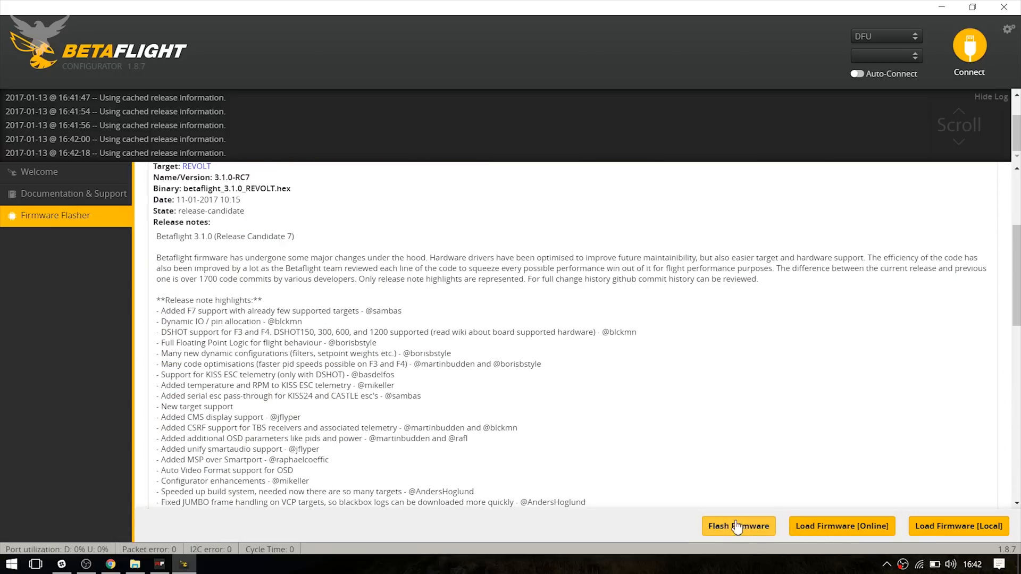
Step: Flash the downloaded 3.1.0-RC7 REVOLT firmware onto the board until programming succeeds
{"action": "left_click", "coordinate": [737, 526]}
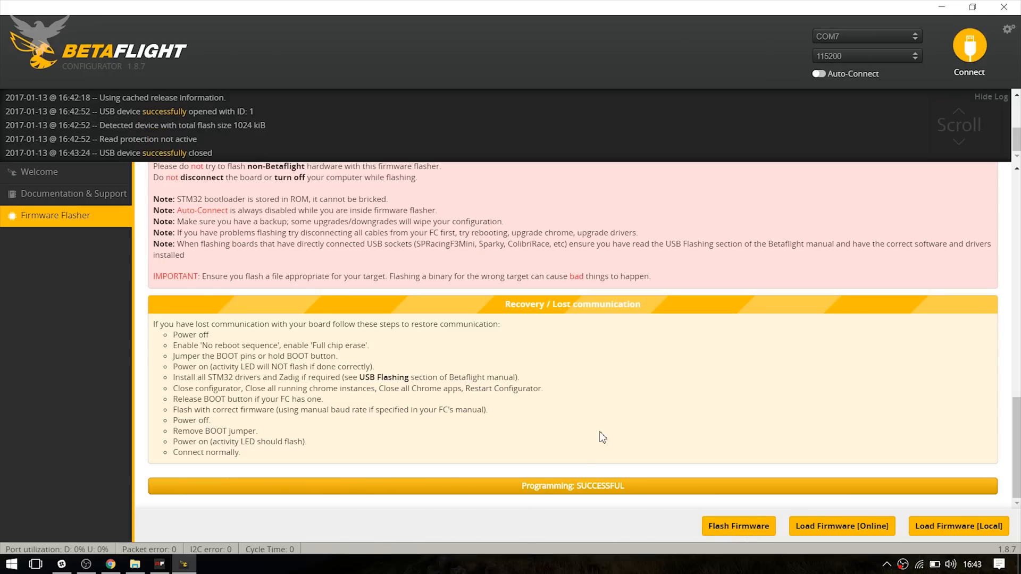
{"action": "mouse_move", "coordinate": [630, 502]}
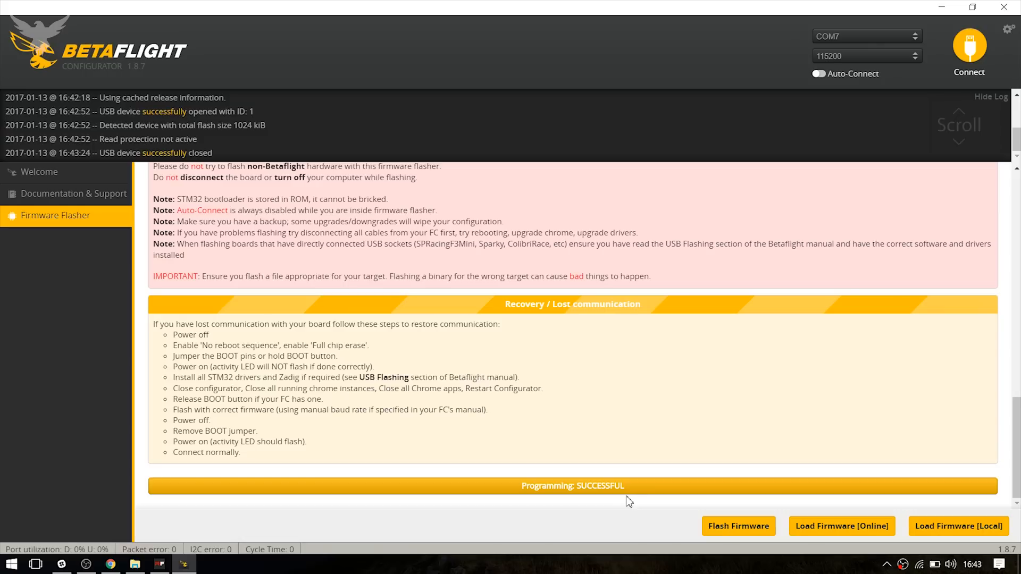
{"action": "mouse_move", "coordinate": [534, 498]}
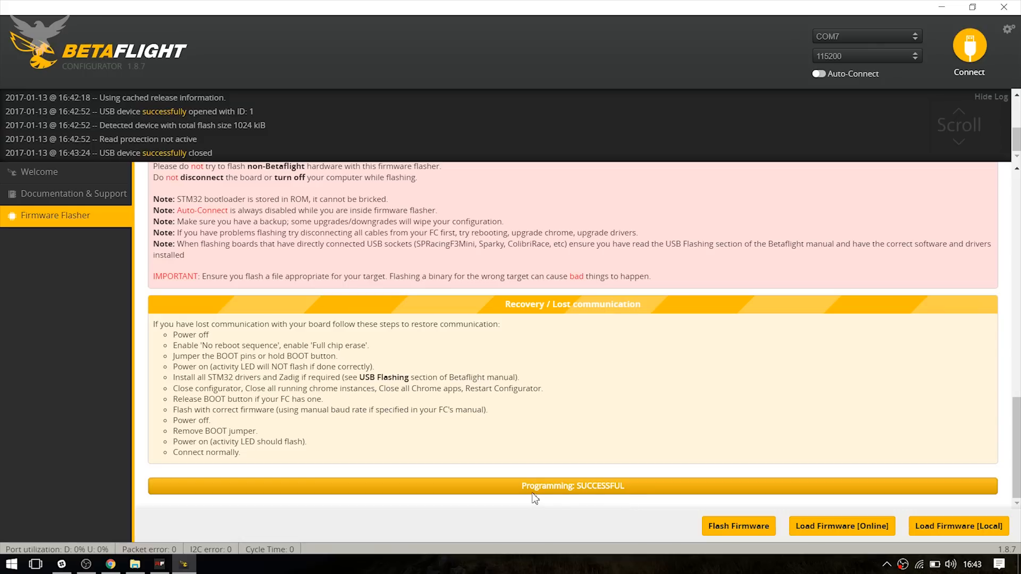
{"action": "mouse_move", "coordinate": [557, 495]}
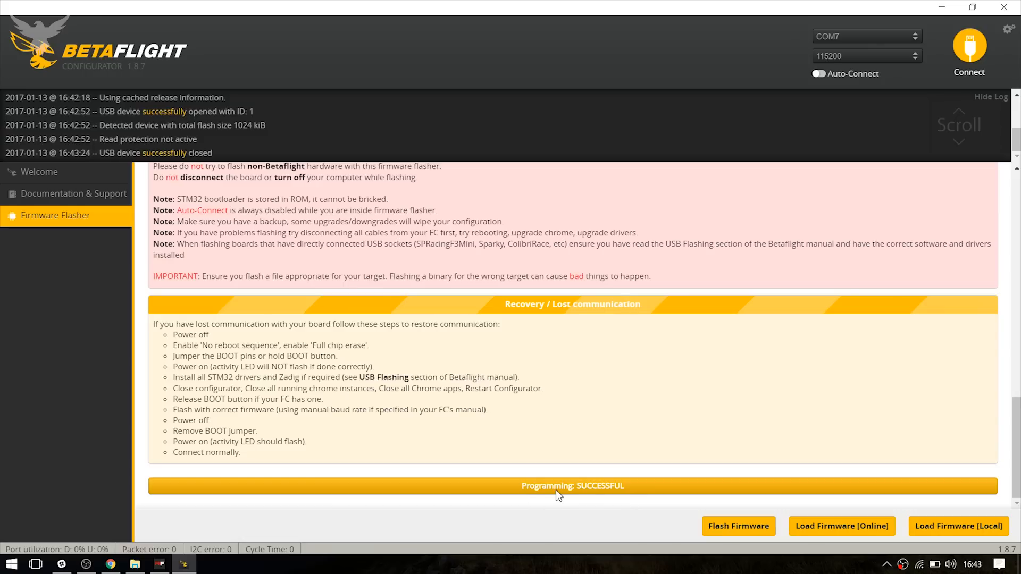
{"action": "mouse_move", "coordinate": [594, 460]}
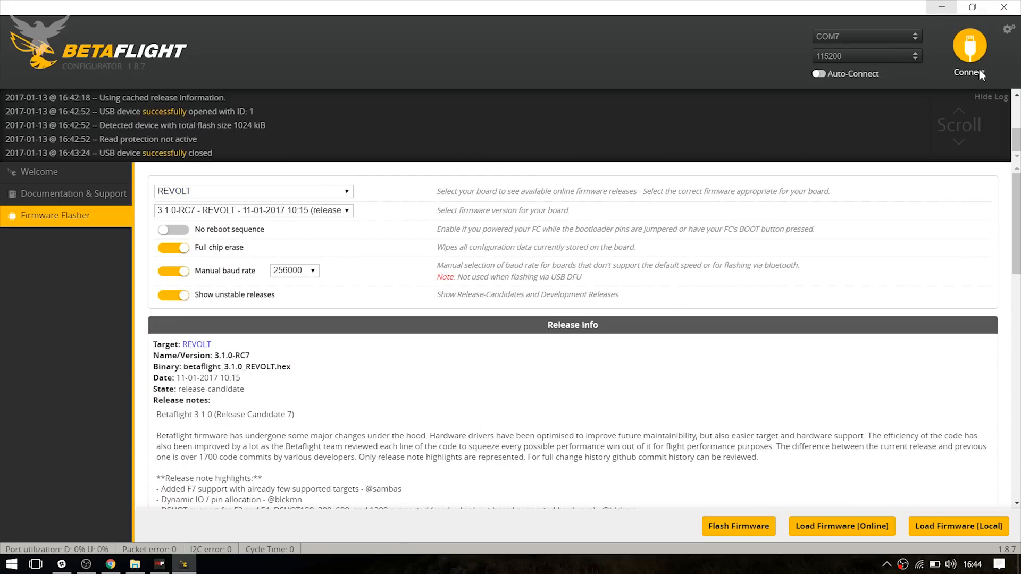
Step: Connect to confirm Betaflight 3.1.0 runs on RVLT, then disconnect
{"action": "left_click", "coordinate": [969, 52]}
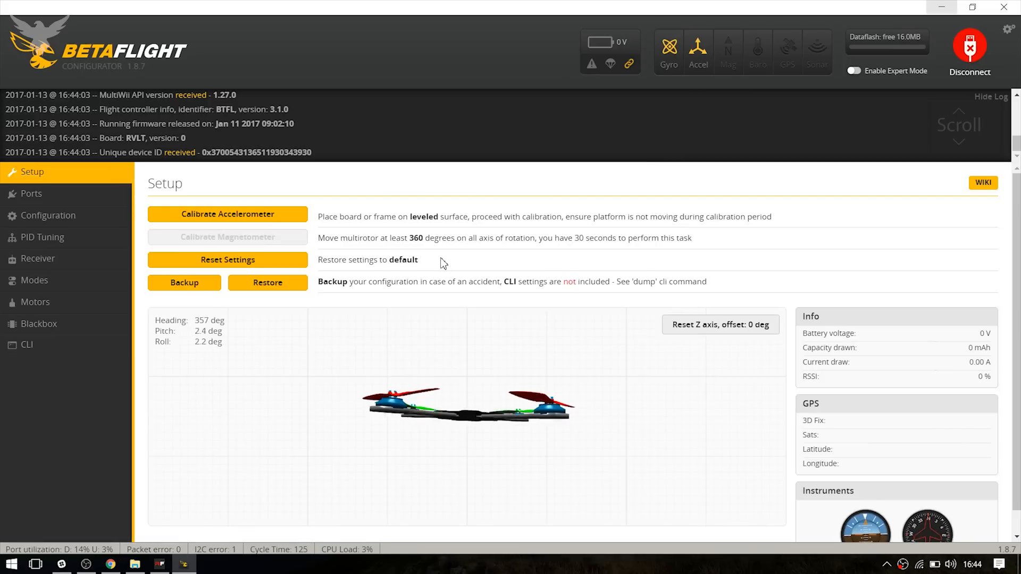
{"action": "mouse_move", "coordinate": [655, 91]}
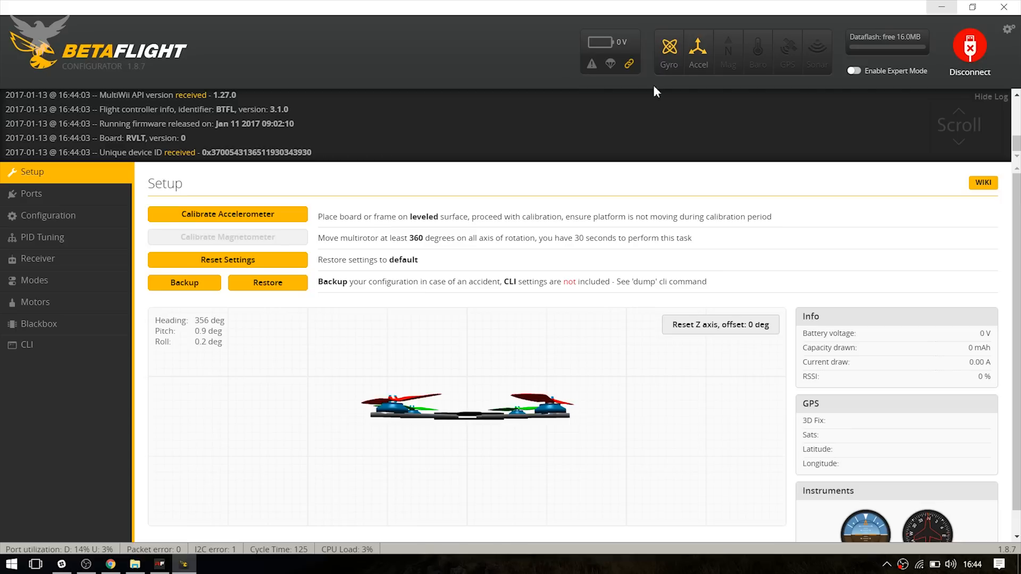
{"action": "mouse_move", "coordinate": [986, 81]}
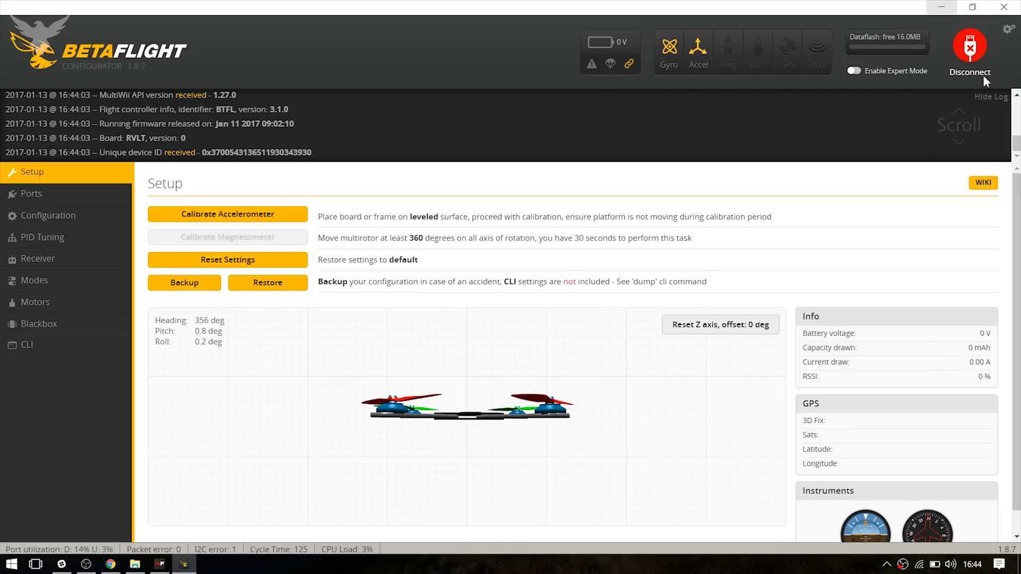
{"action": "left_click", "coordinate": [969, 48]}
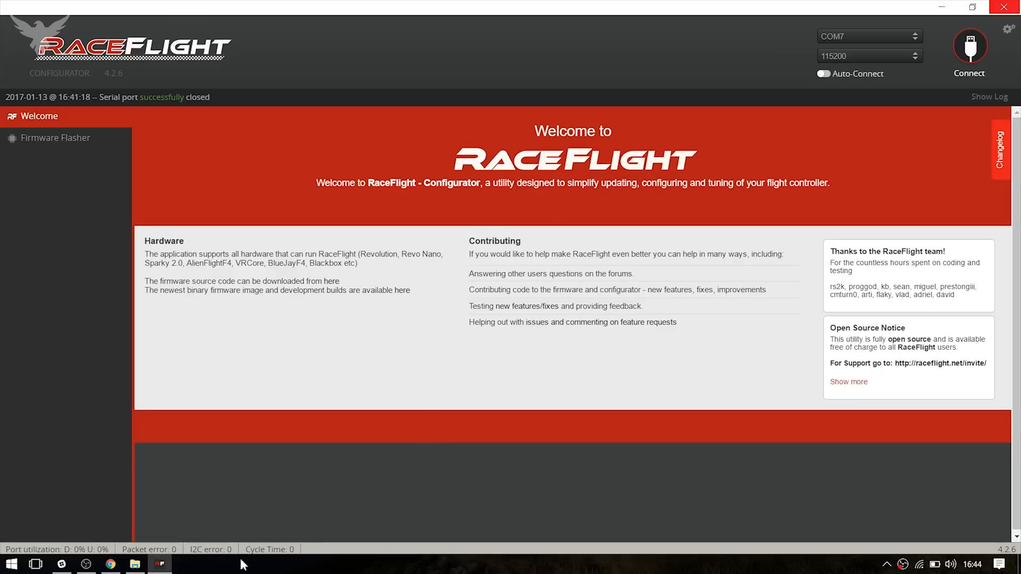
Step: Show the MediaFire BLHeliSuite folder listing BLHeliSuite16614900.zip in Chrome
{"action": "left_click", "coordinate": [109, 563]}
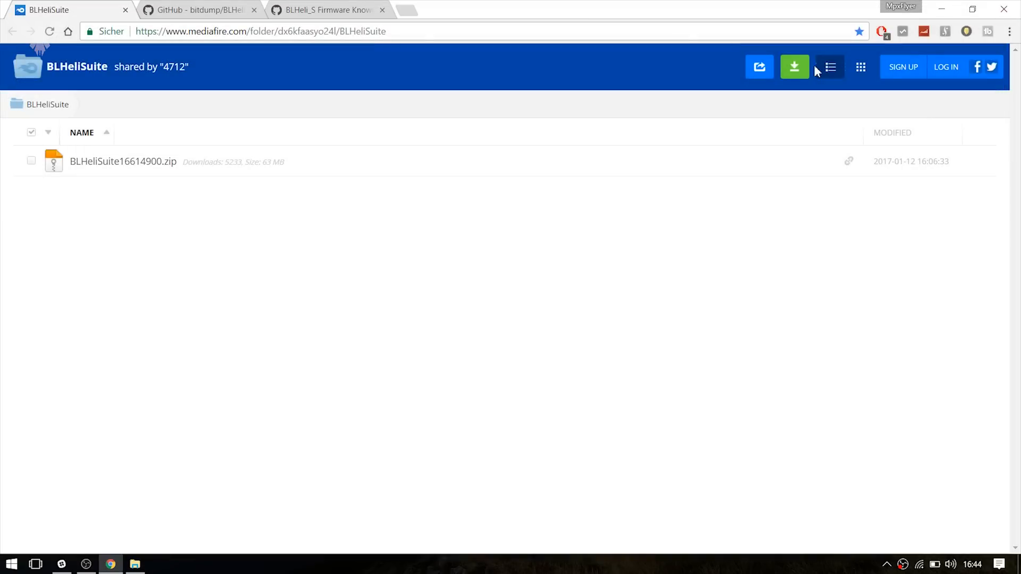
{"action": "left_click", "coordinate": [253, 9]}
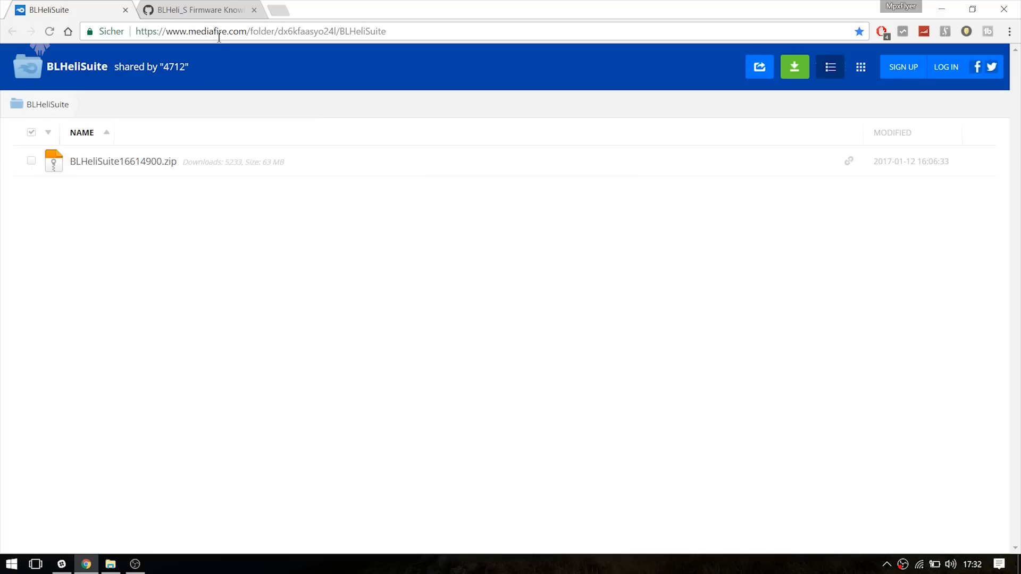
{"action": "mouse_move", "coordinate": [198, 9]}
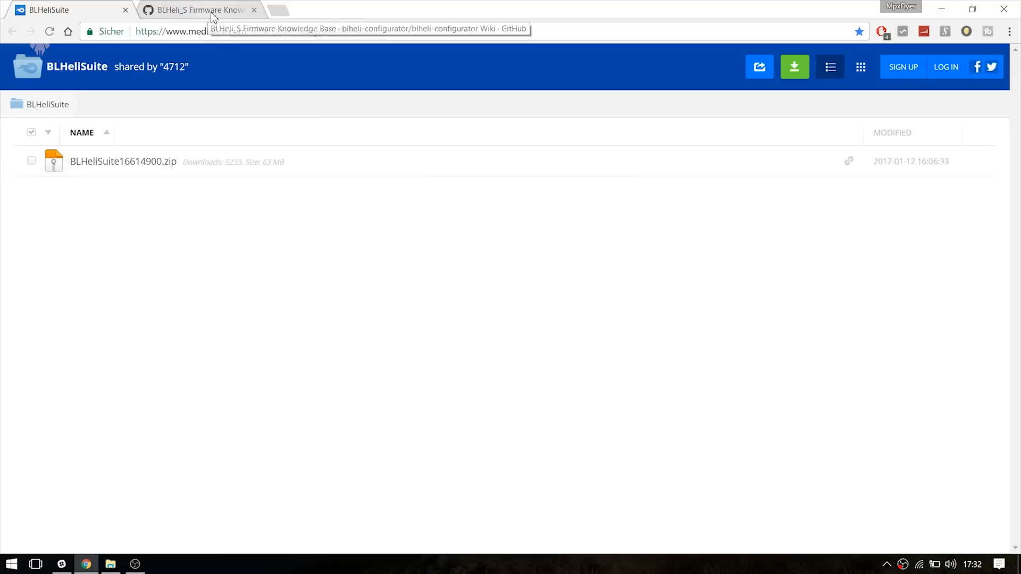
Step: Find DYS XS30A and its firmware code A-H-30 in the BLHeli_S knowledge base table
{"action": "left_click", "coordinate": [195, 10]}
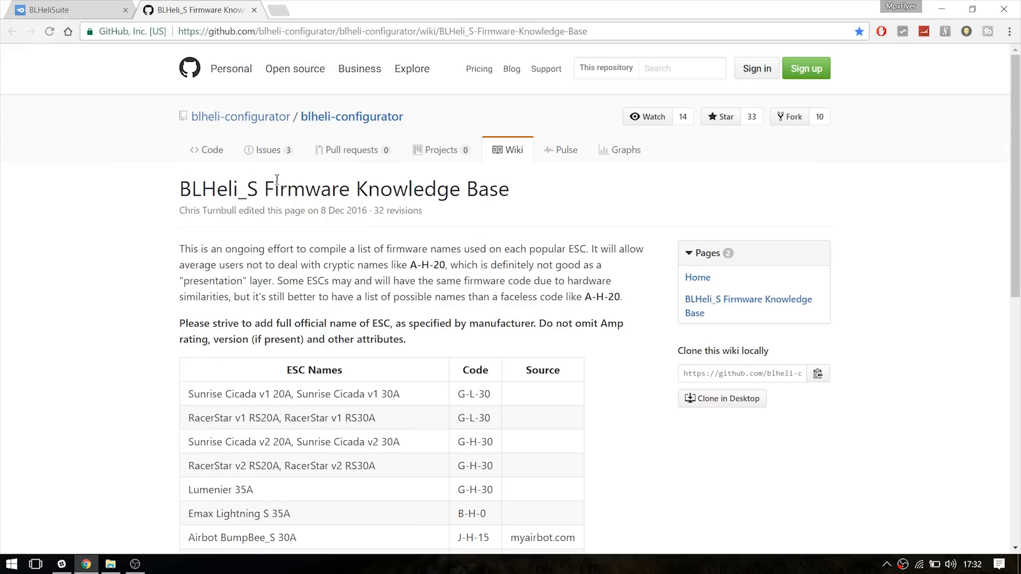
{"action": "mouse_move", "coordinate": [278, 383]}
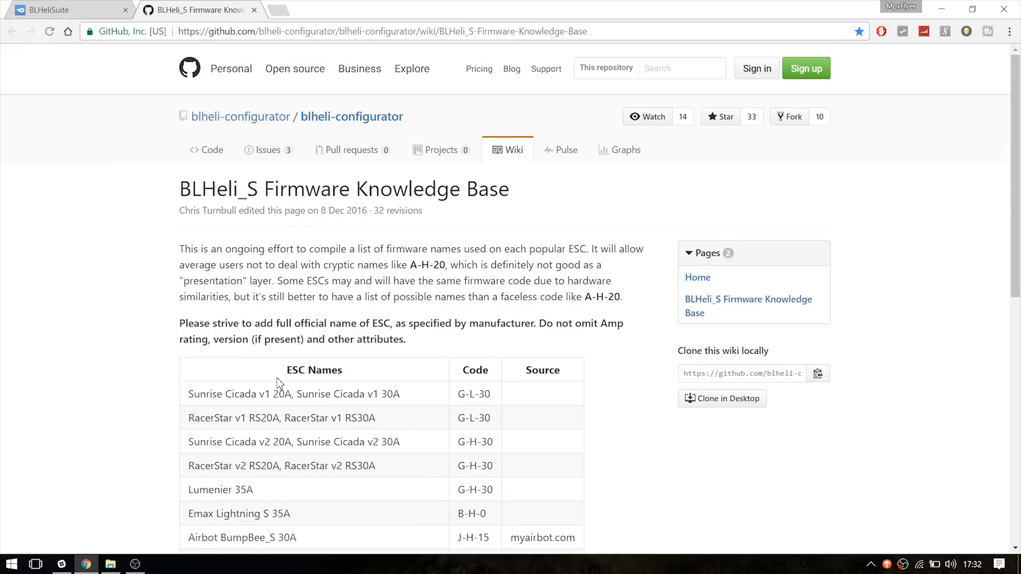
{"action": "scroll", "scroll_direction": "down", "scroll_amount": 3}
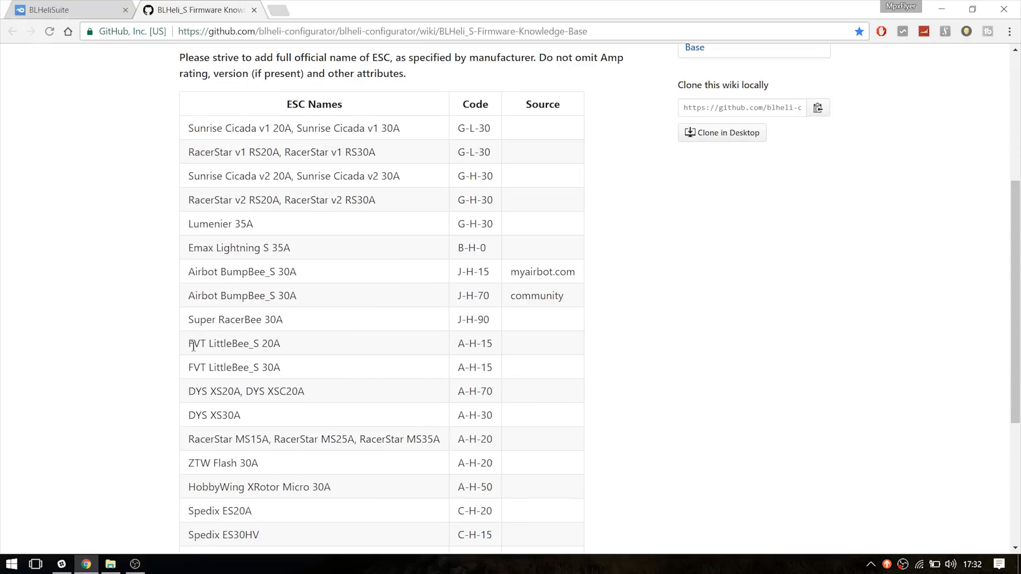
{"action": "scroll", "scroll_direction": "down", "scroll_amount": 3}
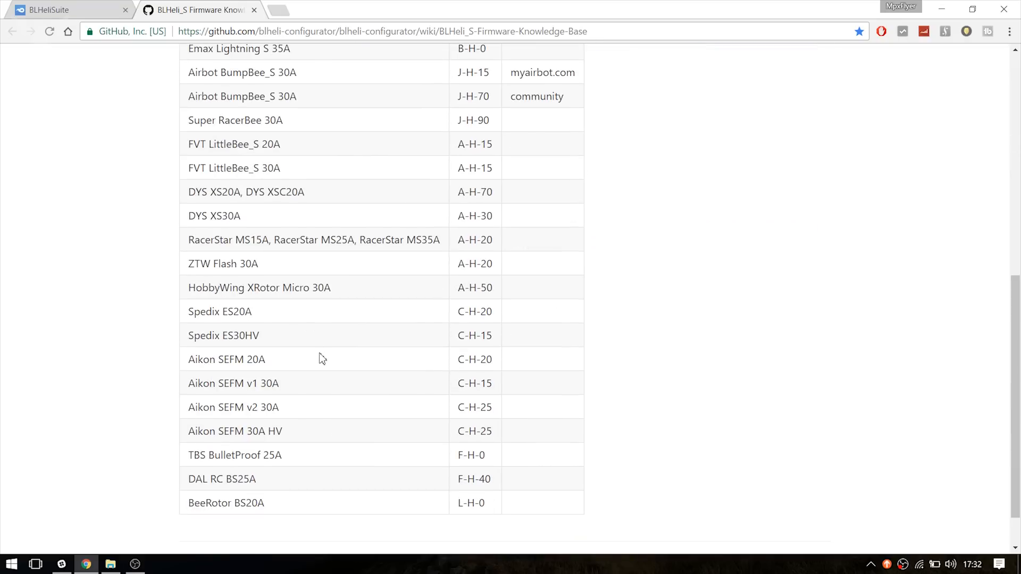
{"action": "mouse_move", "coordinate": [188, 218]}
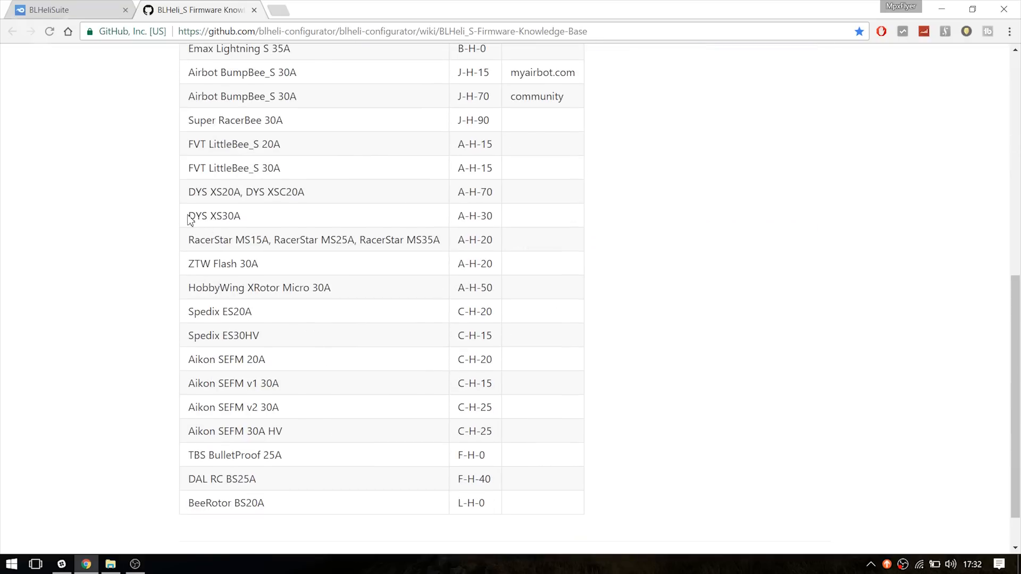
{"action": "double_click", "coordinate": [214, 216]}
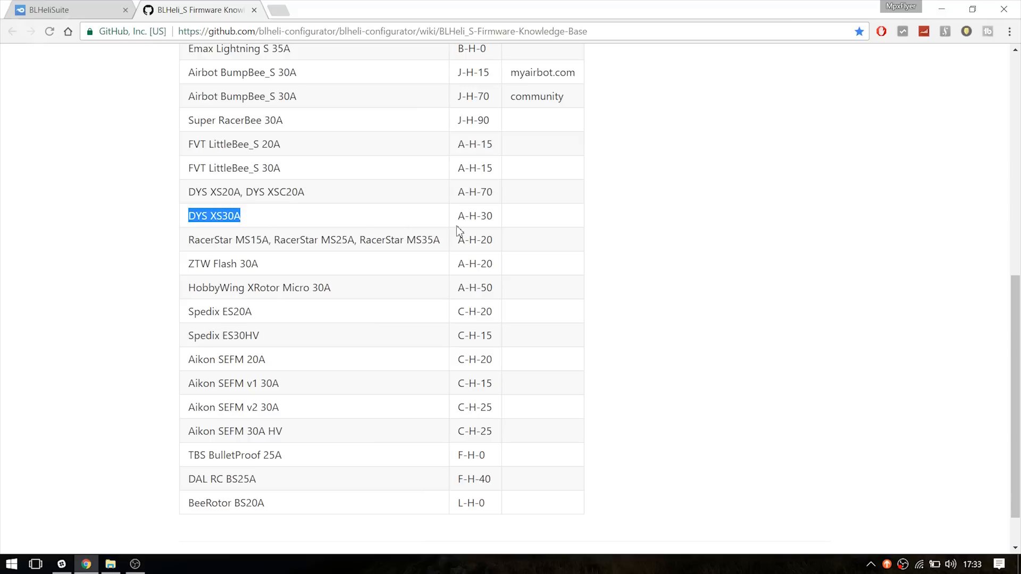
{"action": "mouse_move", "coordinate": [461, 220]}
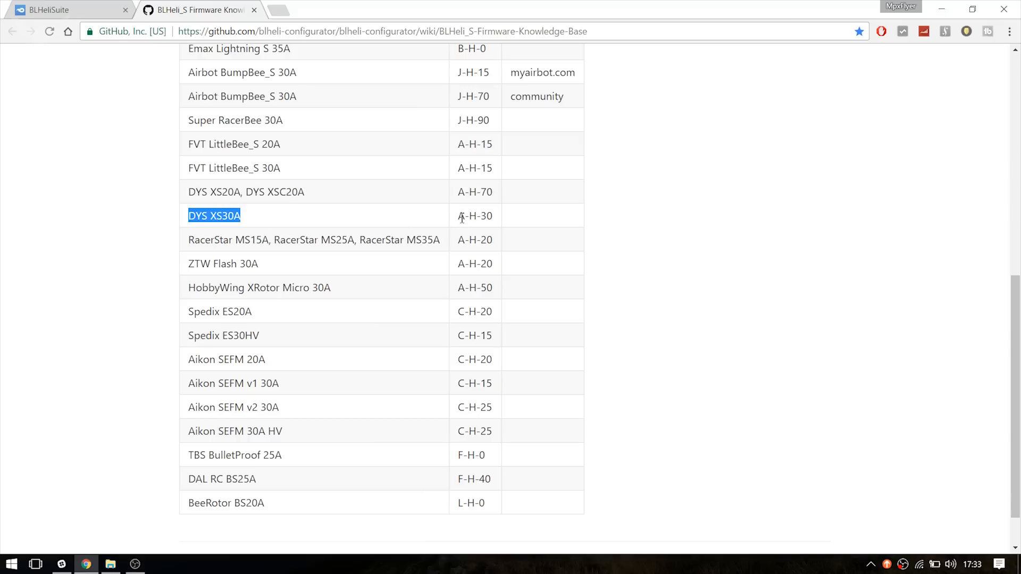
{"action": "left_click", "coordinate": [459, 215]}
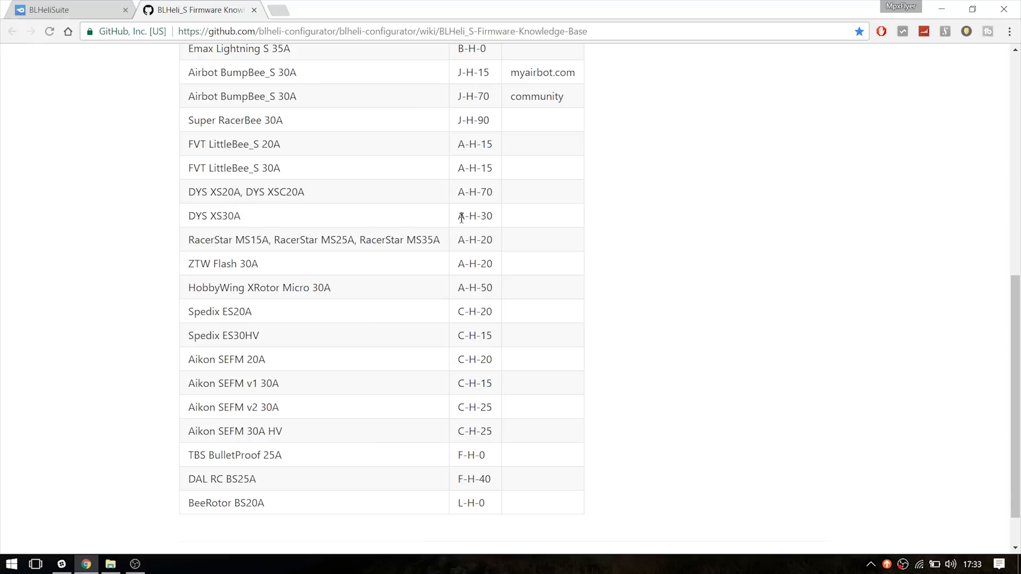
{"action": "double_click", "coordinate": [475, 215]}
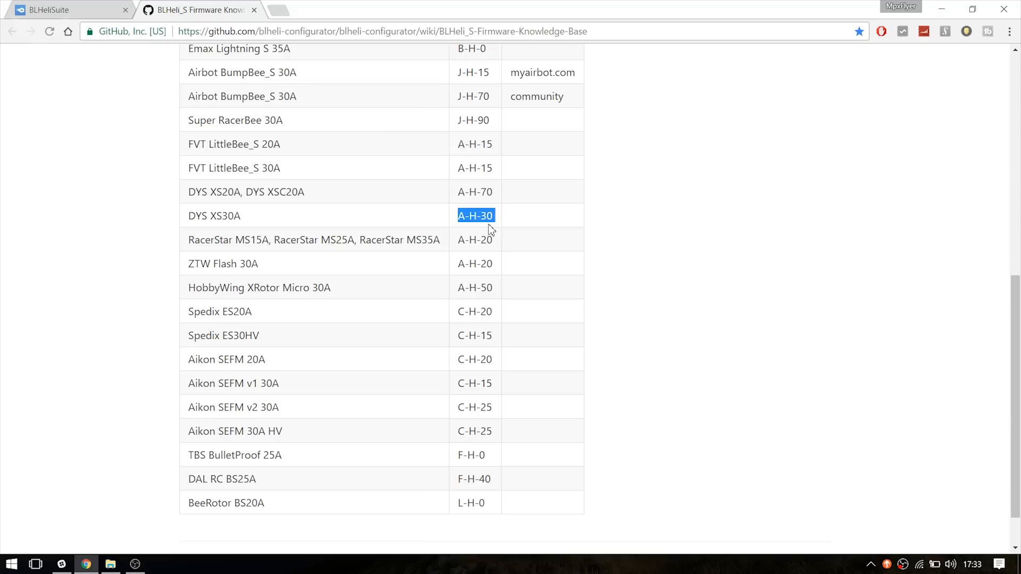
{"action": "mouse_move", "coordinate": [250, 232]}
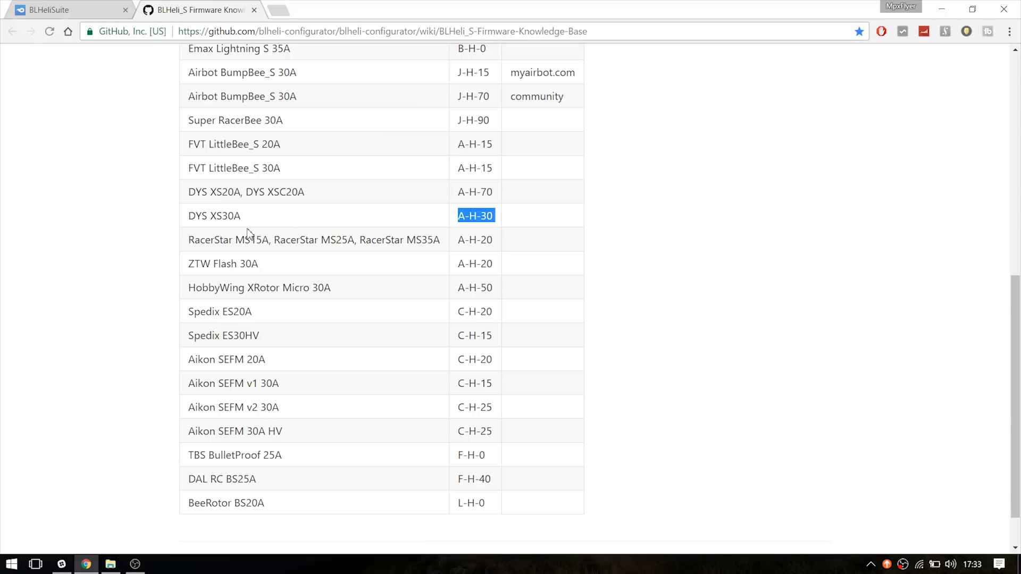
{"action": "mouse_move", "coordinate": [353, 236]}
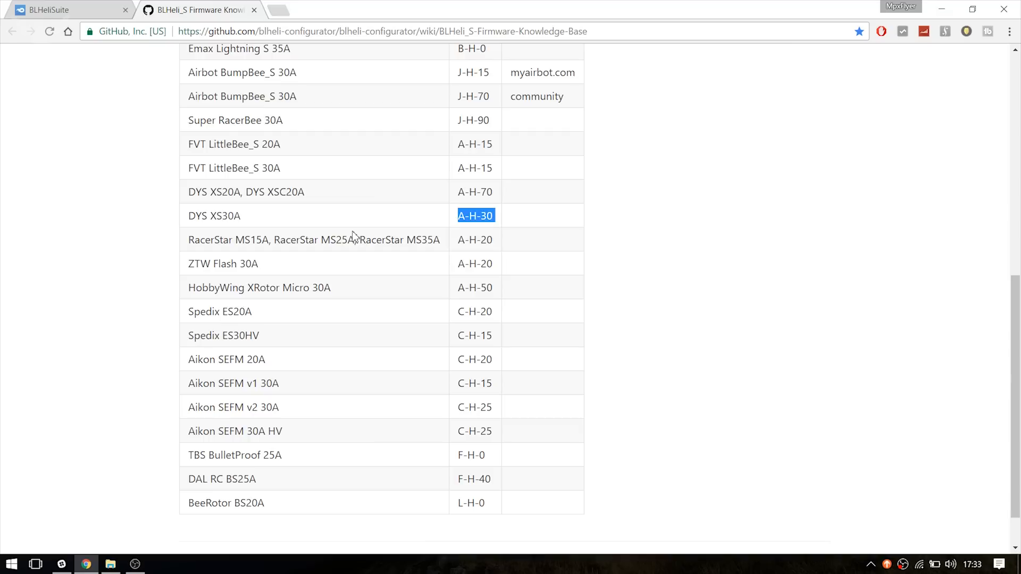
{"action": "mouse_move", "coordinate": [405, 248]}
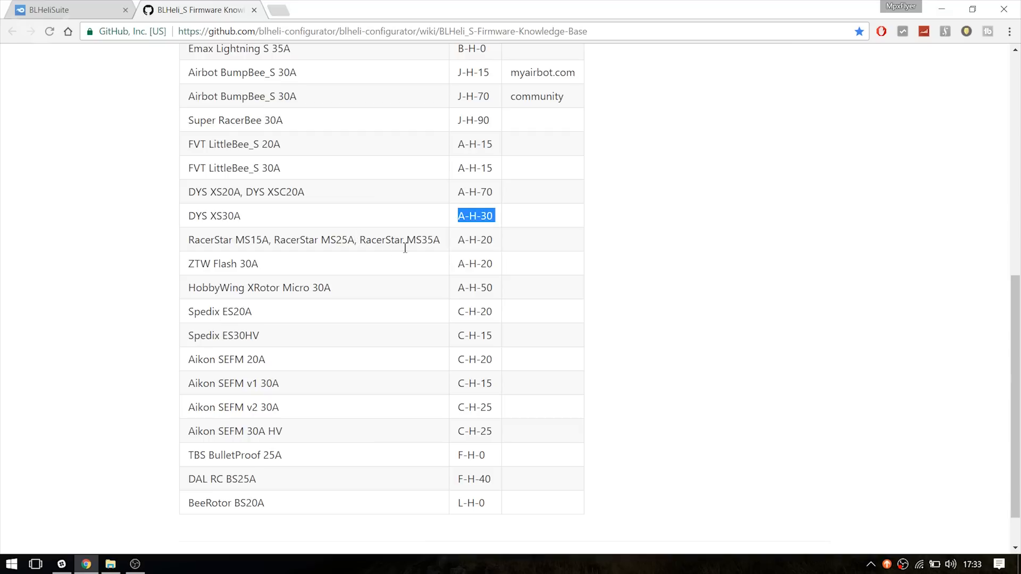
{"action": "mouse_move", "coordinate": [461, 232]}
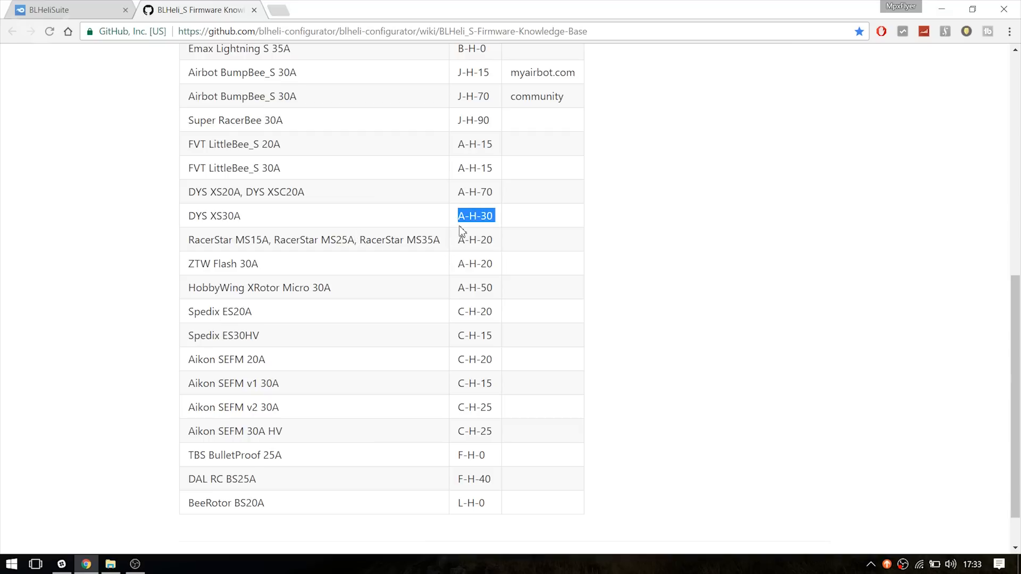
{"action": "mouse_move", "coordinate": [322, 235]}
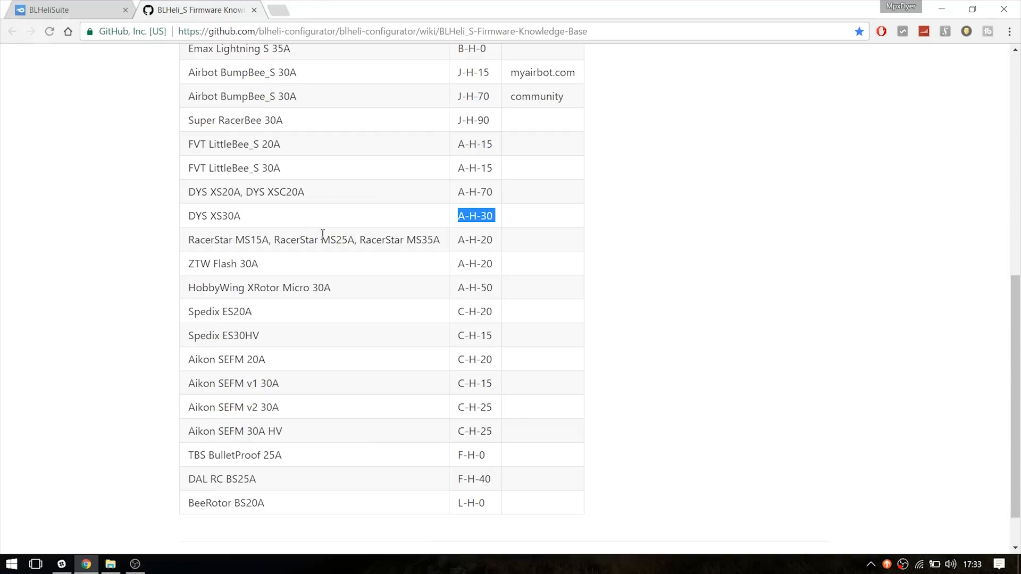
{"action": "scroll", "scroll_direction": "up", "scroll_amount": 3}
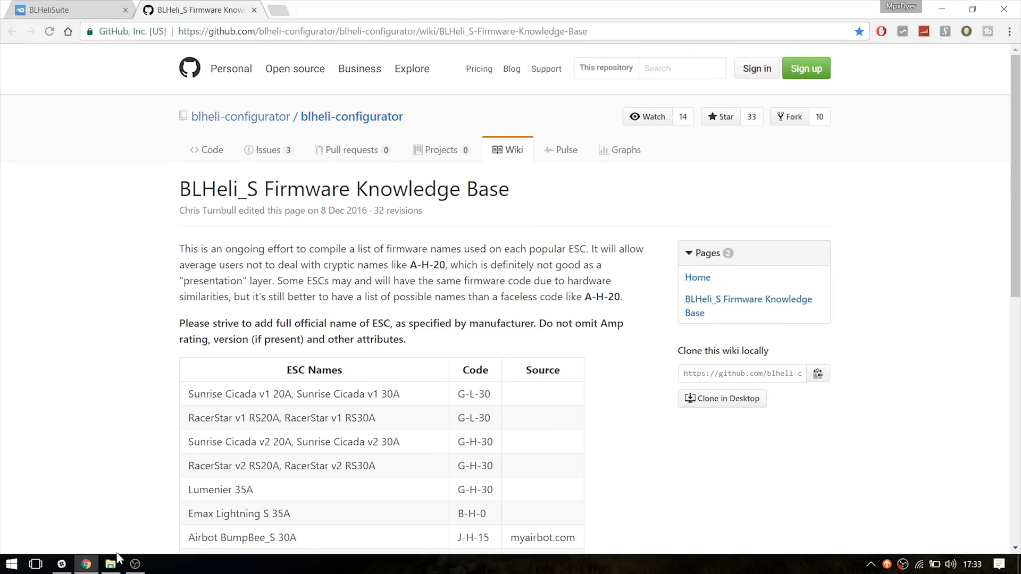
Step: Launch BLHeliSuite and connect via SILABS BLHeli Bootloader (Cleanflight) on COM 7
{"action": "left_click", "coordinate": [109, 564]}
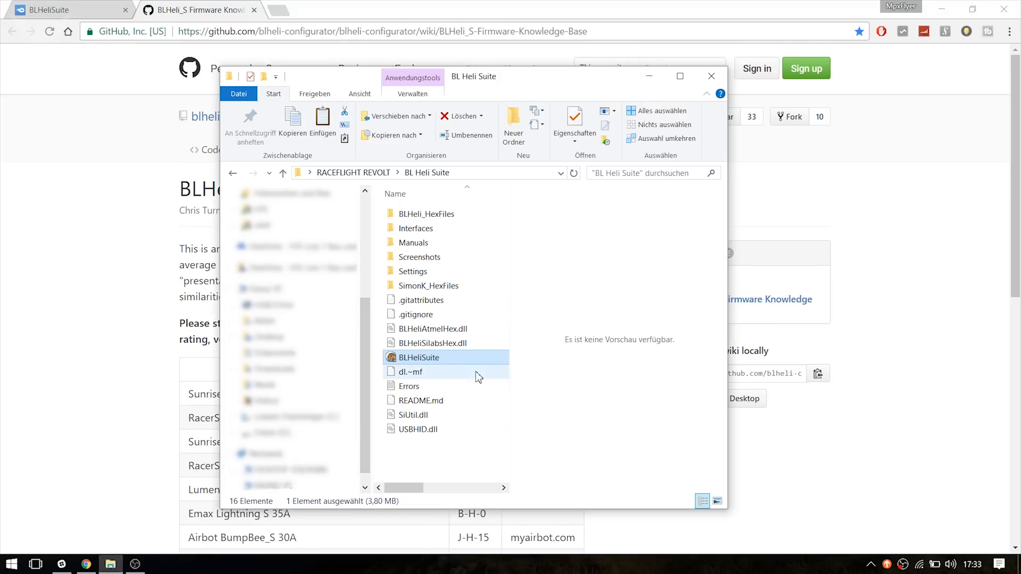
{"action": "mouse_move", "coordinate": [420, 362]}
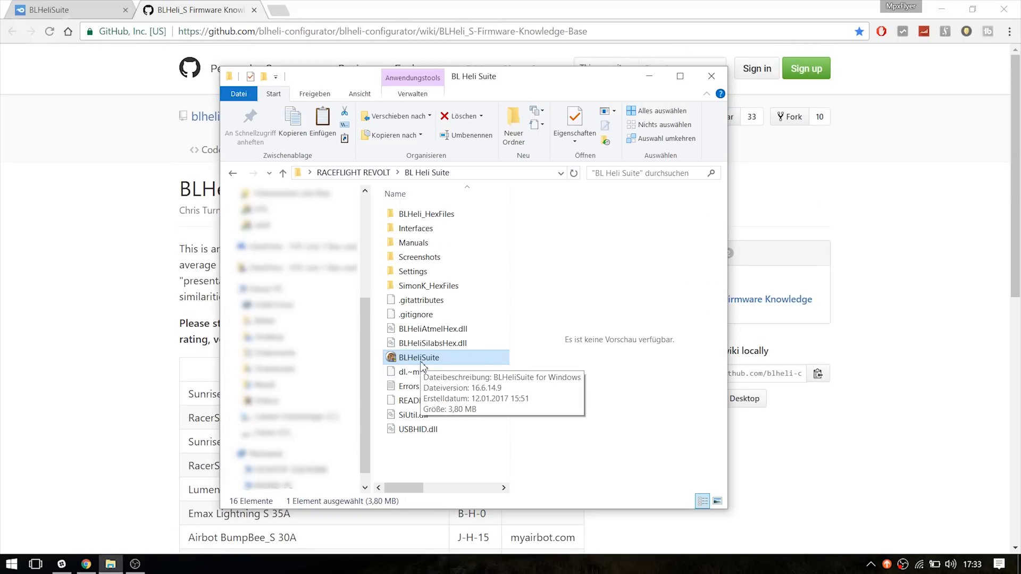
{"action": "mouse_move", "coordinate": [506, 340]}
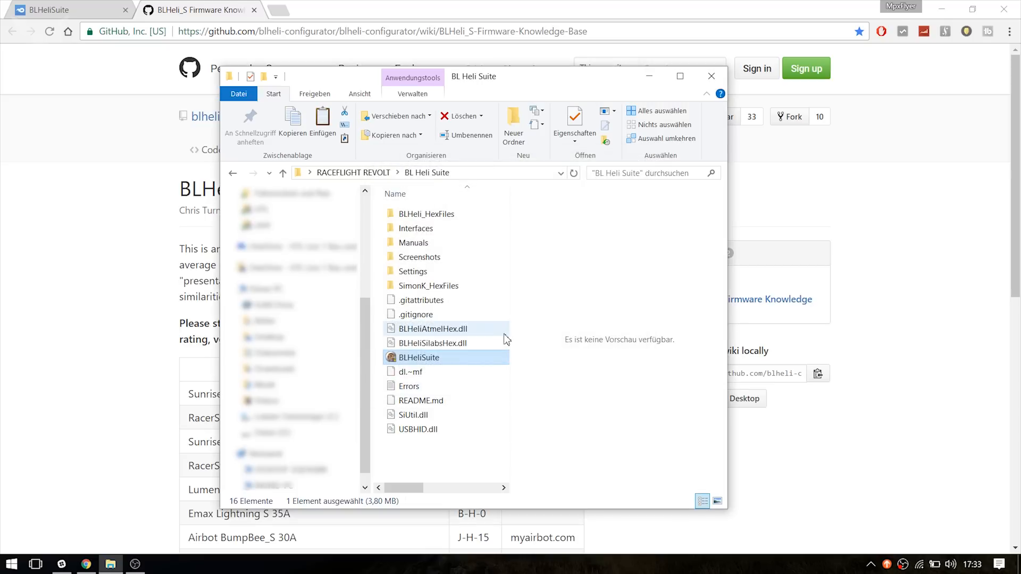
{"action": "double_click", "coordinate": [419, 358]}
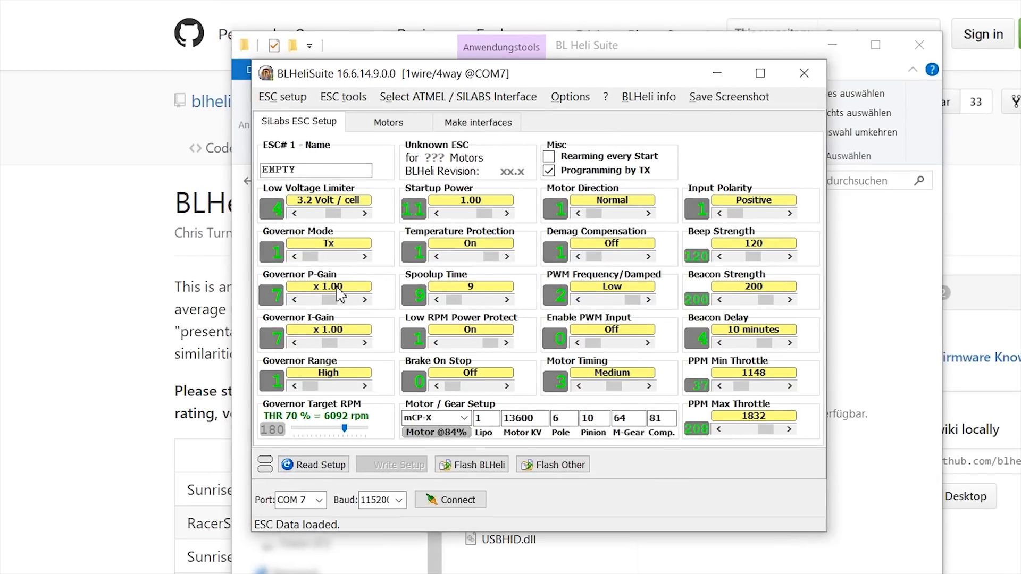
{"action": "left_click", "coordinate": [458, 96]}
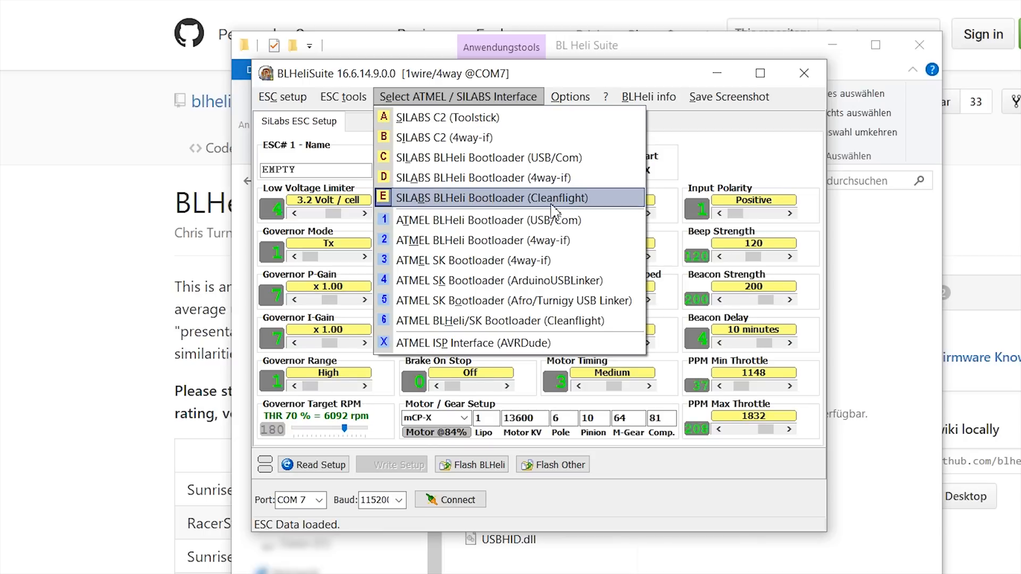
{"action": "mouse_move", "coordinate": [469, 101]}
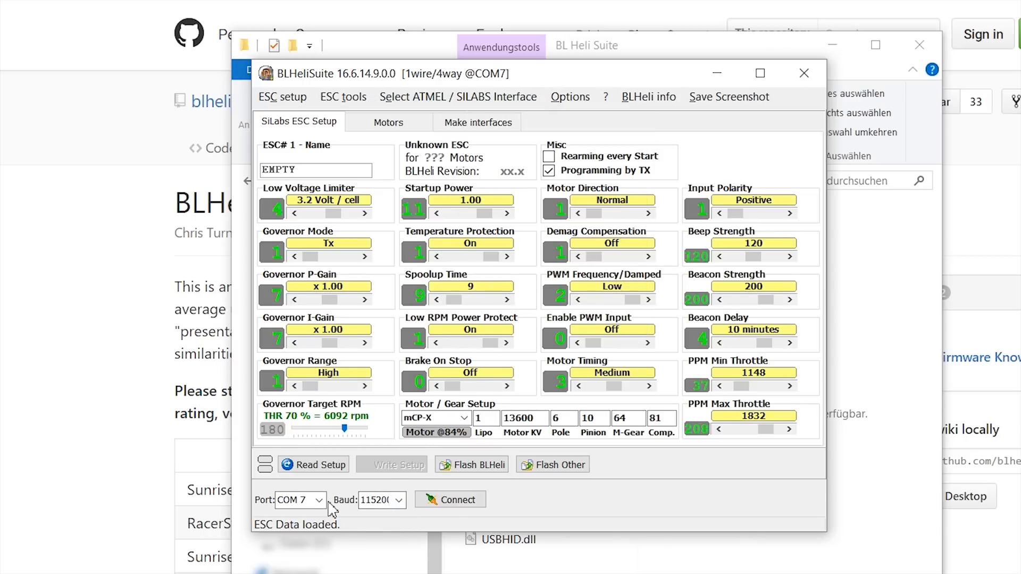
{"action": "left_click", "coordinate": [319, 500]}
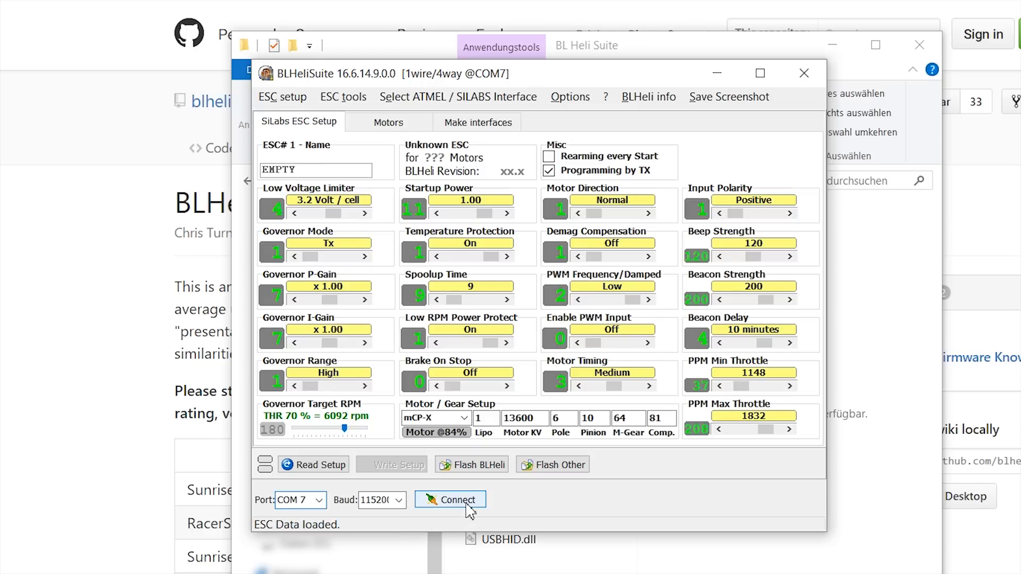
{"action": "left_click", "coordinate": [450, 499]}
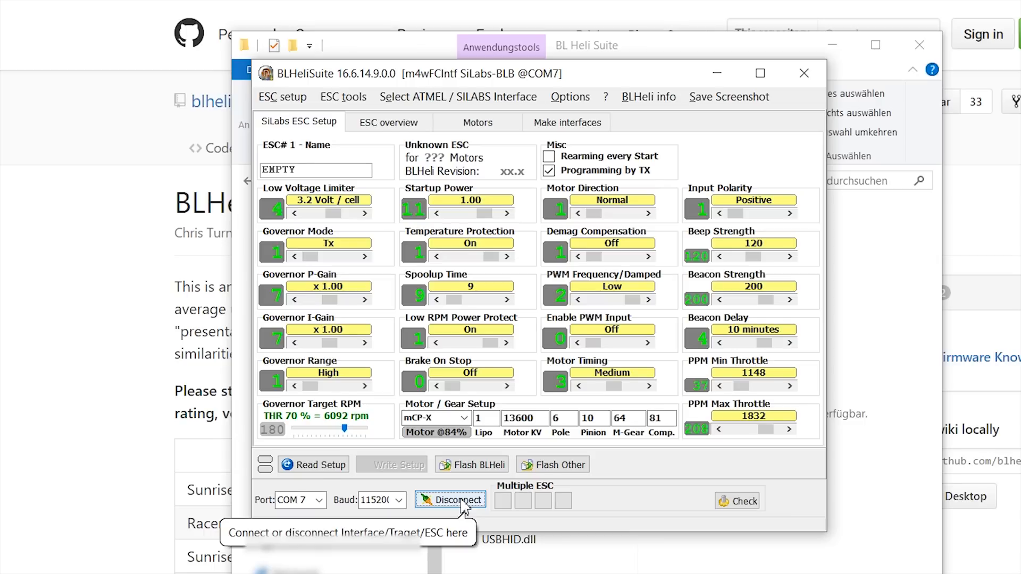
Step: Read the setup of the four A-H-30 BLHeli_S 16.6 ESCs and acknowledge the found-ESCs message
{"action": "left_click", "coordinate": [313, 464]}
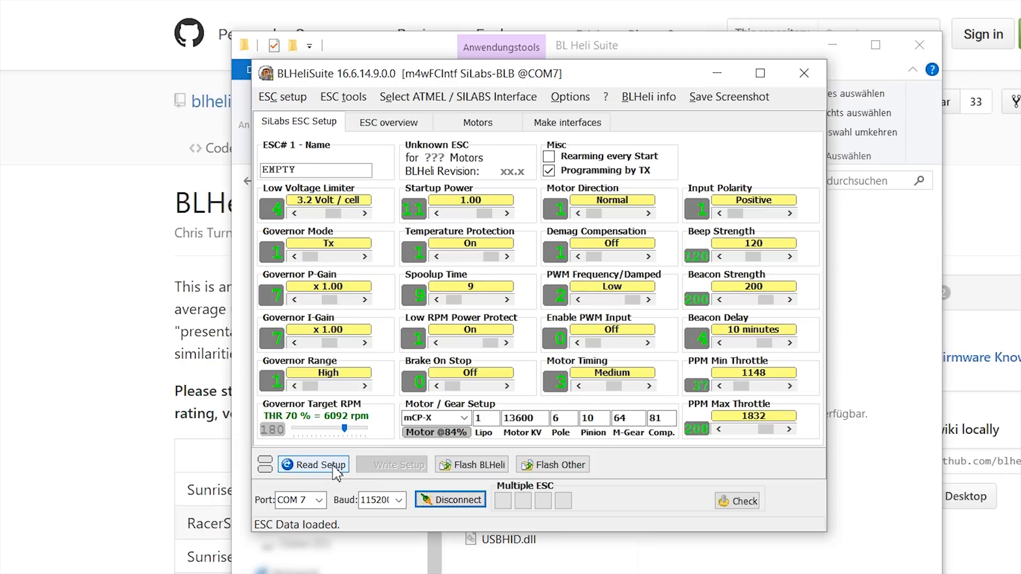
{"action": "left_click", "coordinate": [313, 464]}
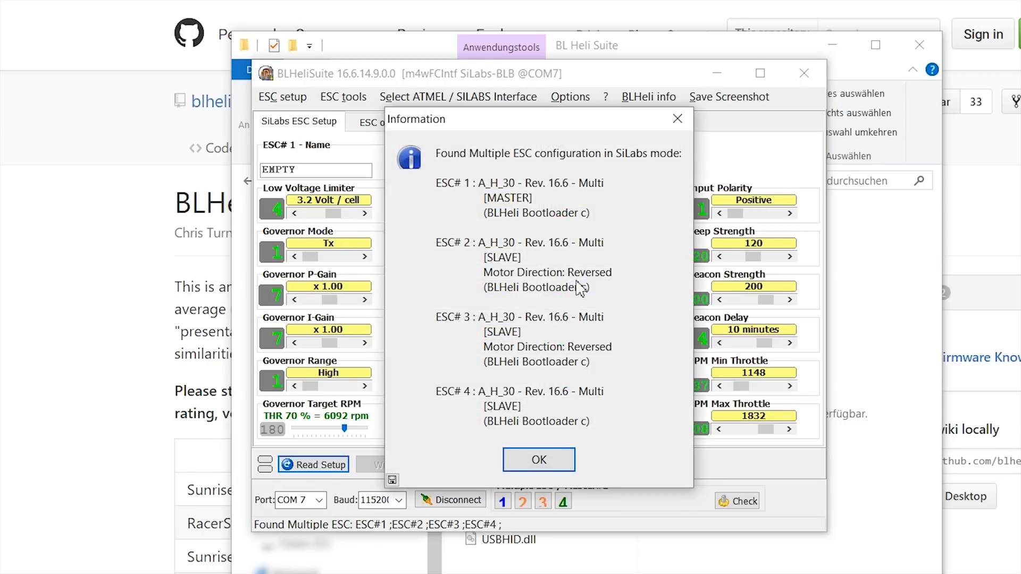
{"action": "mouse_move", "coordinate": [545, 183]}
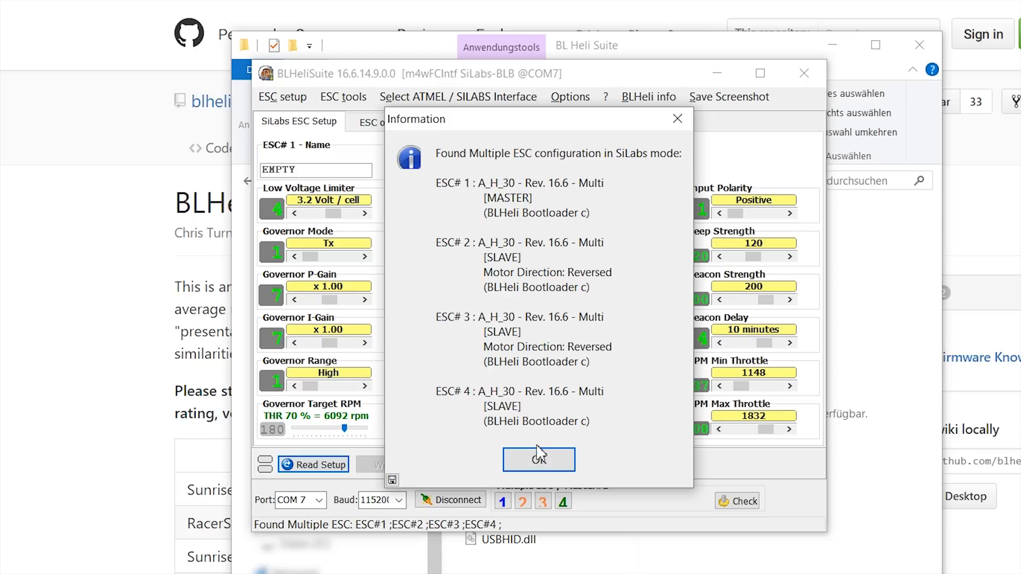
{"action": "left_click", "coordinate": [538, 459]}
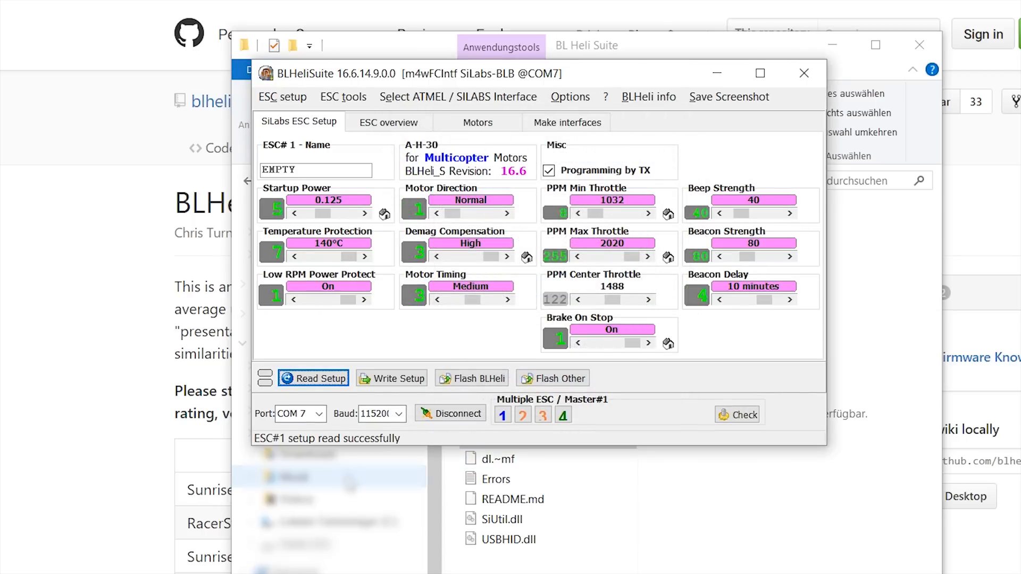
{"action": "mouse_move", "coordinate": [407, 320]}
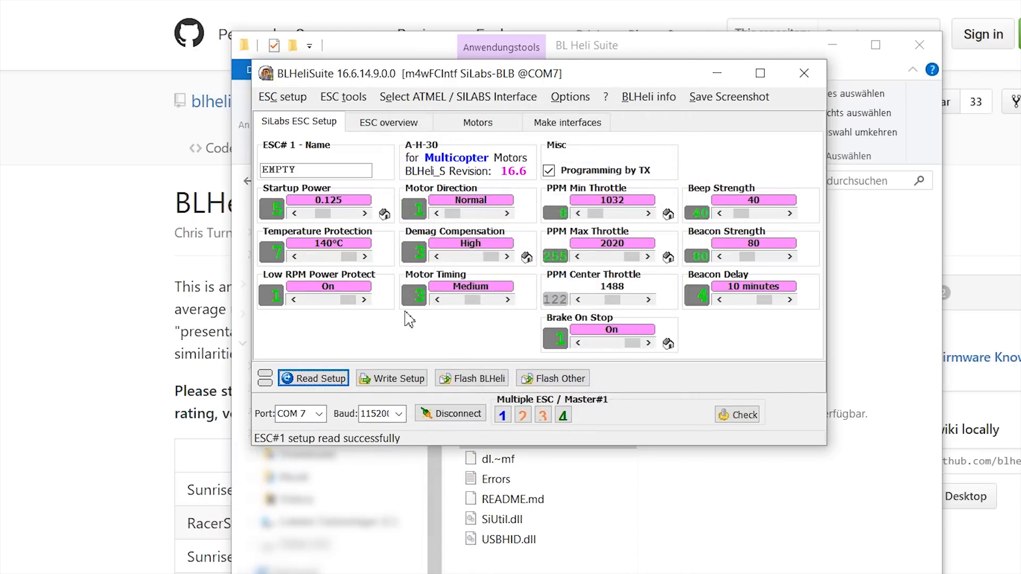
{"action": "mouse_move", "coordinate": [492, 371]}
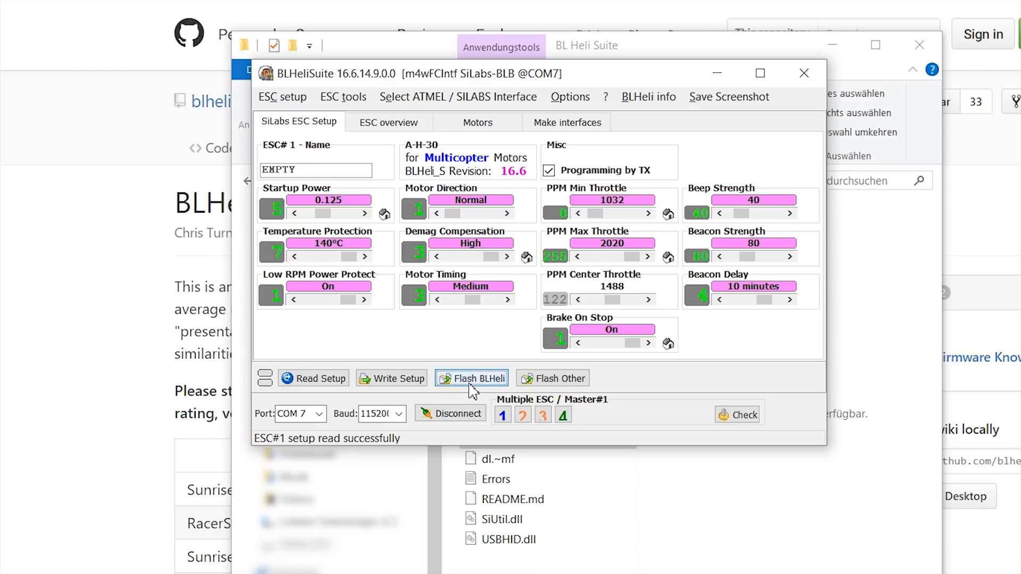
Step: Flash ESC #1 with [Rev: 16.6] A-H-30 MULTI and write its current settings back
{"action": "left_click", "coordinate": [472, 378]}
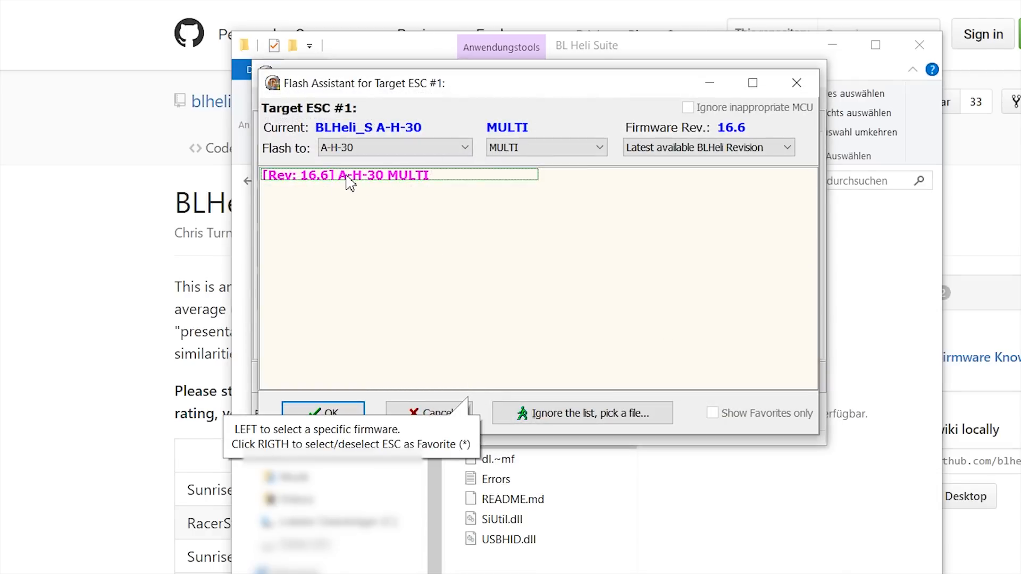
{"action": "mouse_move", "coordinate": [397, 187]}
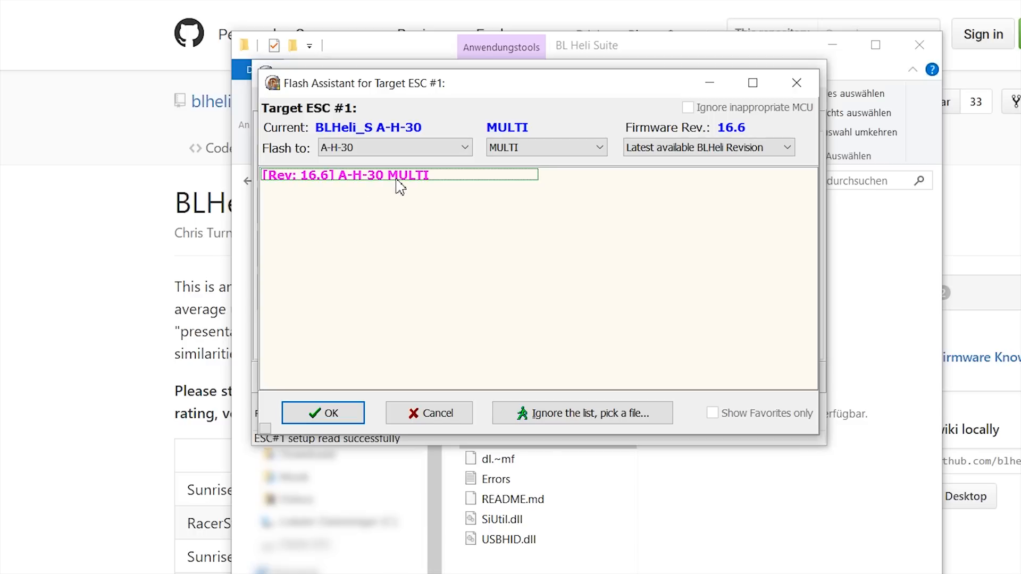
{"action": "mouse_move", "coordinate": [360, 189]}
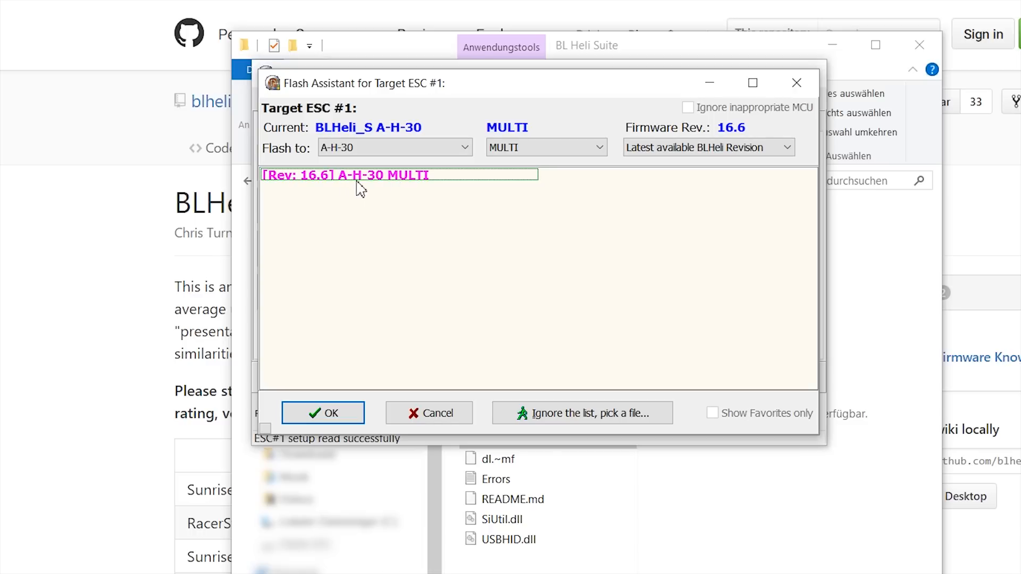
{"action": "left_click", "coordinate": [345, 174]}
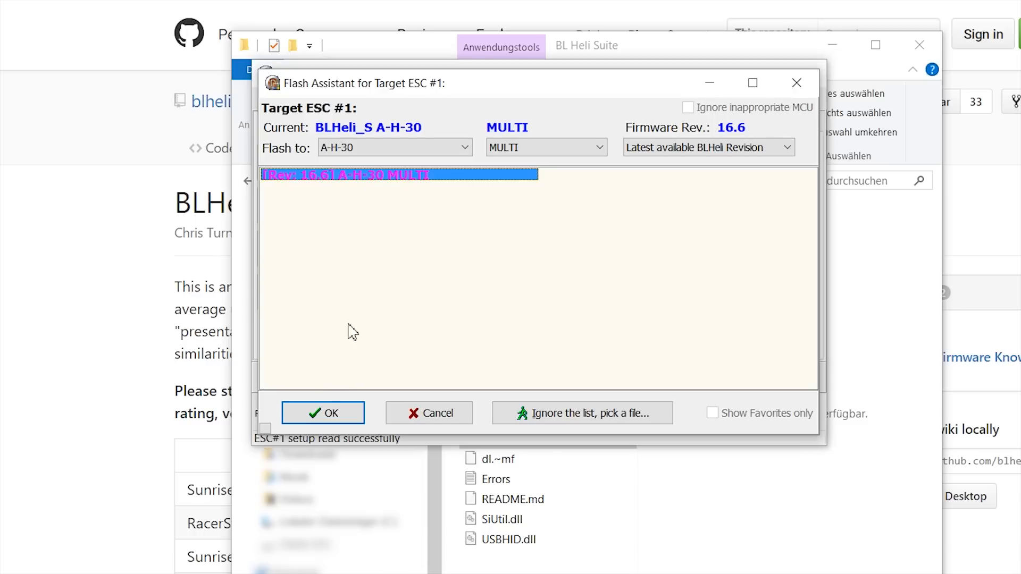
{"action": "left_click", "coordinate": [322, 412]}
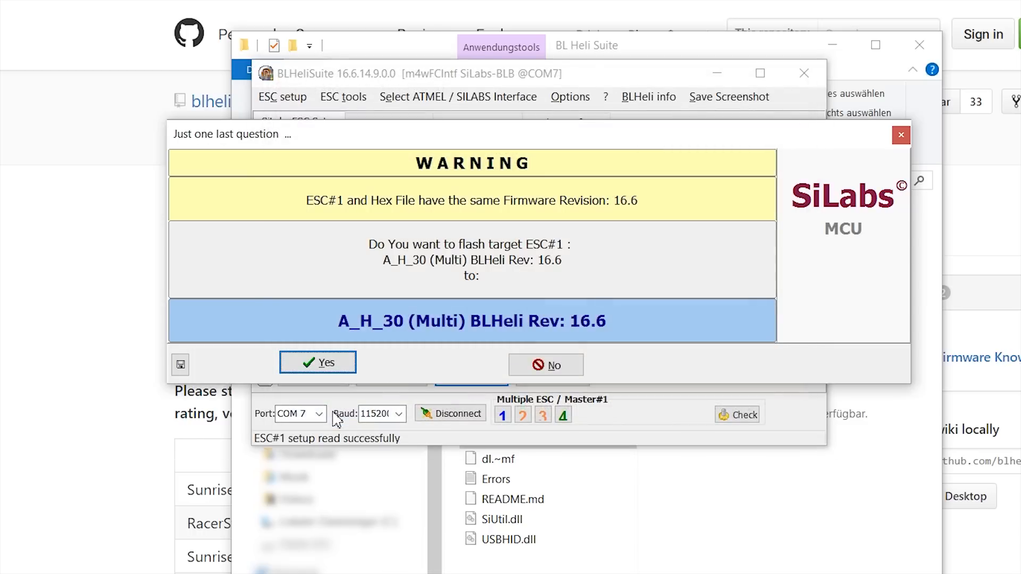
{"action": "mouse_move", "coordinate": [598, 217]}
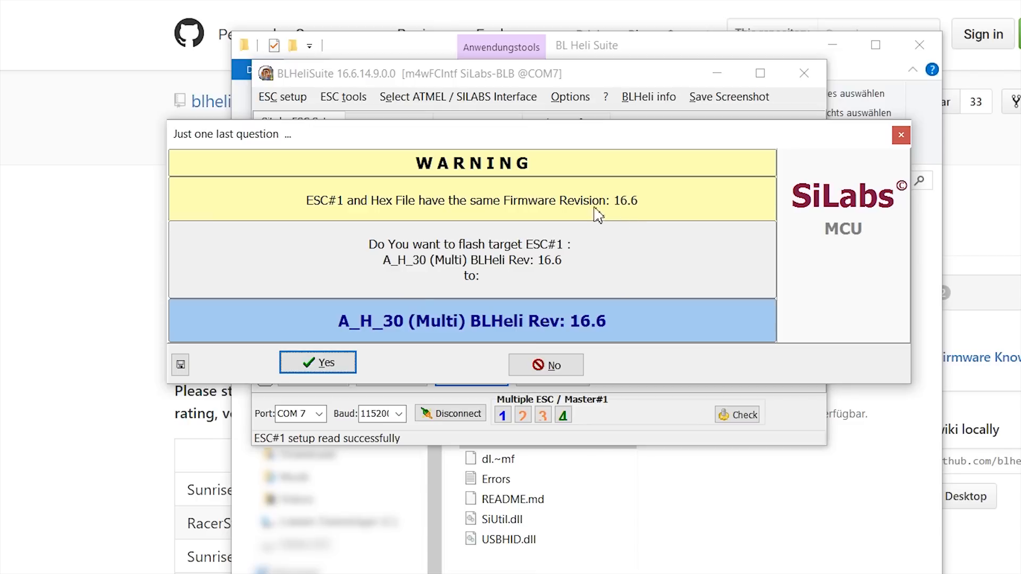
{"action": "mouse_move", "coordinate": [634, 215]}
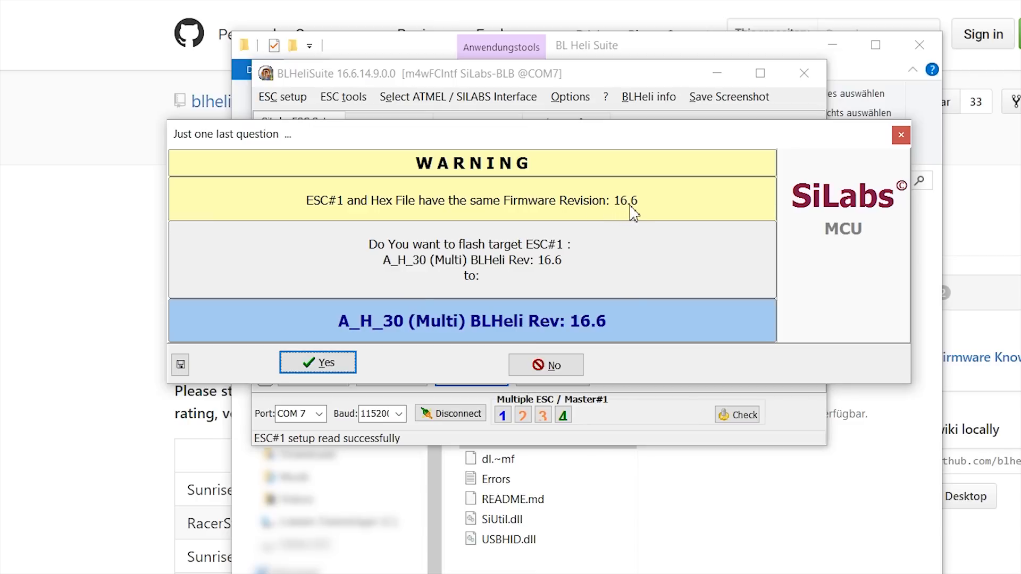
{"action": "mouse_move", "coordinate": [318, 362]}
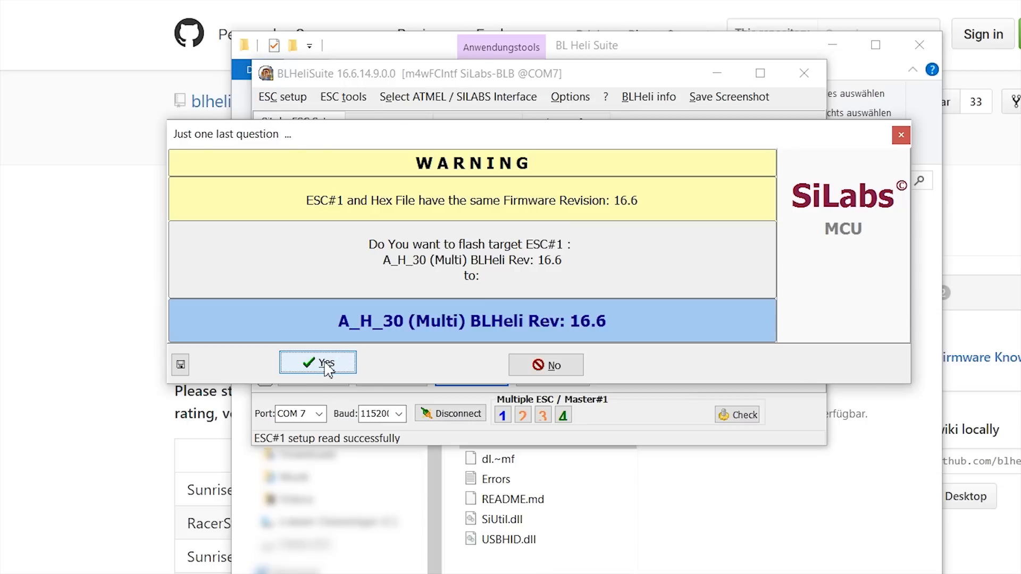
{"action": "left_click", "coordinate": [318, 362]}
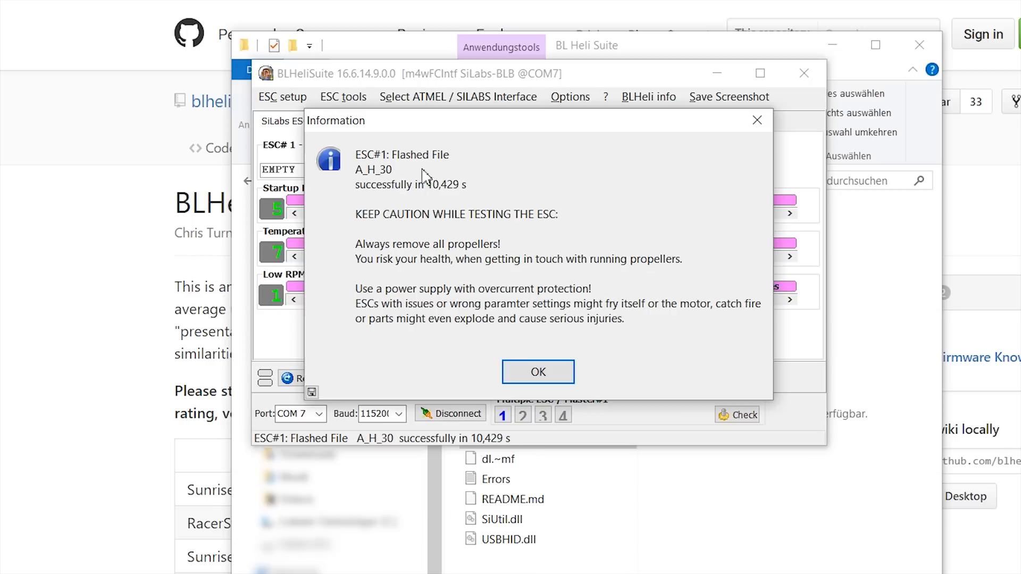
{"action": "mouse_move", "coordinate": [504, 365]}
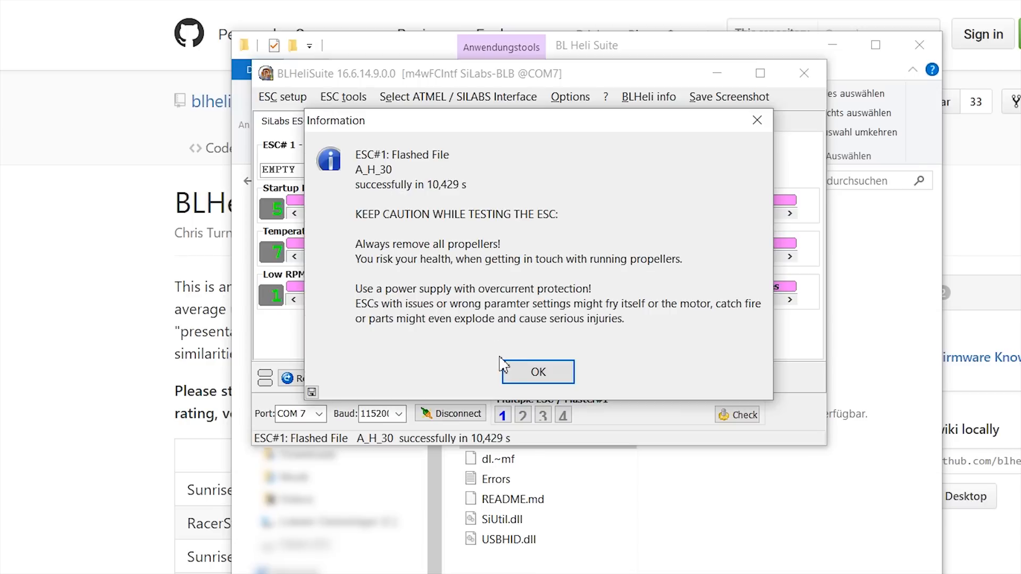
{"action": "left_click", "coordinate": [537, 372]}
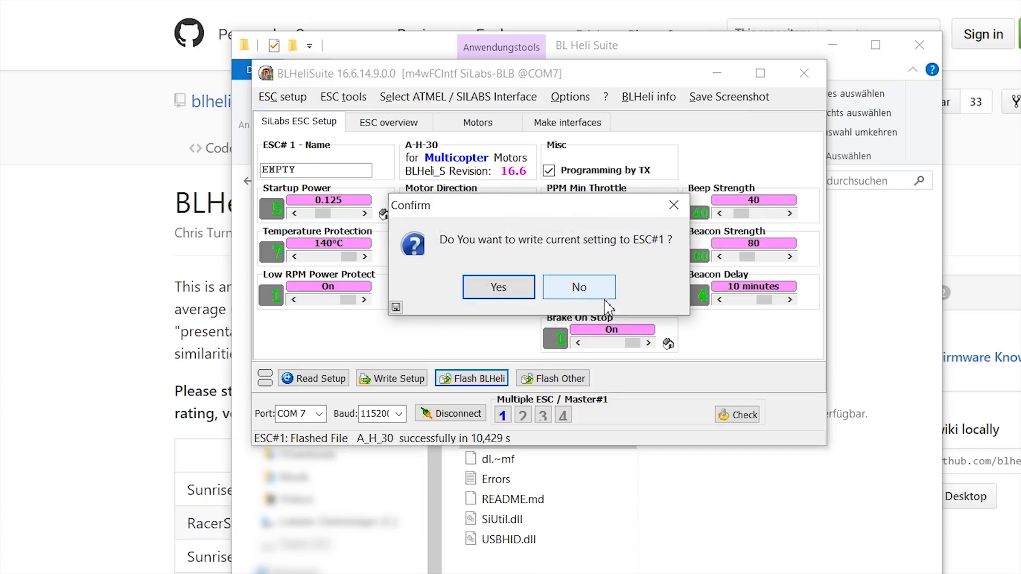
{"action": "mouse_move", "coordinate": [523, 259]}
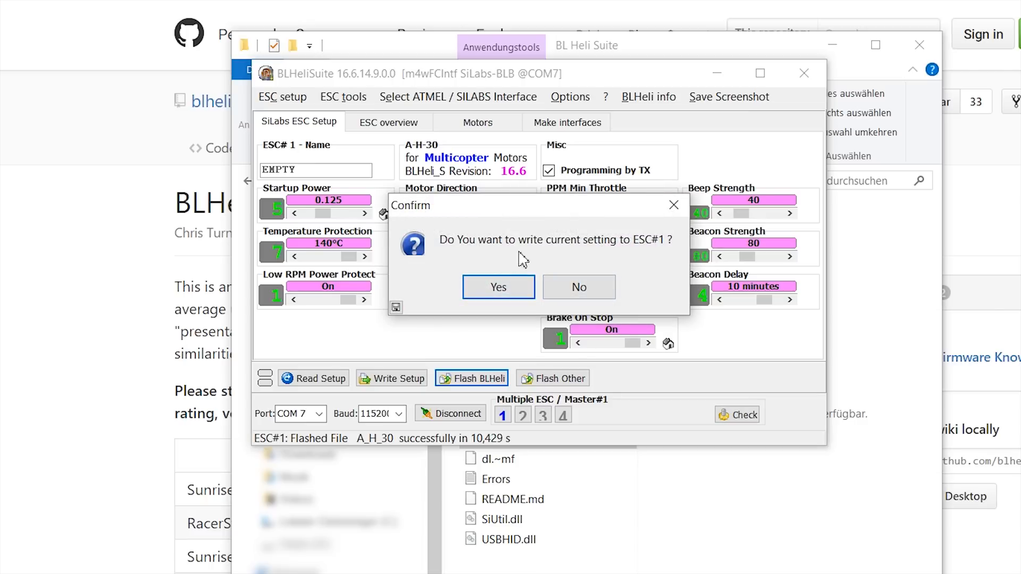
{"action": "mouse_move", "coordinate": [498, 287]}
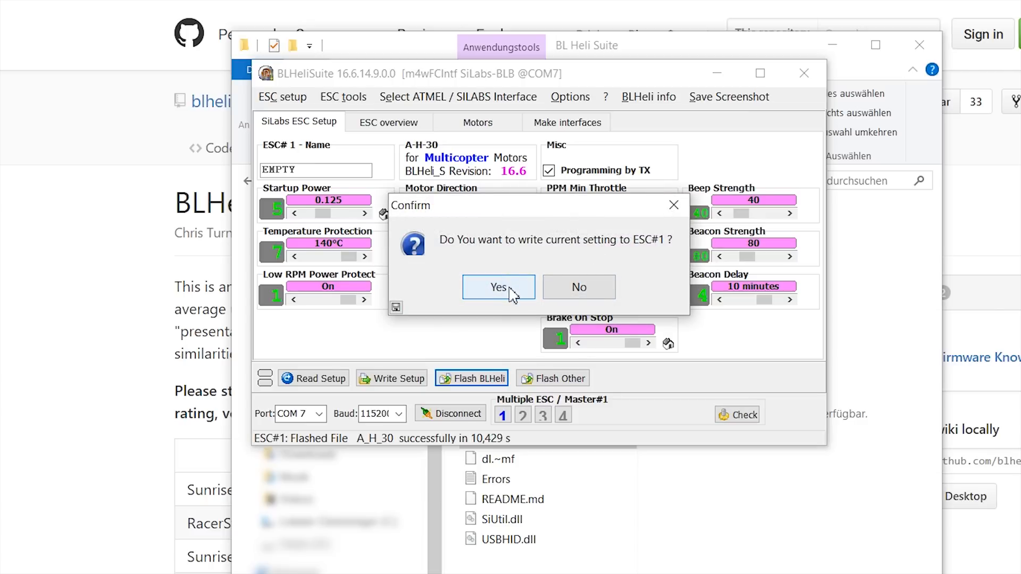
{"action": "left_click", "coordinate": [498, 287]}
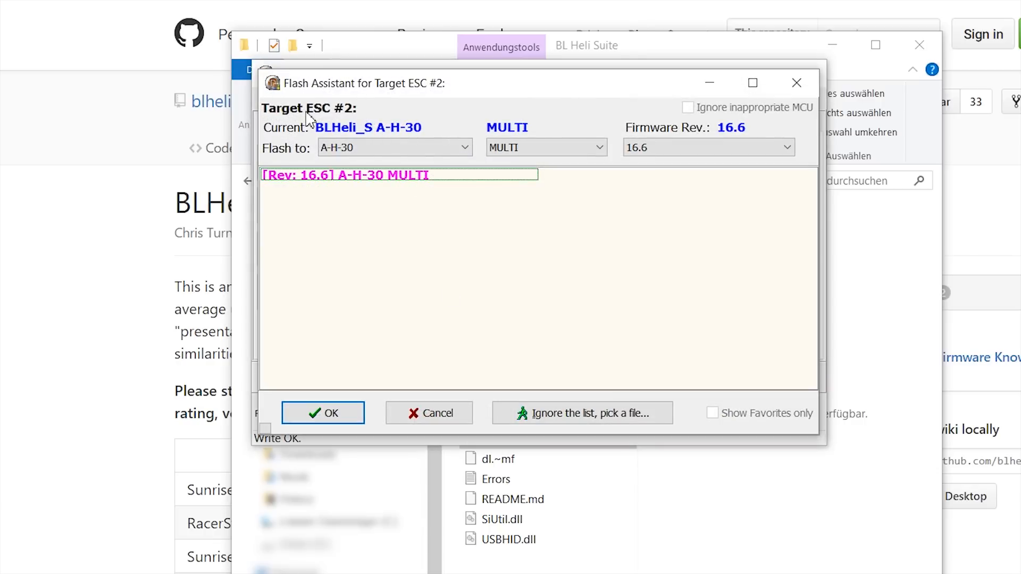
{"action": "mouse_move", "coordinate": [342, 102]}
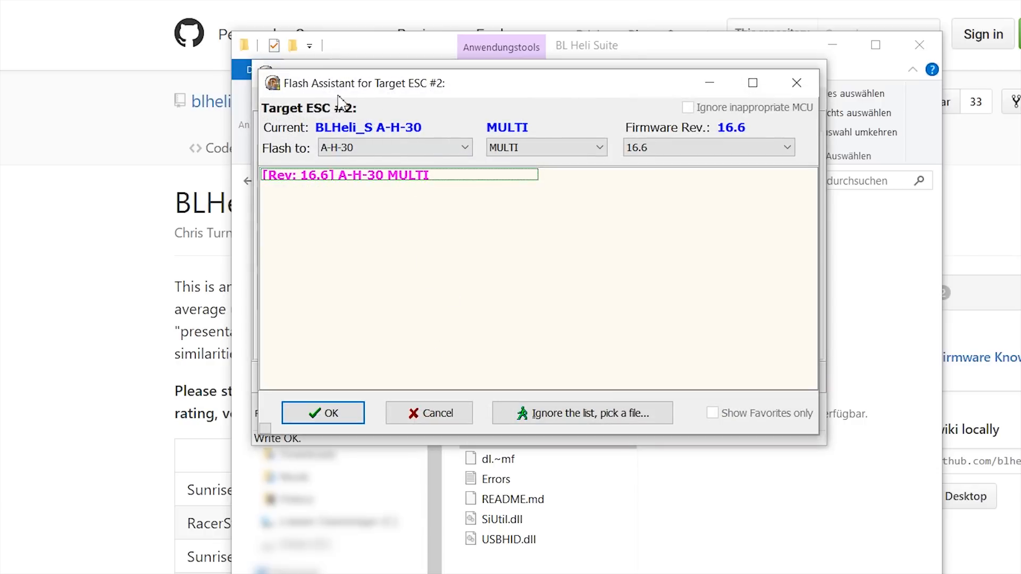
{"action": "mouse_move", "coordinate": [351, 125]}
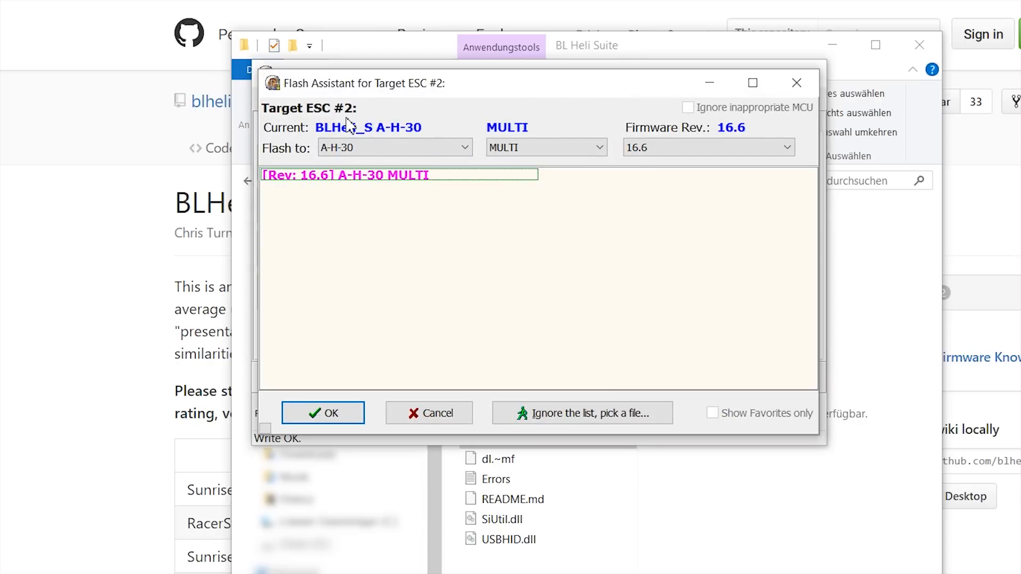
{"action": "mouse_move", "coordinate": [429, 413]}
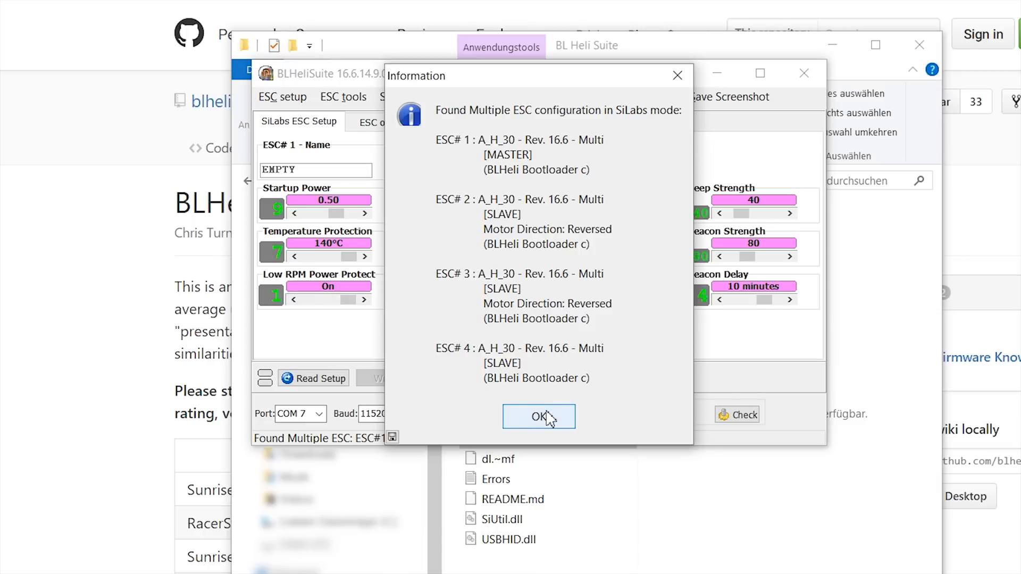
Step: Acknowledge the Found Multiple ESC dialog listing four A_H_30 16.6 Multi ESCs
{"action": "left_click", "coordinate": [539, 416]}
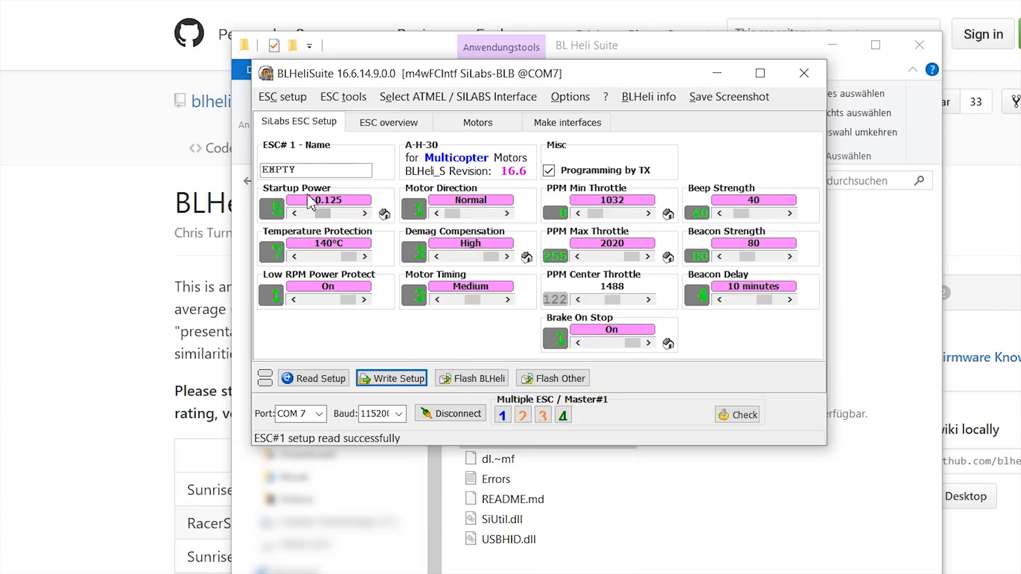
{"action": "mouse_move", "coordinate": [324, 215]}
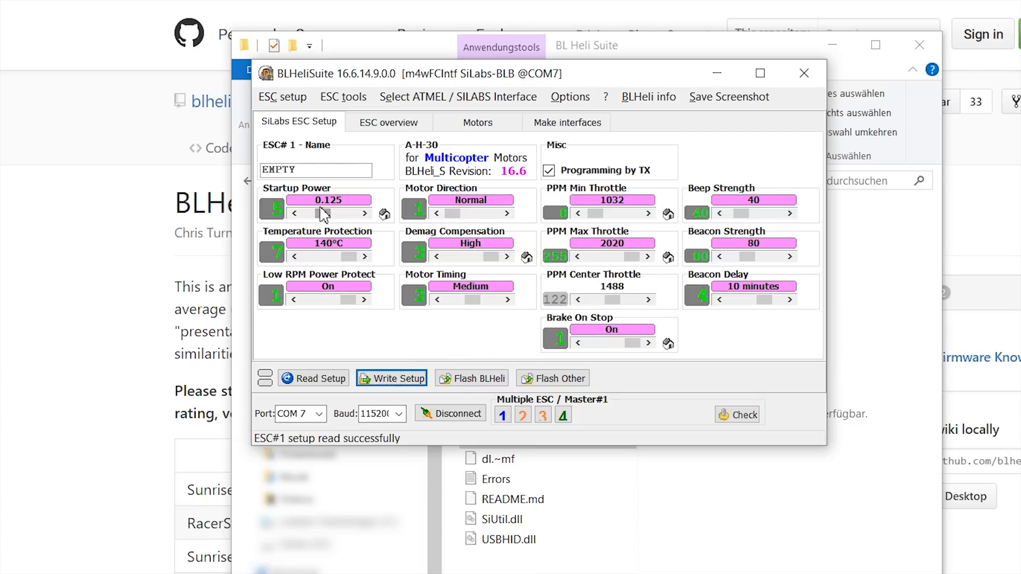
{"action": "mouse_move", "coordinate": [418, 243]}
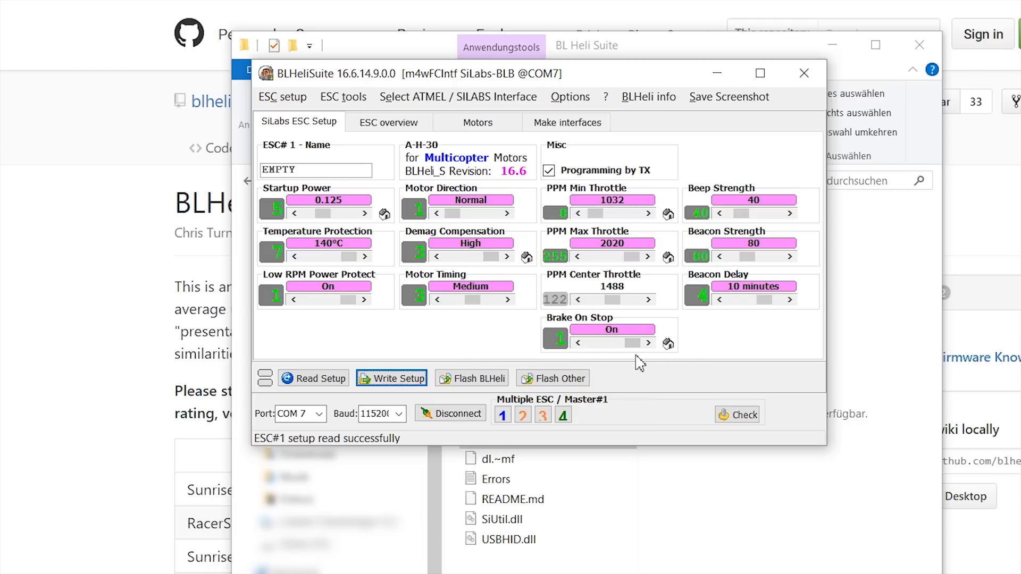
{"action": "mouse_move", "coordinate": [446, 285]}
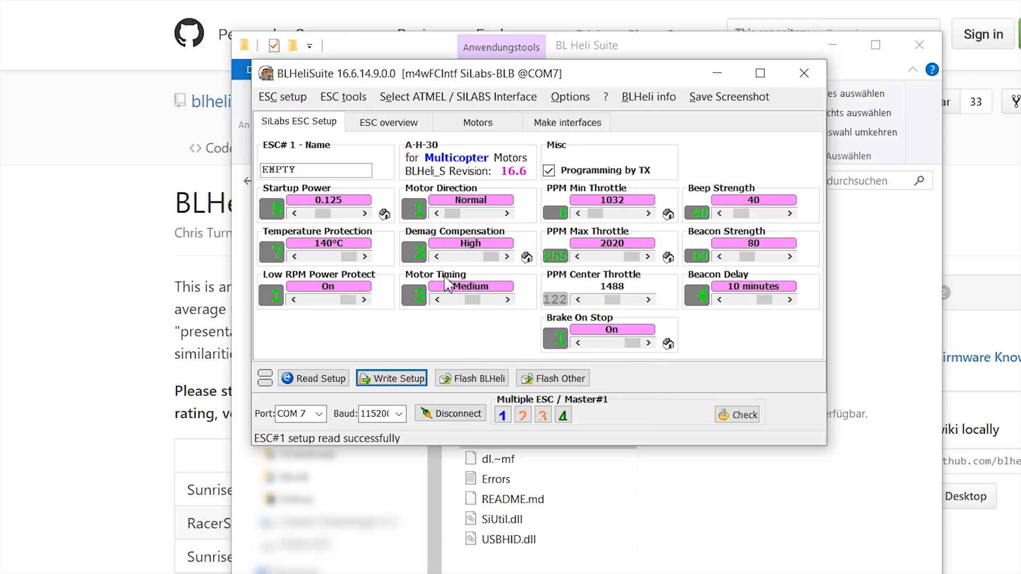
{"action": "mouse_move", "coordinate": [478, 299]}
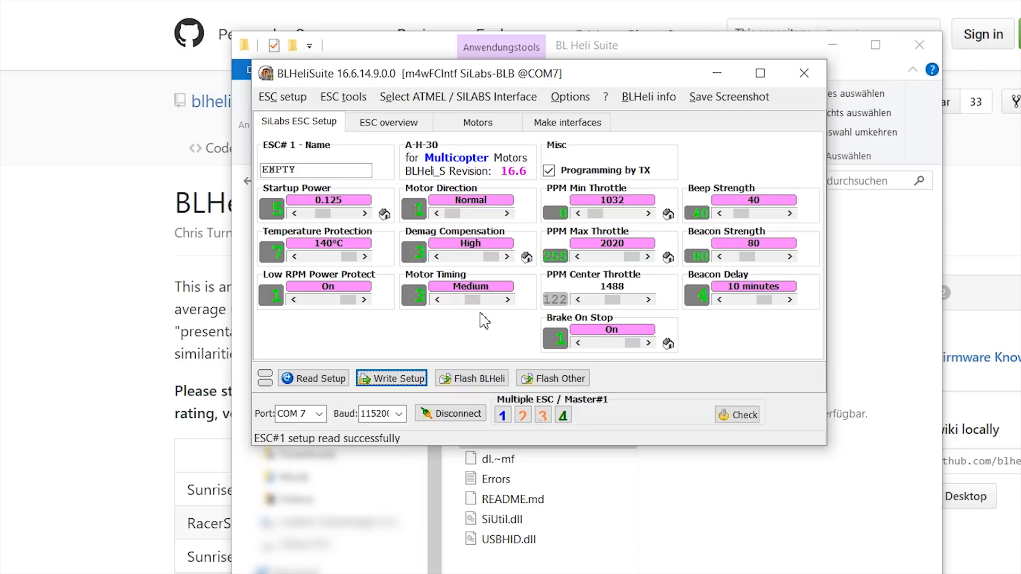
{"action": "mouse_move", "coordinate": [408, 334]}
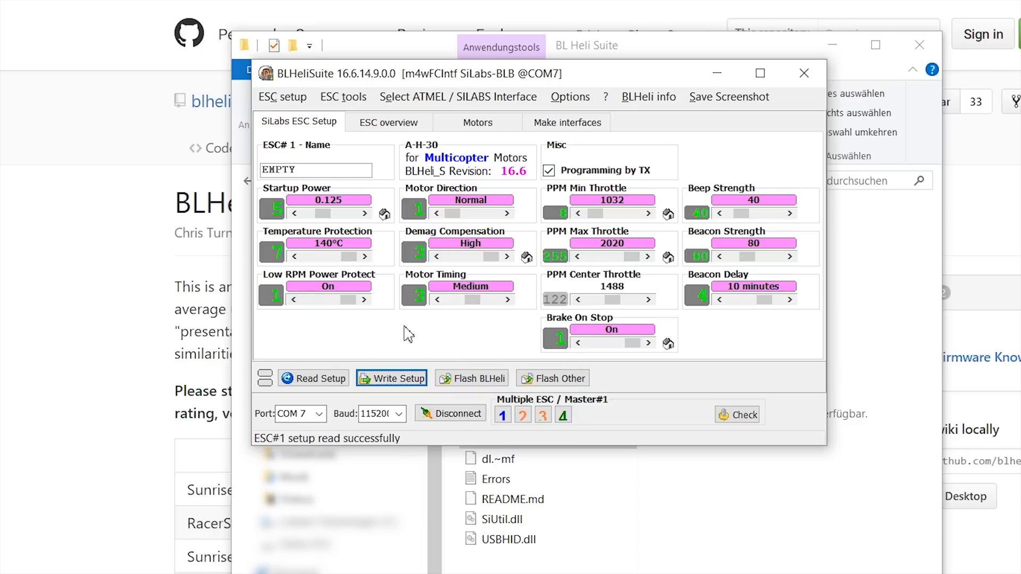
Step: Write the setup to all four ESCs and acknowledge the Multiple ESC Write successful message
{"action": "left_click", "coordinate": [391, 378]}
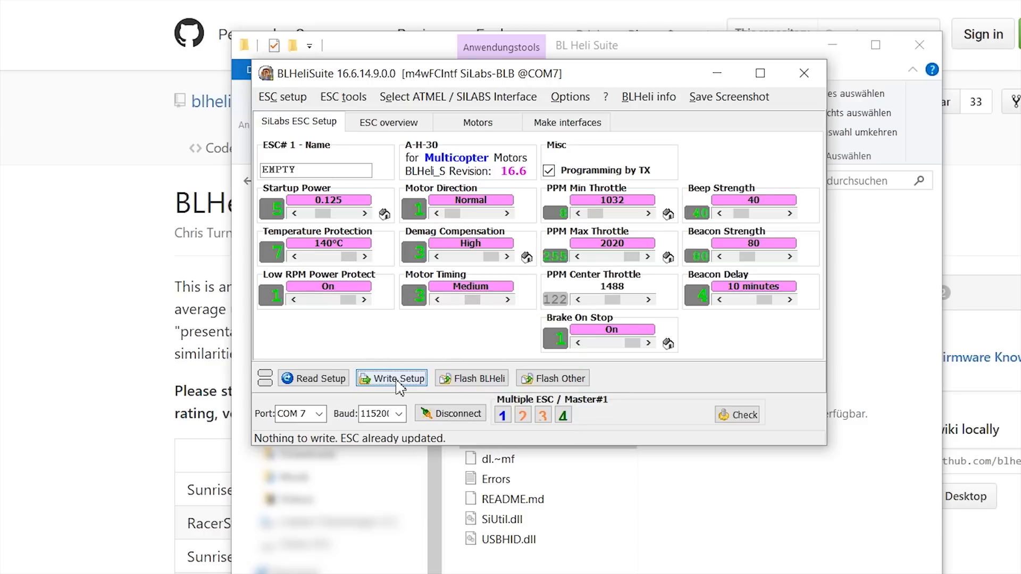
{"action": "left_click", "coordinate": [390, 378]}
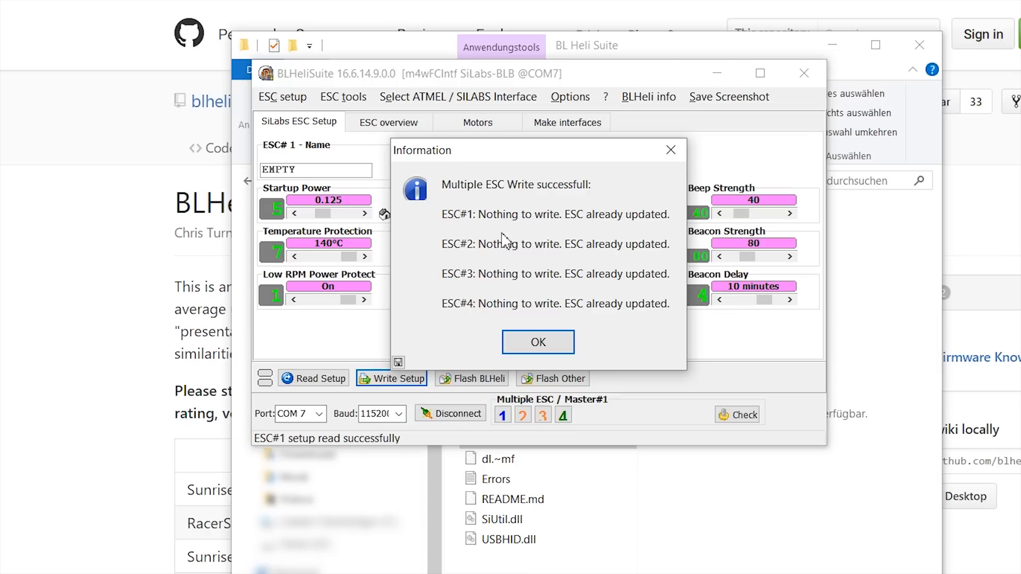
{"action": "mouse_move", "coordinate": [514, 199]}
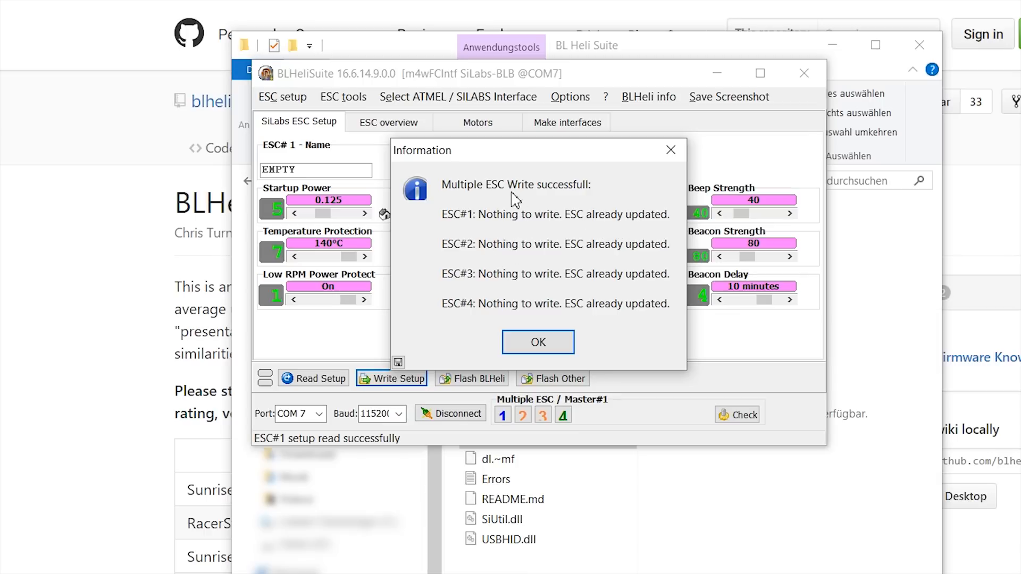
{"action": "mouse_move", "coordinate": [538, 342]}
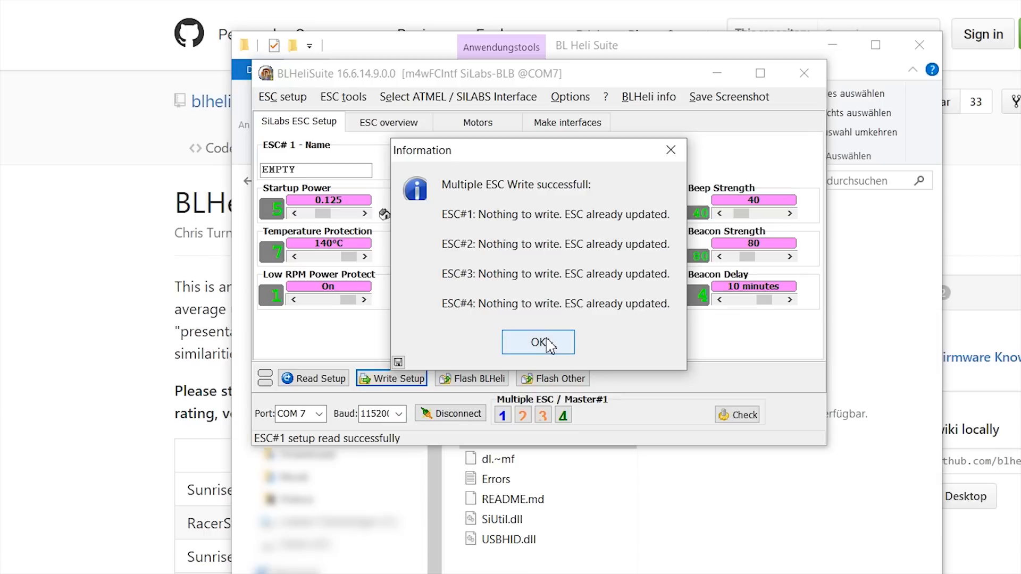
{"action": "mouse_move", "coordinate": [550, 348]}
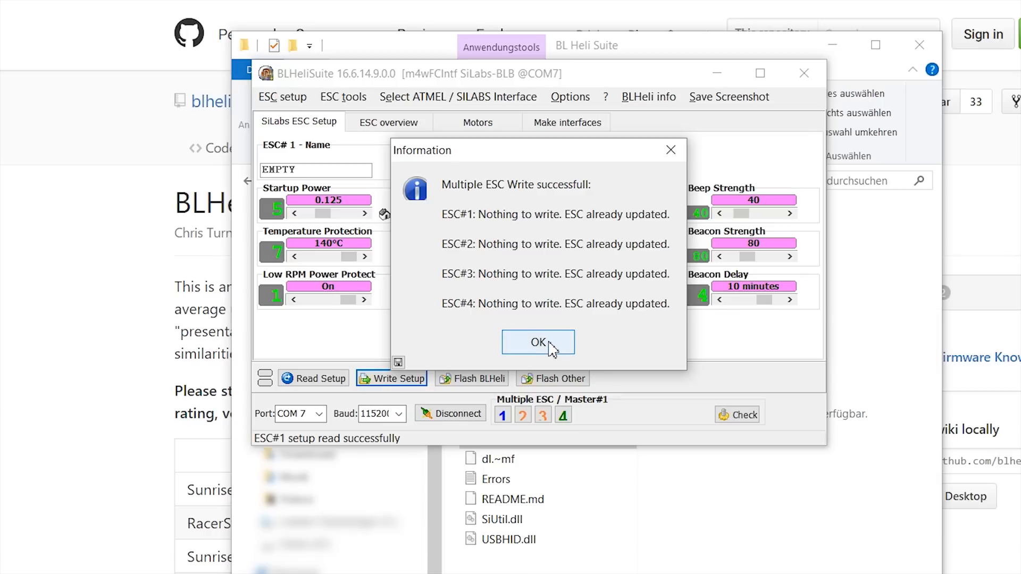
{"action": "left_click", "coordinate": [537, 342]}
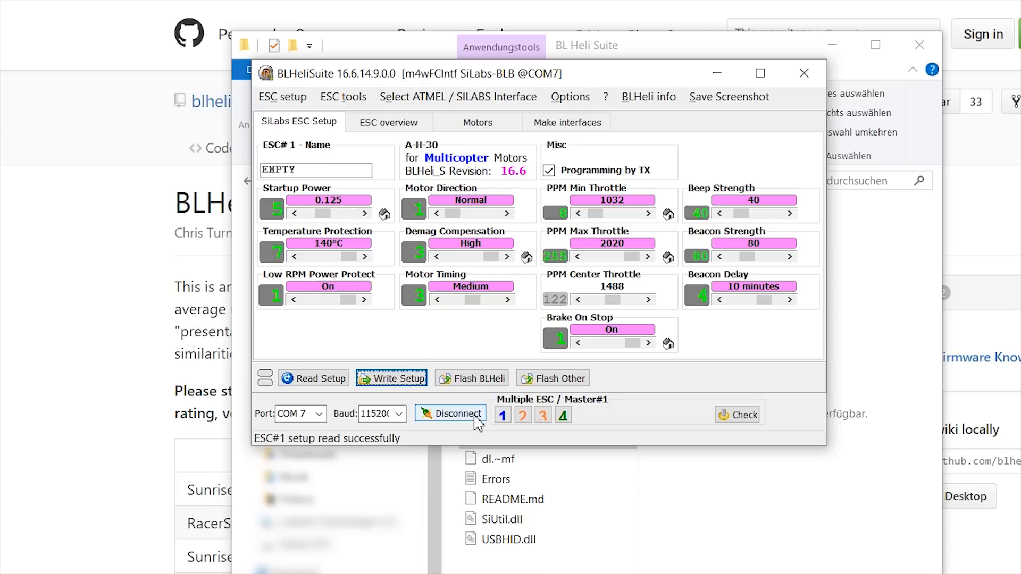
Step: Disconnect from the ESCs, go to Motors and accept the risk notice so motors 1–4 read 1000
{"action": "left_click", "coordinate": [450, 413]}
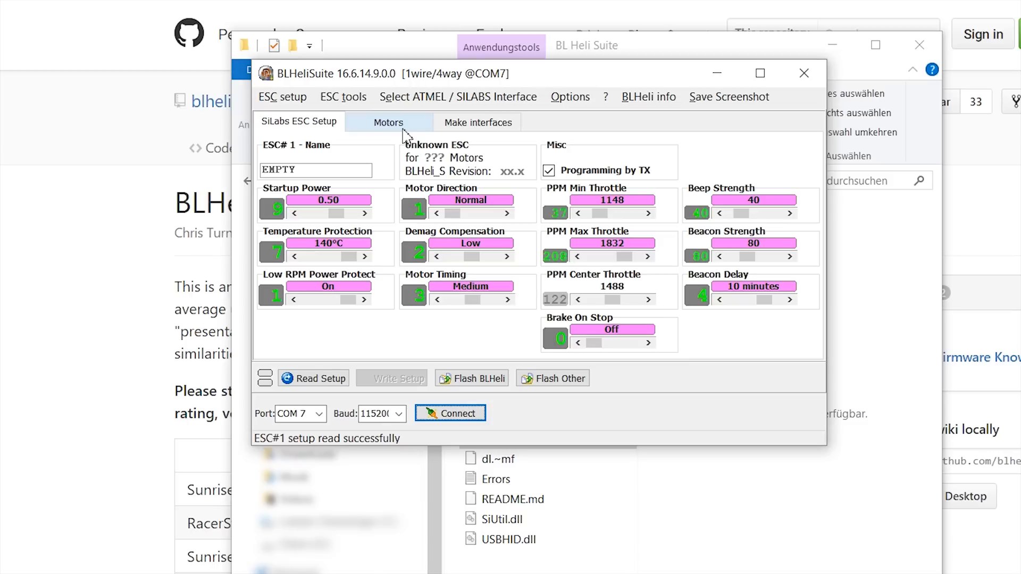
{"action": "left_click", "coordinate": [388, 122]}
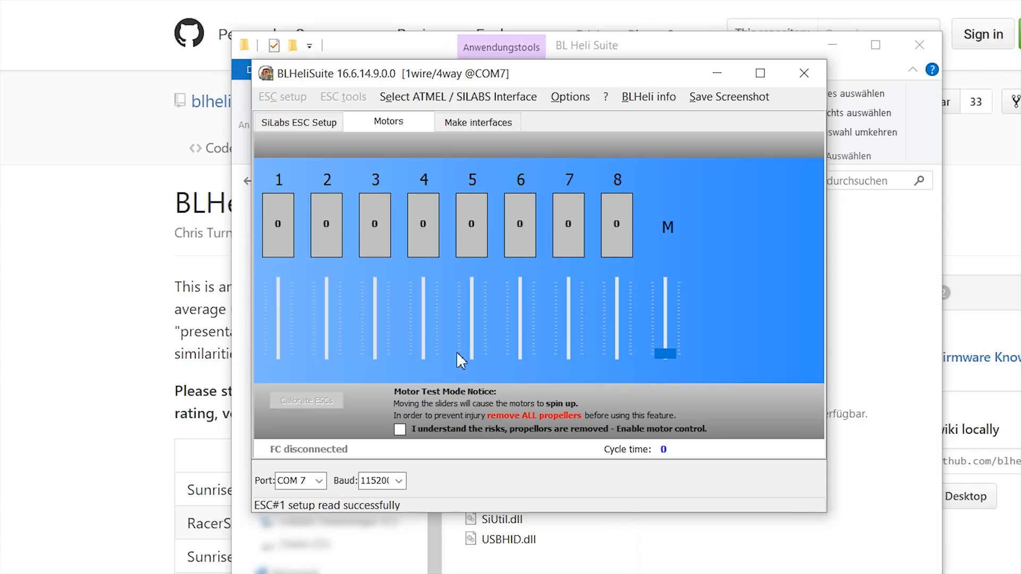
{"action": "mouse_move", "coordinate": [357, 404]}
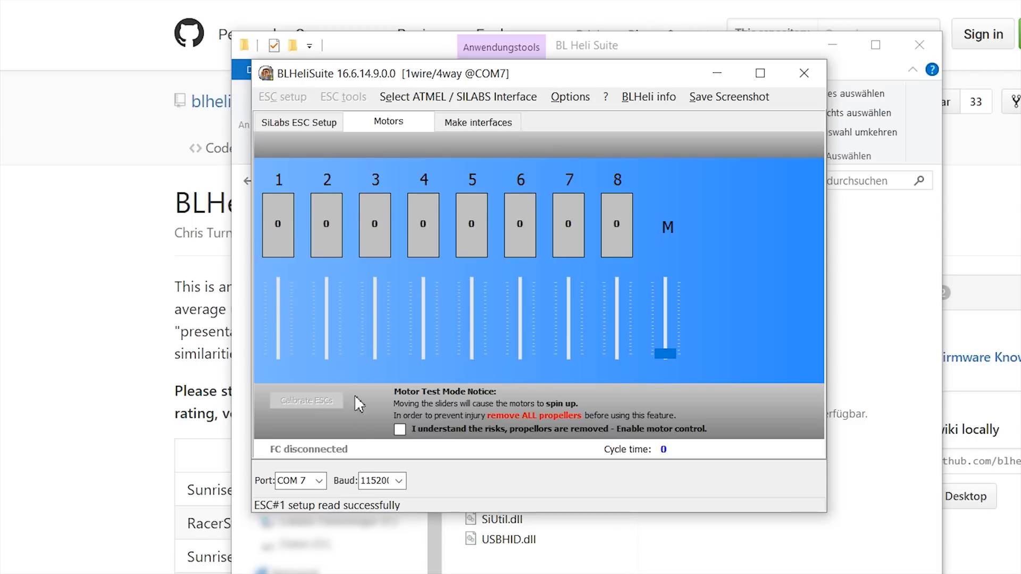
{"action": "left_click", "coordinate": [401, 430]}
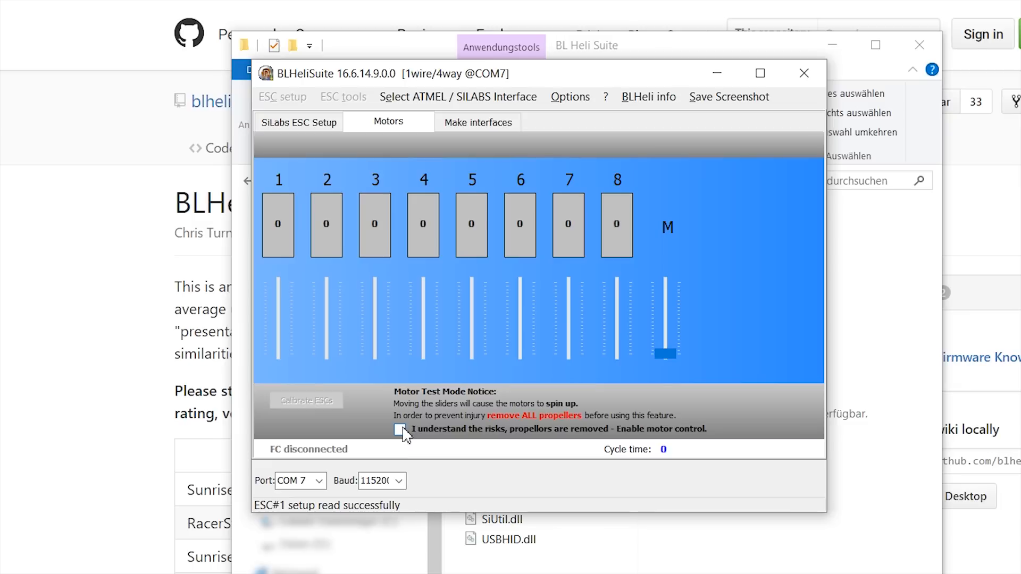
{"action": "left_click", "coordinate": [400, 429]}
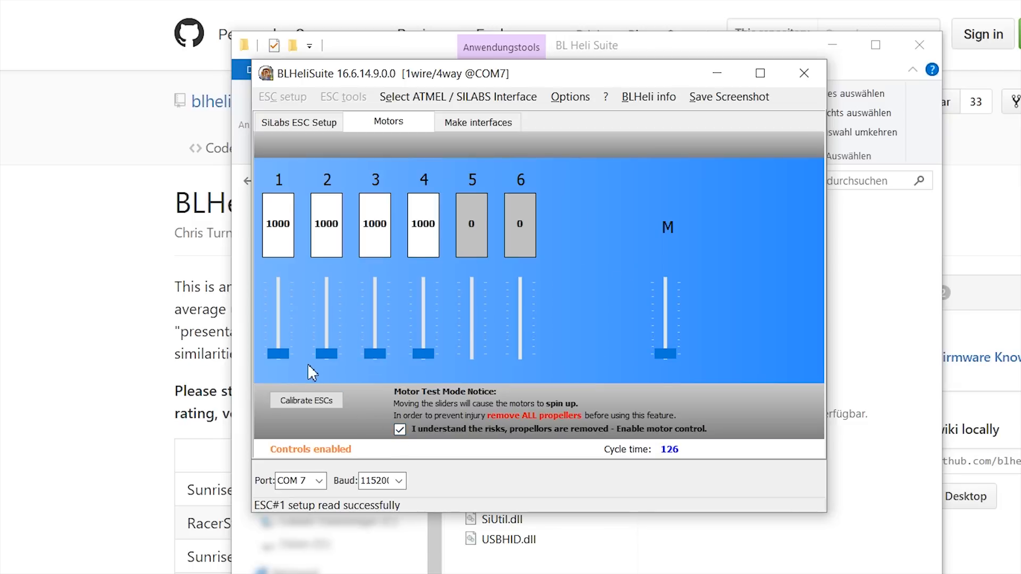
{"action": "mouse_move", "coordinate": [285, 187]}
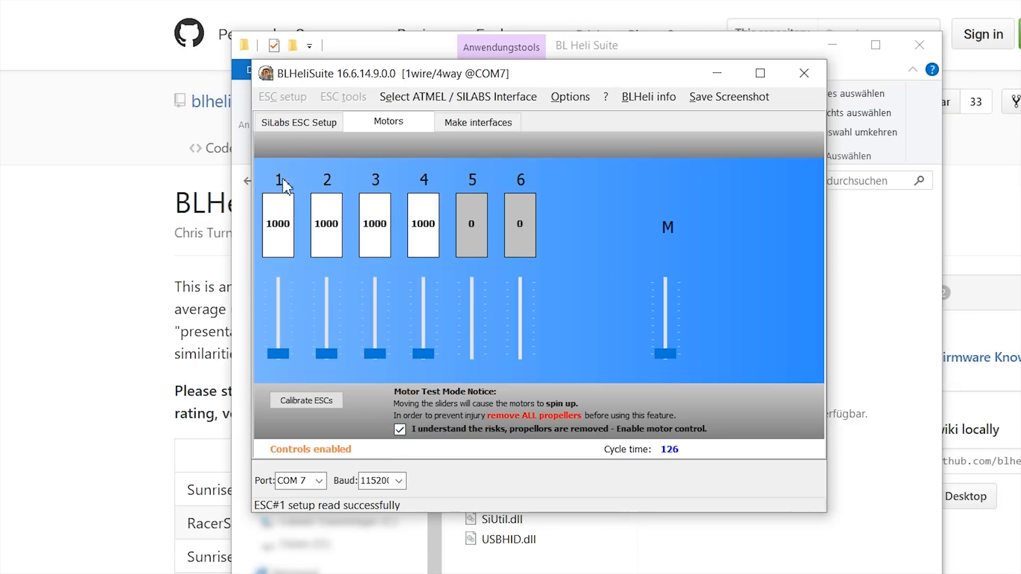
{"action": "mouse_move", "coordinate": [389, 188]}
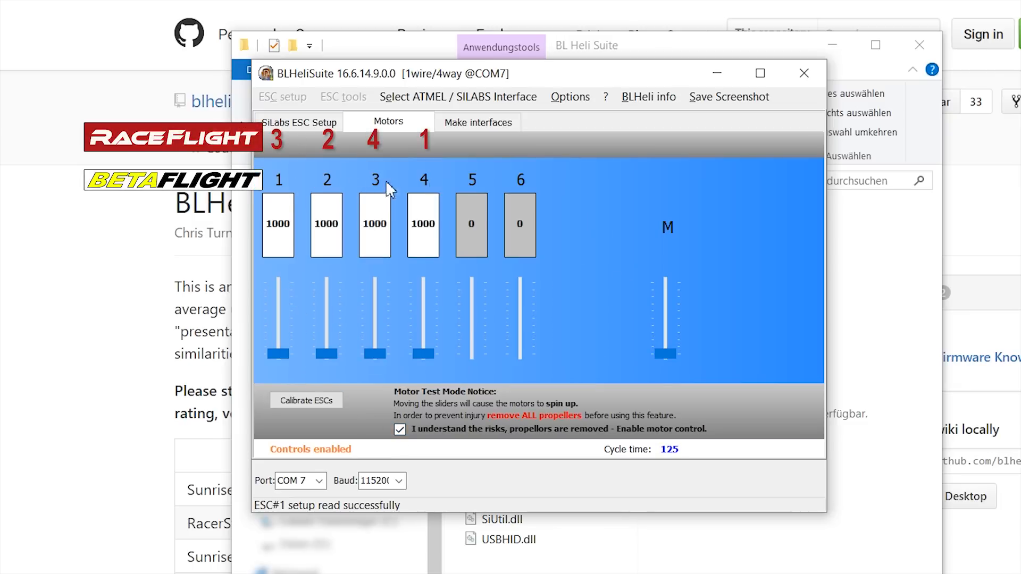
{"action": "mouse_move", "coordinate": [424, 192]}
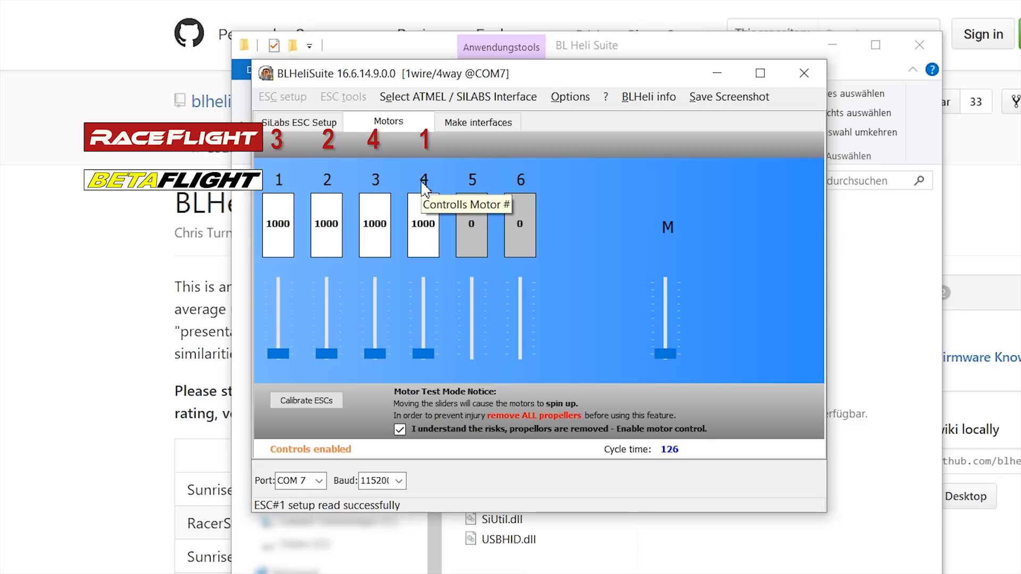
{"action": "mouse_move", "coordinate": [294, 197]}
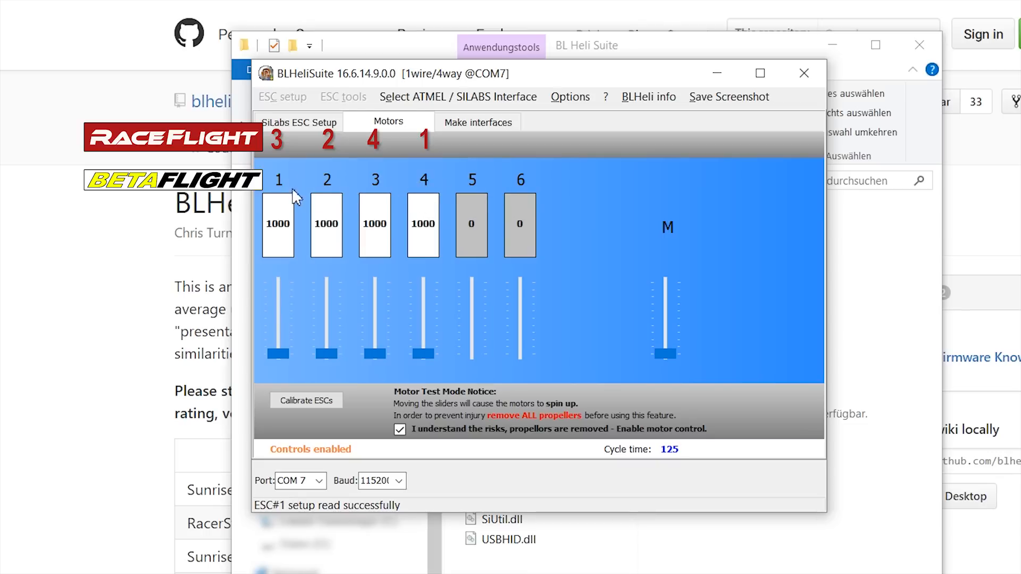
{"action": "mouse_move", "coordinate": [283, 189]}
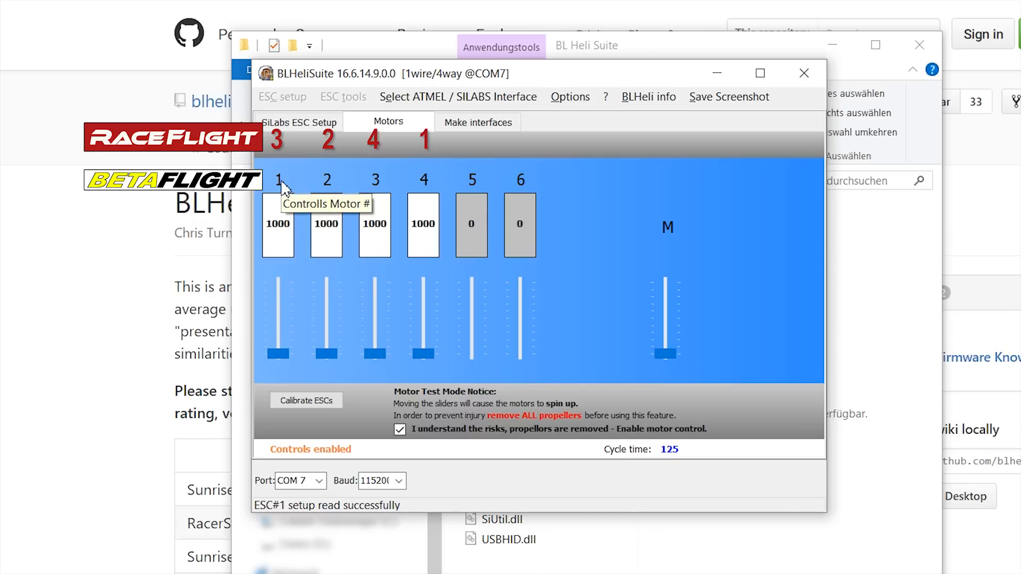
{"action": "mouse_move", "coordinate": [328, 184]}
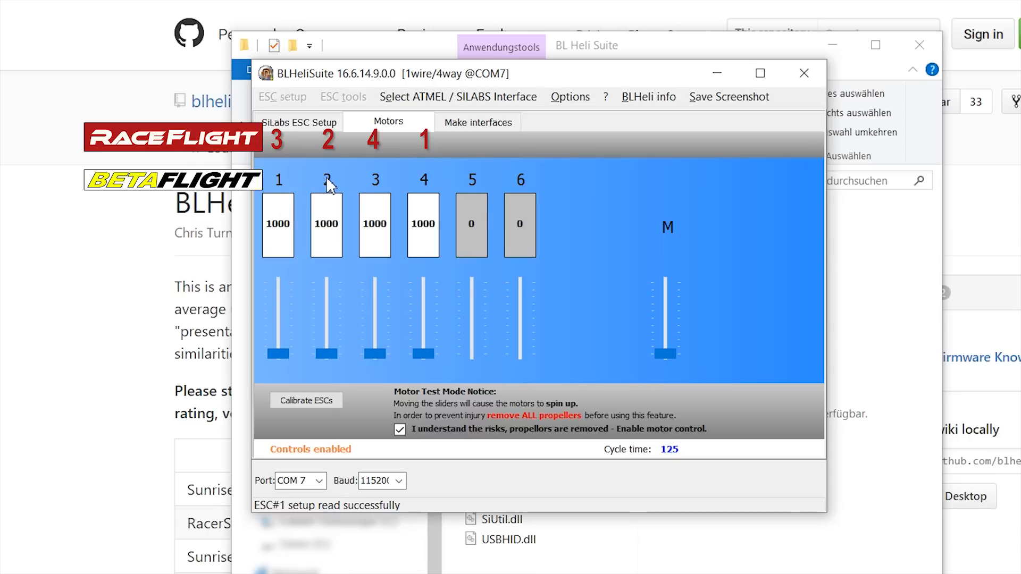
{"action": "mouse_move", "coordinate": [381, 195]}
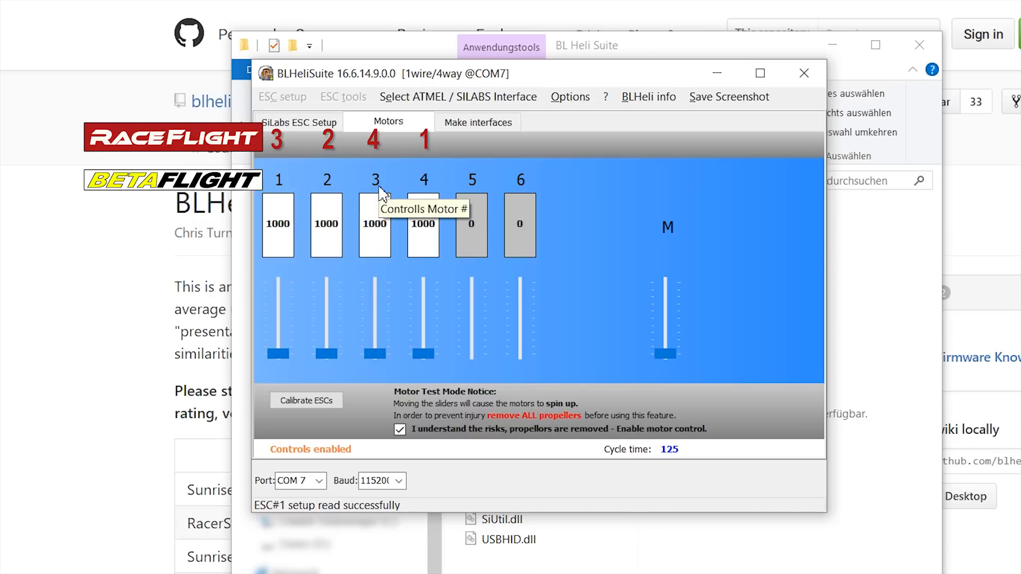
{"action": "mouse_move", "coordinate": [434, 189]}
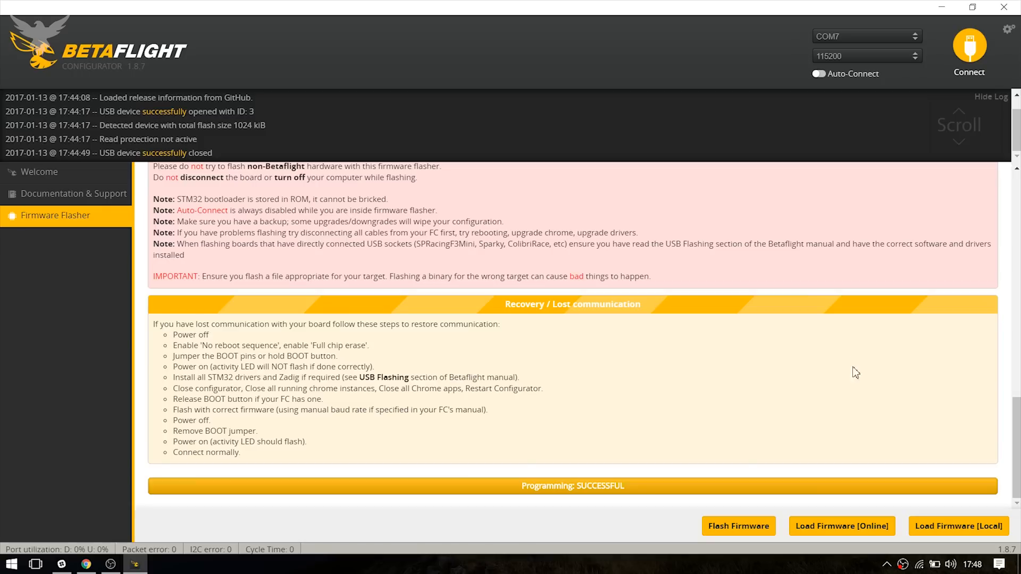
Step: Connect to the flashed board reporting RVLT on firmware 3.1.0, then close the browser window
{"action": "left_click", "coordinate": [969, 47]}
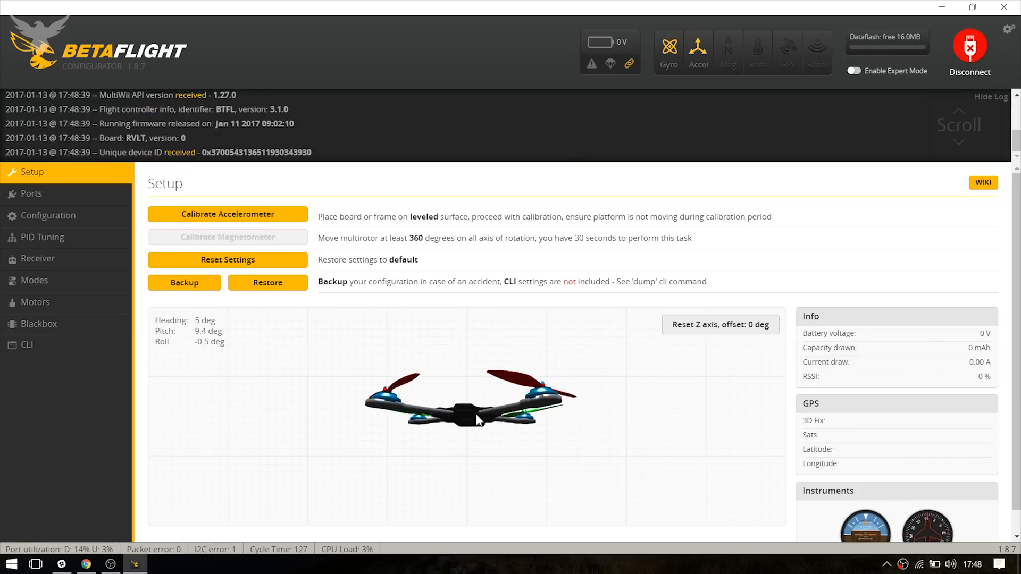
{"action": "mouse_move", "coordinate": [851, 126]}
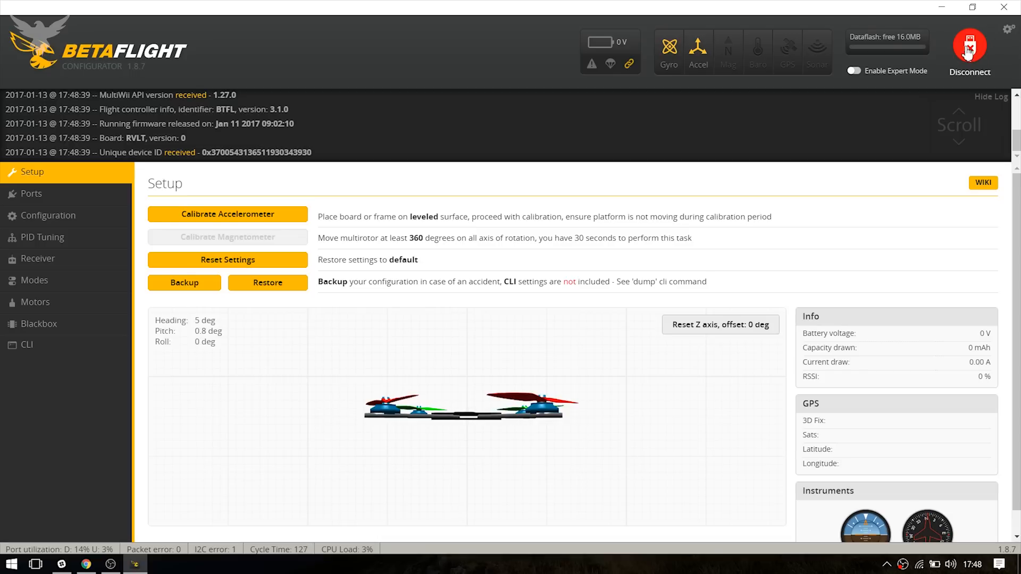
{"action": "mouse_move", "coordinate": [969, 51]}
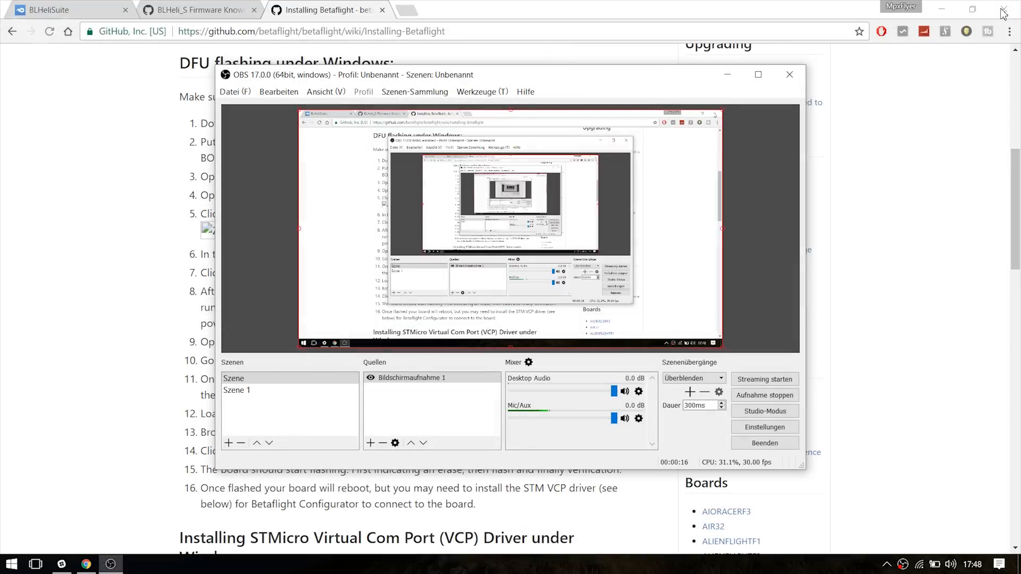
{"action": "left_click", "coordinate": [11, 564]}
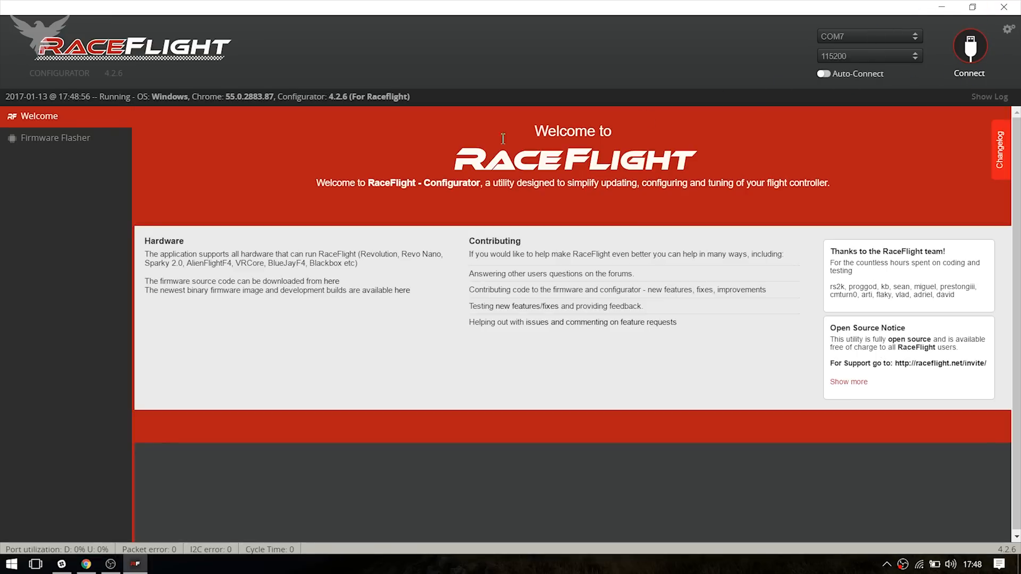
Step: Load the local REVOLT_BB425_STD.bin in Firmware Flasher, flash it successfully, then close the configurator
{"action": "left_click", "coordinate": [55, 137]}
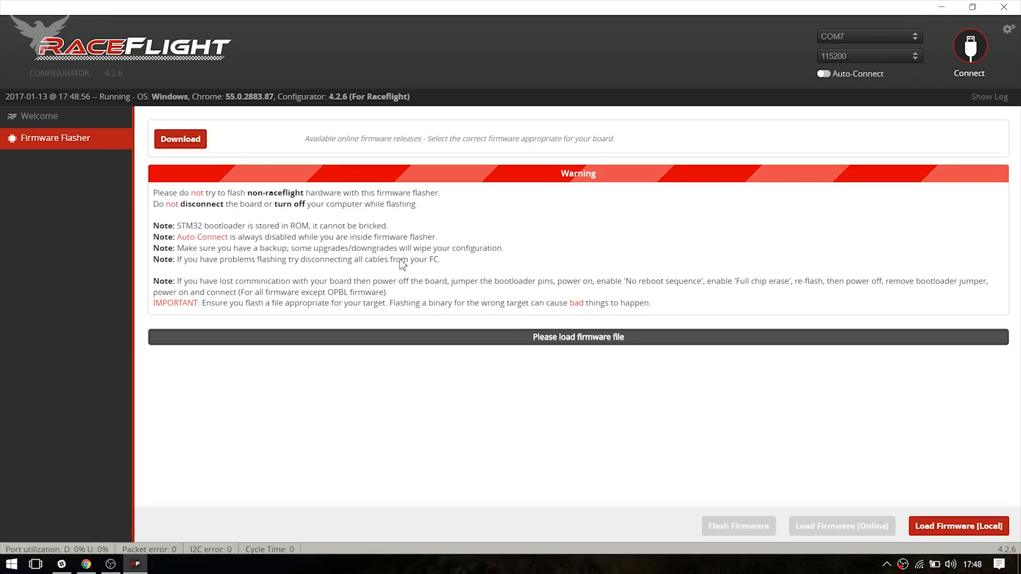
{"action": "left_click", "coordinate": [957, 526]}
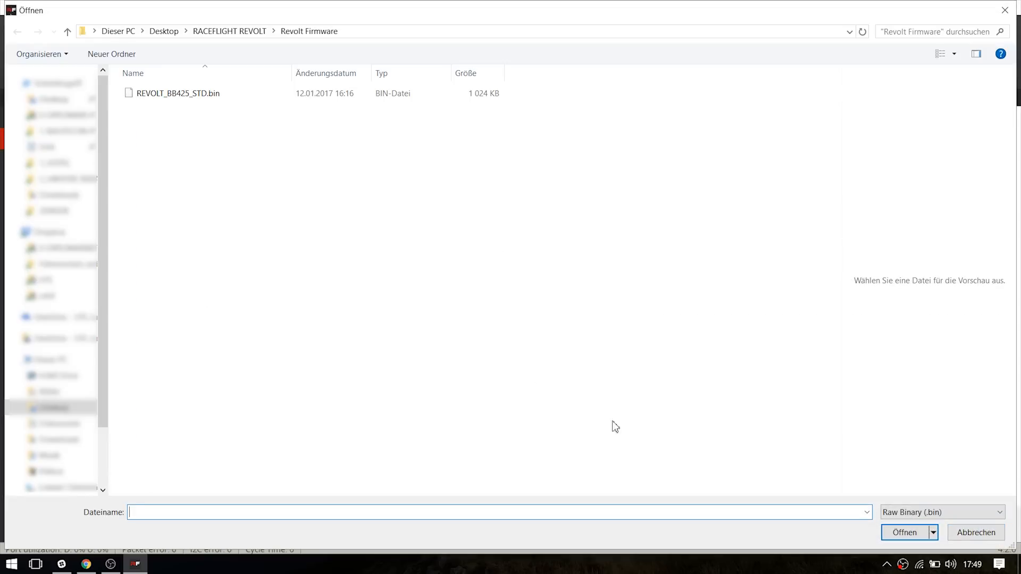
{"action": "mouse_move", "coordinate": [184, 103]}
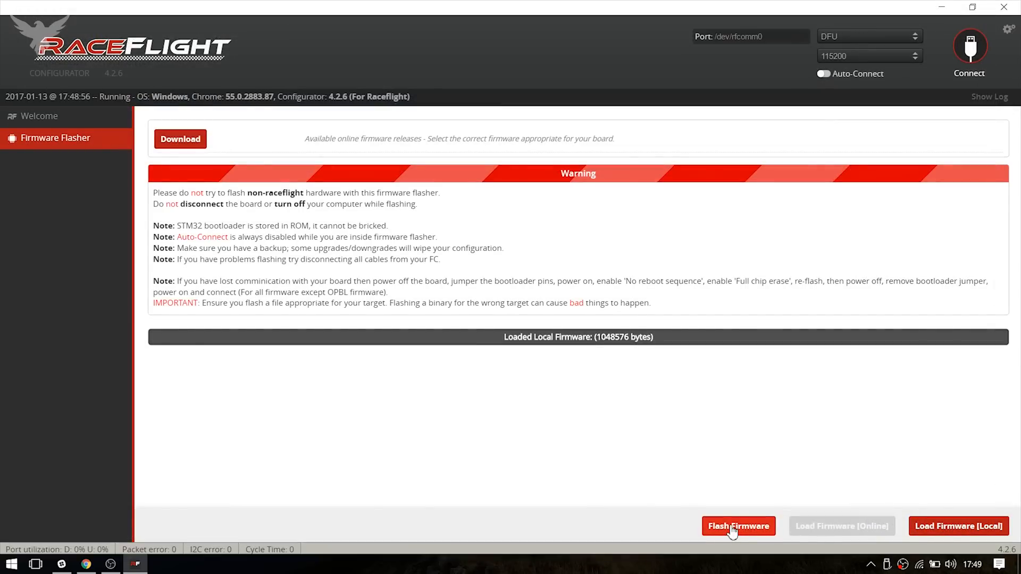
{"action": "left_click", "coordinate": [738, 526]}
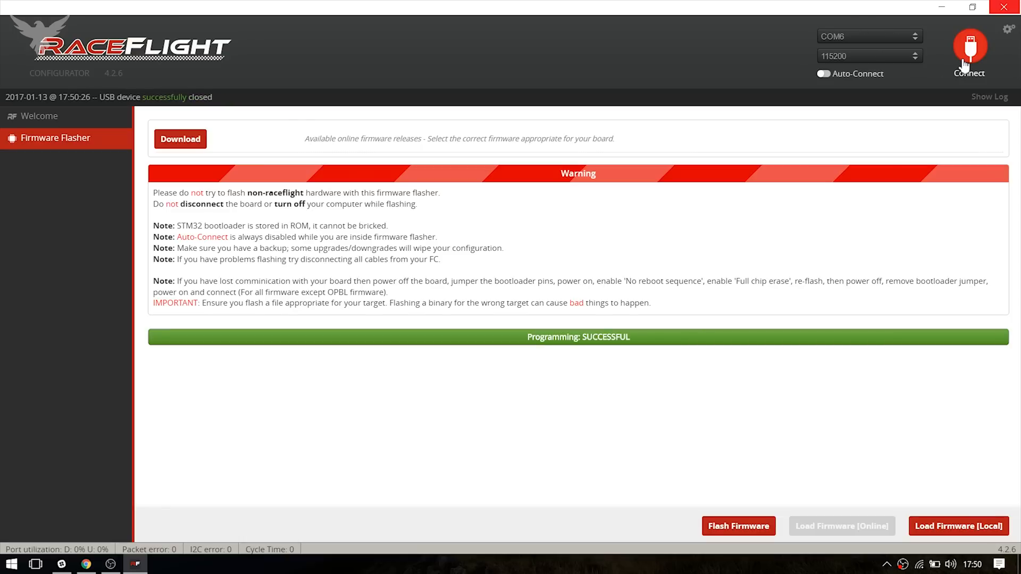
{"action": "mouse_move", "coordinate": [572, 352]}
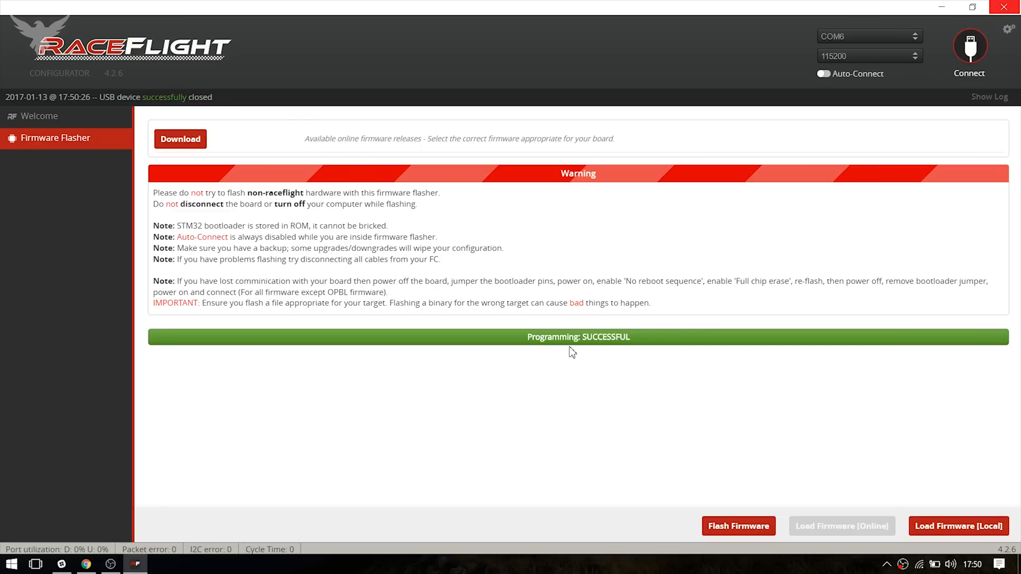
{"action": "mouse_move", "coordinate": [972, 7]}
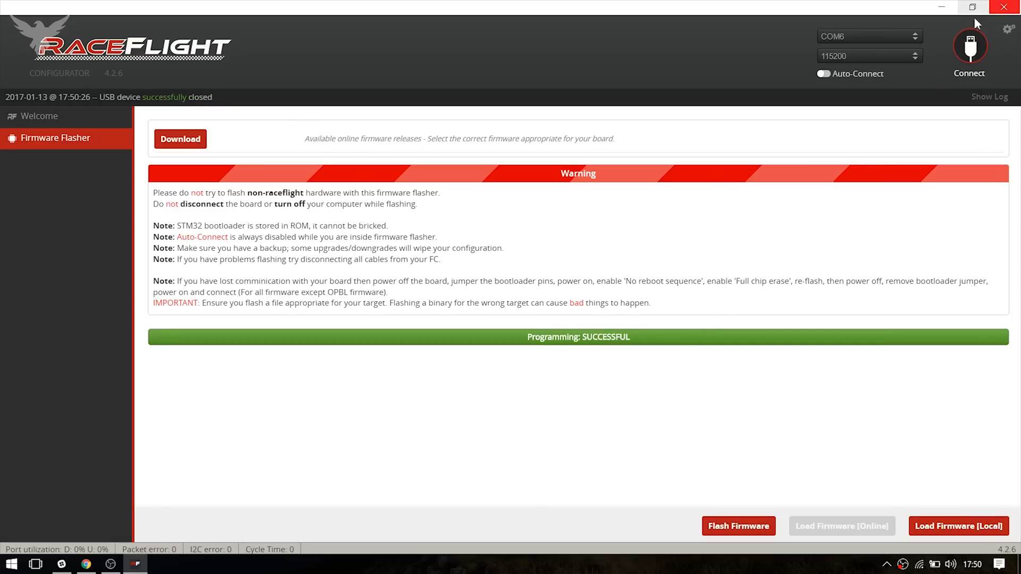
{"action": "left_click", "coordinate": [969, 49]}
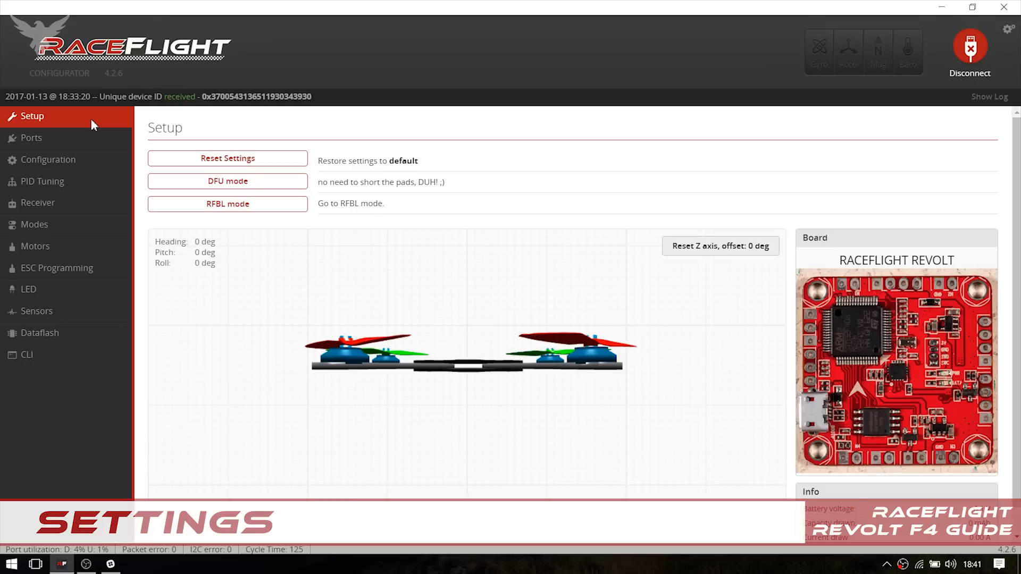
{"action": "mouse_move", "coordinate": [116, 154]}
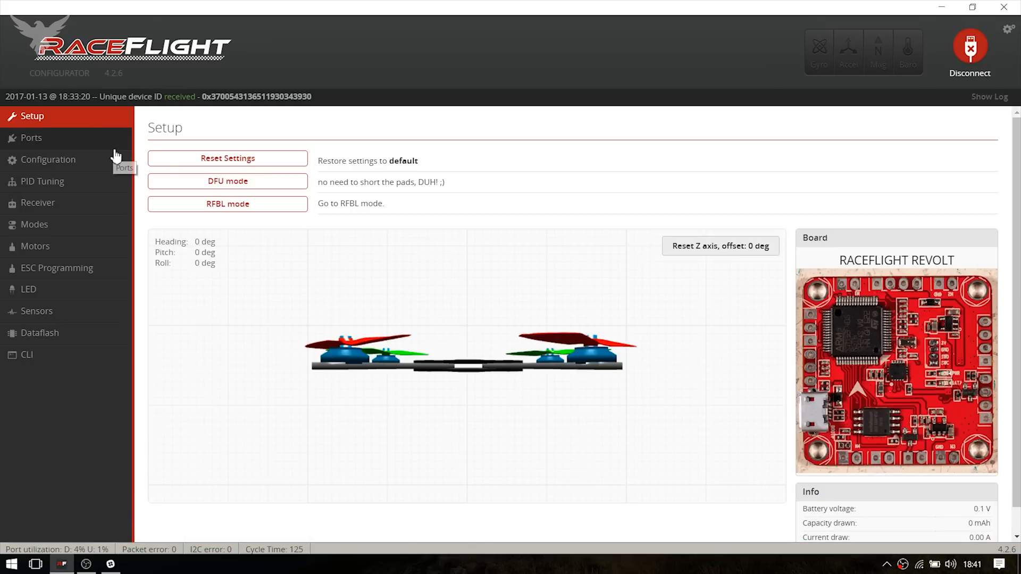
Step: Show the Ports page with Serial RX enabled on UART1
{"action": "left_click", "coordinate": [31, 137]}
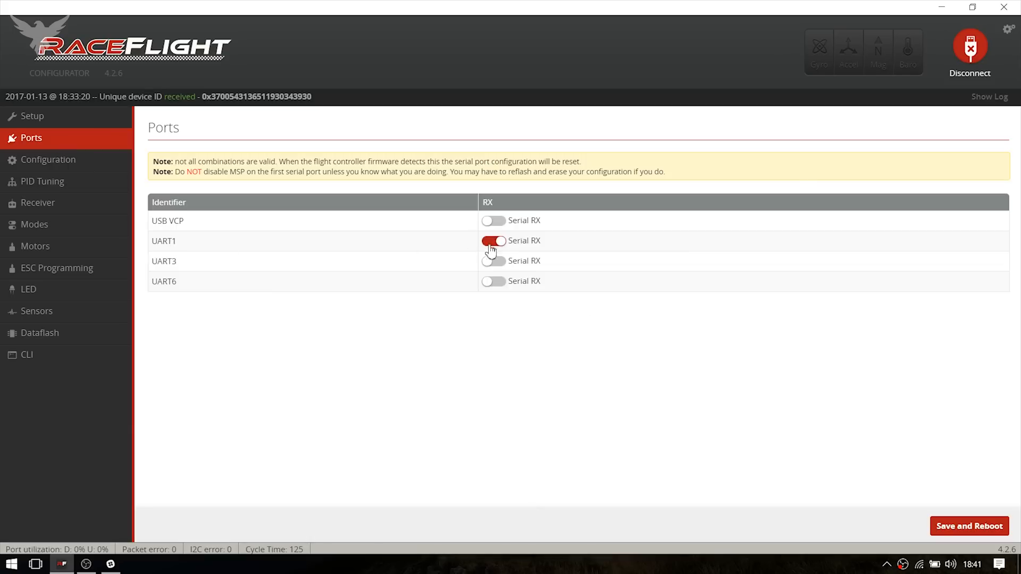
{"action": "mouse_move", "coordinate": [532, 251]}
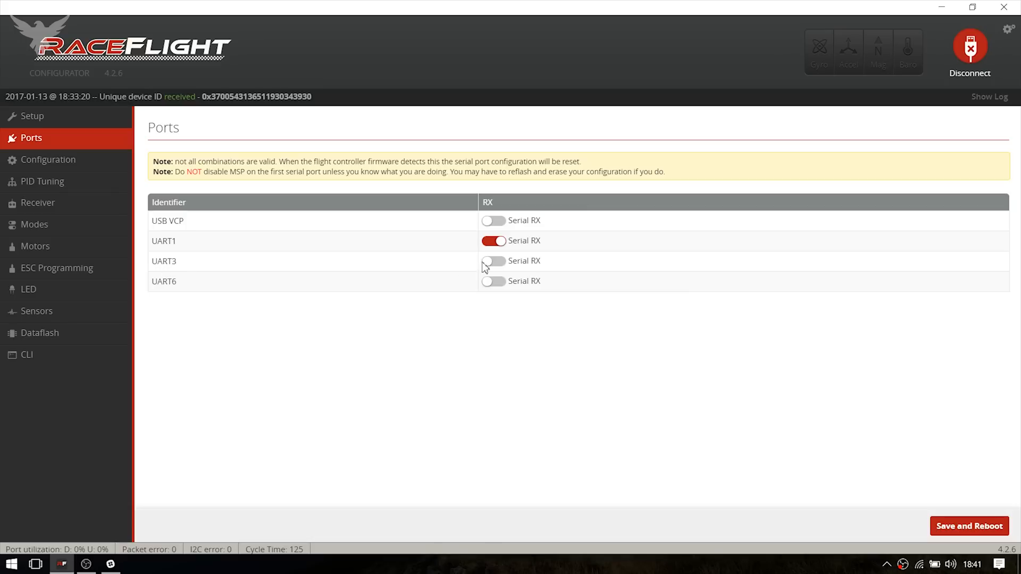
{"action": "mouse_move", "coordinate": [46, 159]}
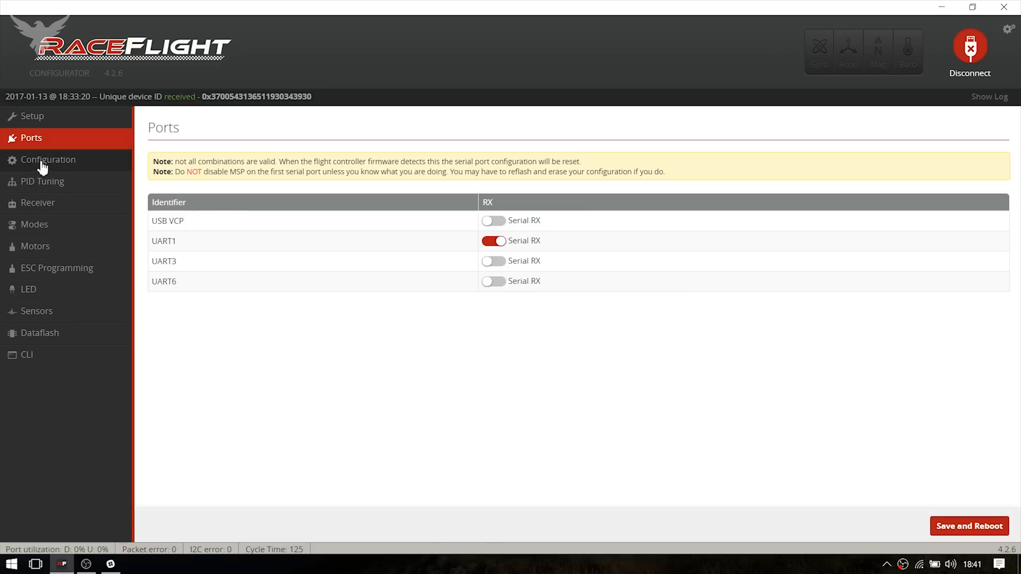
{"action": "left_click", "coordinate": [47, 160]}
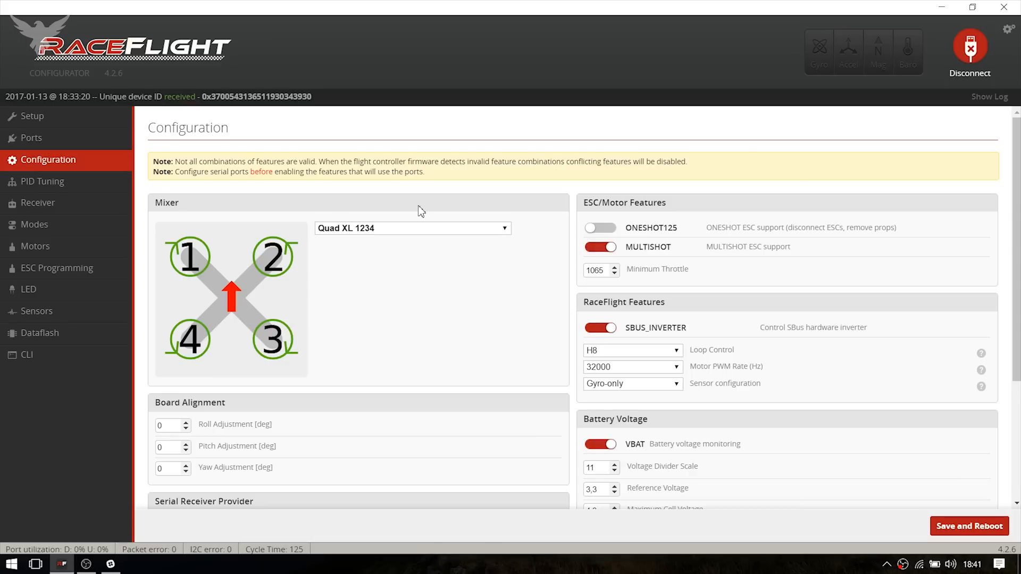
{"action": "mouse_move", "coordinate": [676, 264]}
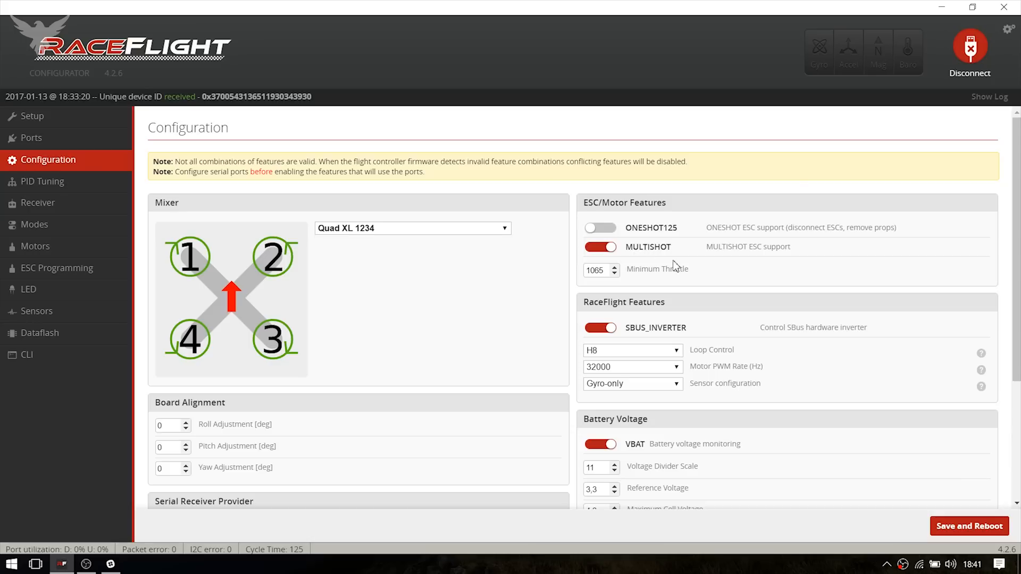
{"action": "mouse_move", "coordinate": [591, 288]}
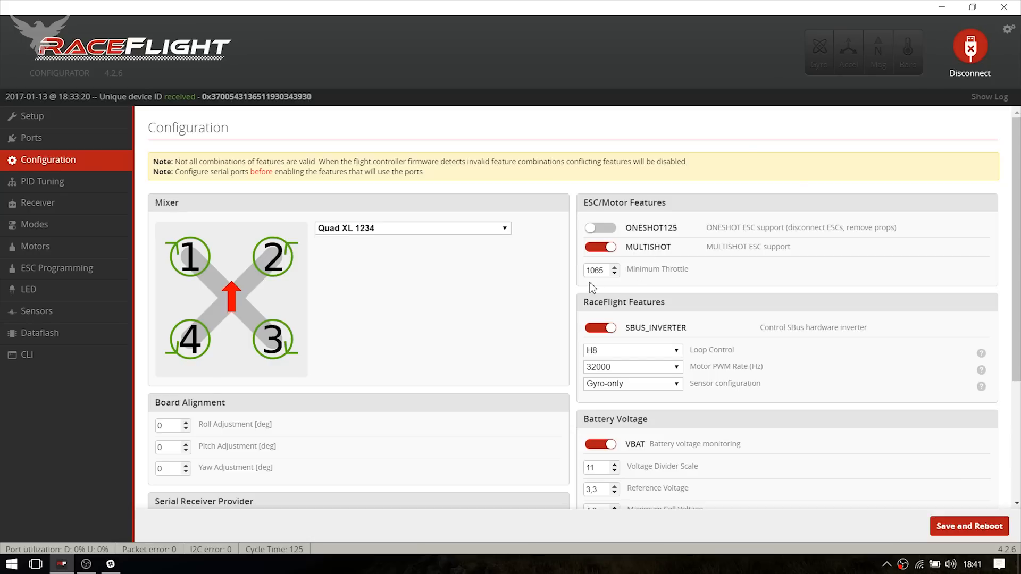
{"action": "scroll", "scroll_direction": "down", "scroll_amount": 3}
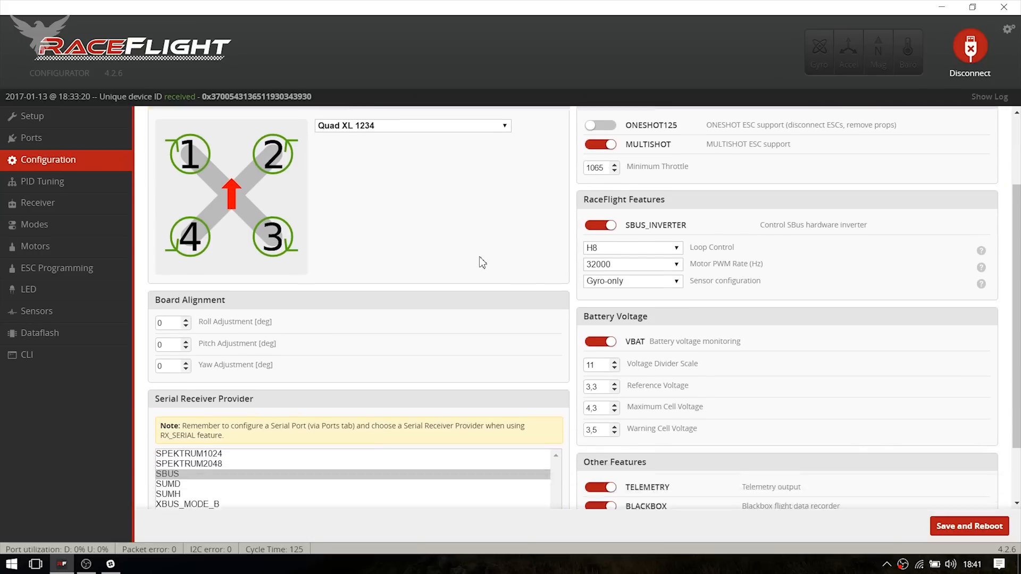
{"action": "scroll", "scroll_direction": "down", "scroll_amount": 3}
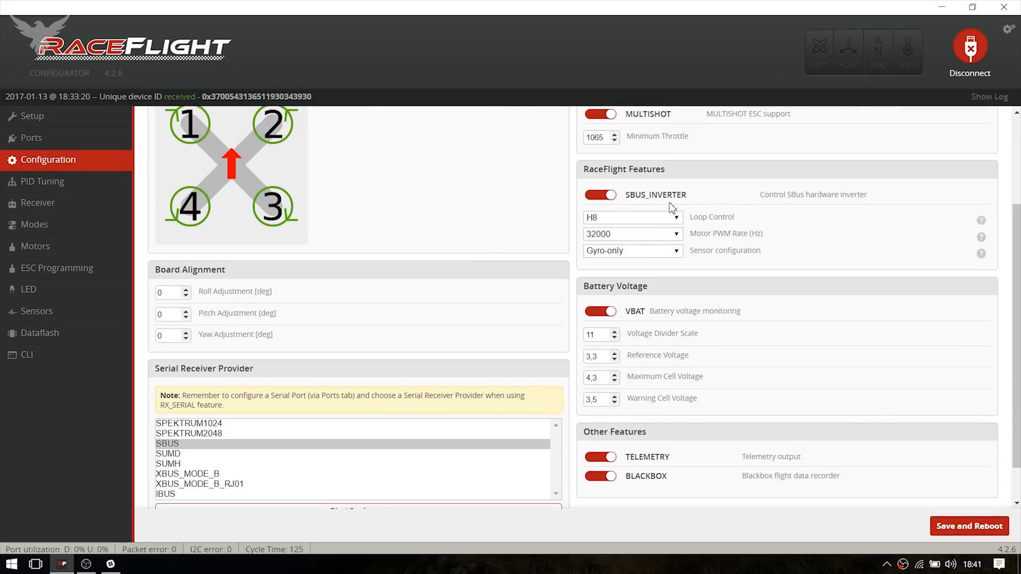
{"action": "mouse_move", "coordinate": [719, 226]}
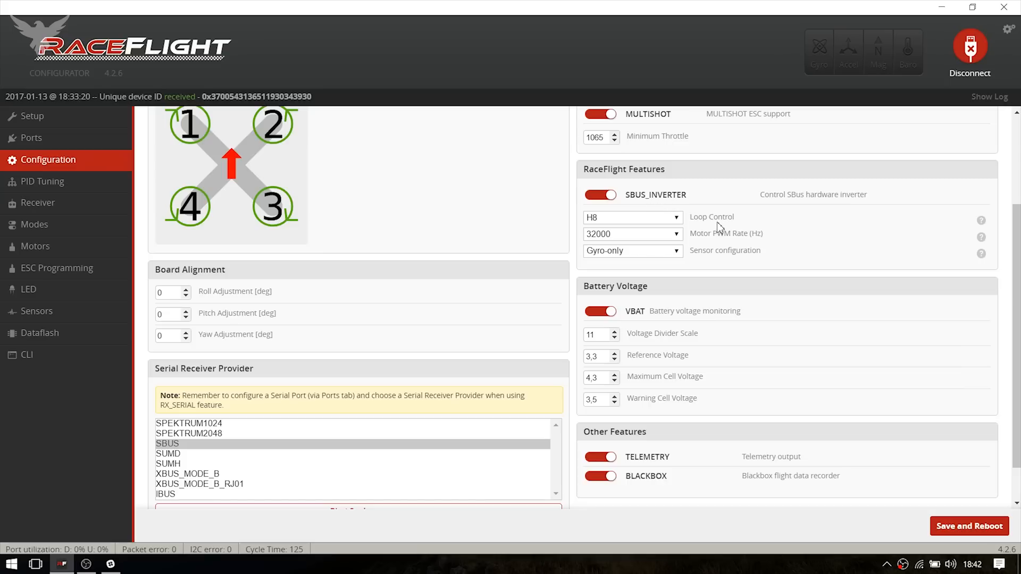
{"action": "mouse_move", "coordinate": [694, 232]}
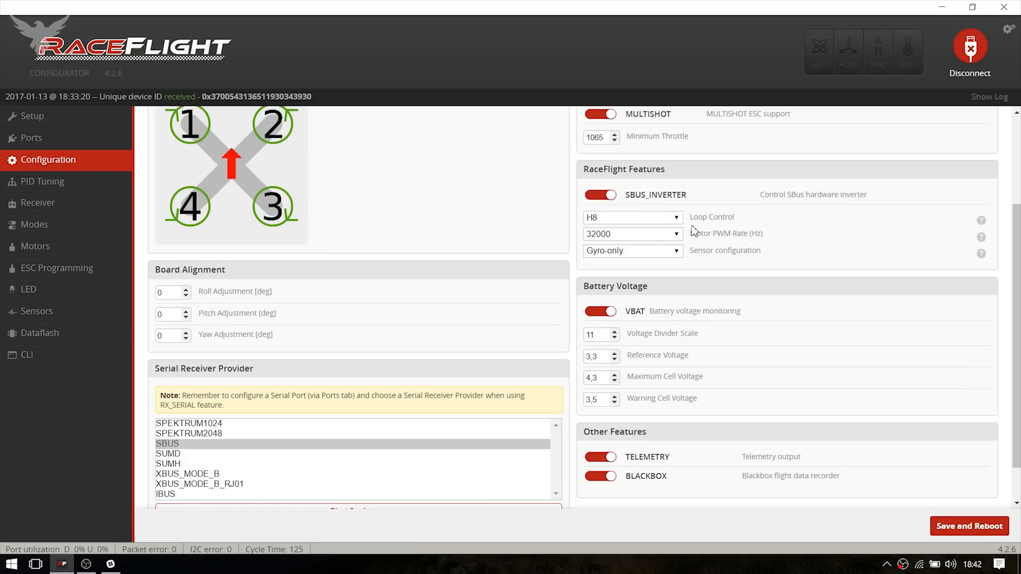
{"action": "mouse_move", "coordinate": [615, 224]}
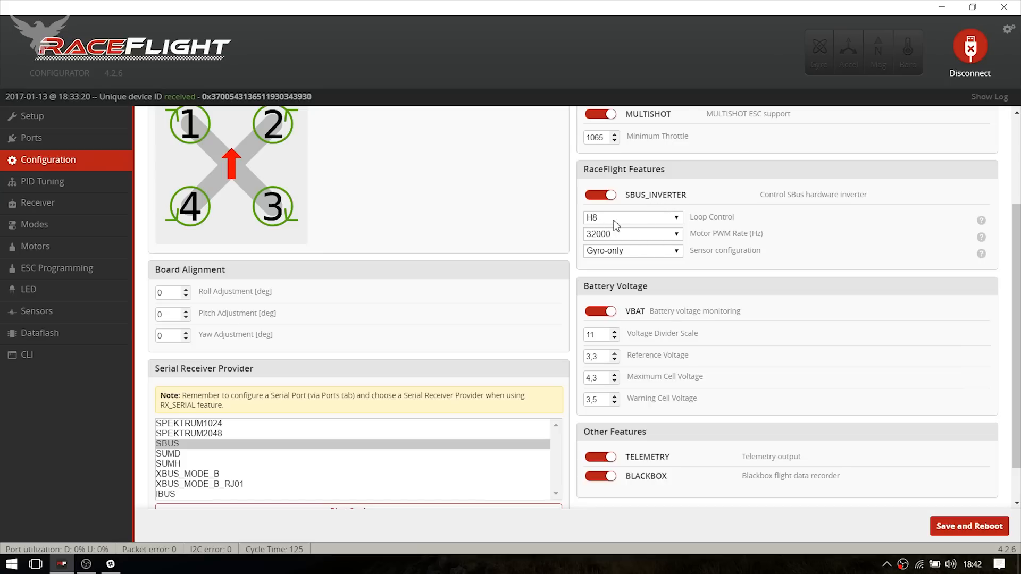
{"action": "mouse_move", "coordinate": [175, 81]}
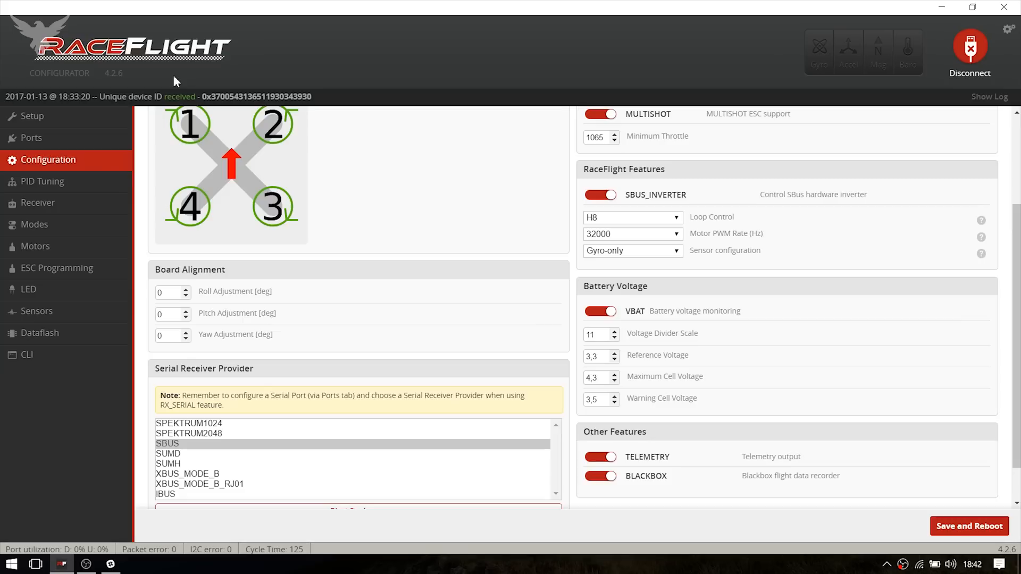
{"action": "mouse_move", "coordinate": [540, 213]}
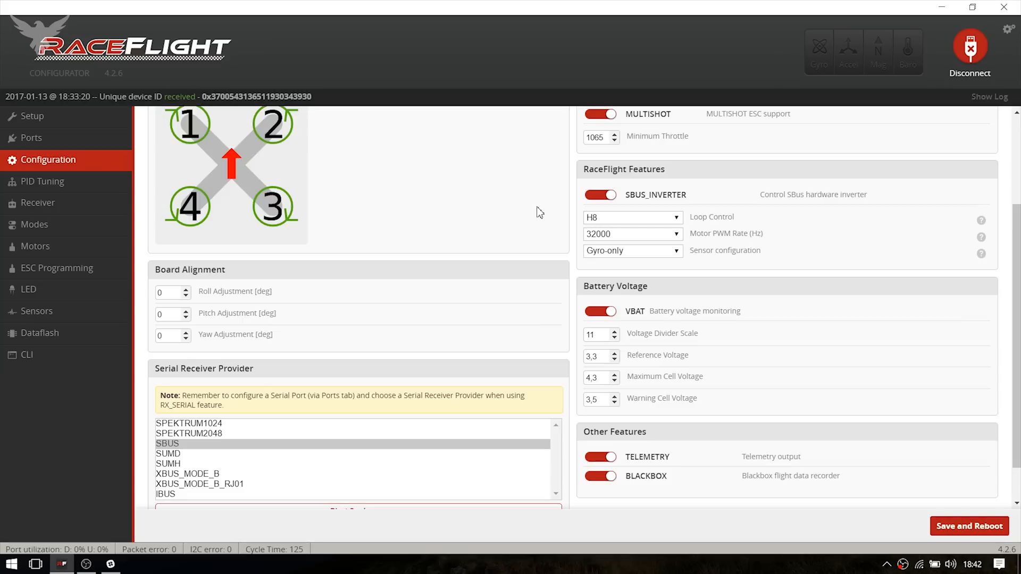
{"action": "mouse_move", "coordinate": [611, 223]}
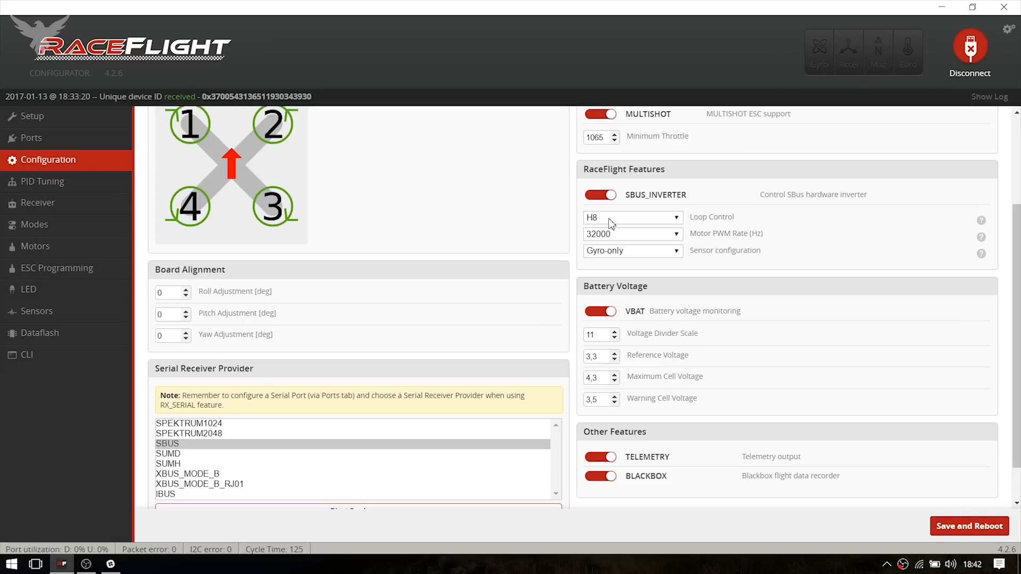
{"action": "left_click", "coordinate": [630, 217]}
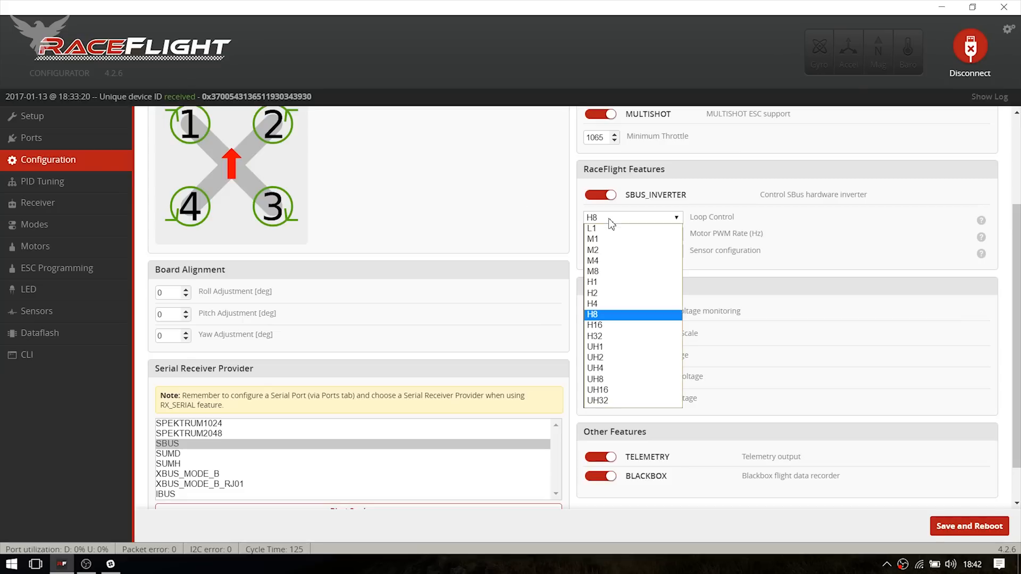
{"action": "mouse_move", "coordinate": [622, 223]}
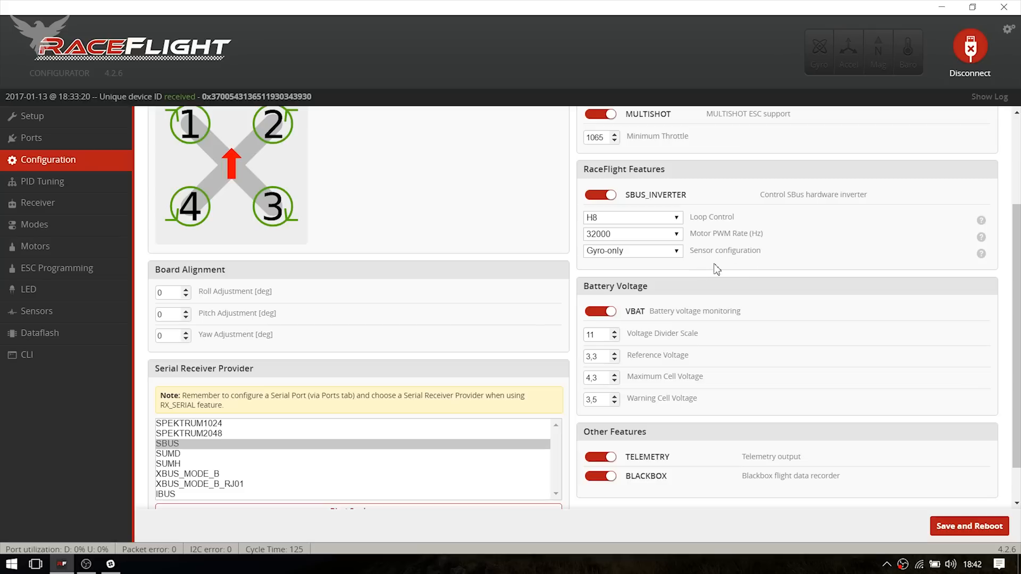
{"action": "mouse_move", "coordinate": [618, 275]}
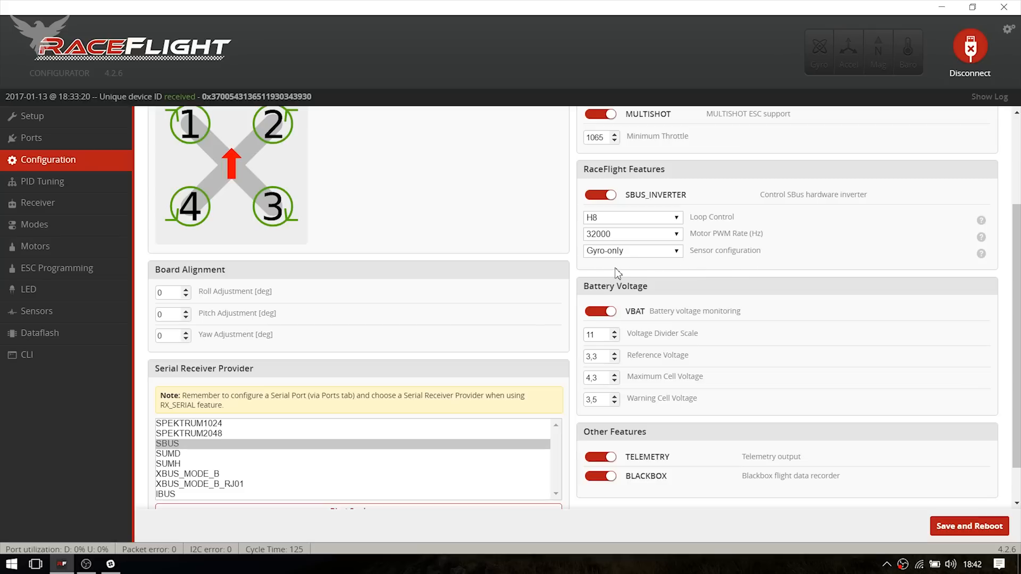
{"action": "scroll", "scroll_direction": "down", "scroll_amount": 3}
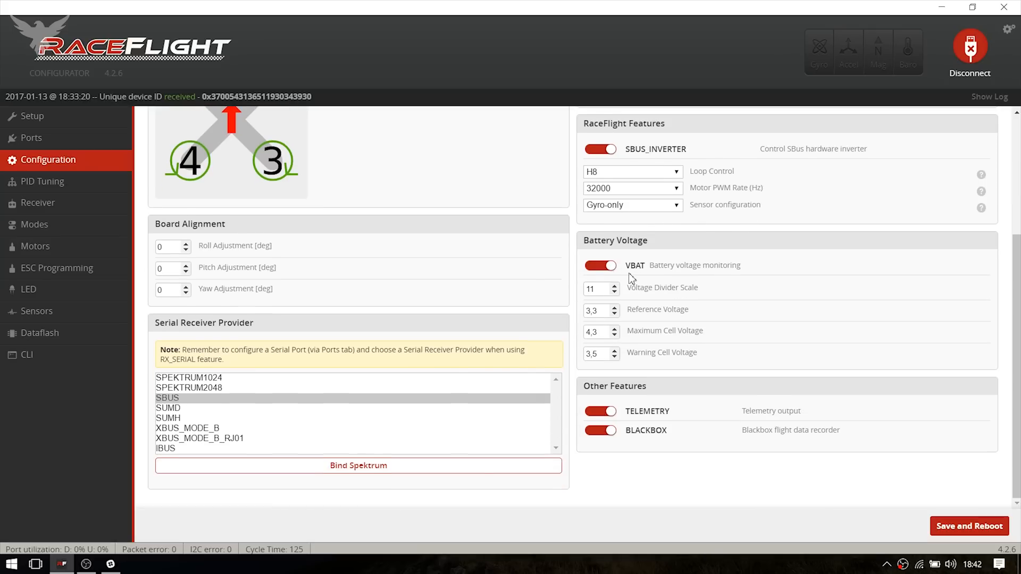
{"action": "mouse_move", "coordinate": [697, 273]}
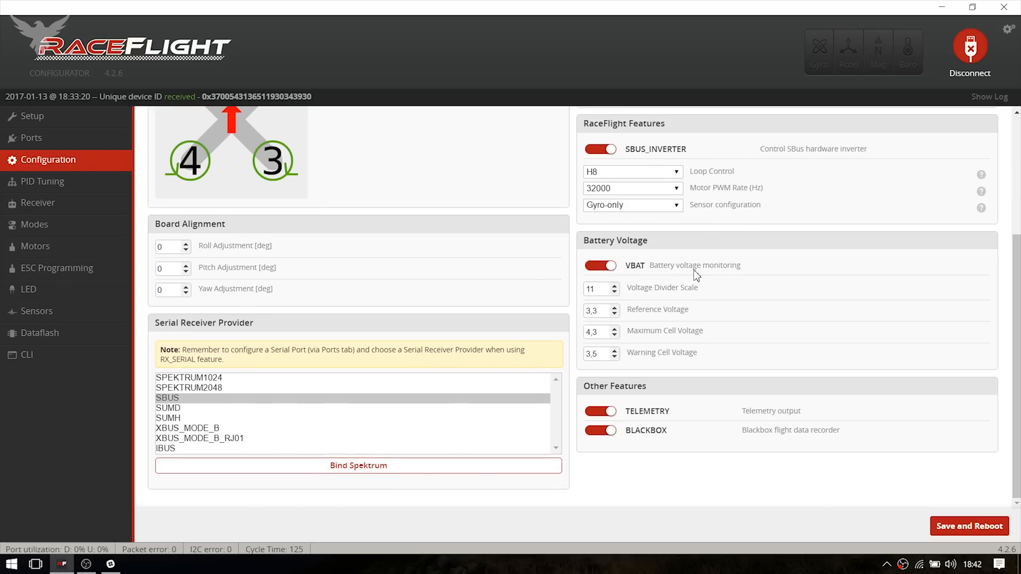
{"action": "mouse_move", "coordinate": [637, 298]}
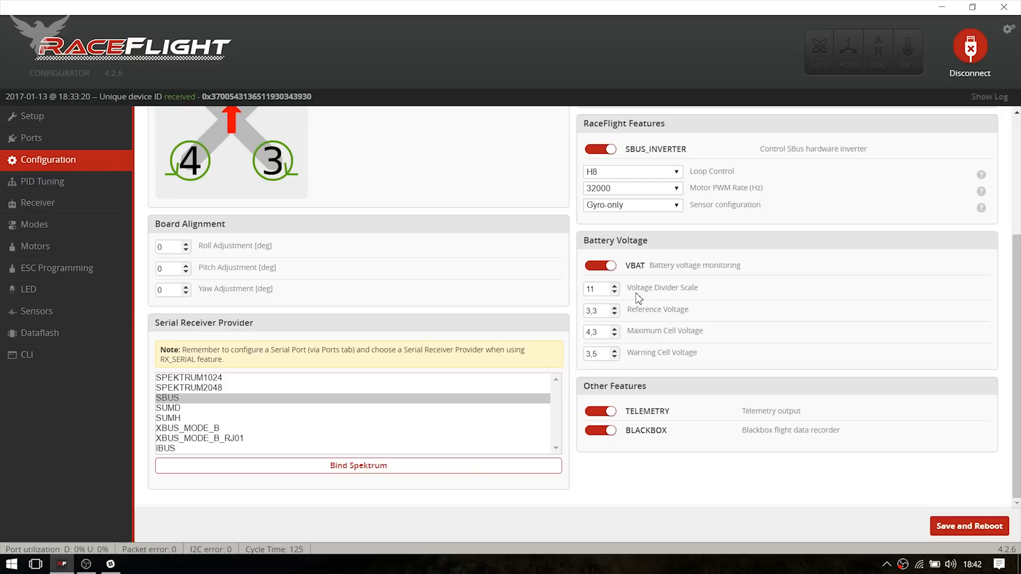
{"action": "mouse_move", "coordinate": [626, 297]}
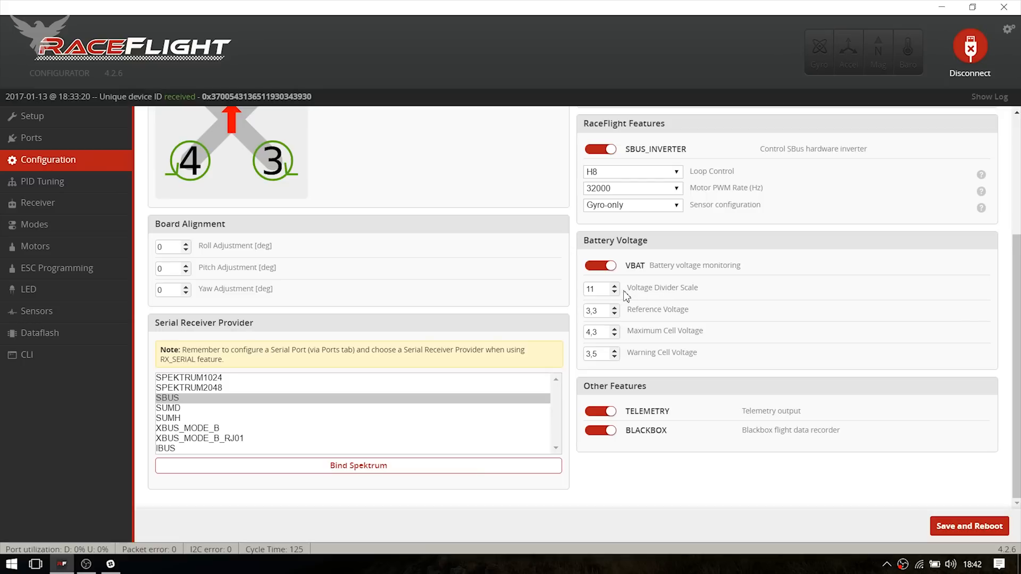
{"action": "left_click", "coordinate": [612, 290]}
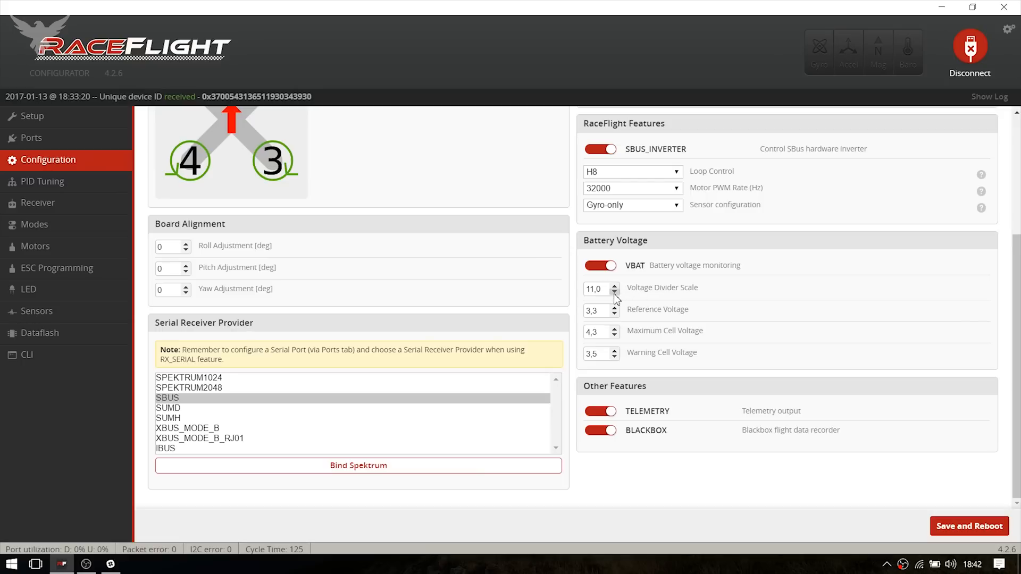
{"action": "mouse_move", "coordinate": [664, 301]}
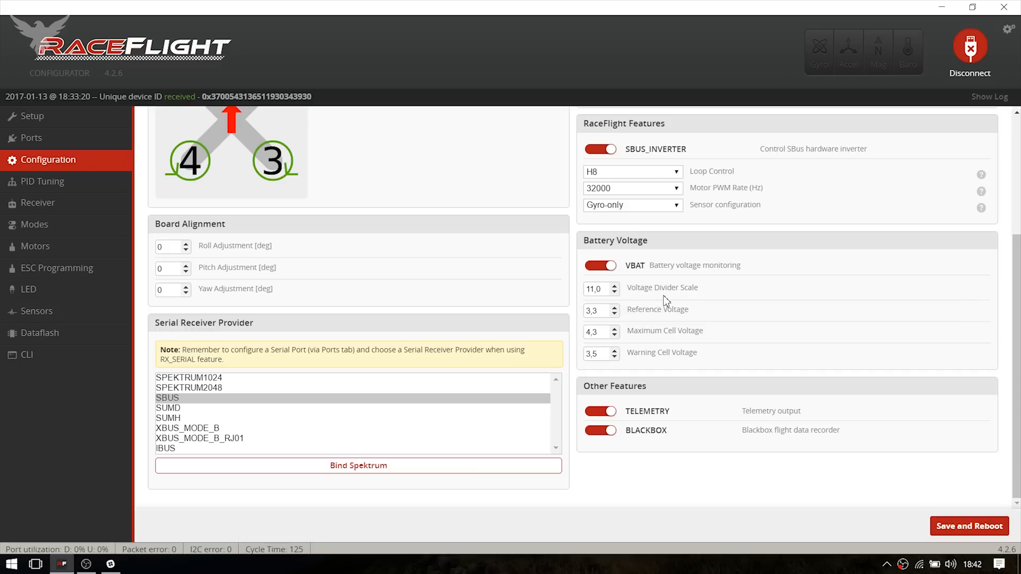
{"action": "mouse_move", "coordinate": [758, 418]}
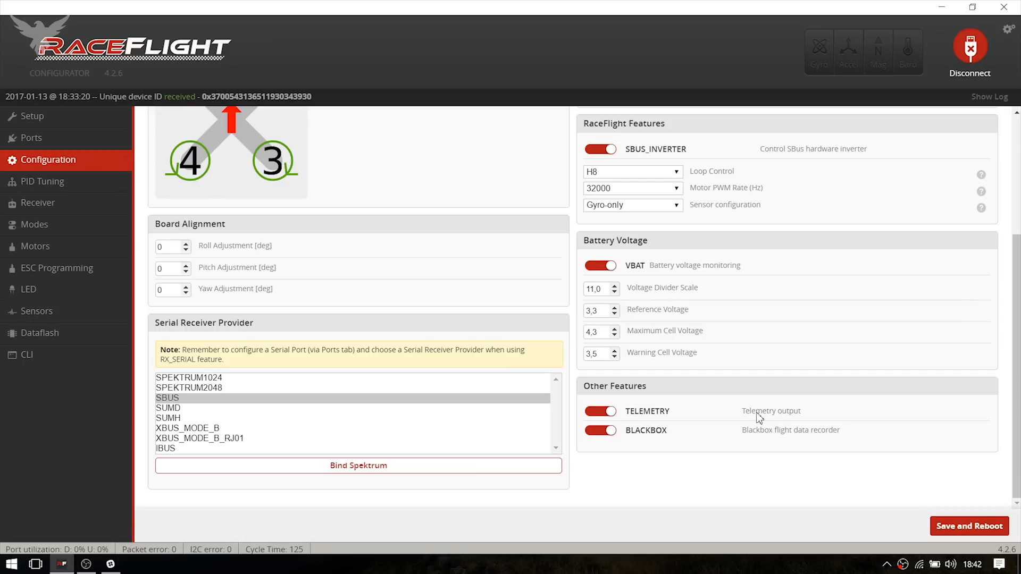
{"action": "mouse_move", "coordinate": [220, 343]}
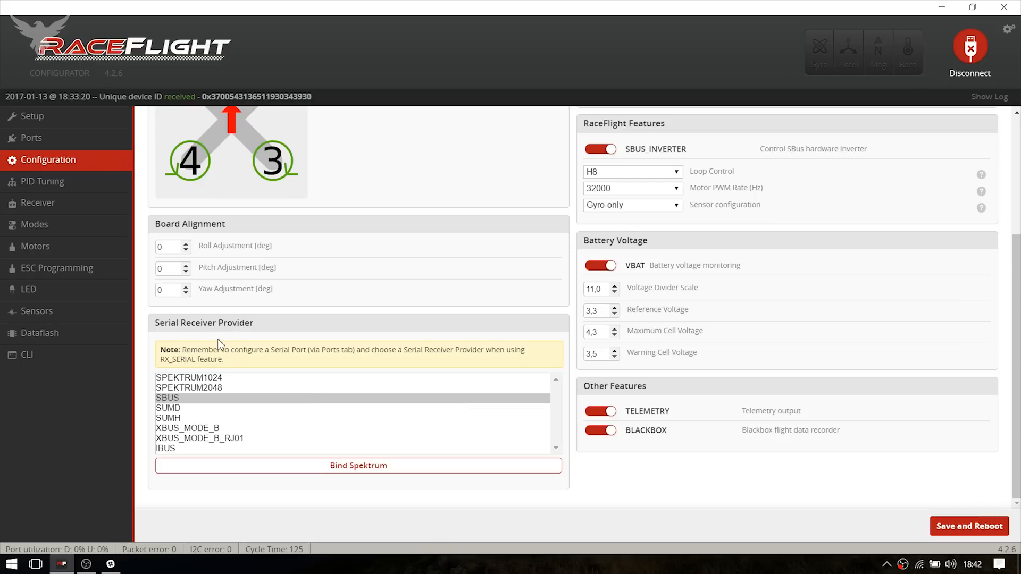
{"action": "mouse_move", "coordinate": [246, 334]}
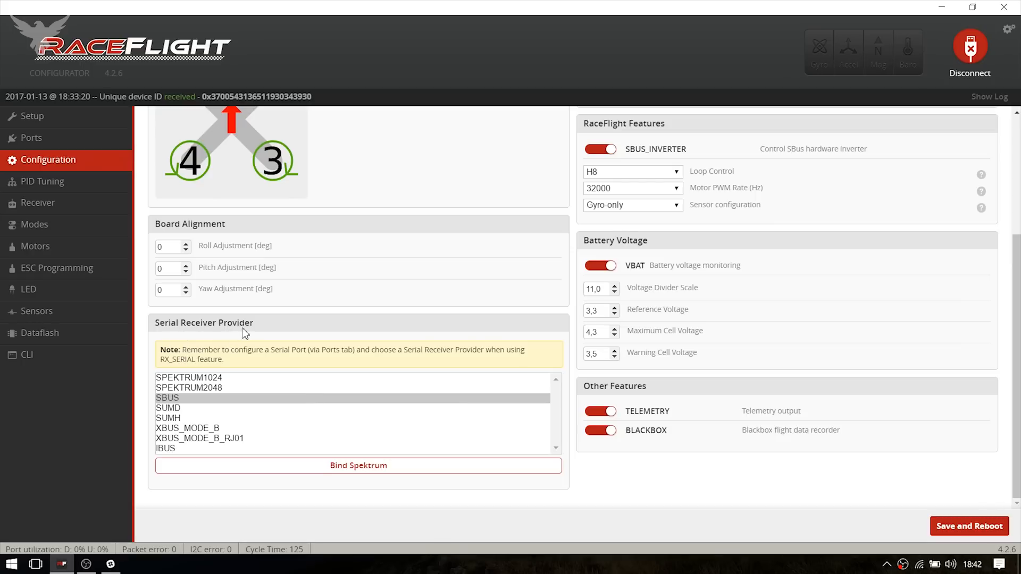
{"action": "mouse_move", "coordinate": [64, 189]}
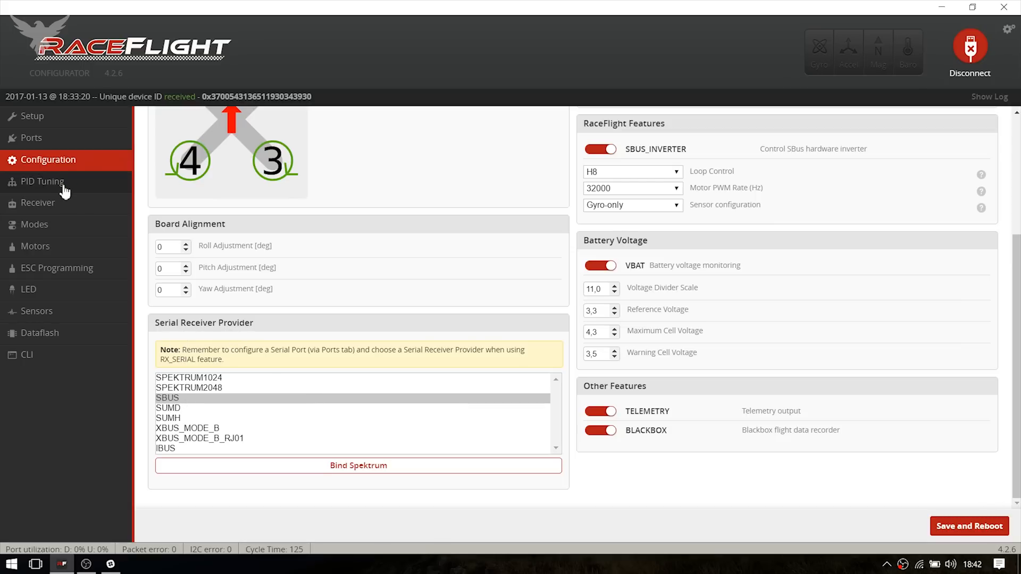
Step: Go from PID Tuning to the Receiver page and list the channel map presets, keeping AETR1234
{"action": "left_click", "coordinate": [43, 180]}
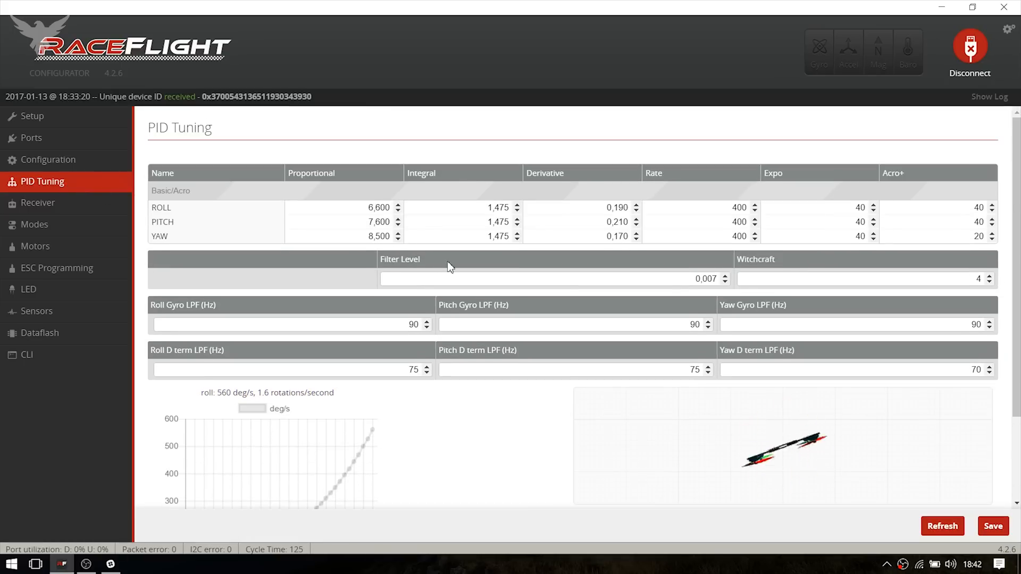
{"action": "left_click", "coordinate": [38, 202]}
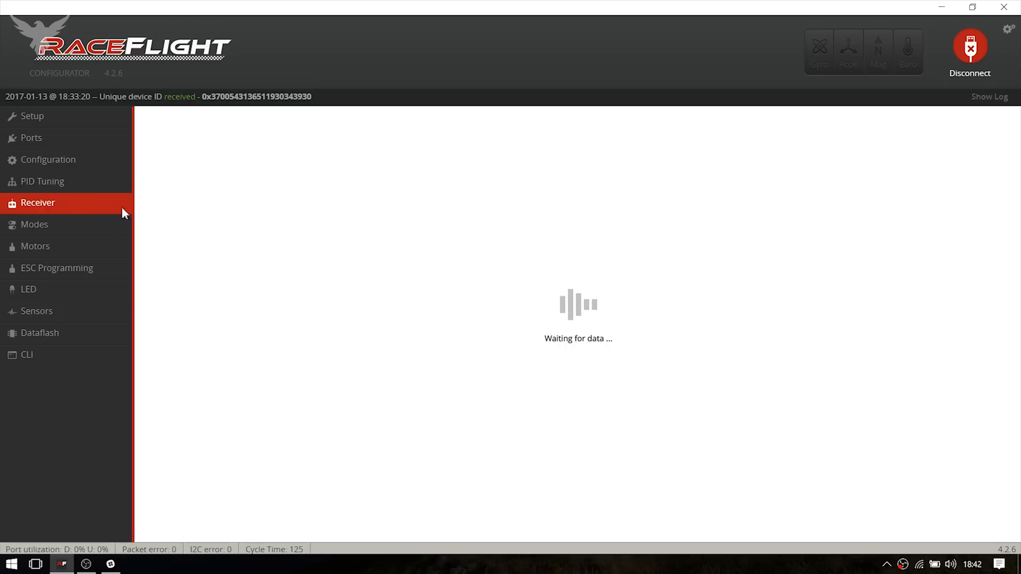
{"action": "left_click", "coordinate": [38, 203]}
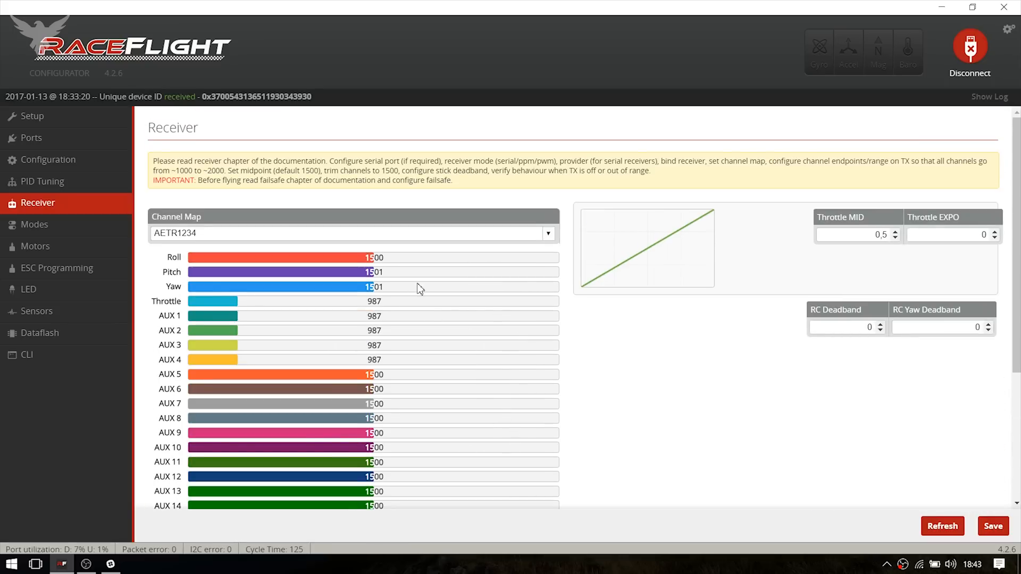
{"action": "left_click", "coordinate": [351, 233]}
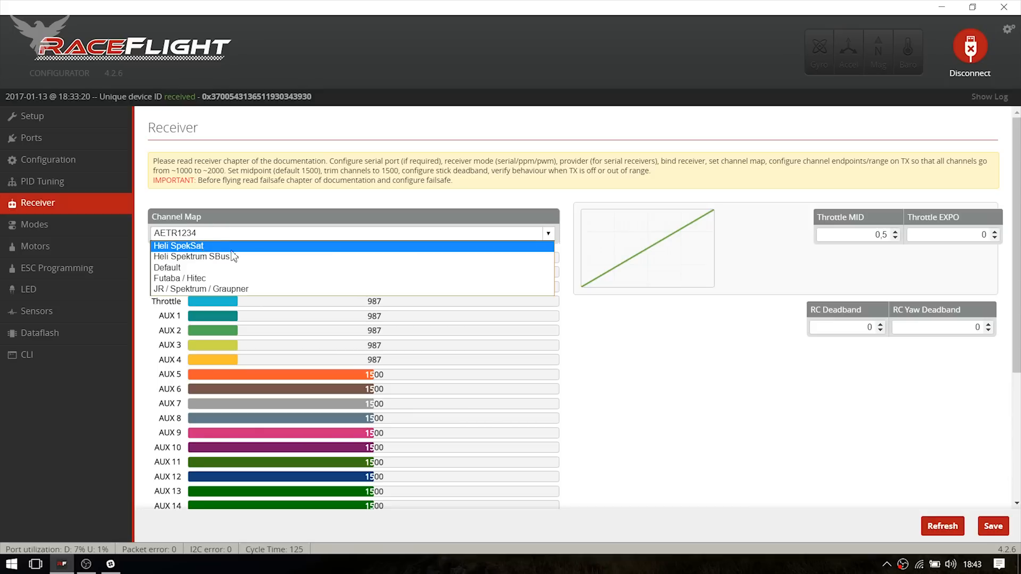
{"action": "mouse_move", "coordinate": [197, 253]}
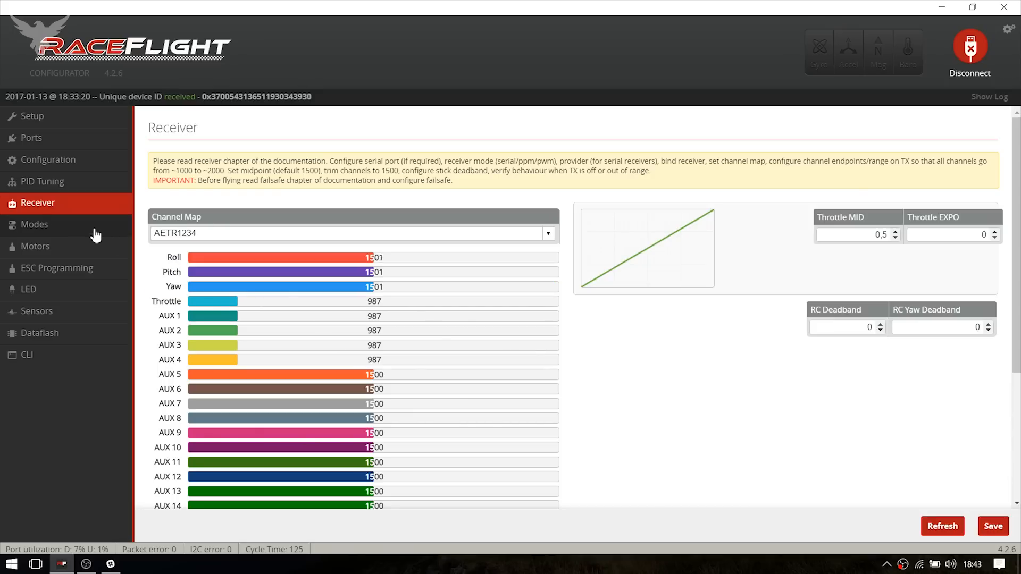
{"action": "left_click", "coordinate": [33, 224]}
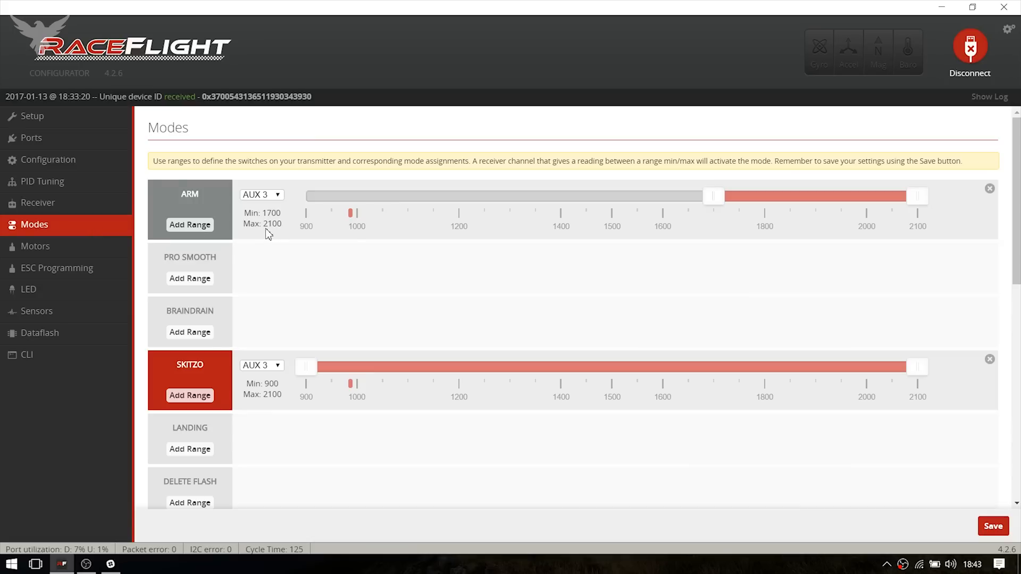
{"action": "mouse_move", "coordinate": [262, 204]}
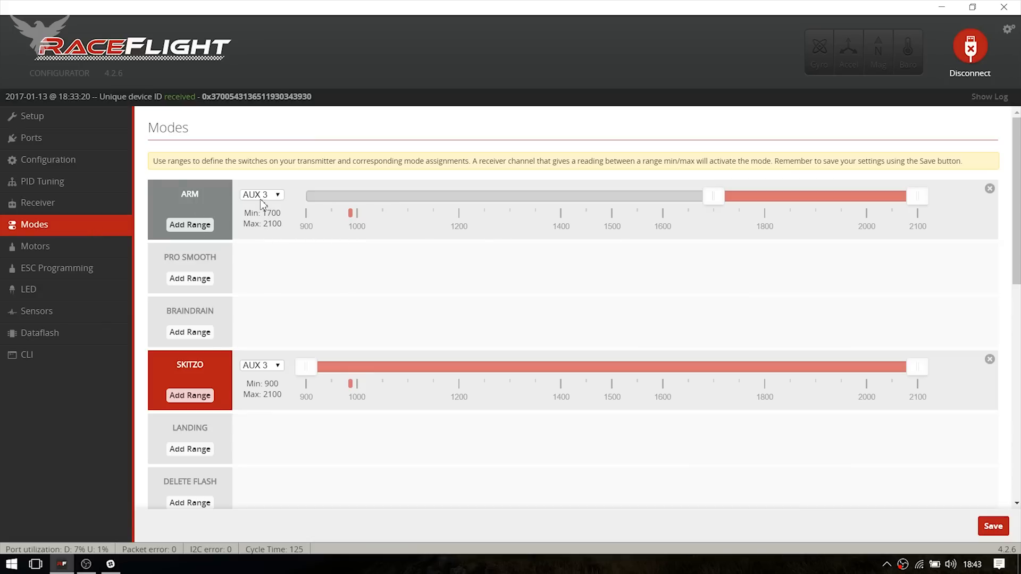
{"action": "mouse_move", "coordinate": [312, 206]}
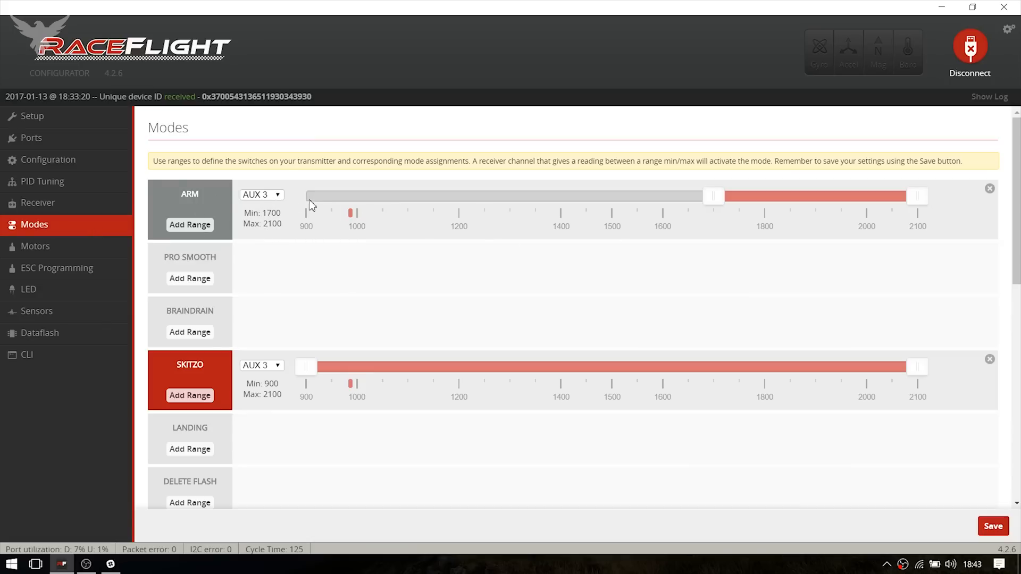
{"action": "scroll", "scroll_direction": "down", "scroll_amount": 3}
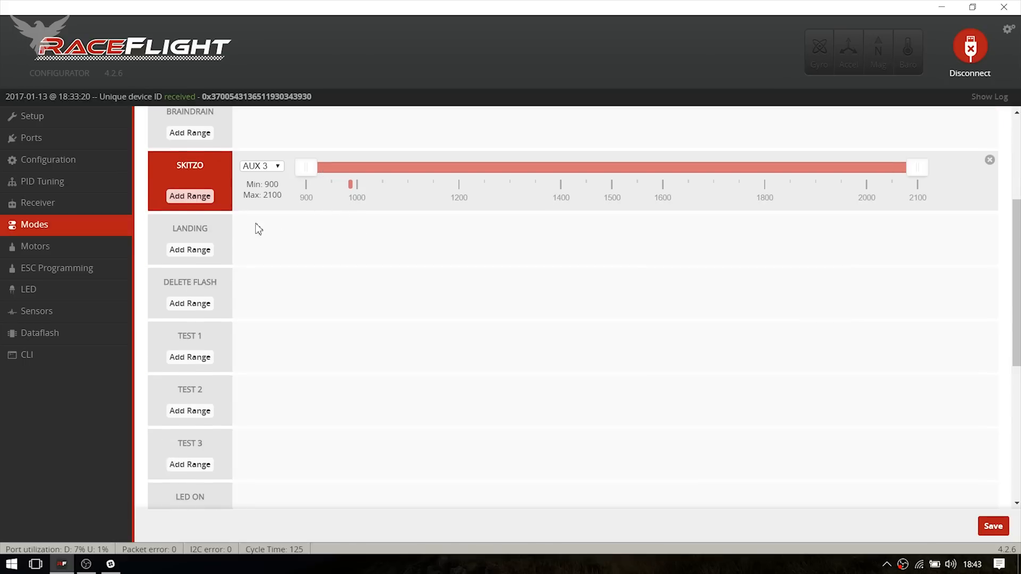
{"action": "scroll", "scroll_direction": "up", "scroll_amount": 3}
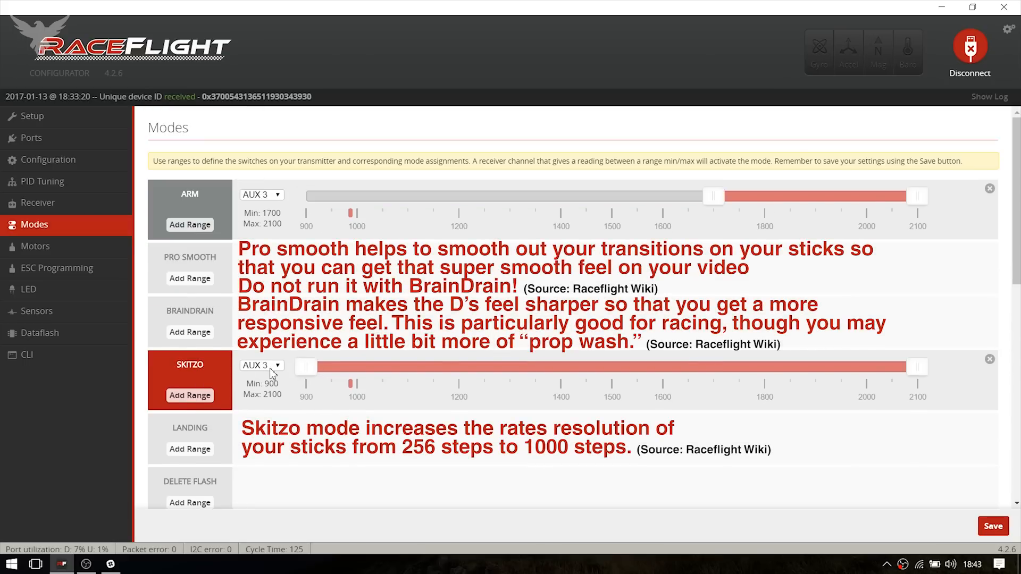
{"action": "mouse_move", "coordinate": [799, 355]}
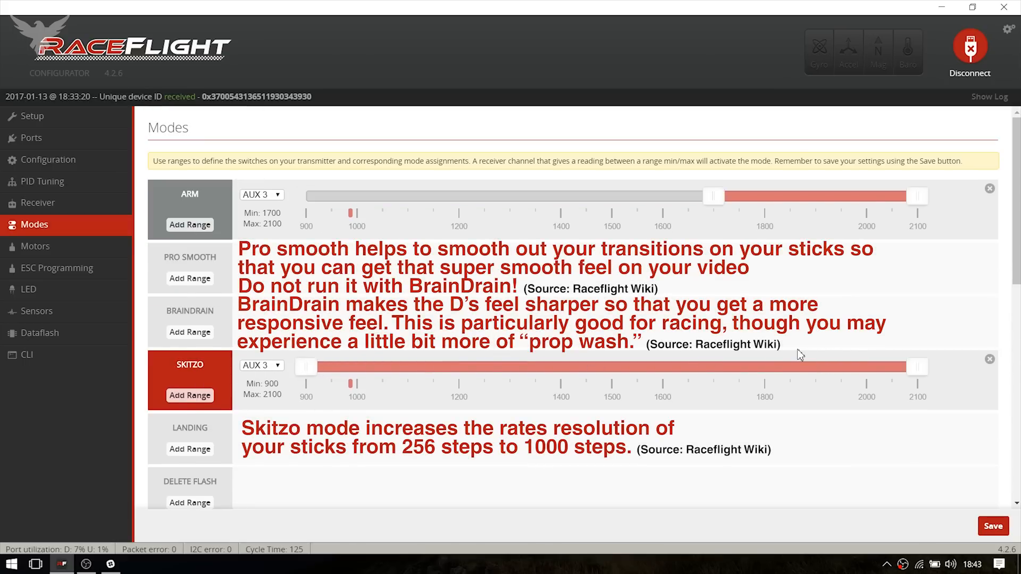
{"action": "mouse_move", "coordinate": [226, 333]}
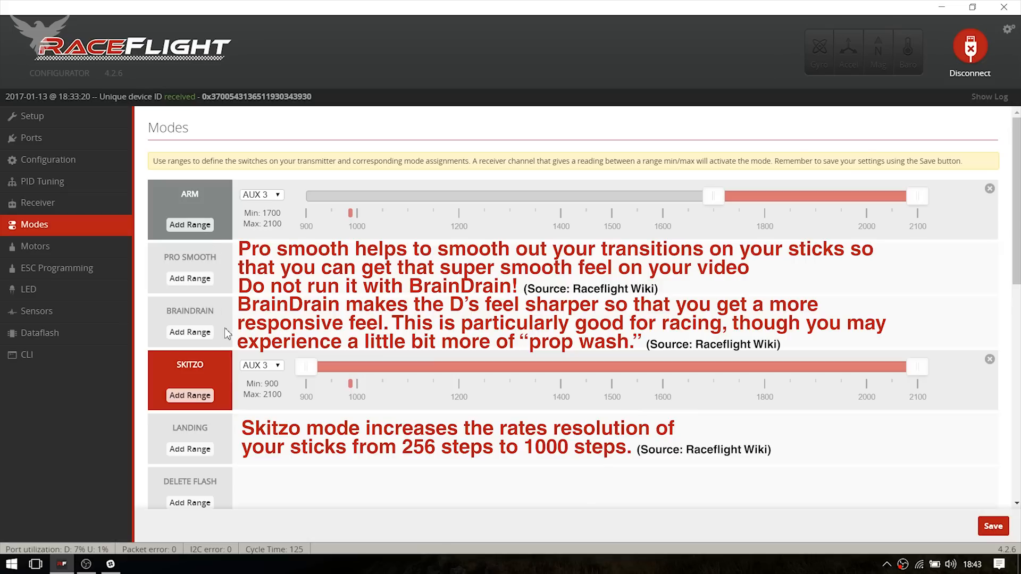
{"action": "mouse_move", "coordinate": [213, 380]}
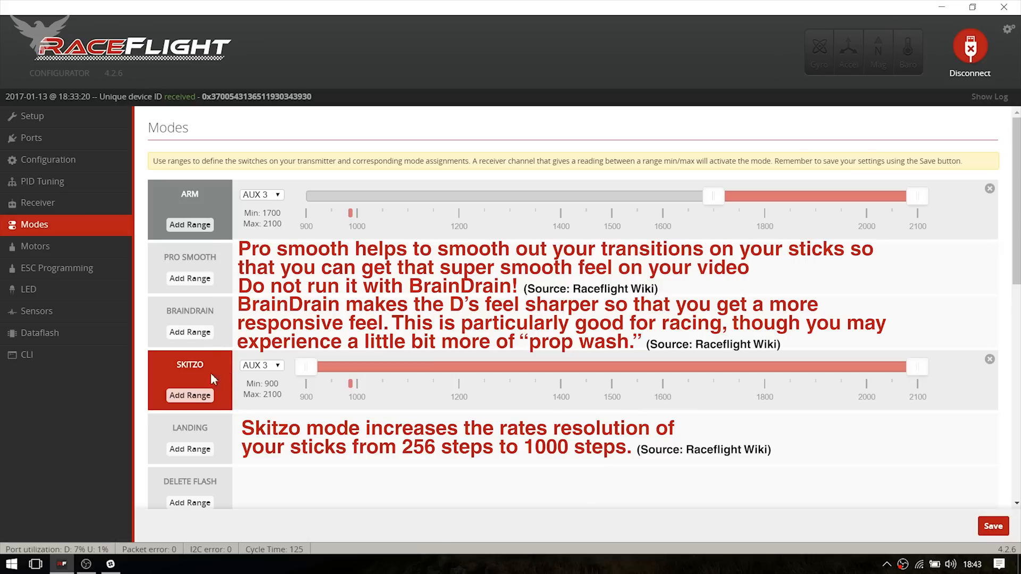
{"action": "scroll", "scroll_direction": "down", "scroll_amount": 3}
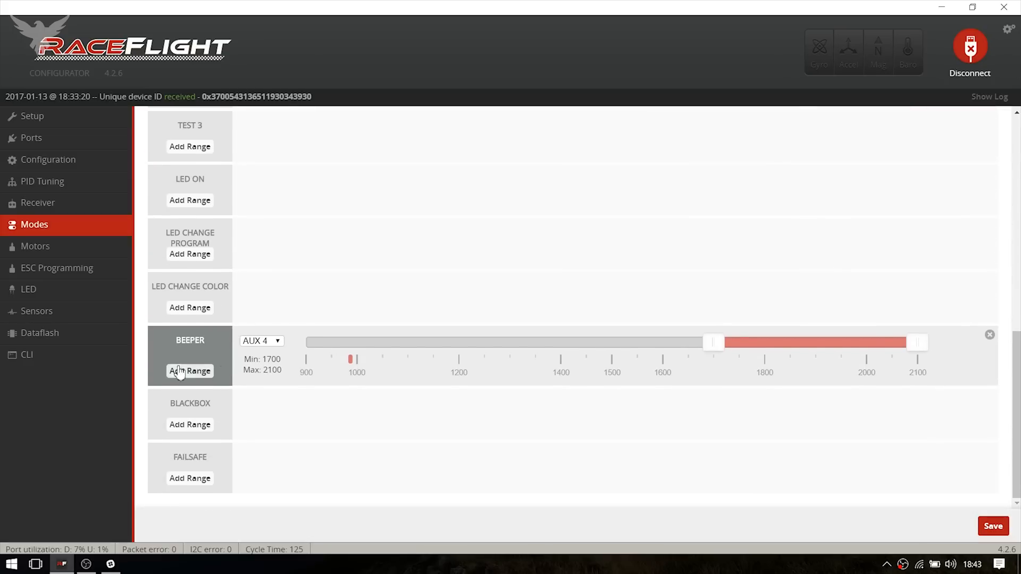
{"action": "mouse_move", "coordinate": [204, 356]}
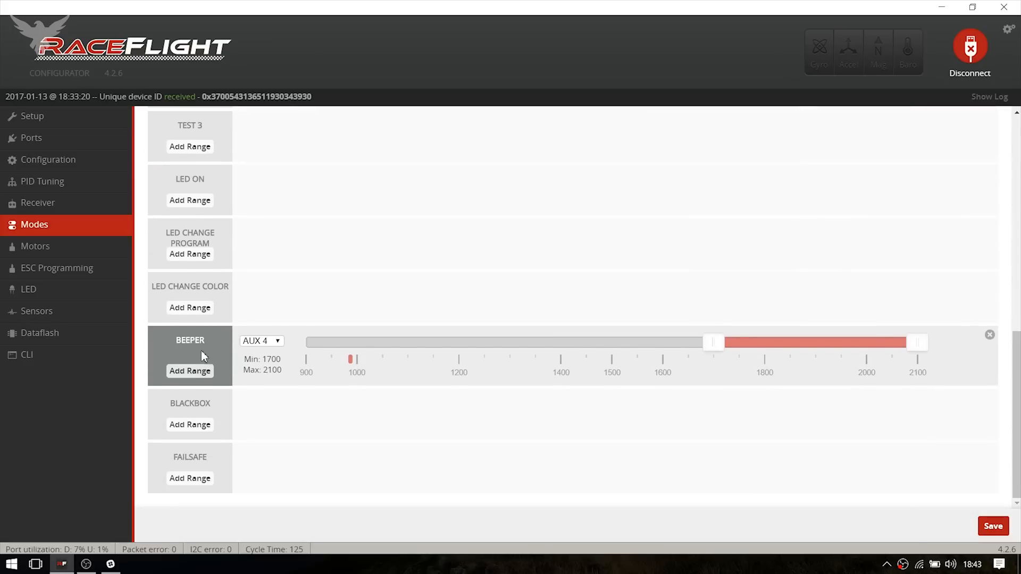
{"action": "mouse_move", "coordinate": [270, 351]}
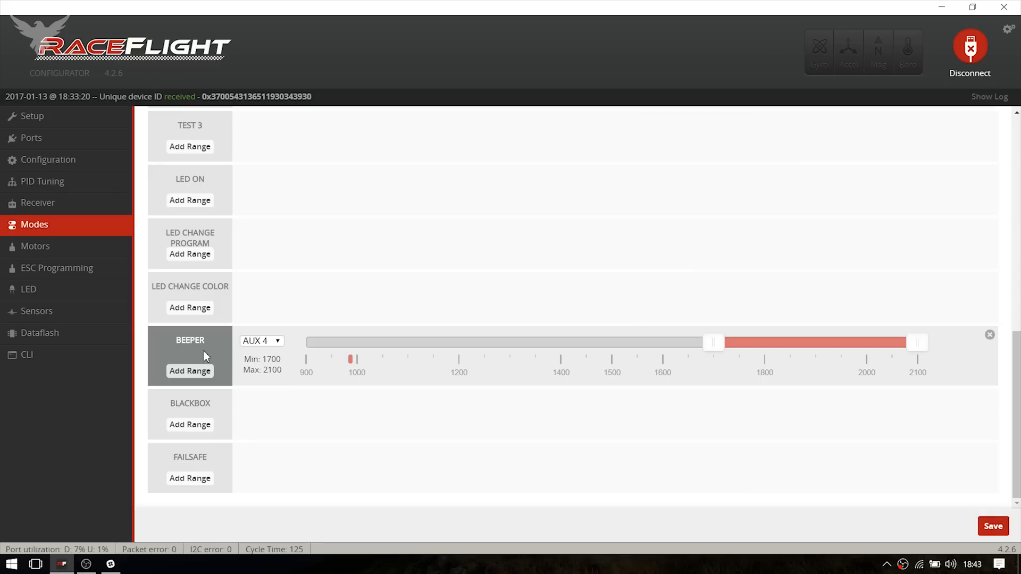
{"action": "mouse_move", "coordinate": [202, 360]}
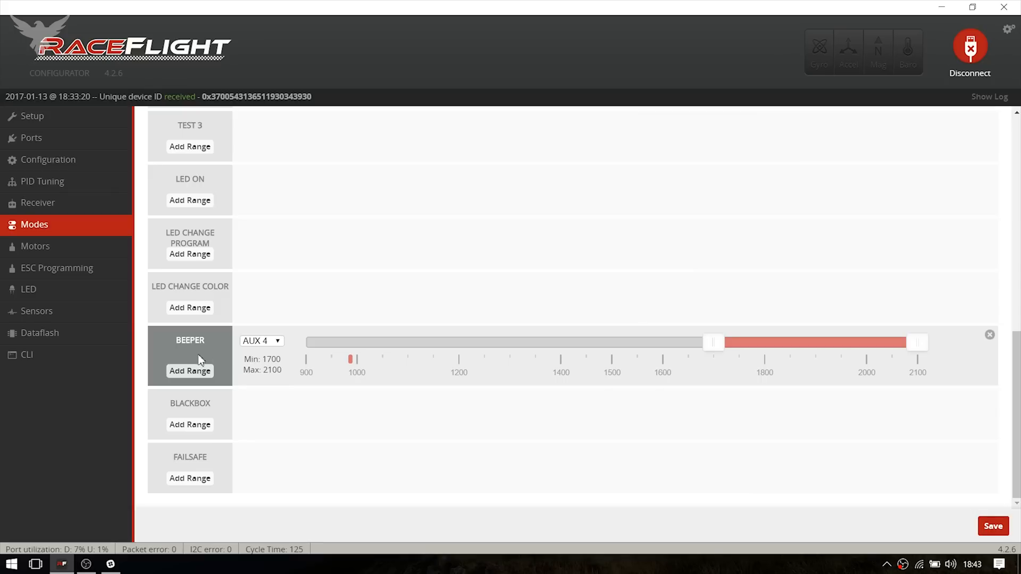
{"action": "mouse_move", "coordinate": [250, 350]}
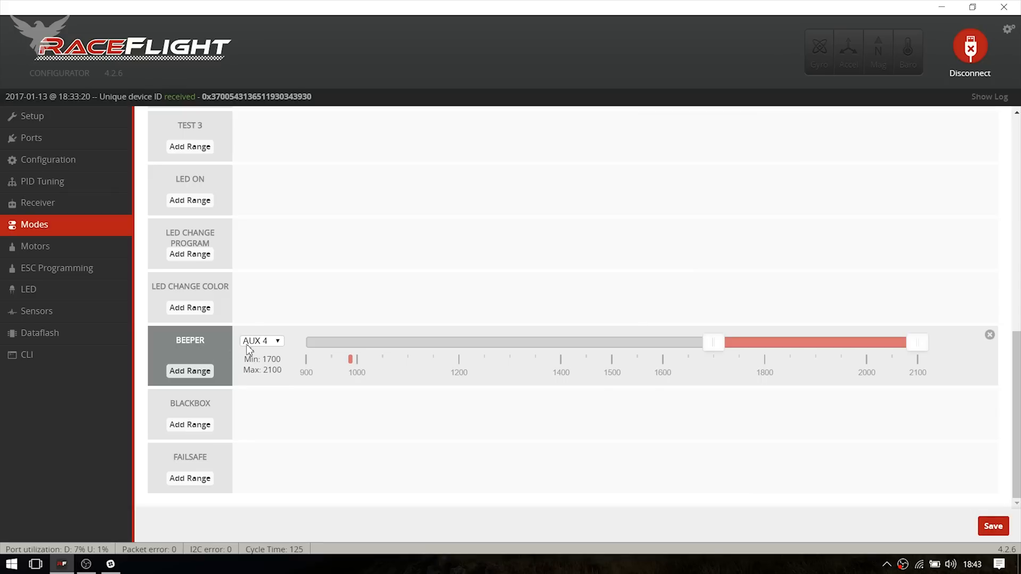
{"action": "mouse_move", "coordinate": [217, 354]}
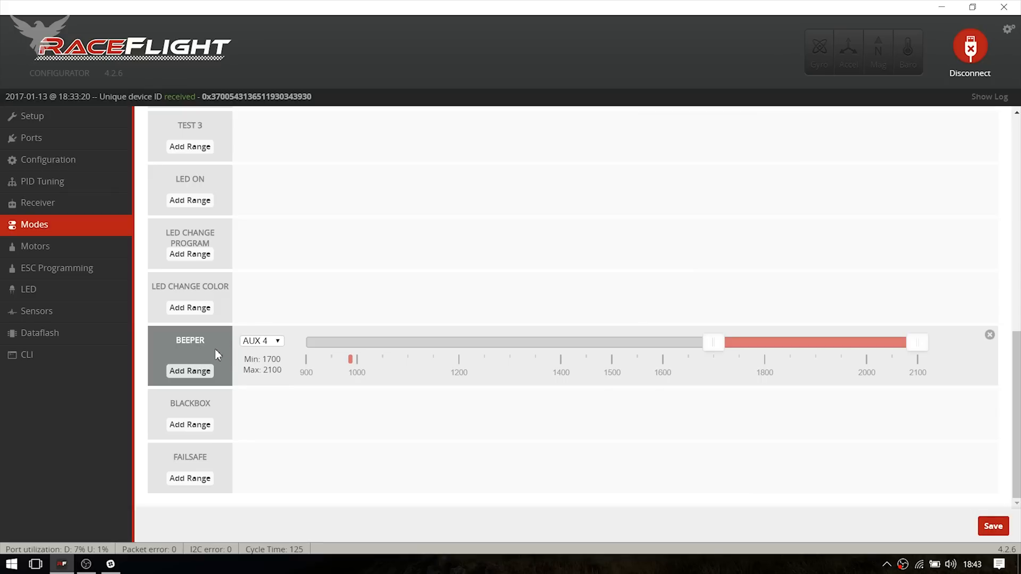
{"action": "mouse_move", "coordinate": [288, 345]}
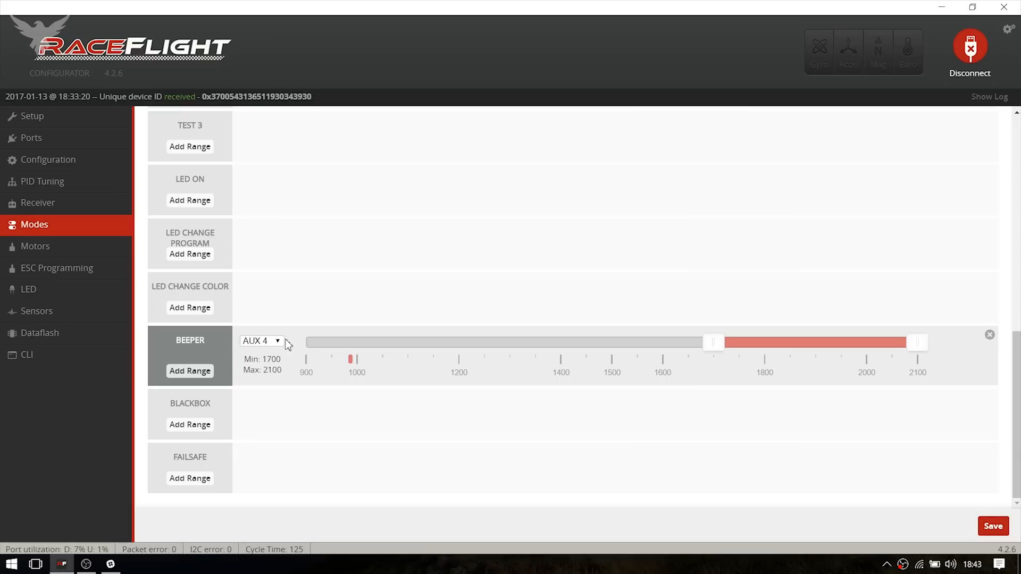
{"action": "mouse_move", "coordinate": [64, 325]}
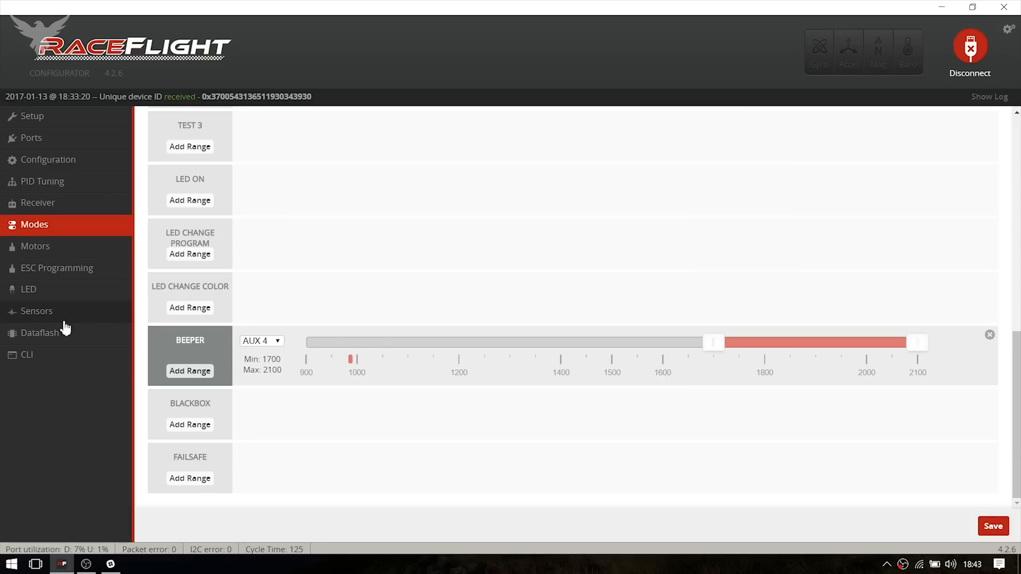
Step: Review the 12 LEDs on the LED page, keep Color Mode with Red, and return to Setup
{"action": "left_click", "coordinate": [28, 290]}
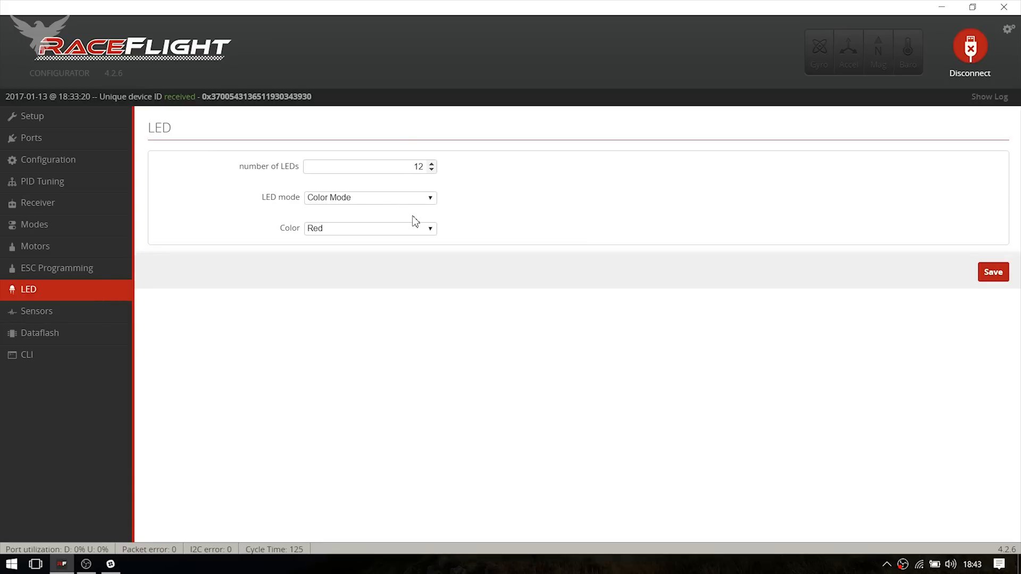
{"action": "mouse_move", "coordinate": [282, 230]}
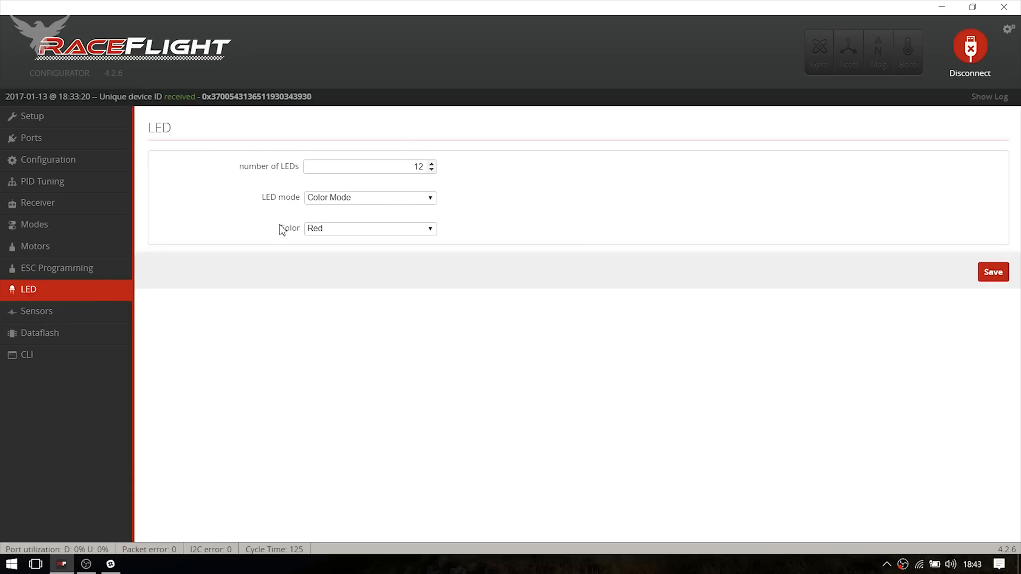
{"action": "mouse_move", "coordinate": [309, 186]}
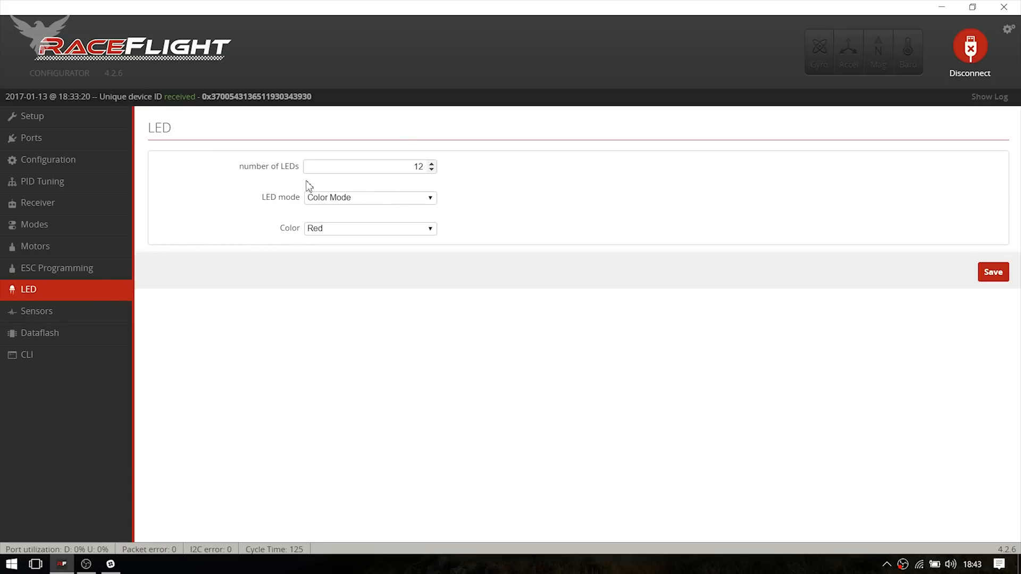
{"action": "left_click", "coordinate": [369, 197]}
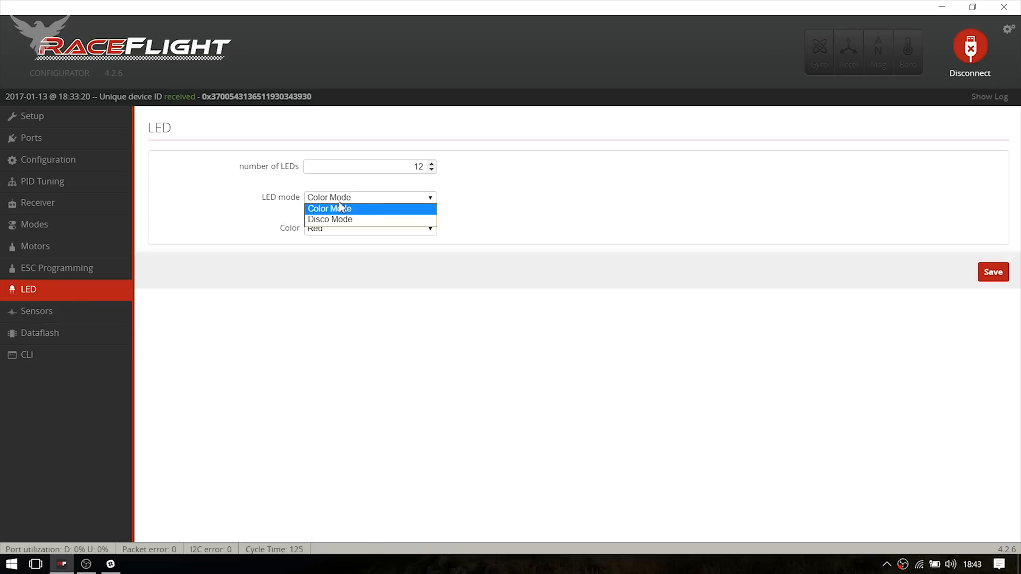
{"action": "left_click", "coordinate": [329, 209]}
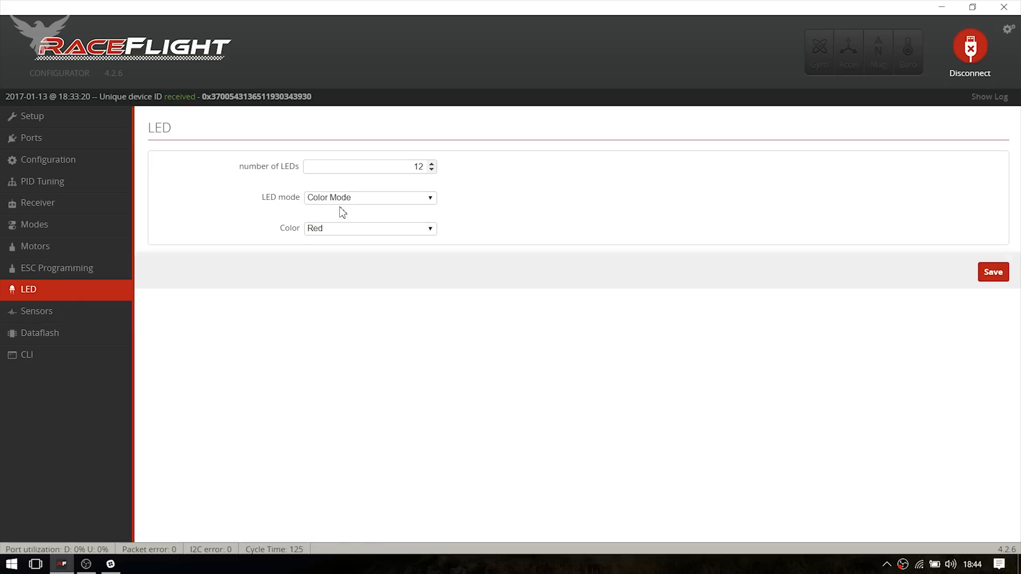
{"action": "mouse_move", "coordinate": [885, 255]}
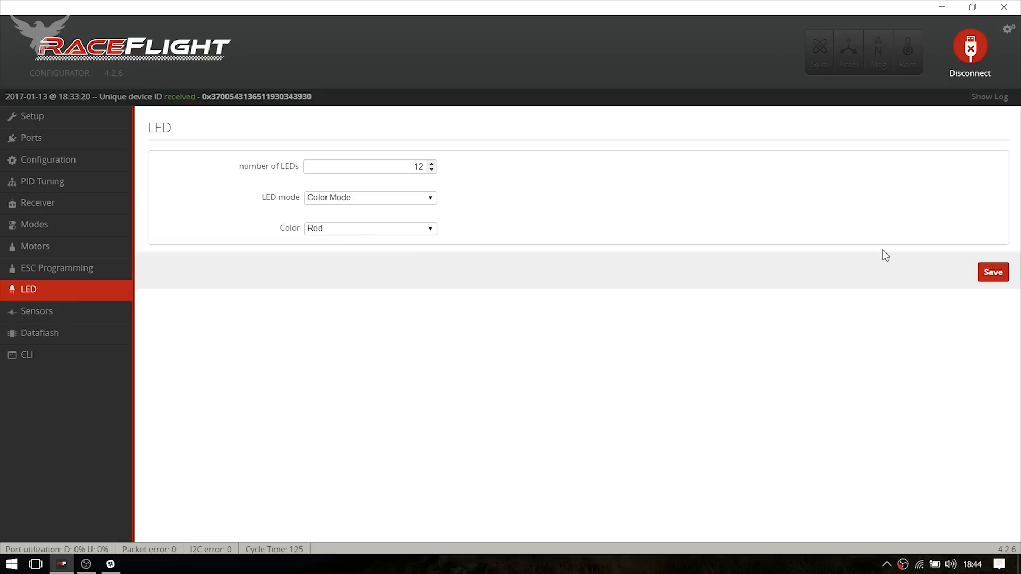
{"action": "mouse_move", "coordinate": [115, 127]}
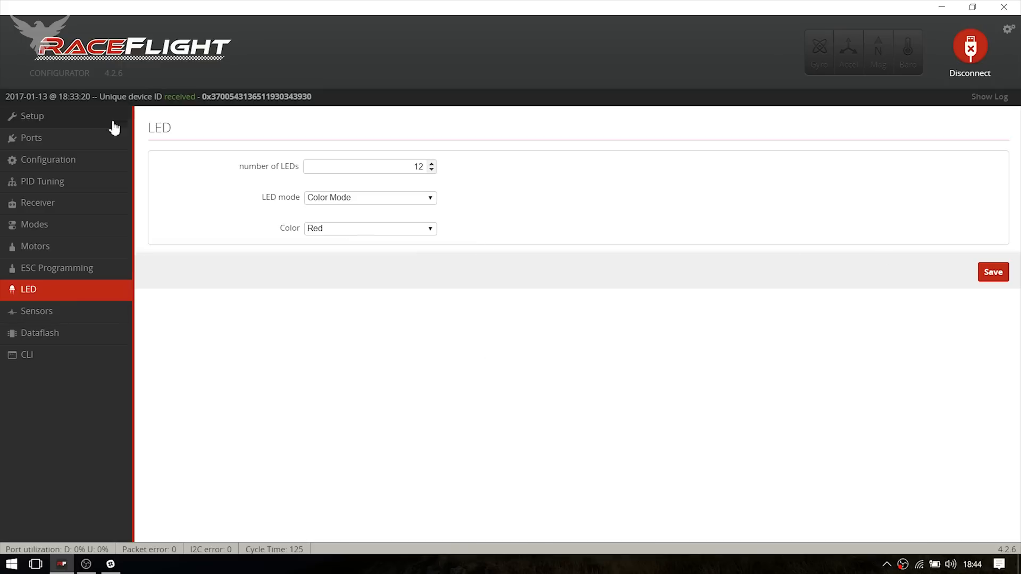
{"action": "mouse_move", "coordinate": [459, 304]}
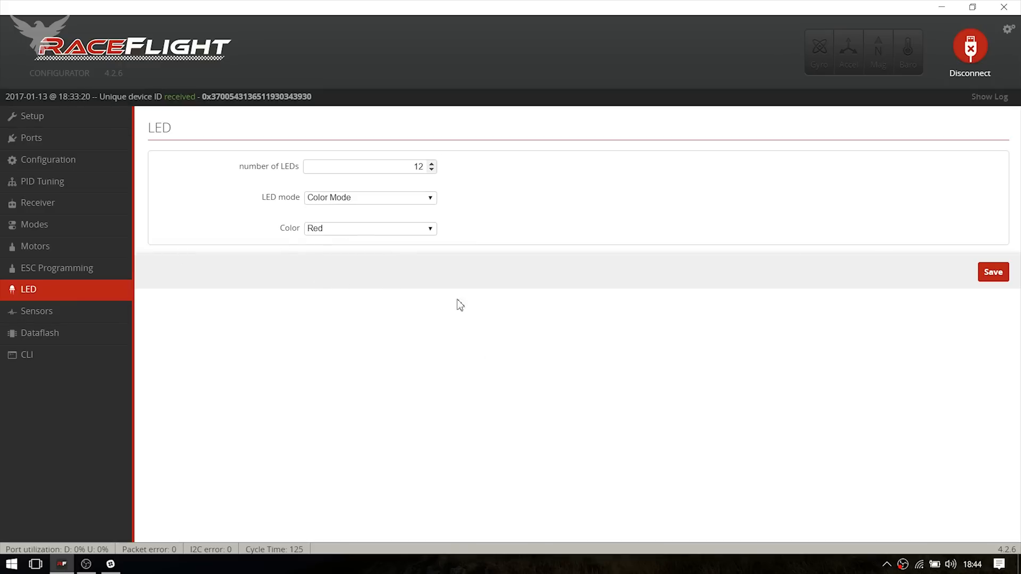
{"action": "left_click", "coordinate": [32, 115]}
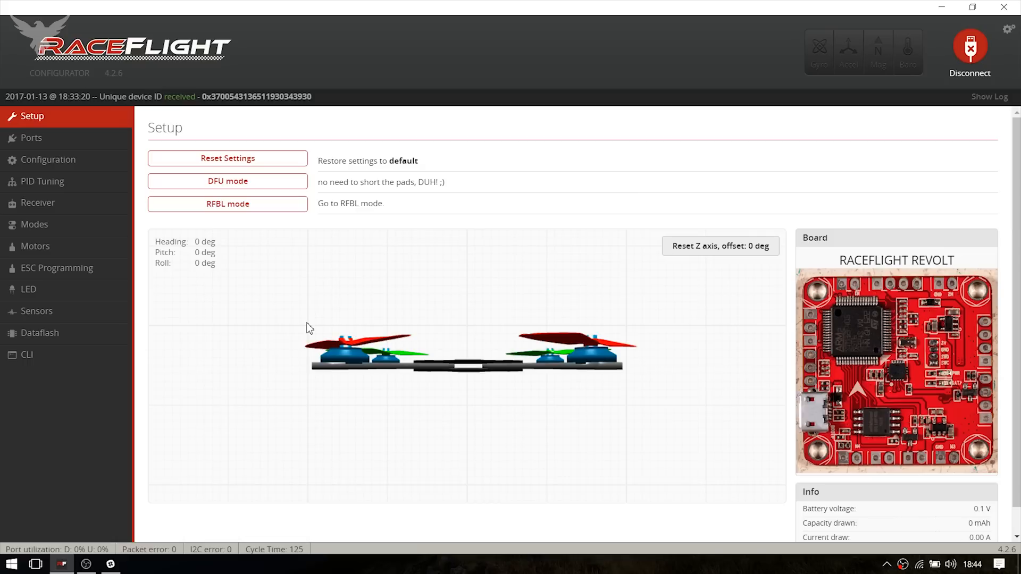